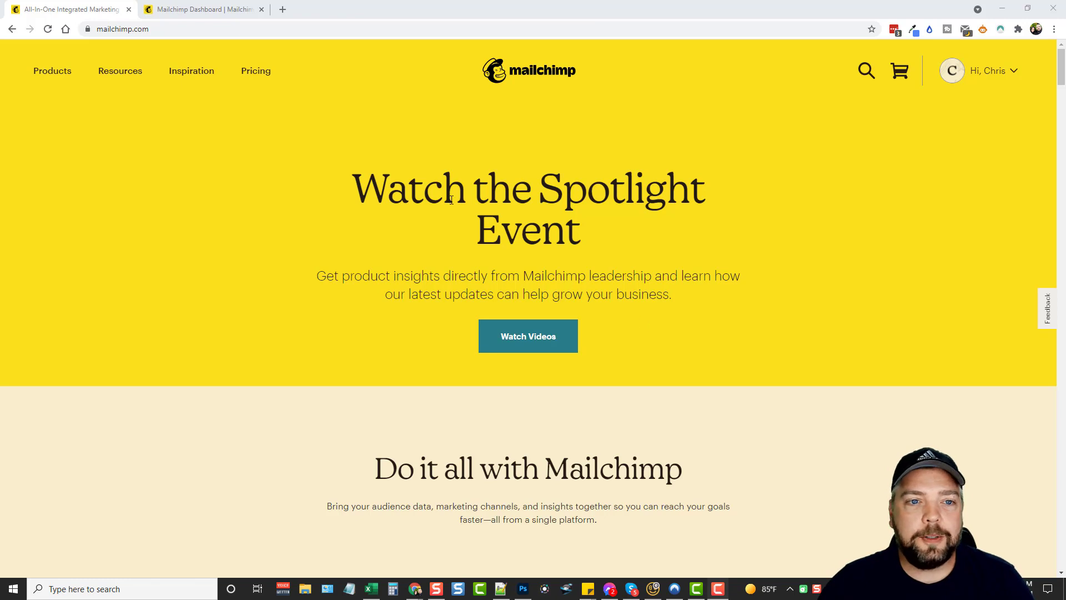
- Open Pricing and scroll to the Premium, Standard, Essentials and Free marketing plan cards
{"action": "left_click", "coordinate": [254, 71]}
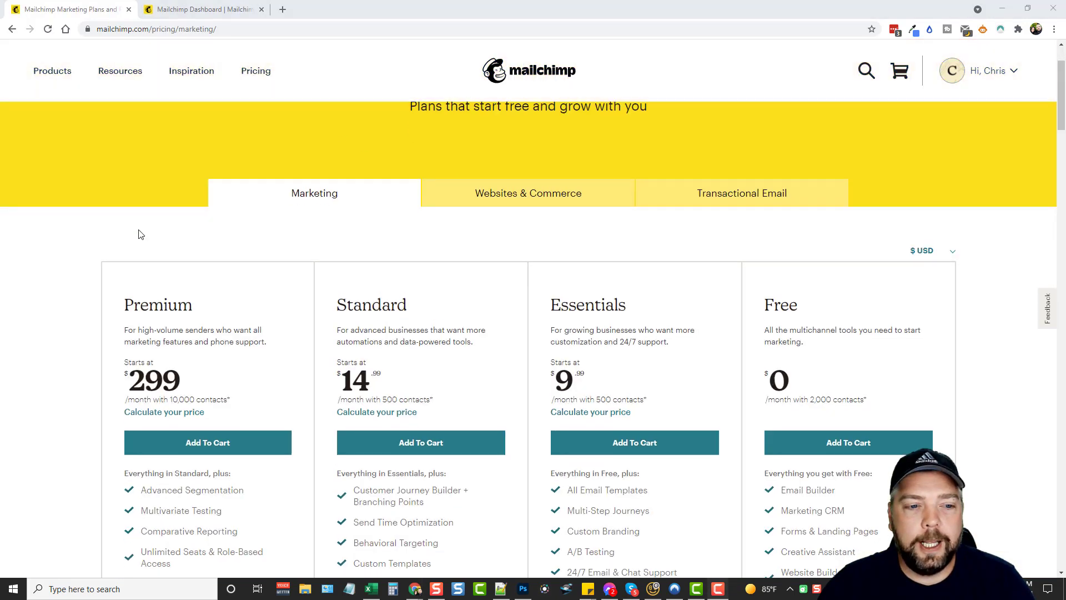
{"action": "mouse_move", "coordinate": [455, 140]}
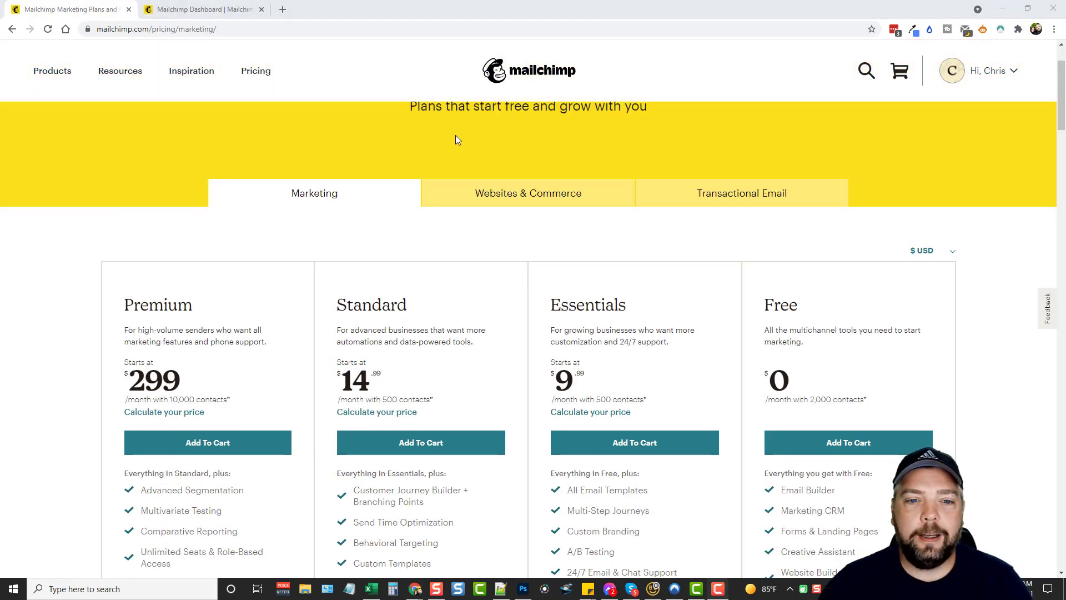
{"action": "mouse_move", "coordinate": [78, 236]}
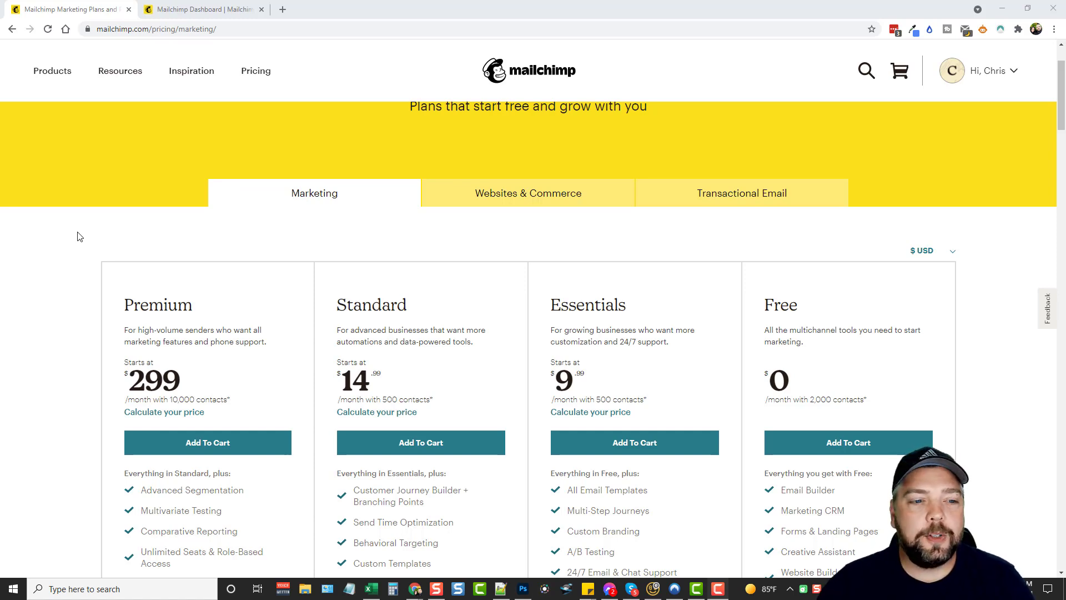
{"action": "scroll", "scroll_direction": "down", "scroll_amount": 3}
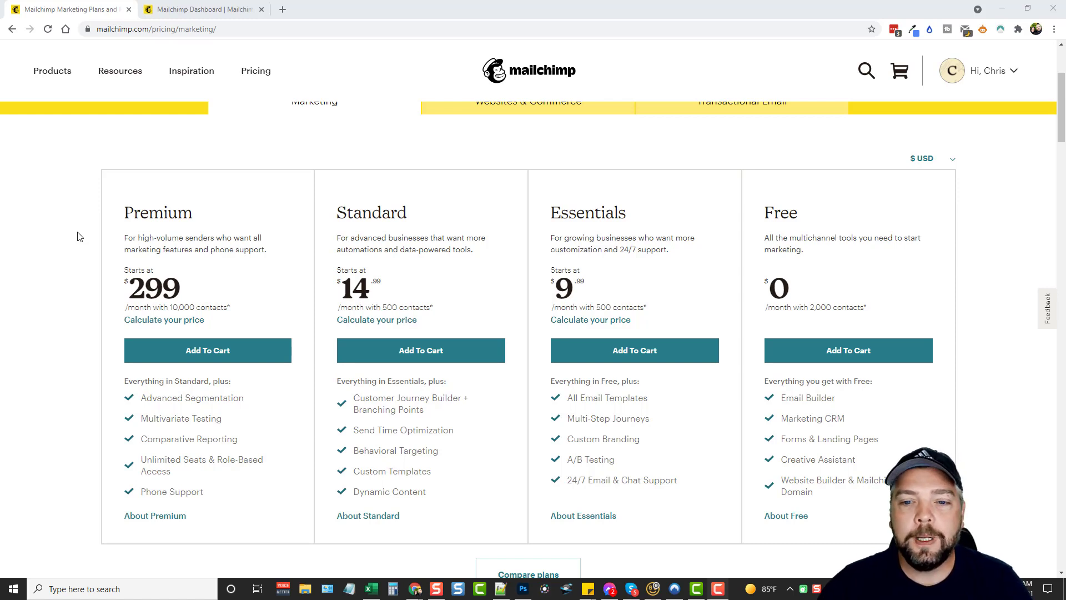
{"action": "mouse_move", "coordinate": [824, 251]}
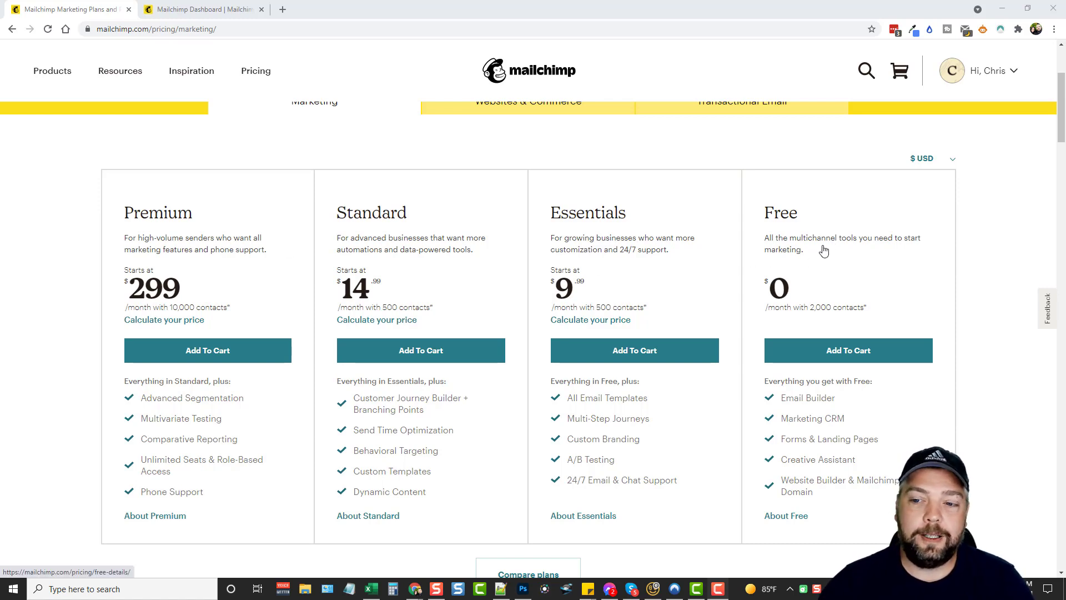
{"action": "scroll", "scroll_direction": "down", "scroll_amount": 3}
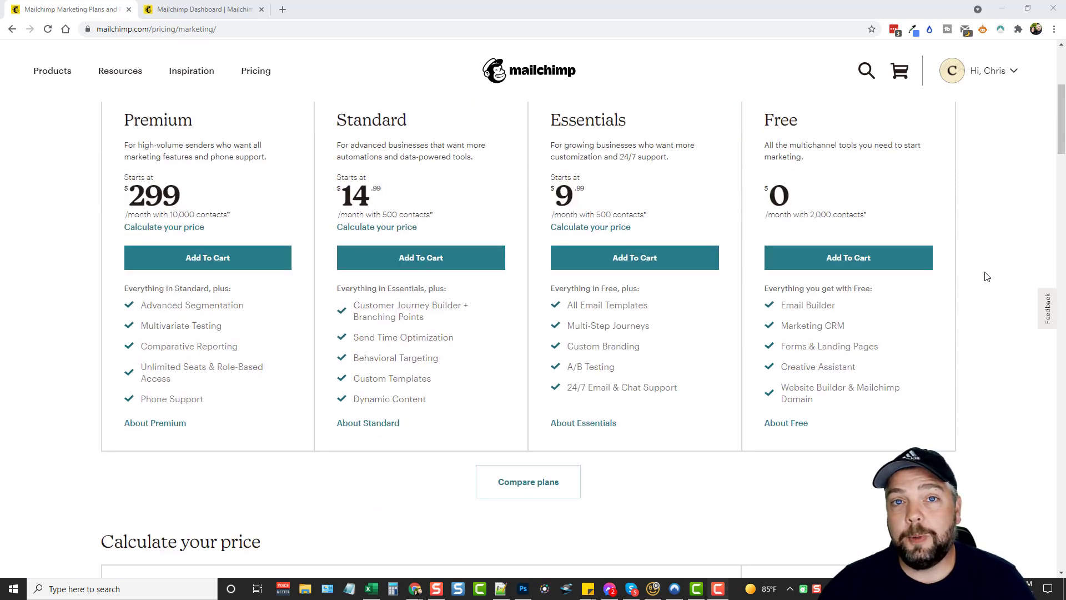
{"action": "mouse_move", "coordinate": [794, 215]}
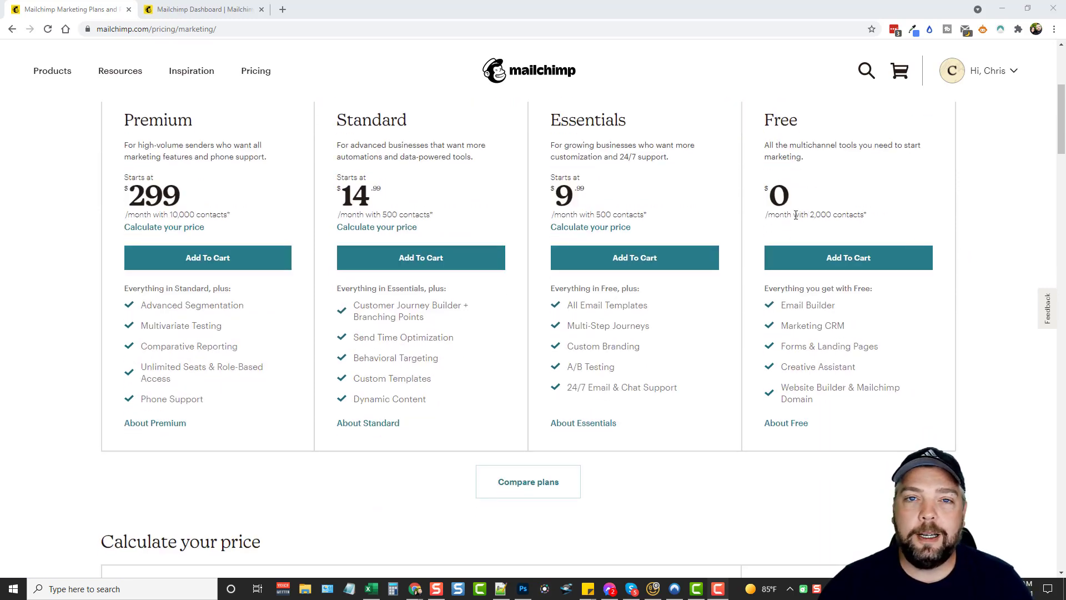
{"action": "mouse_move", "coordinate": [804, 245]}
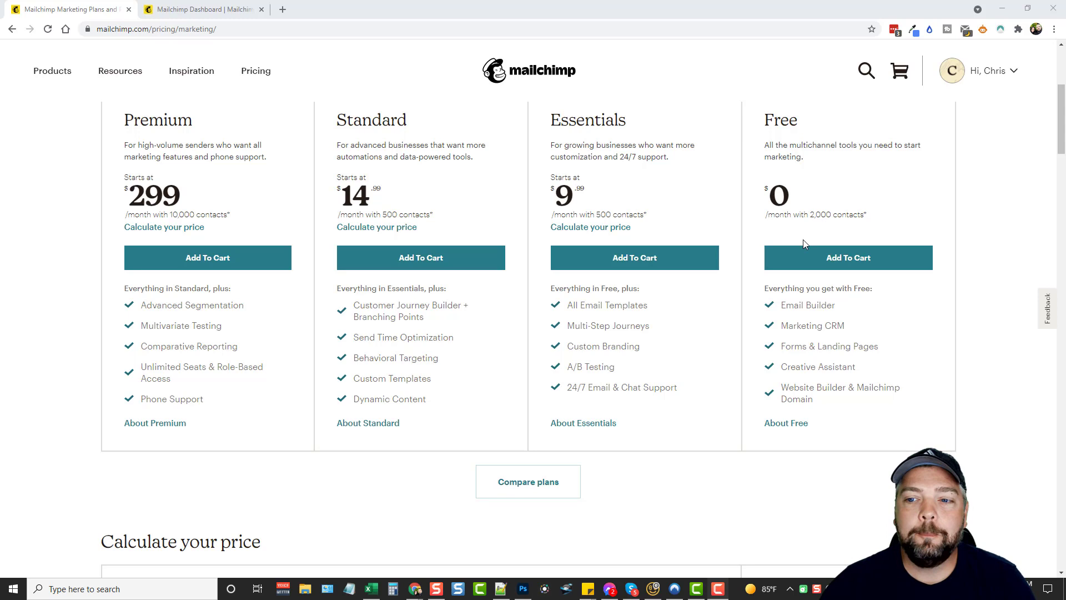
{"action": "mouse_move", "coordinate": [924, 293]}
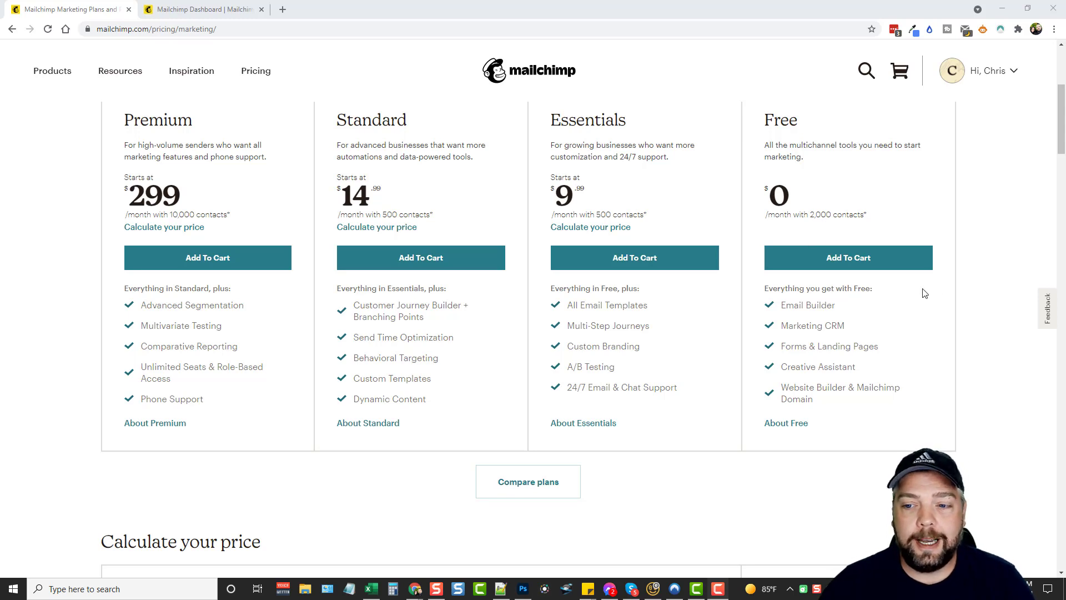
{"action": "mouse_move", "coordinate": [797, 304]}
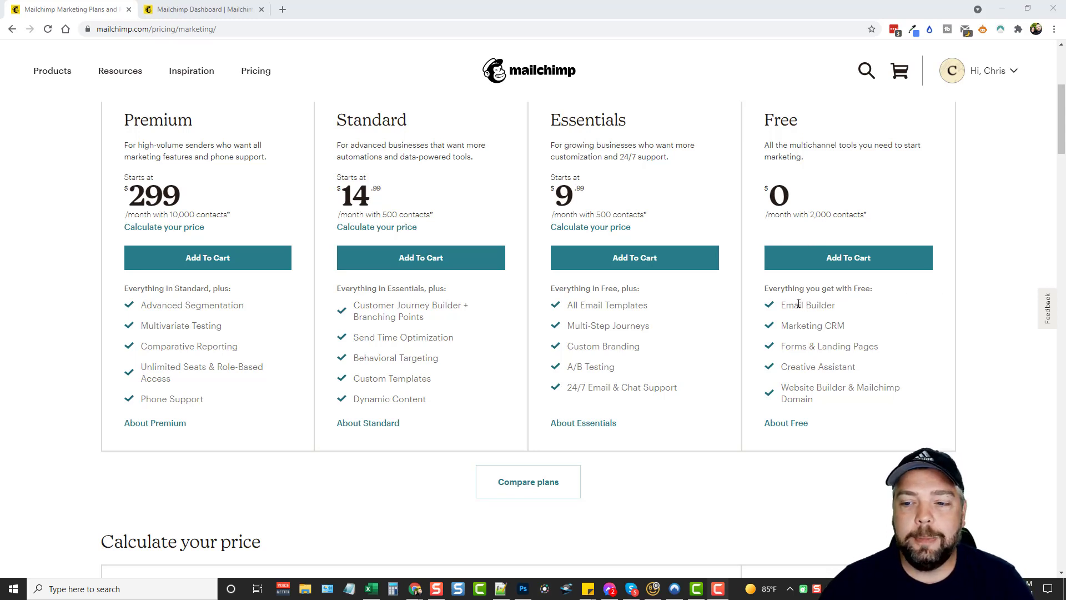
{"action": "mouse_move", "coordinate": [965, 371]}
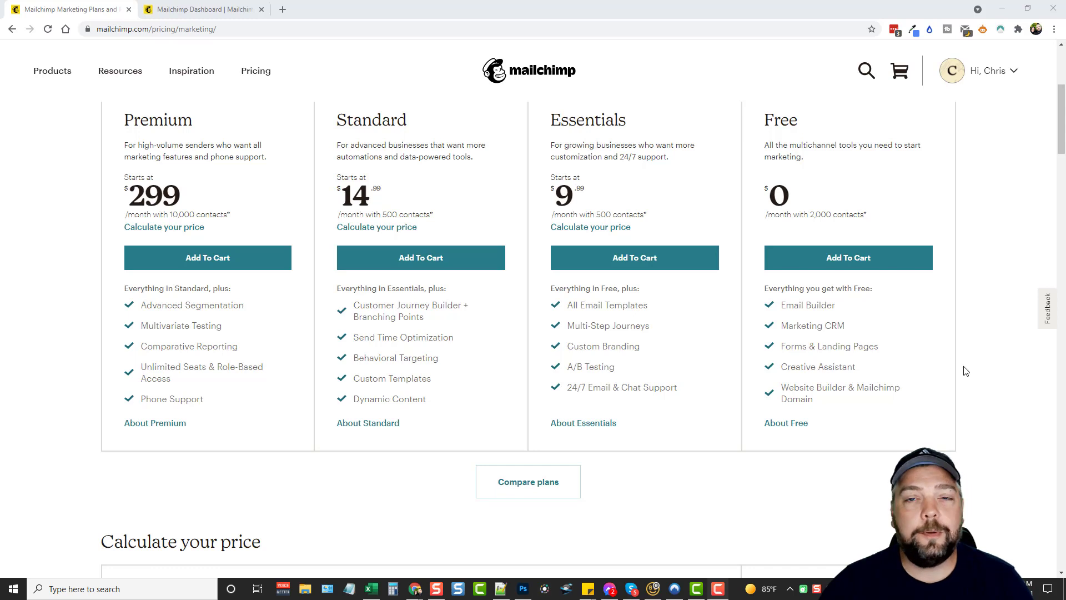
{"action": "mouse_move", "coordinate": [995, 396]}
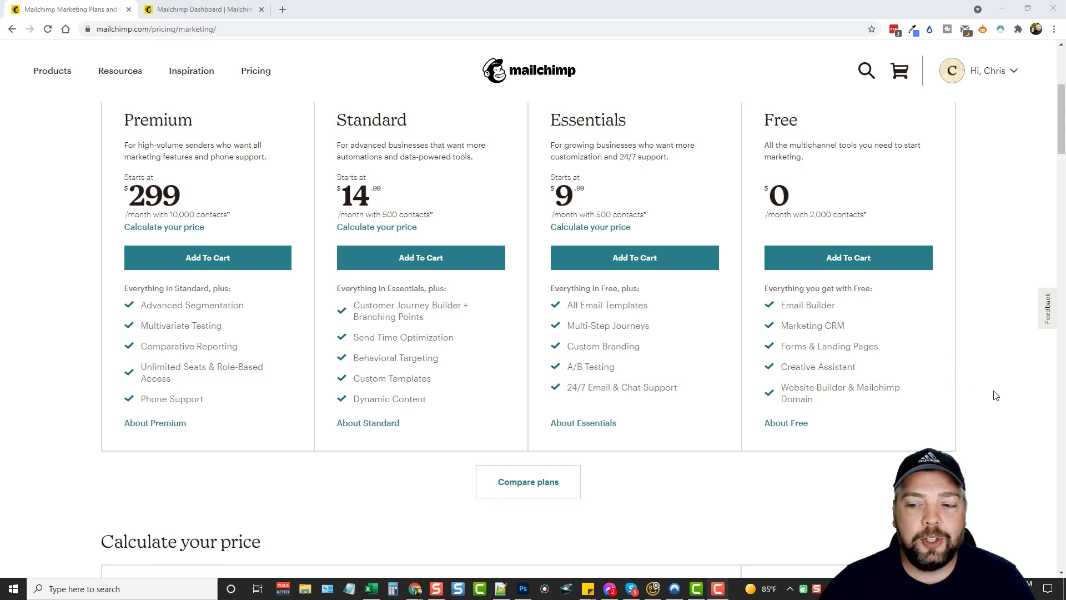
{"action": "mouse_move", "coordinate": [820, 377]}
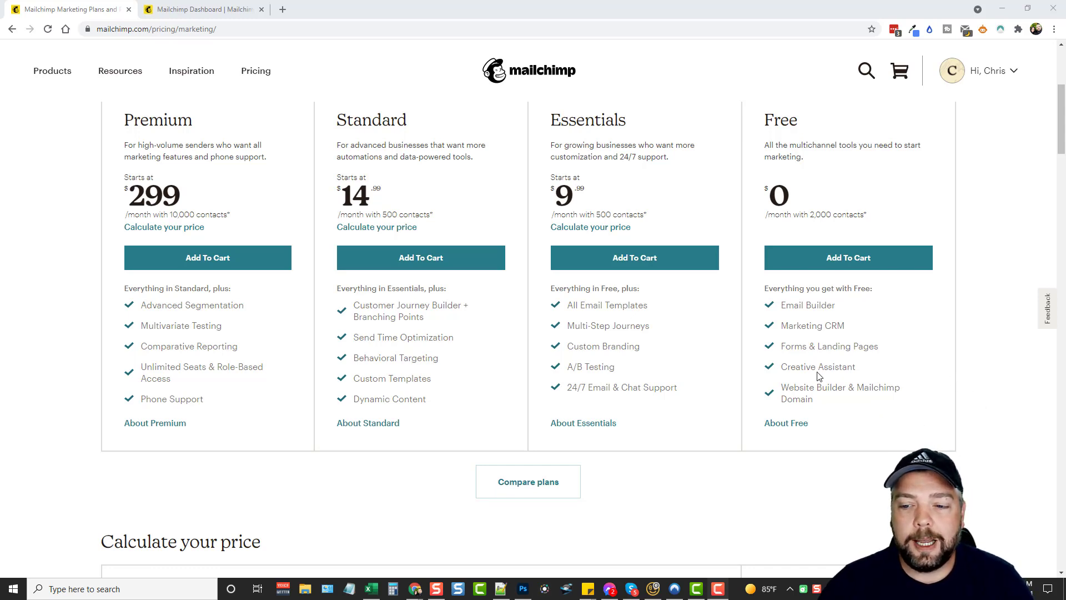
{"action": "mouse_move", "coordinate": [803, 382]}
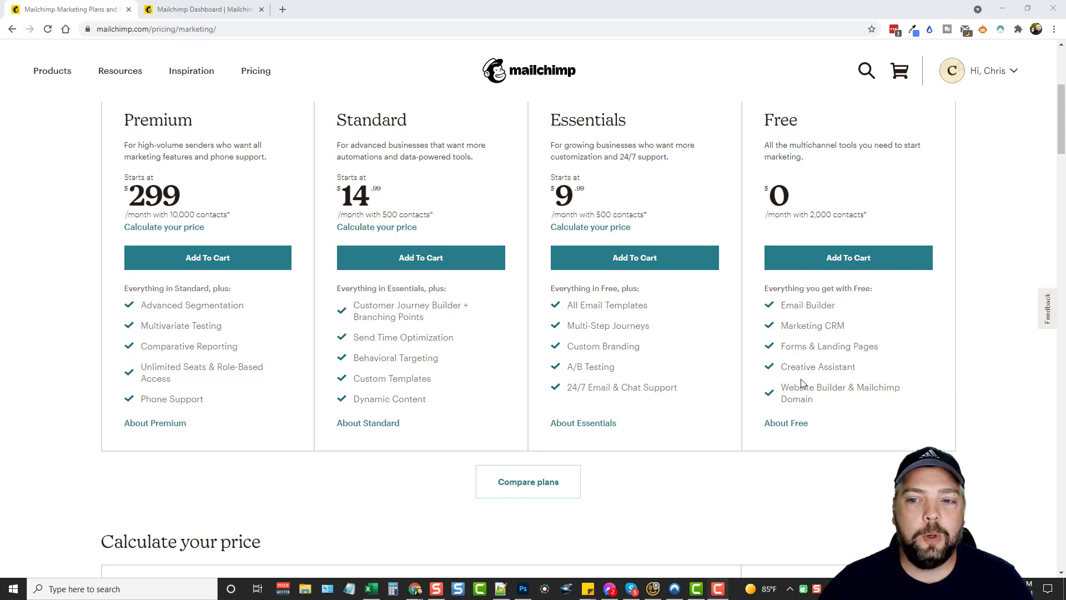
{"action": "mouse_move", "coordinate": [840, 400]}
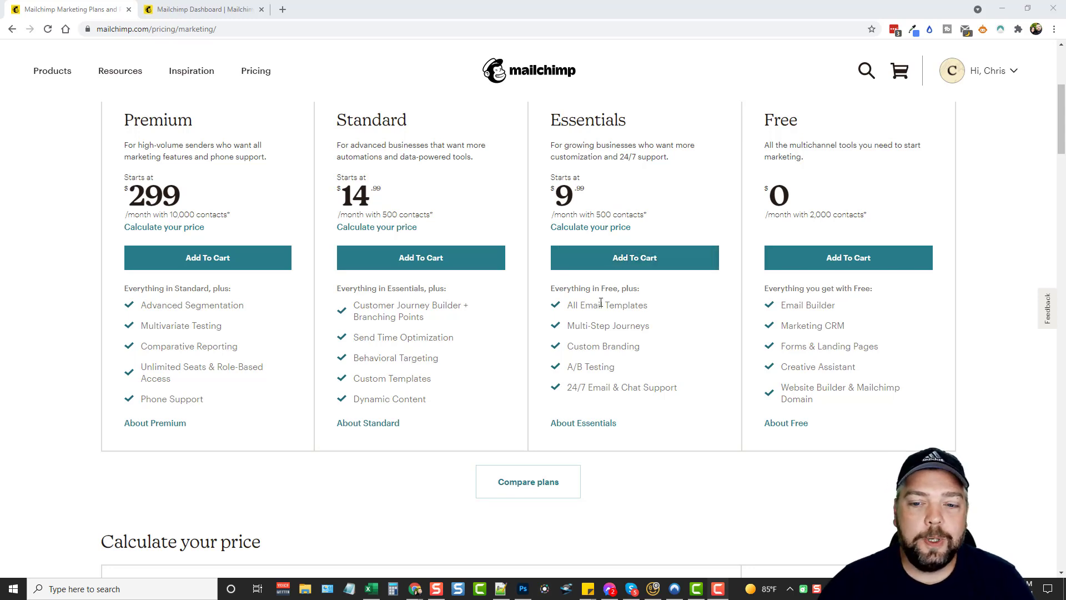
{"action": "mouse_move", "coordinate": [650, 337]}
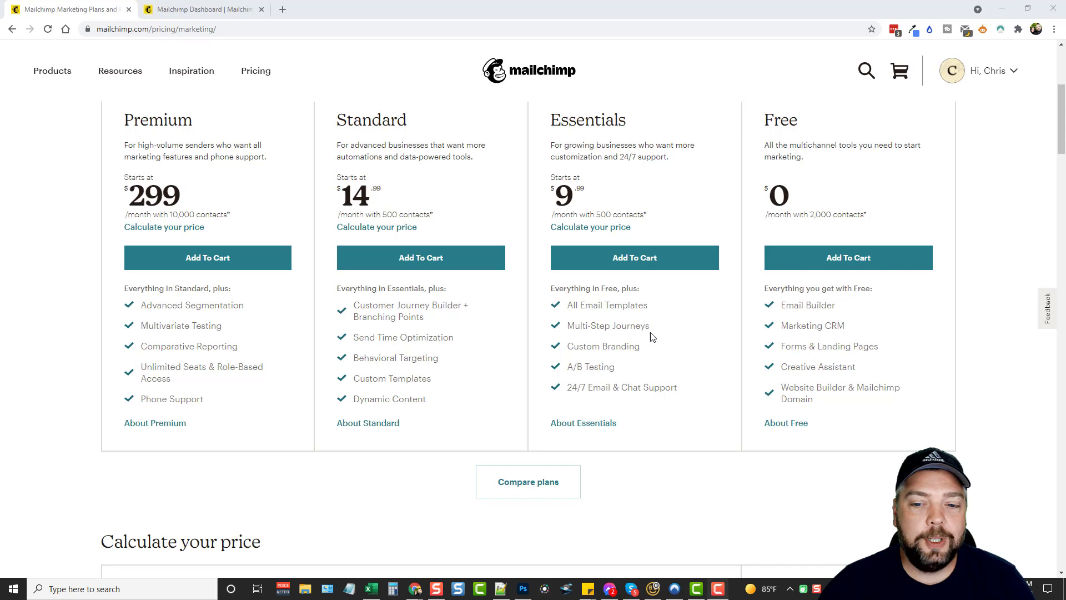
{"action": "mouse_move", "coordinate": [642, 338]}
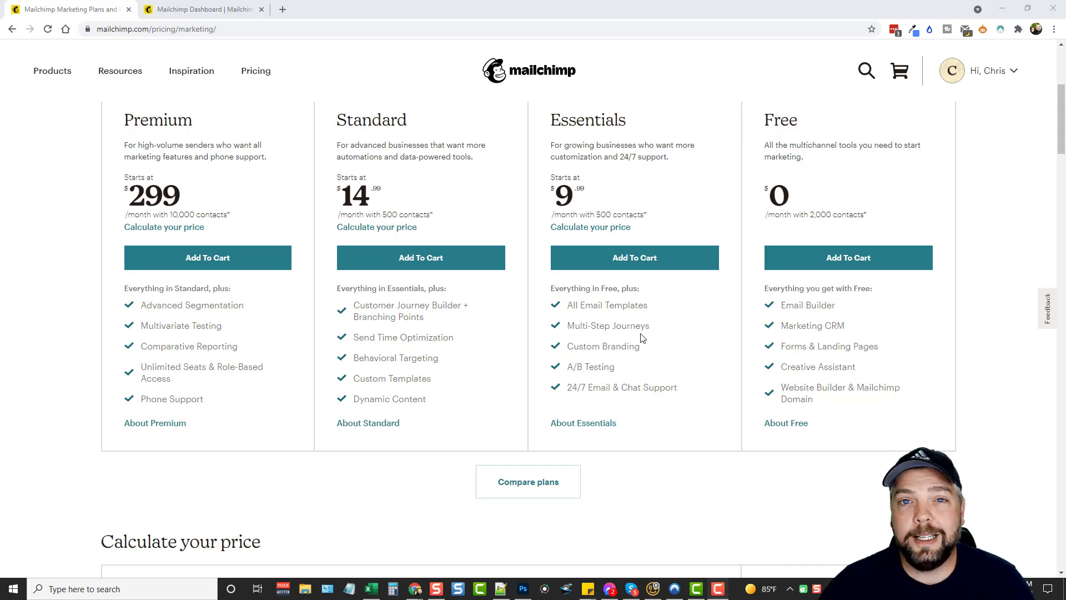
{"action": "mouse_move", "coordinate": [593, 355]}
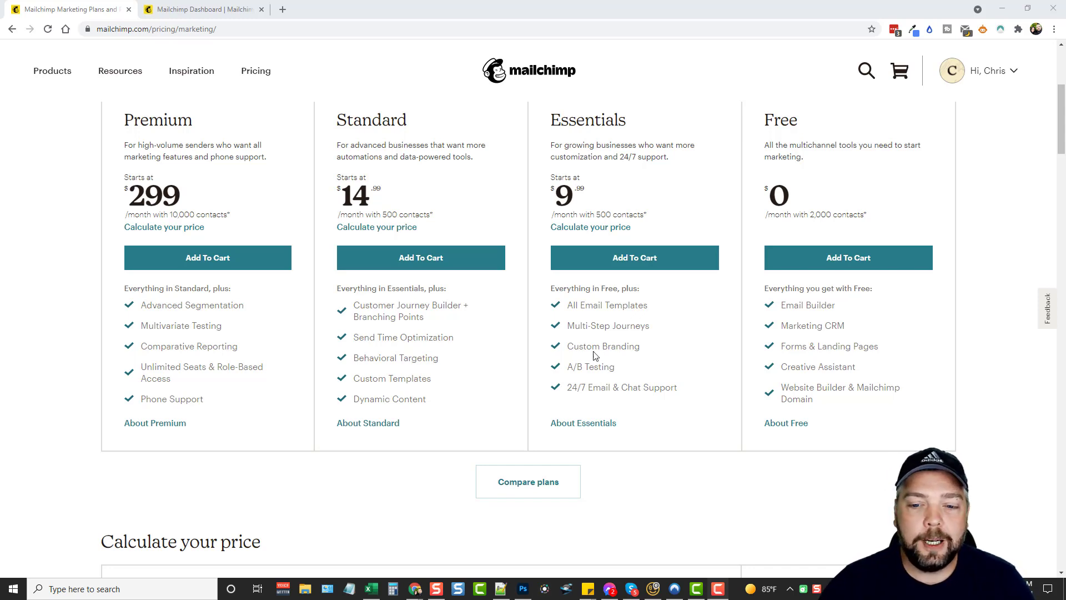
{"action": "mouse_move", "coordinate": [638, 384]}
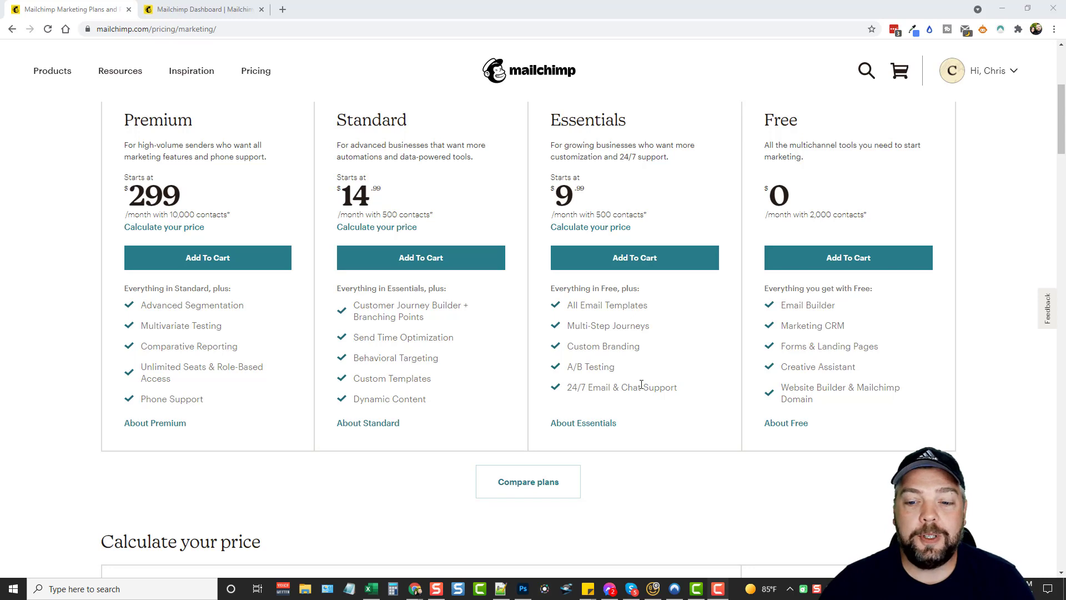
{"action": "mouse_move", "coordinate": [419, 191]}
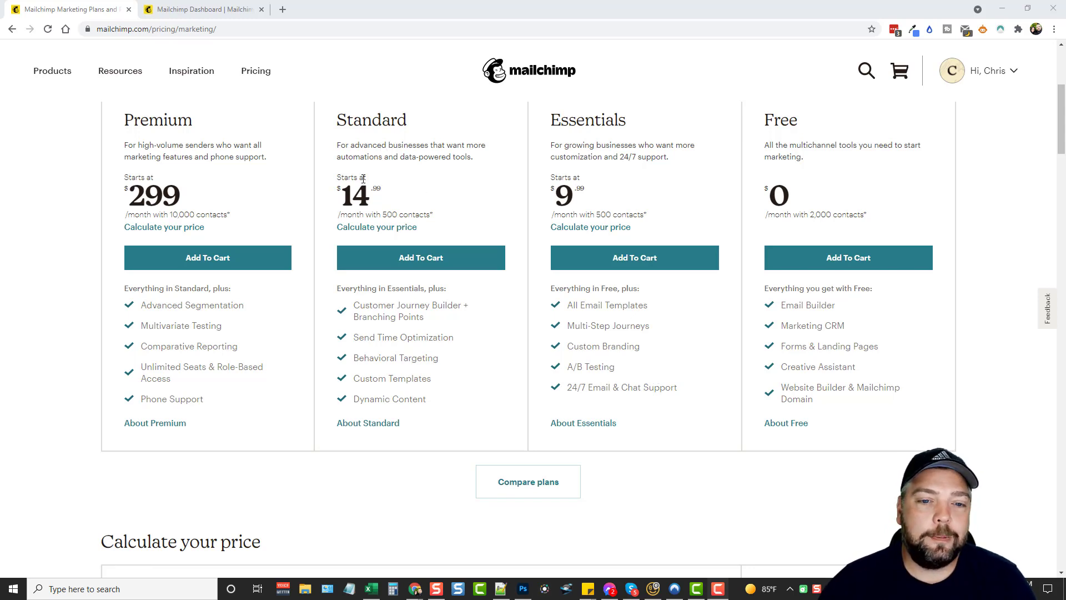
{"action": "mouse_move", "coordinate": [364, 309]}
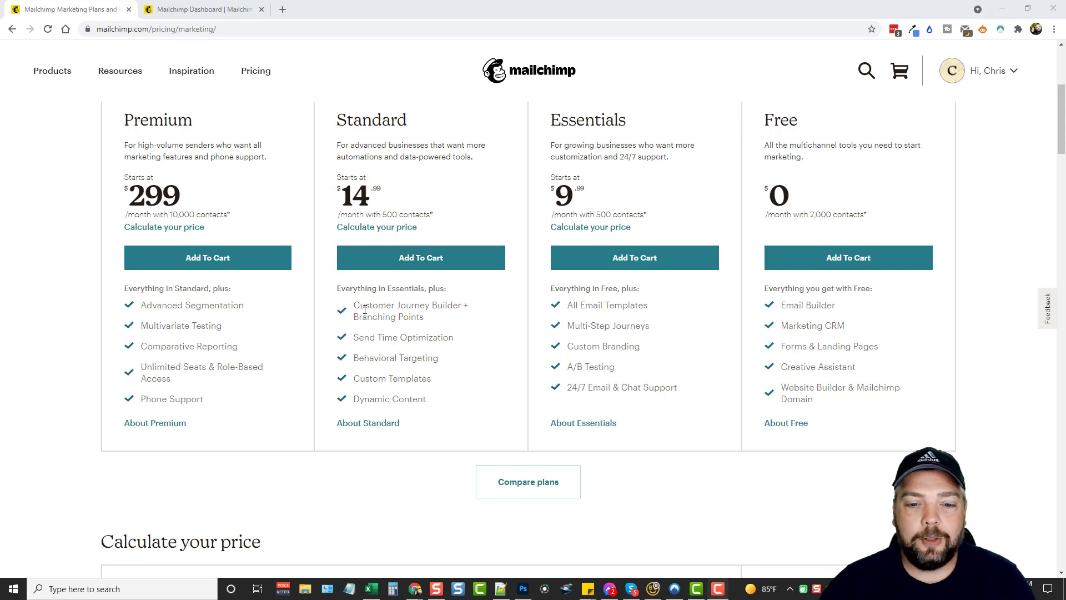
{"action": "mouse_move", "coordinate": [367, 422]}
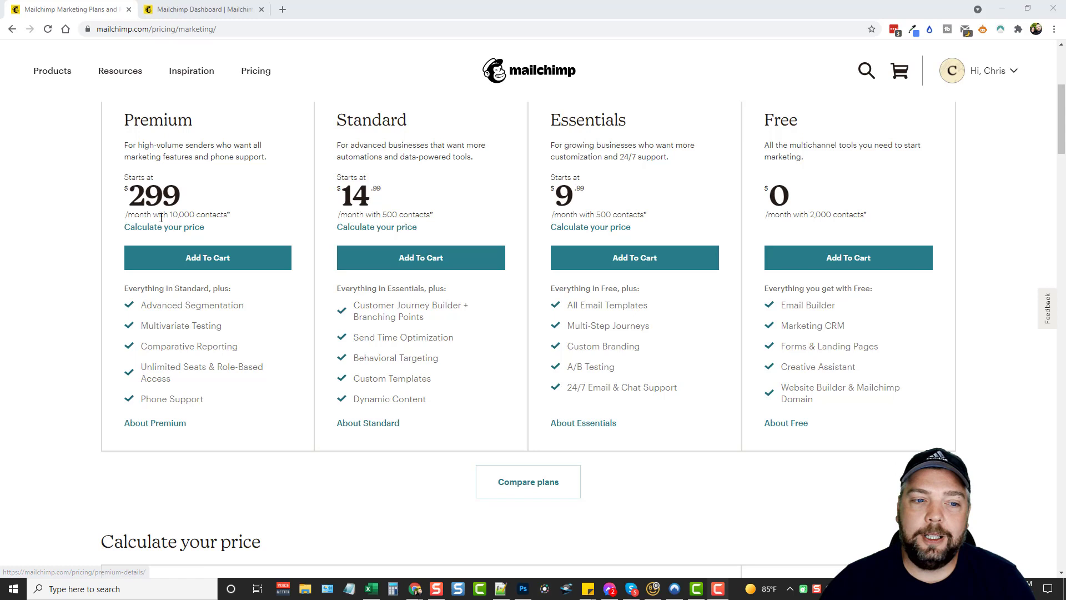
{"action": "mouse_move", "coordinate": [261, 387]}
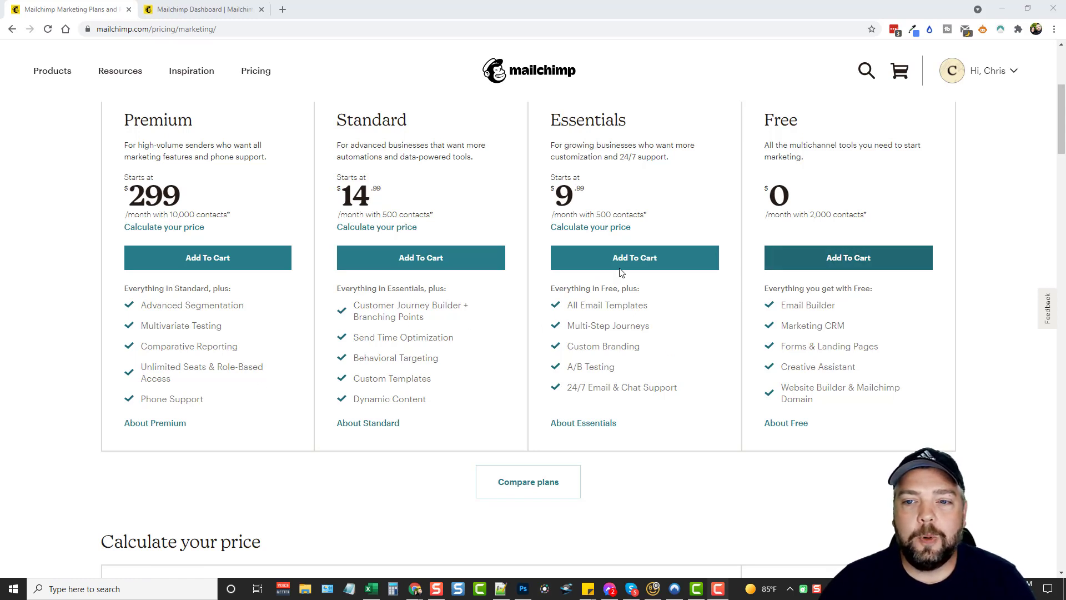
{"action": "mouse_move", "coordinate": [631, 166]}
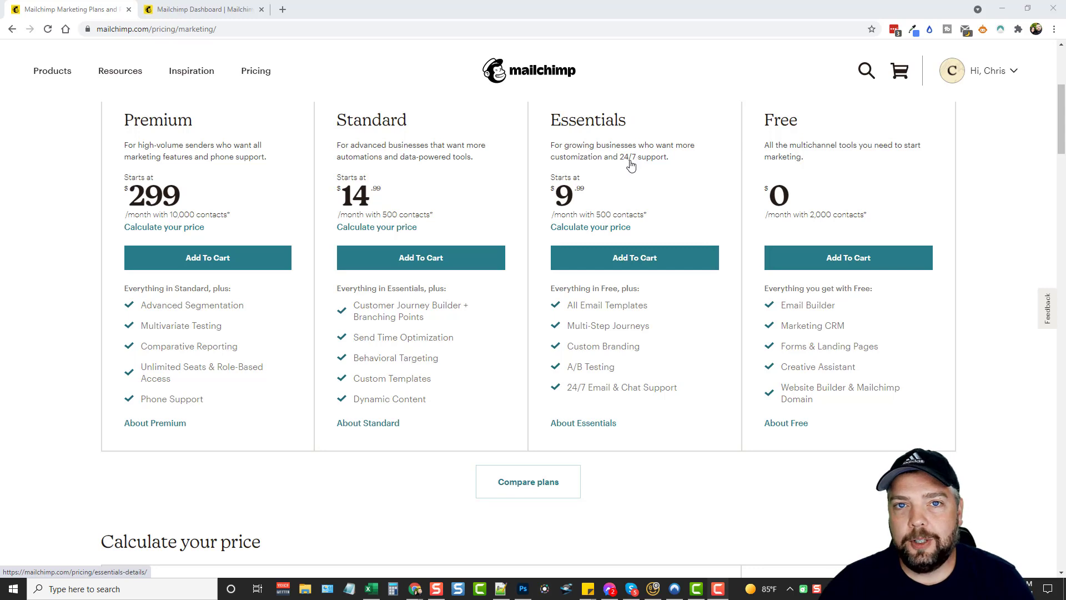
{"action": "mouse_move", "coordinate": [673, 188]}
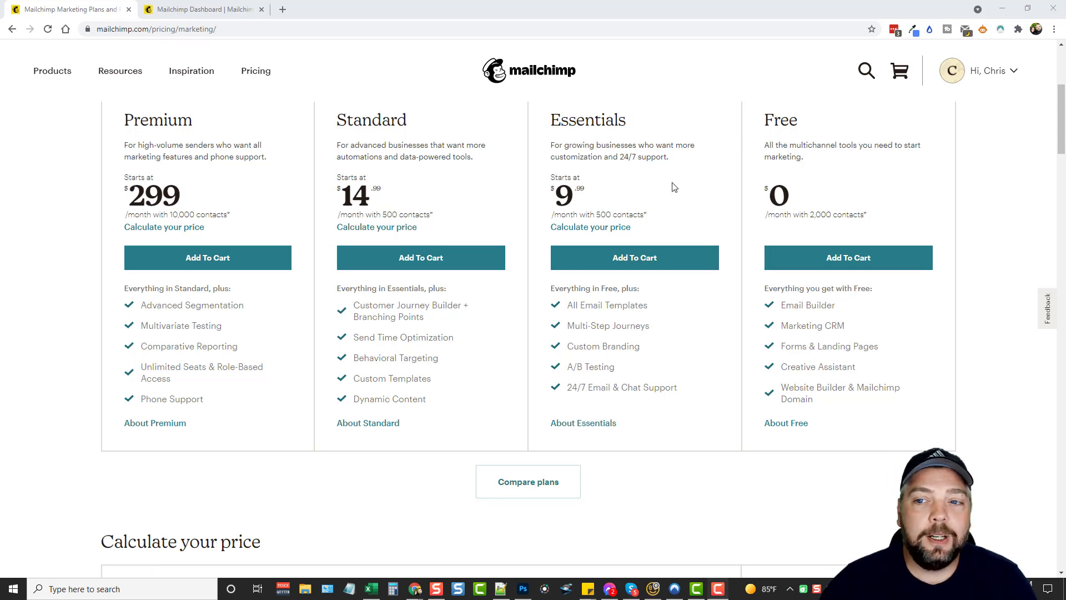
{"action": "mouse_move", "coordinate": [789, 139]}
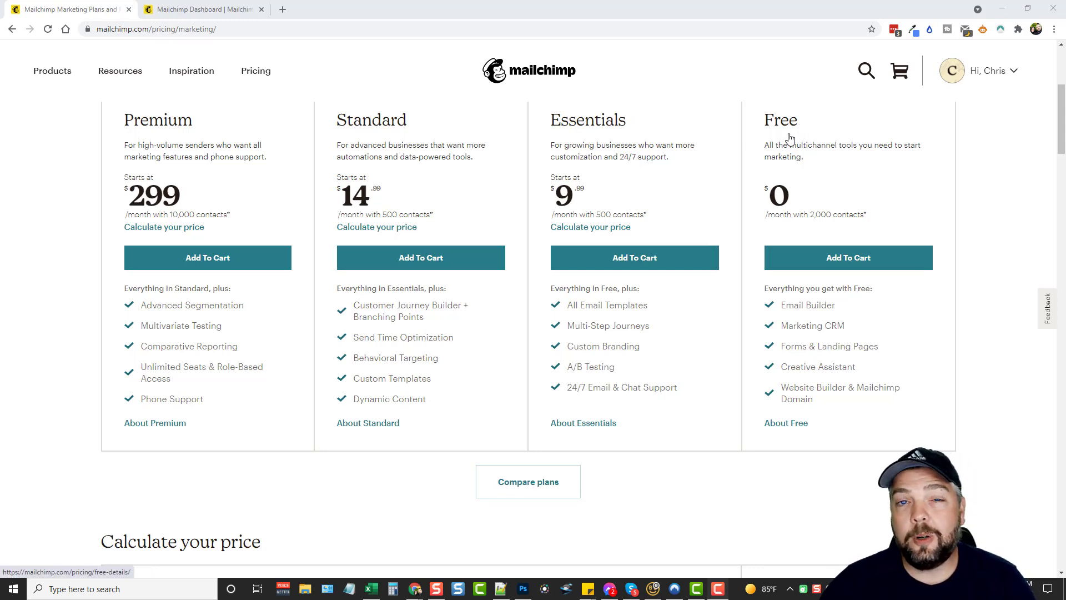
{"action": "mouse_move", "coordinate": [692, 164]}
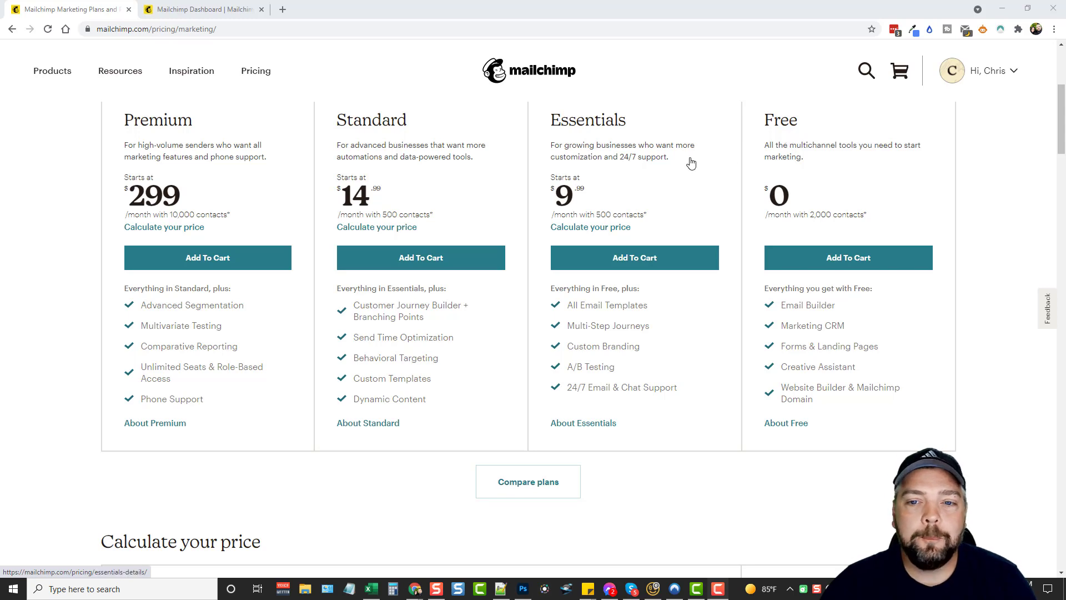
{"action": "mouse_move", "coordinate": [606, 360]}
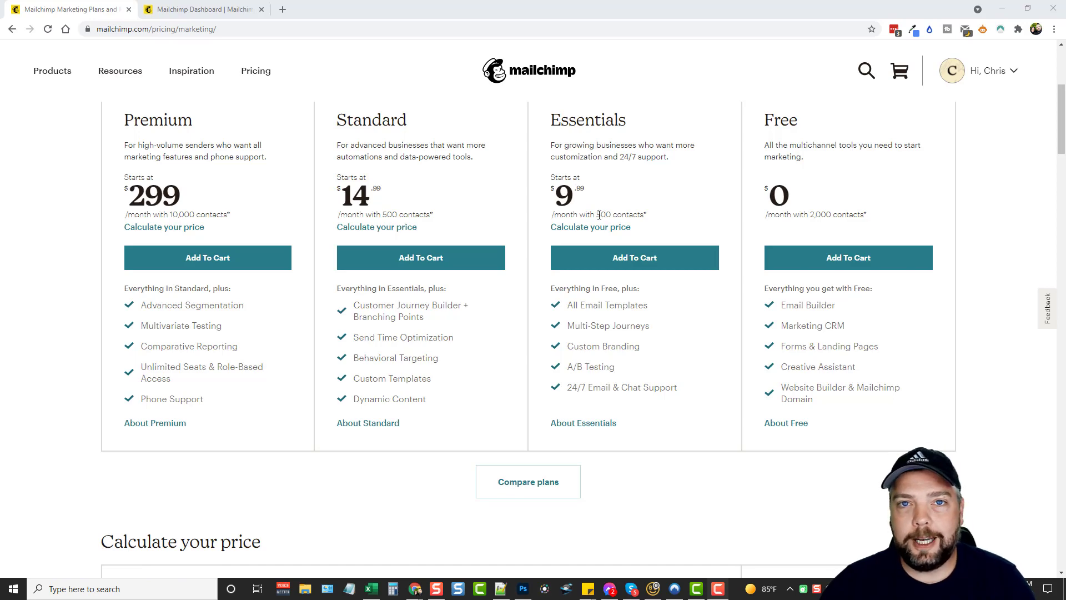
- Switch the price calculator from Essentials to Standard, showing $14.99 for 500 contacts
{"action": "scroll", "scroll_direction": "down", "scroll_amount": 3}
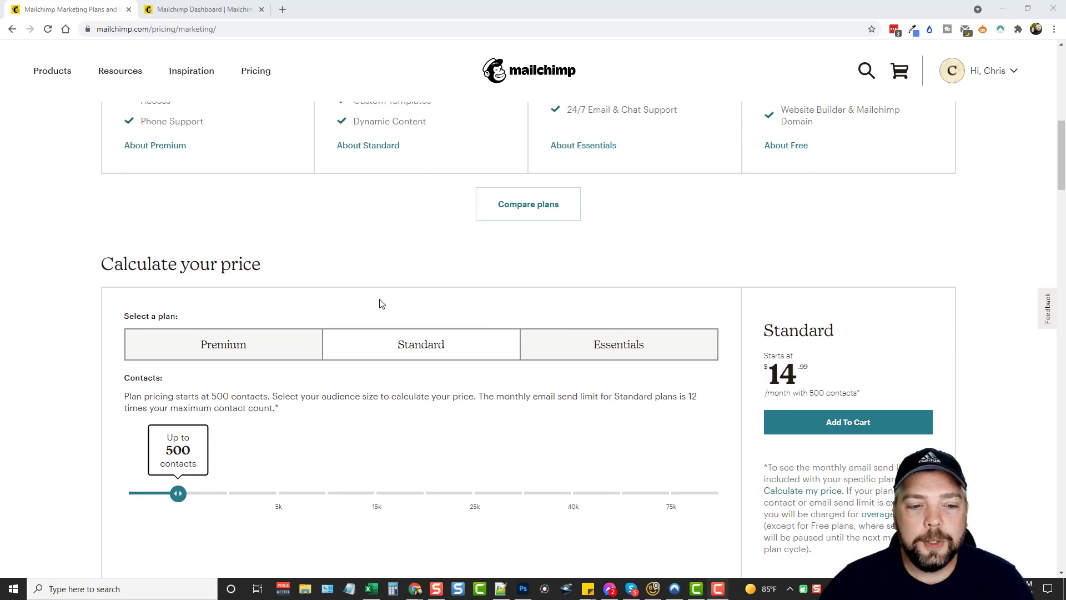
{"action": "scroll", "scroll_direction": "down", "scroll_amount": 3}
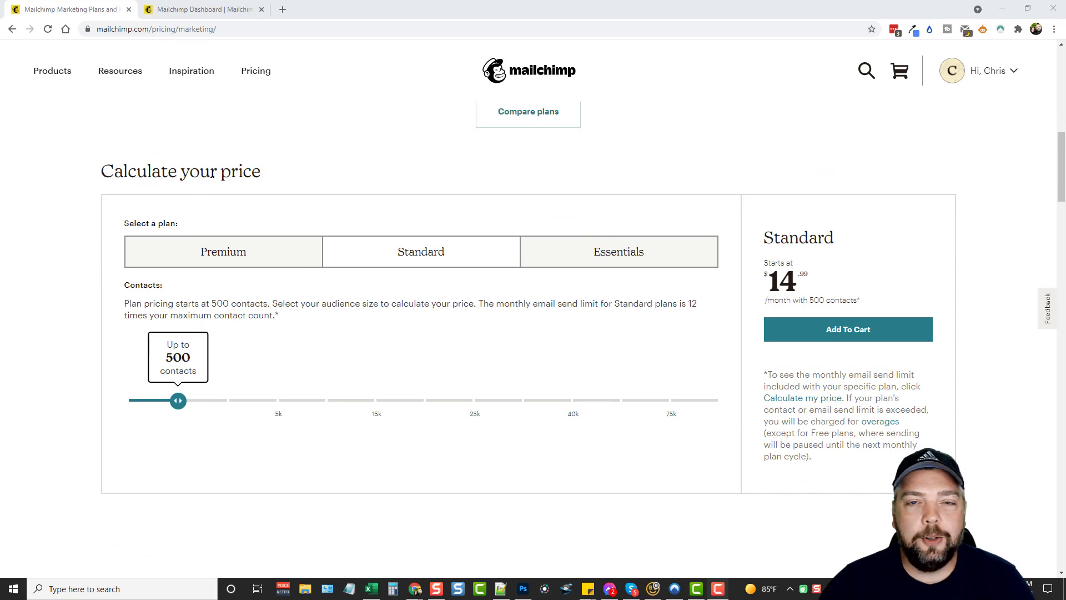
{"action": "scroll", "scroll_direction": "up", "scroll_amount": 3}
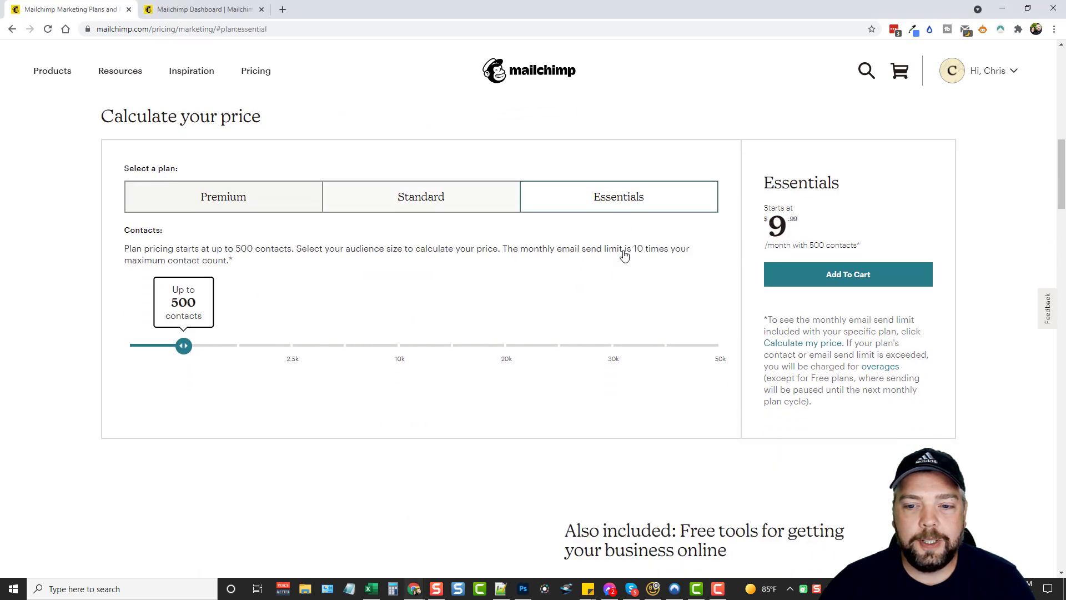
{"action": "scroll", "scroll_direction": "down", "scroll_amount": 3}
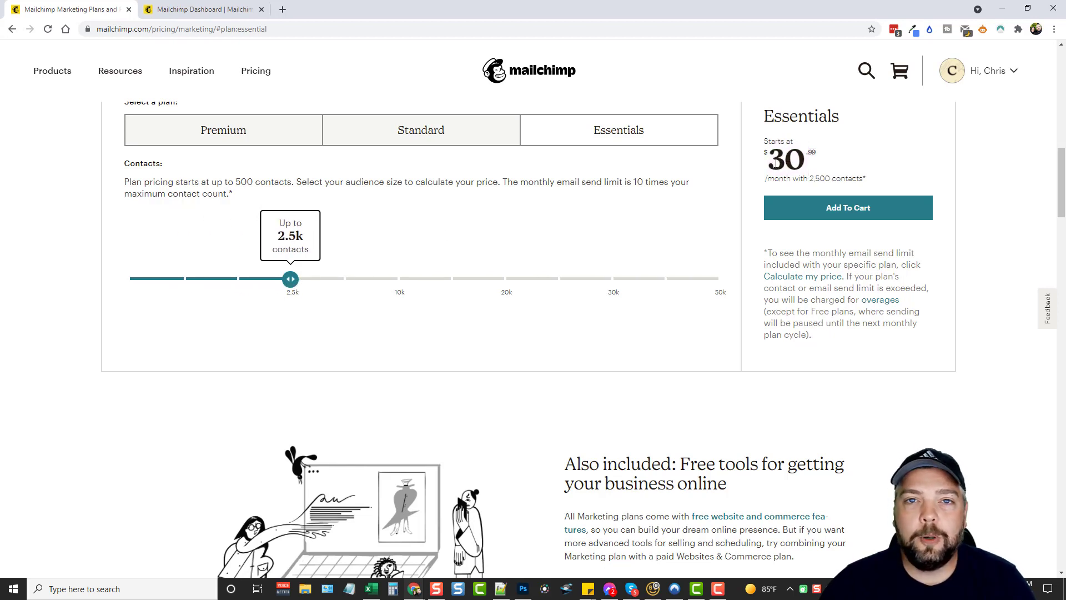
{"action": "mouse_move", "coordinate": [309, 263]}
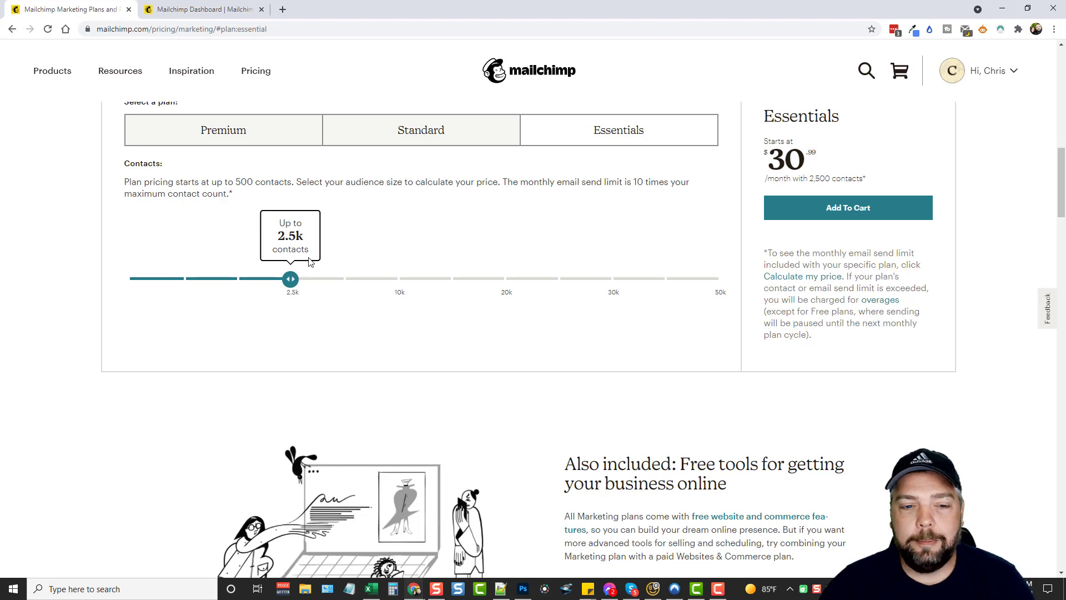
{"action": "mouse_move", "coordinate": [327, 309]}
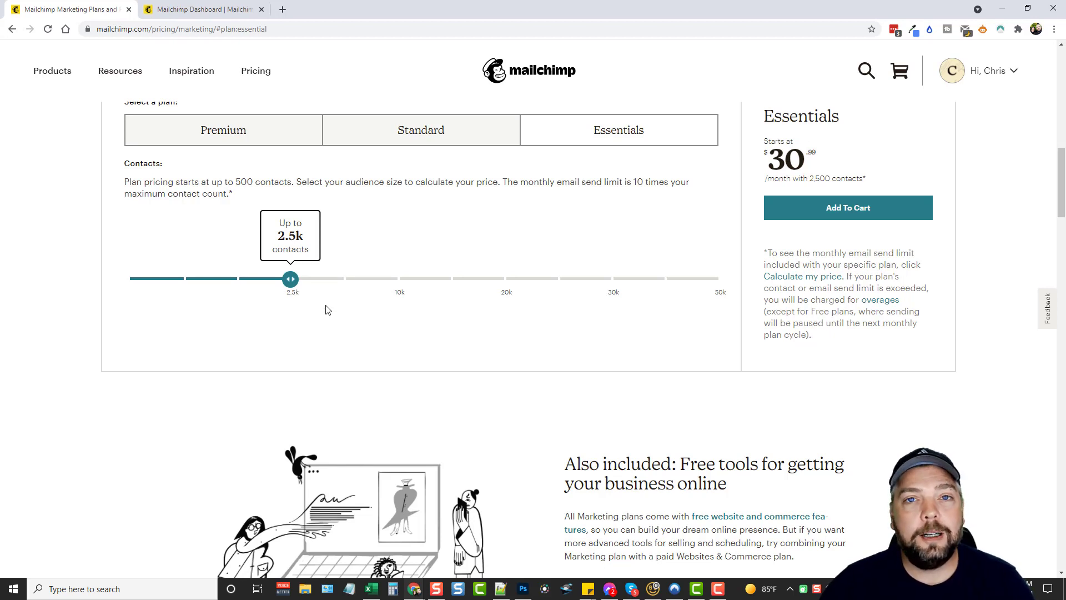
{"action": "mouse_move", "coordinate": [315, 288]}
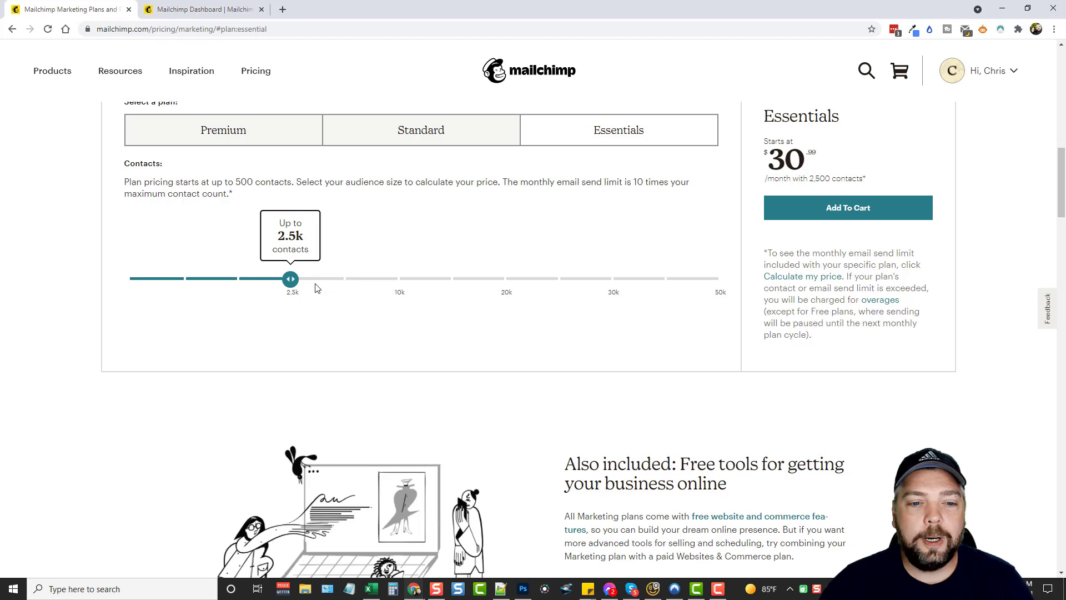
{"action": "mouse_move", "coordinate": [304, 300]}
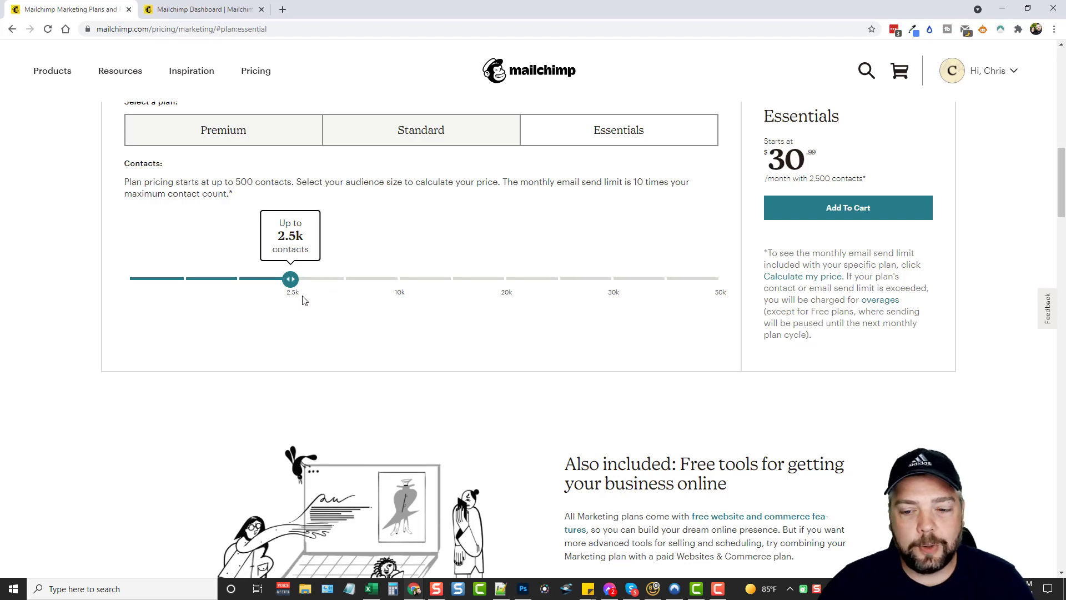
{"action": "scroll", "scroll_direction": "up", "scroll_amount": 3}
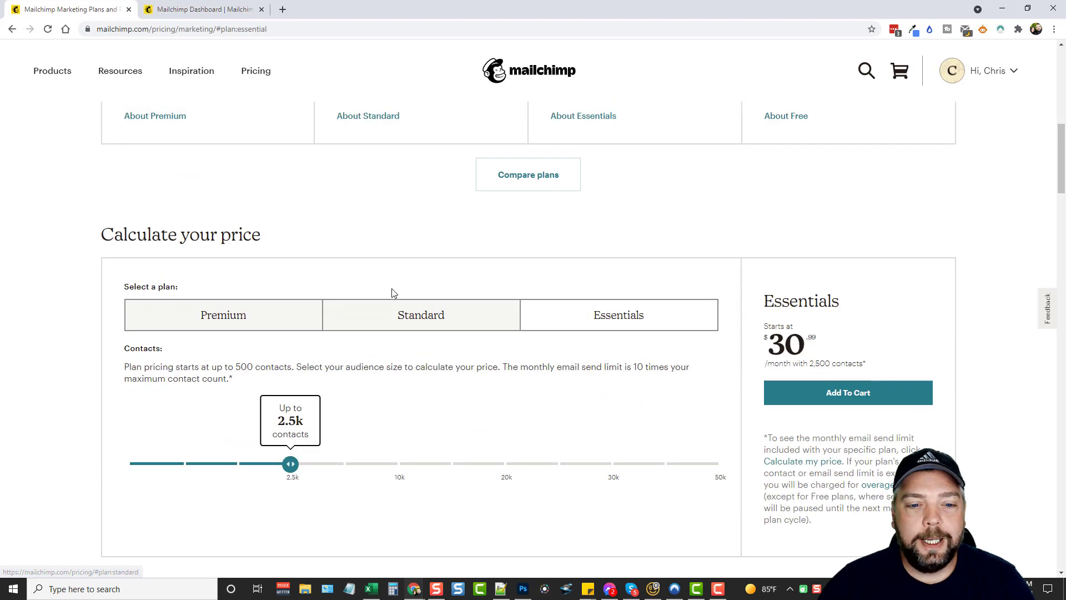
{"action": "left_click", "coordinate": [420, 314]}
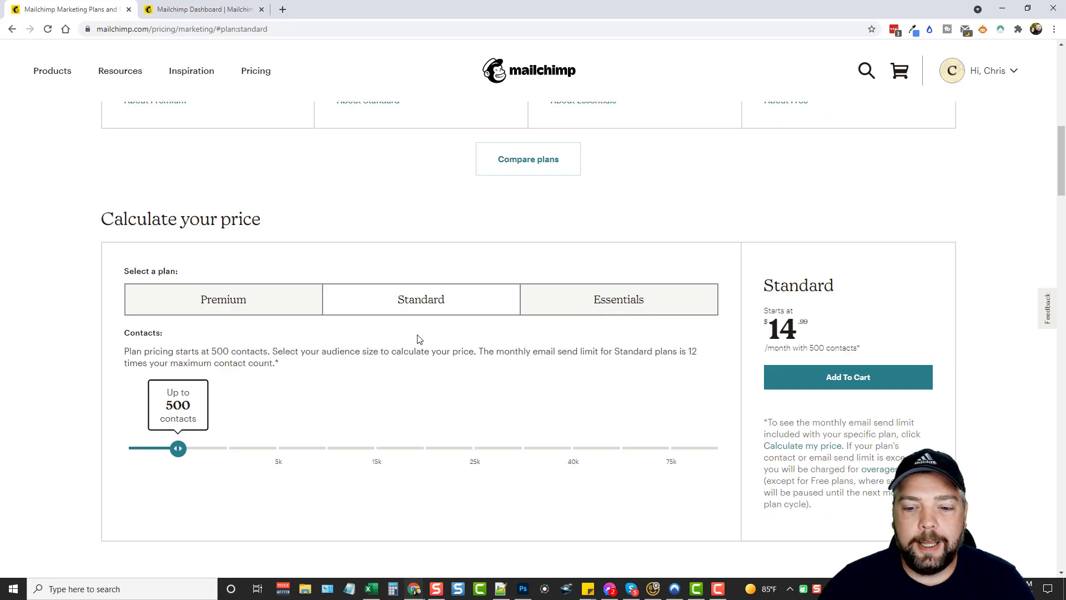
- View Websites & Commerce and Transactional Email pricing, then bring up the Resources menu
{"action": "scroll", "scroll_direction": "up", "scroll_amount": 3}
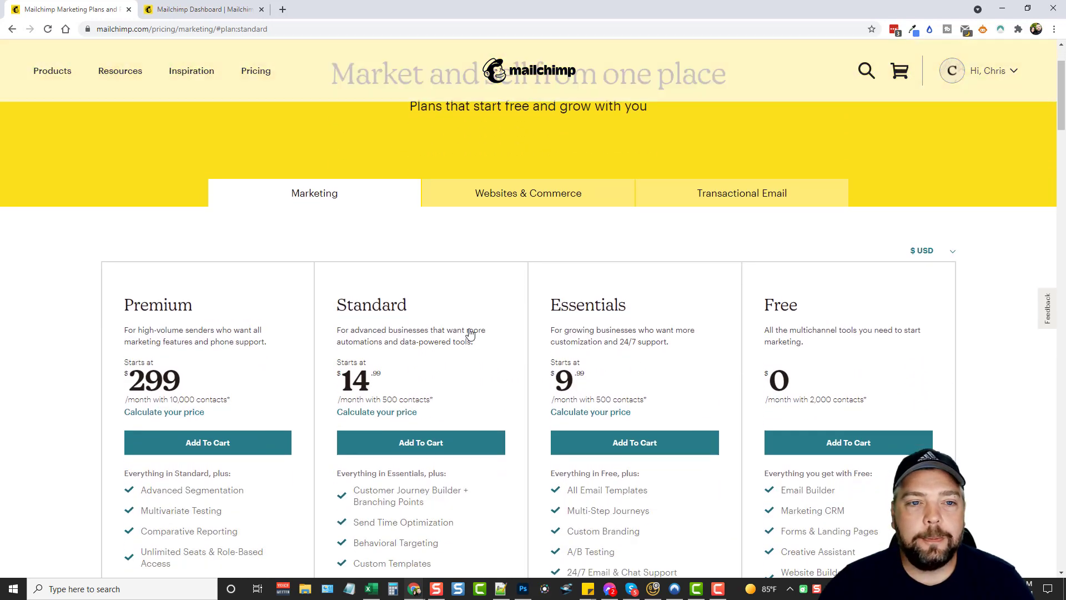
{"action": "mouse_move", "coordinate": [528, 193]}
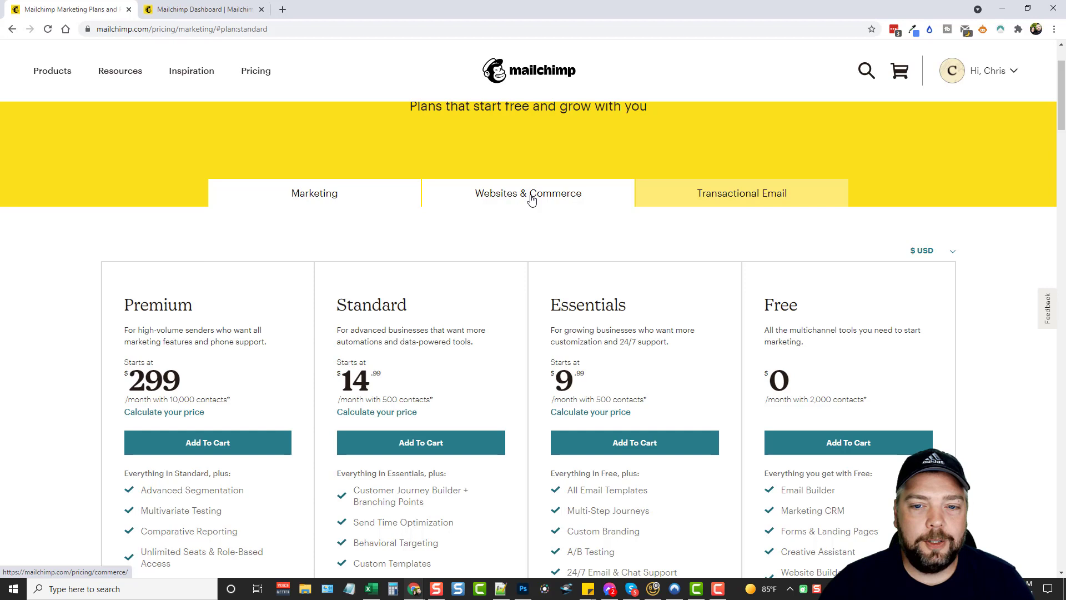
{"action": "left_click", "coordinate": [527, 194]}
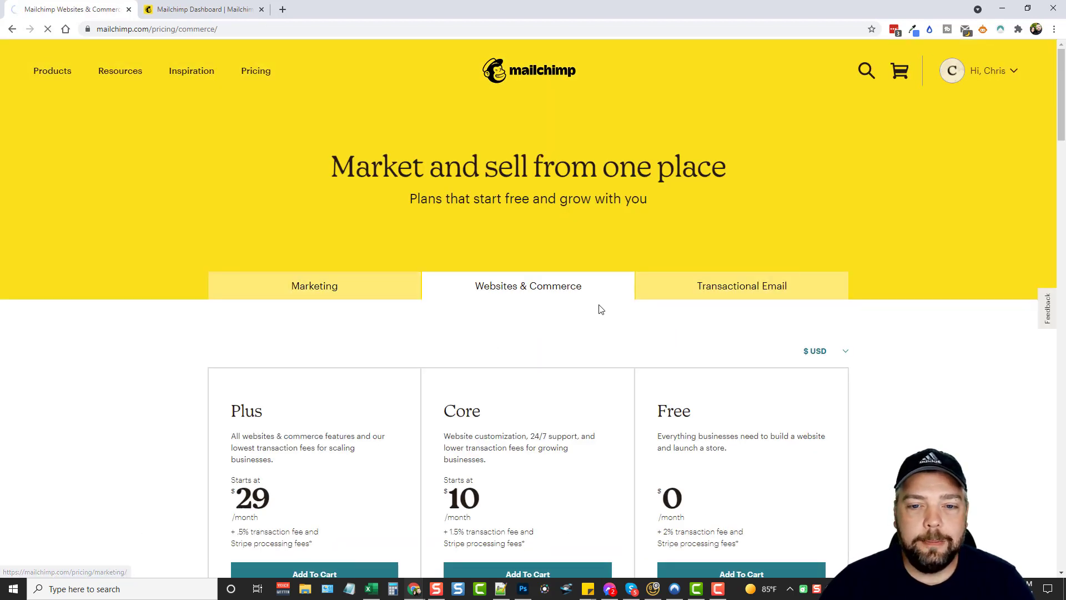
{"action": "left_click", "coordinate": [742, 285]}
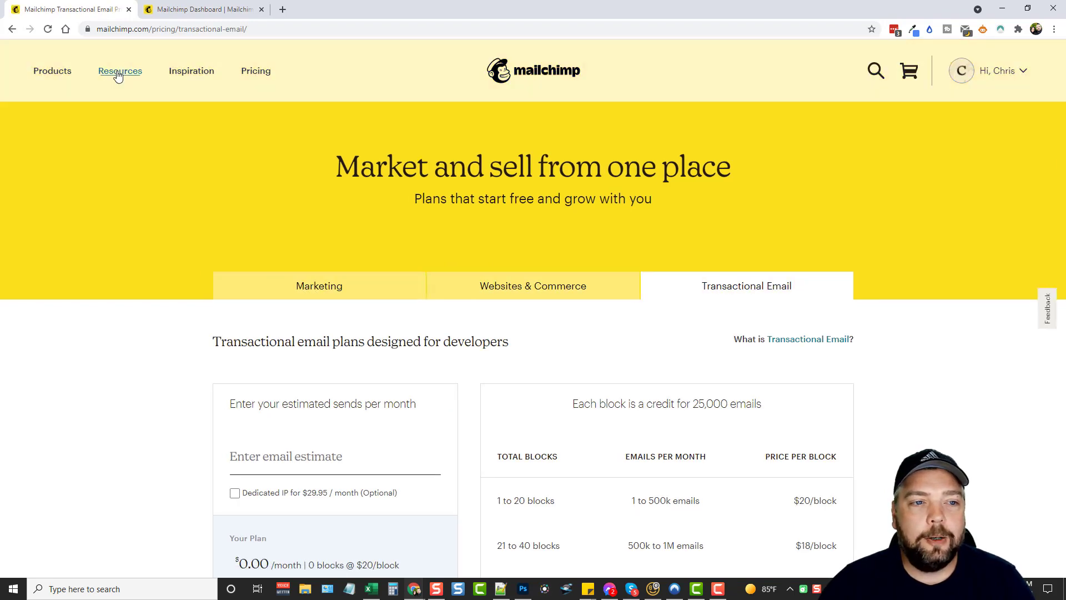
{"action": "left_click", "coordinate": [120, 71]}
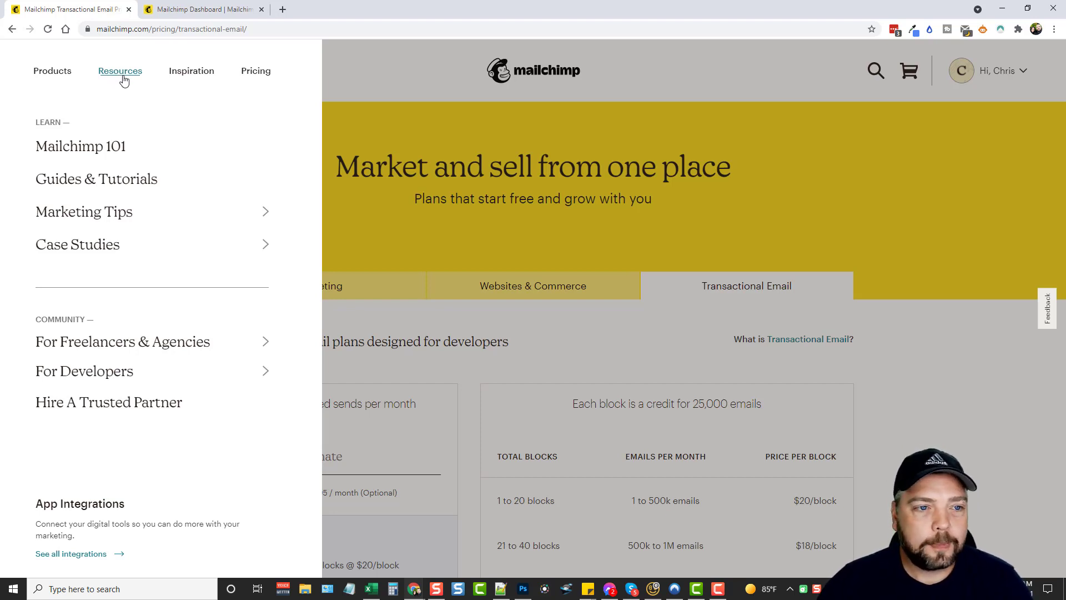
{"action": "mouse_move", "coordinate": [80, 145]}
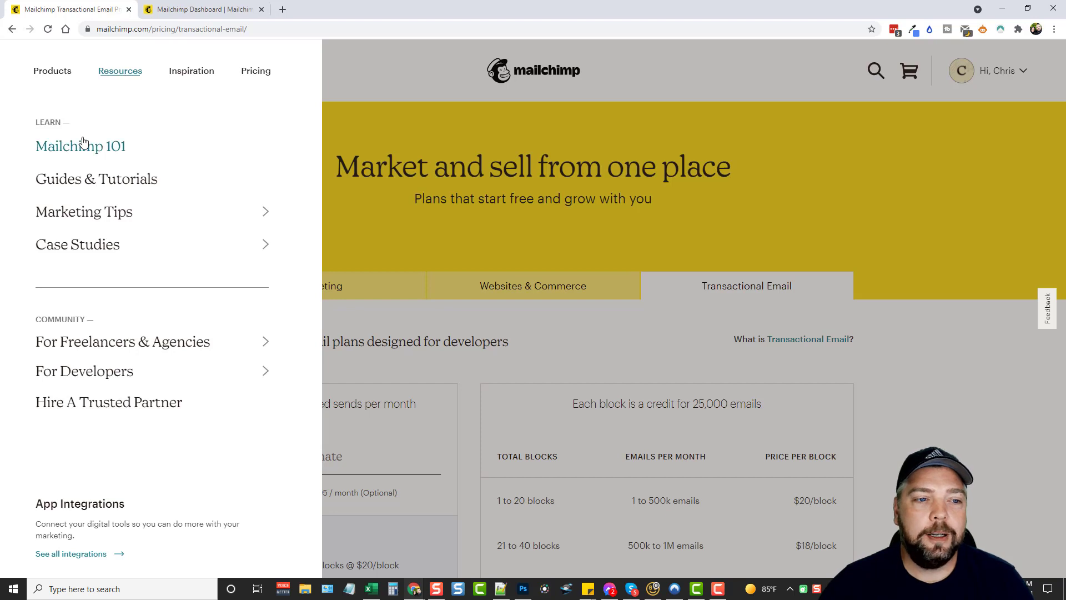
{"action": "mouse_move", "coordinate": [107, 150]}
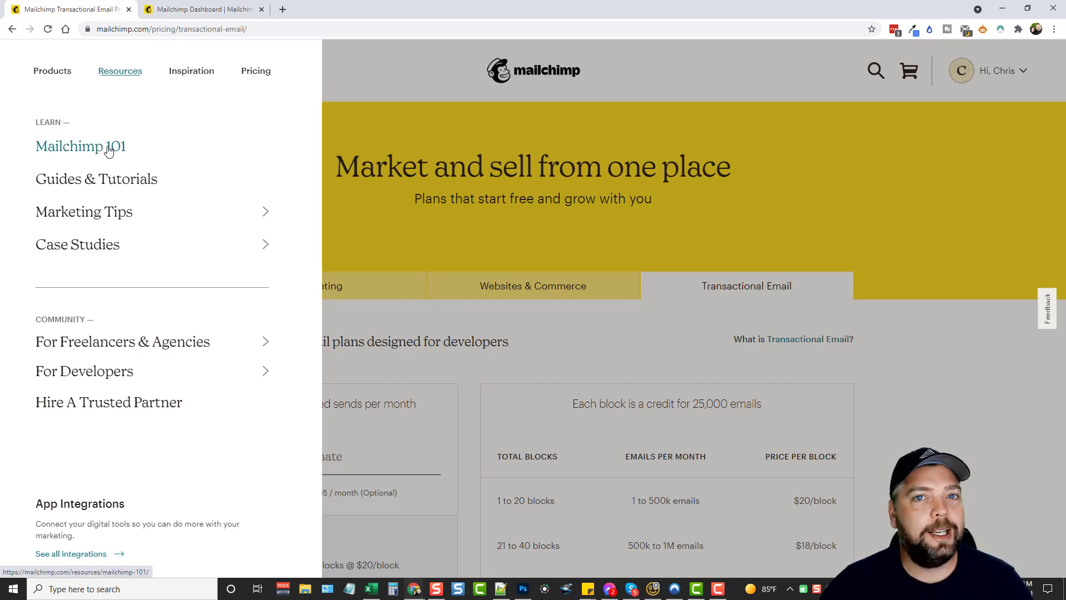
{"action": "mouse_move", "coordinate": [96, 190]}
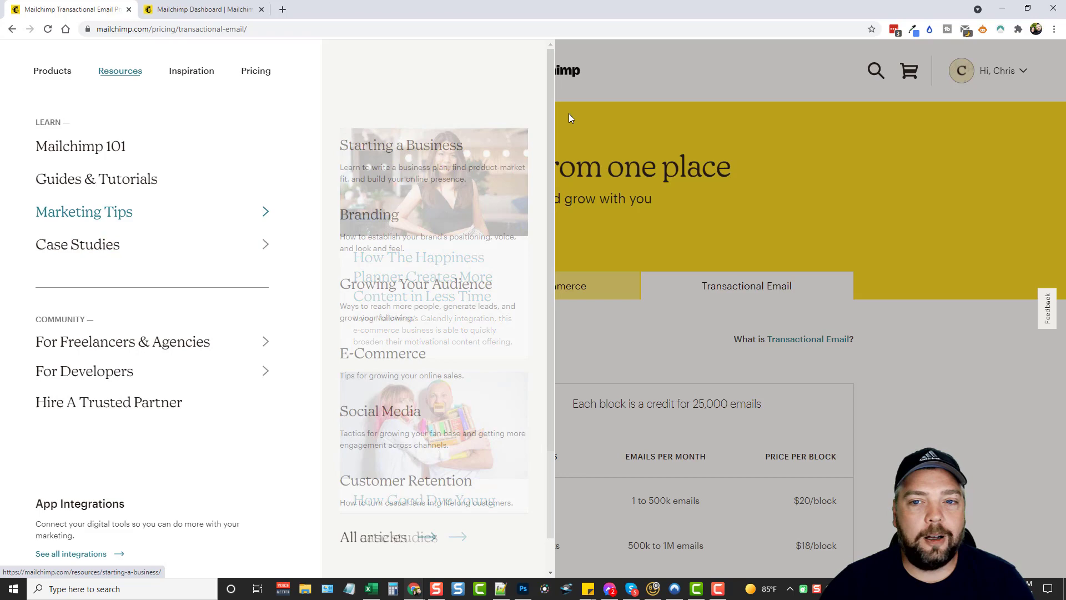
- Close the Resources menu, back on the Transactional Email pricing page
{"action": "left_click", "coordinate": [673, 74]}
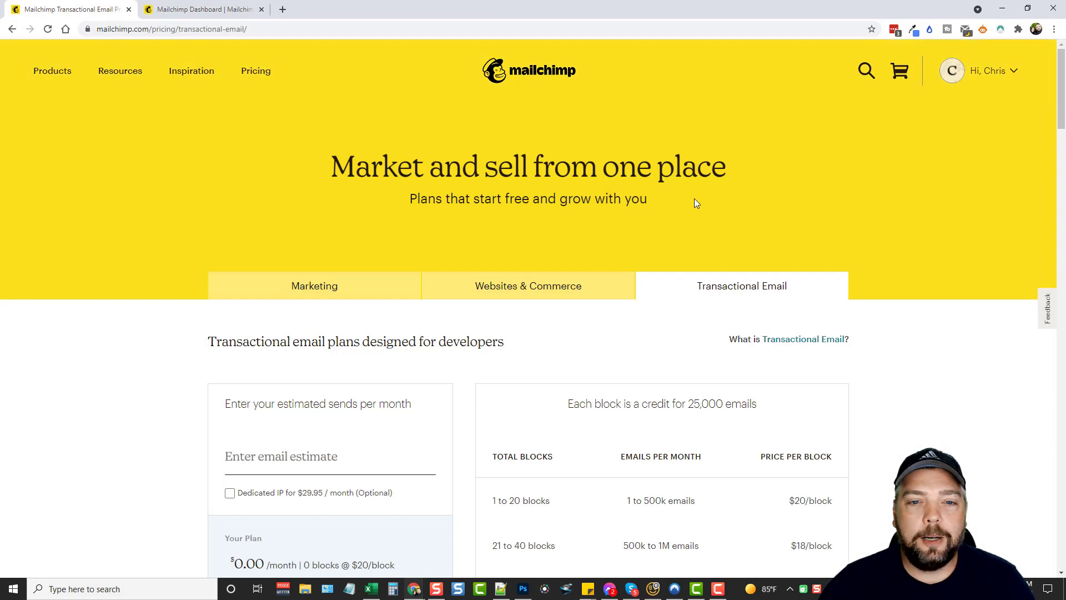
- Switch to the Marketing tab and scroll through the Premium, Standard, Essentials and Free cards
{"action": "left_click", "coordinate": [313, 286]}
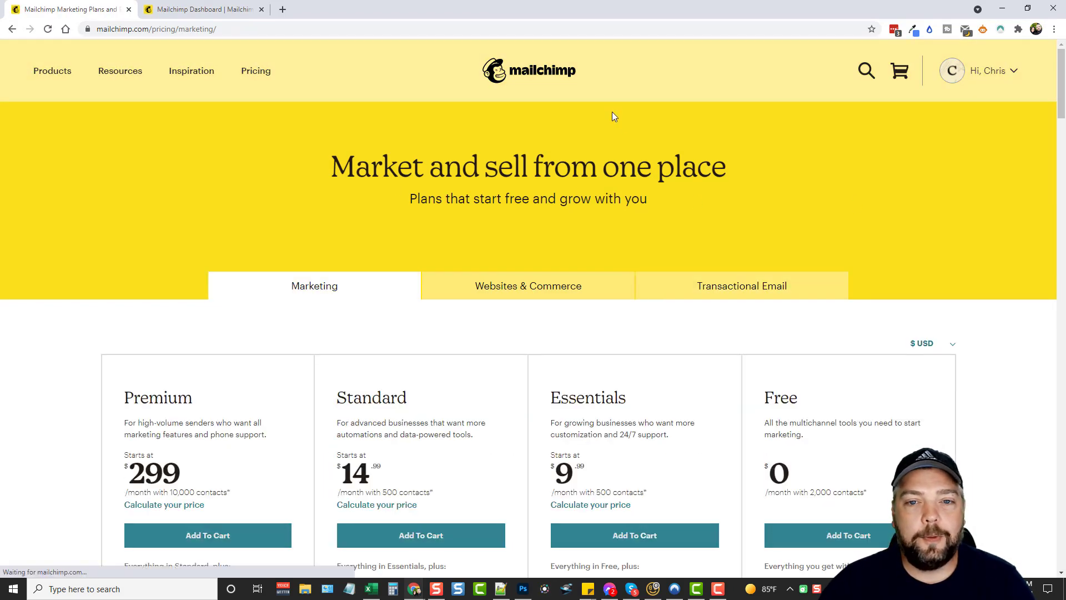
{"action": "scroll", "scroll_direction": "down", "scroll_amount": 3}
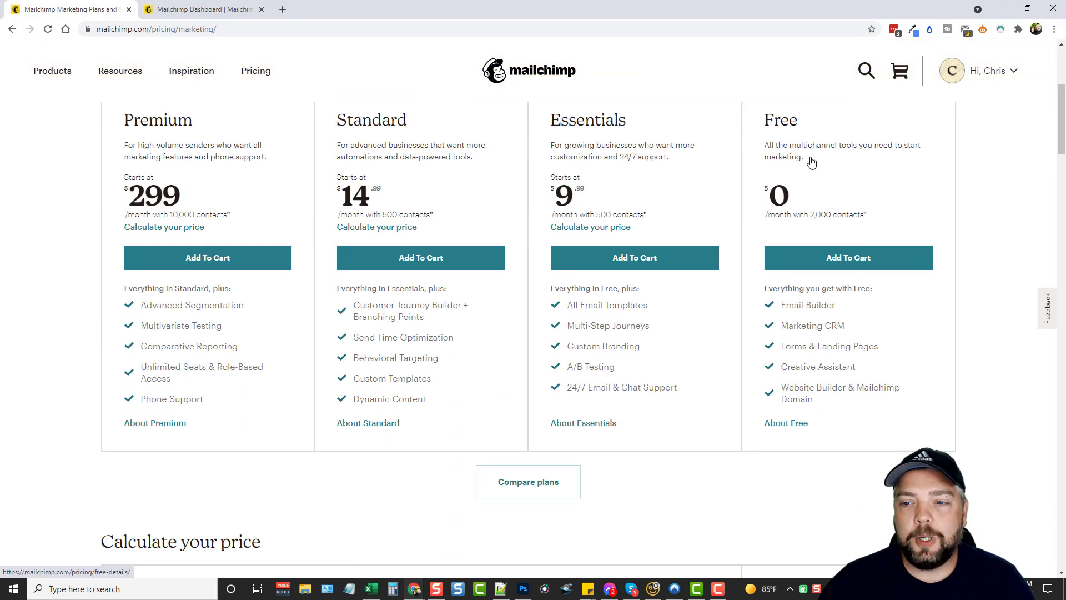
{"action": "mouse_move", "coordinate": [847, 257]}
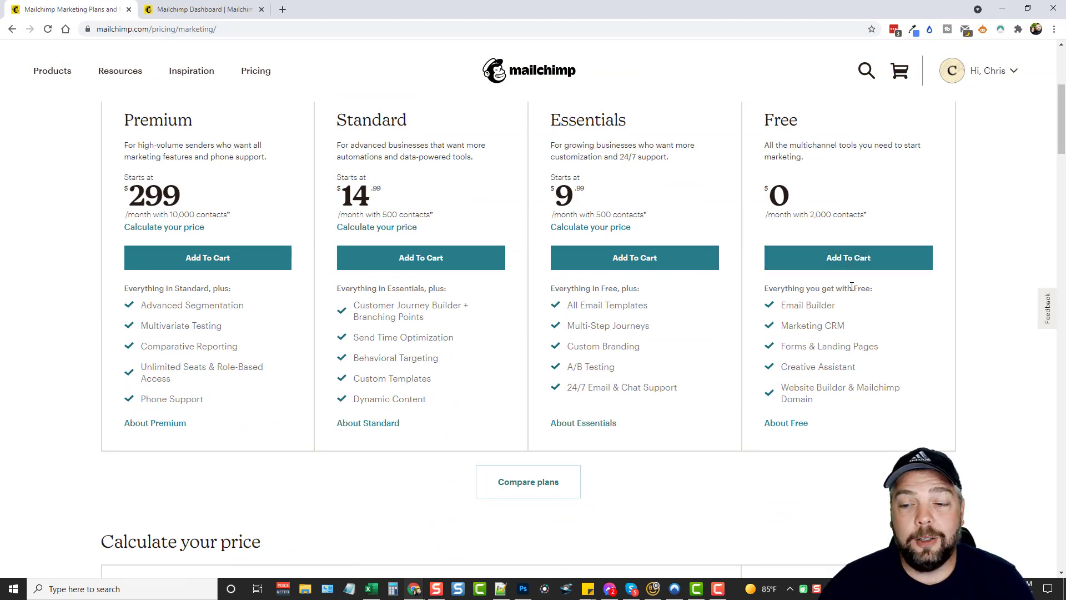
{"action": "mouse_move", "coordinate": [848, 257]}
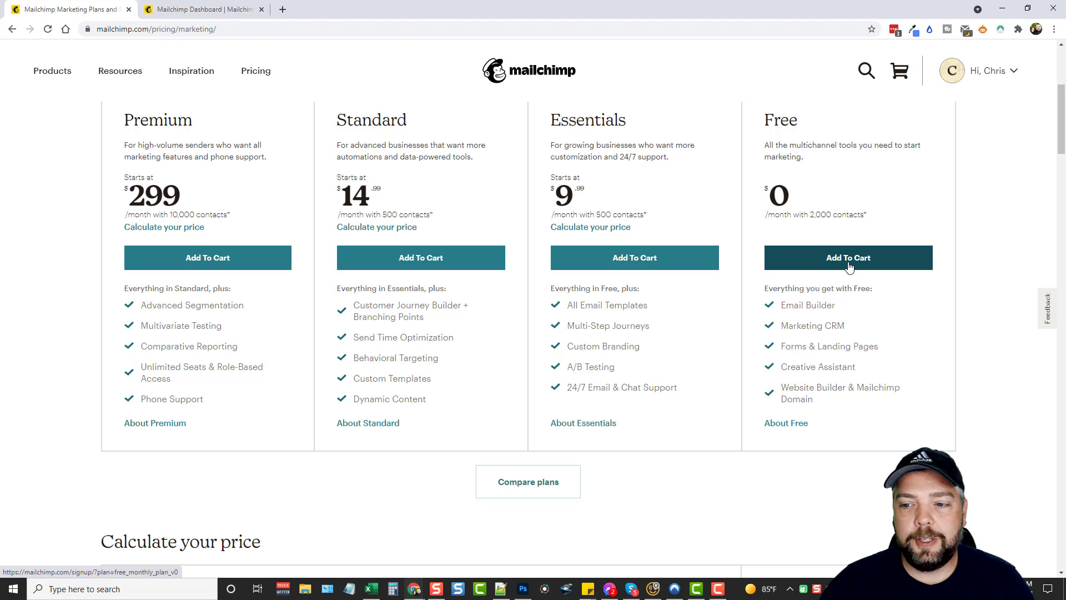
{"action": "scroll", "scroll_direction": "up", "scroll_amount": 3}
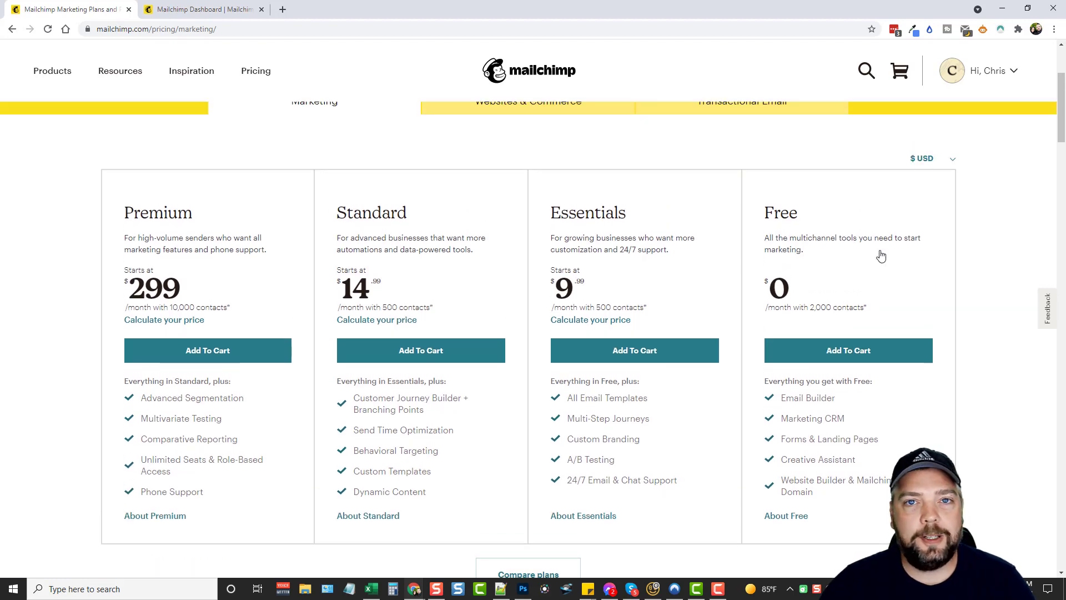
{"action": "mouse_move", "coordinate": [835, 301]}
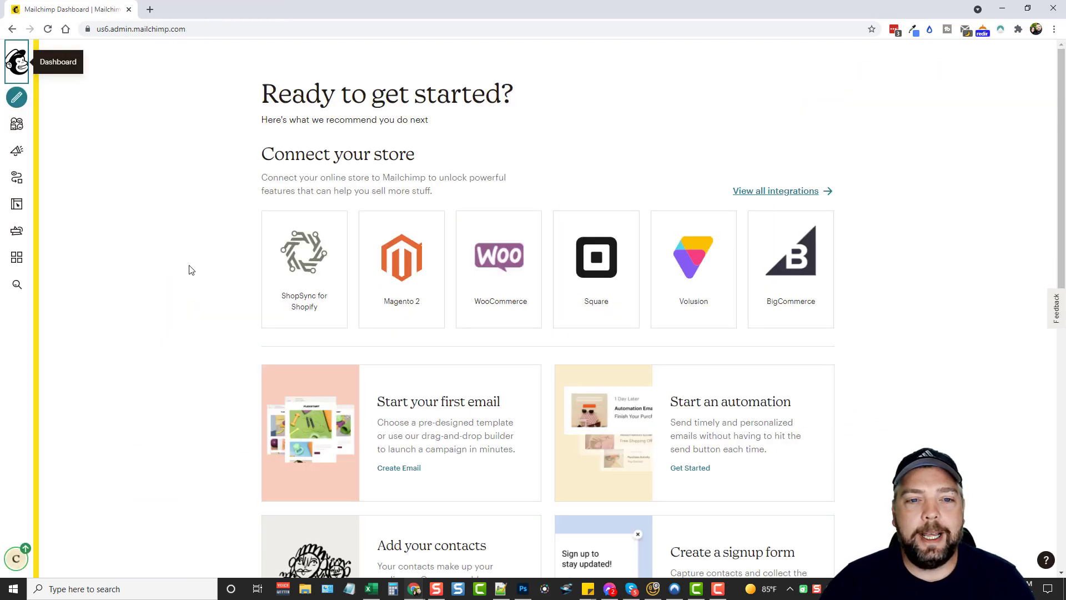
{"action": "mouse_move", "coordinate": [403, 119]}
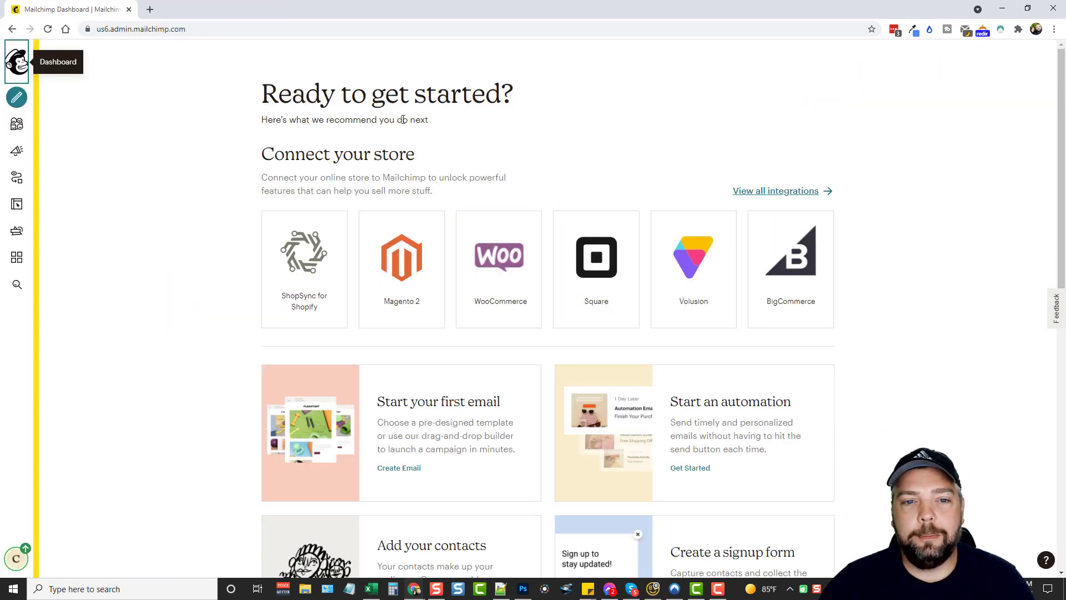
{"action": "mouse_move", "coordinate": [243, 235]}
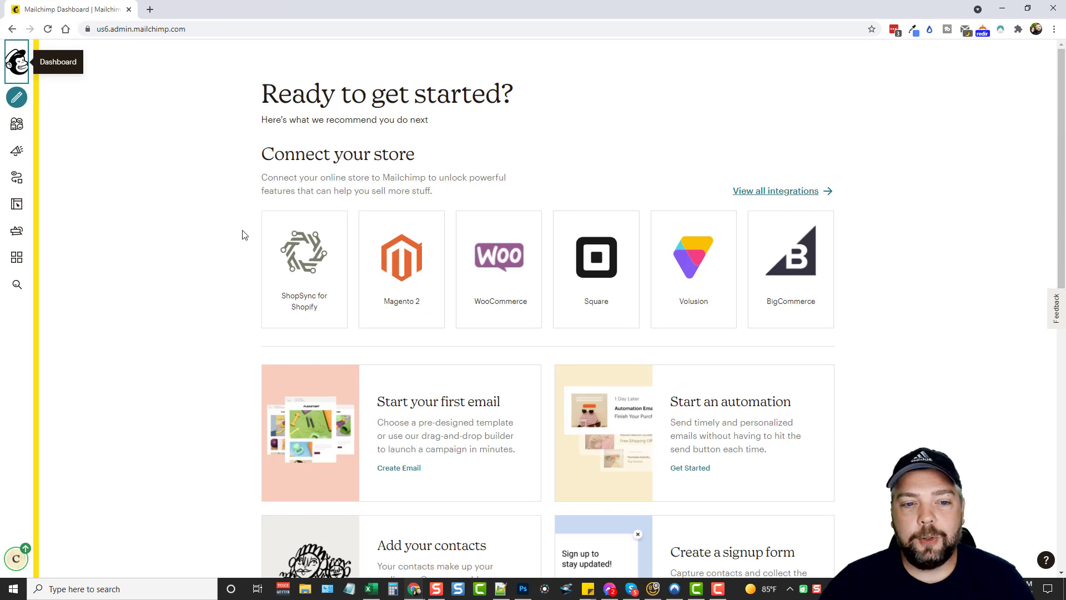
{"action": "mouse_move", "coordinate": [227, 266]}
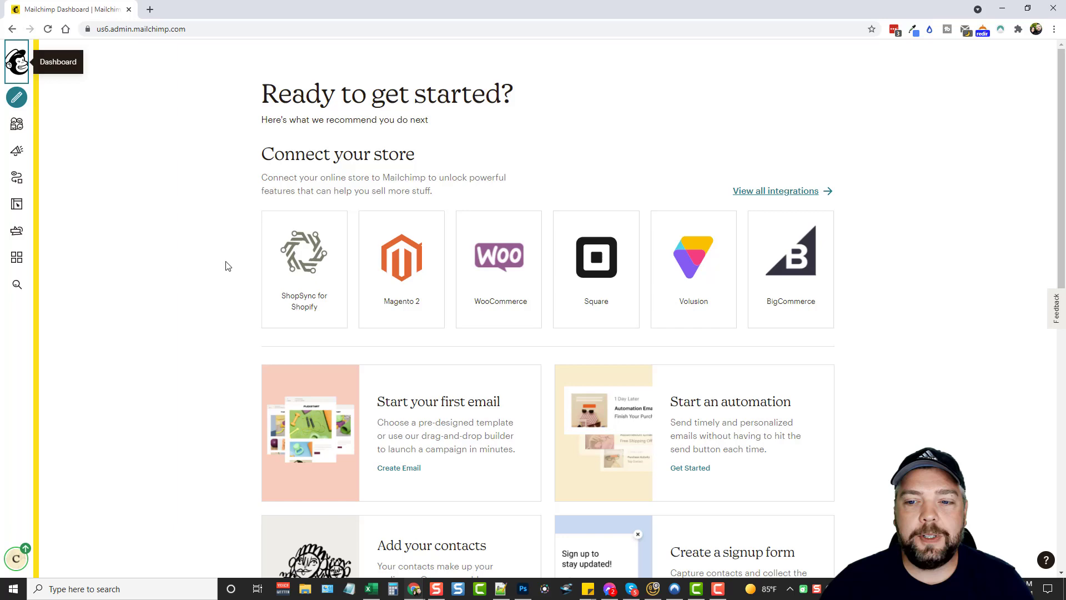
{"action": "mouse_move", "coordinate": [768, 265]}
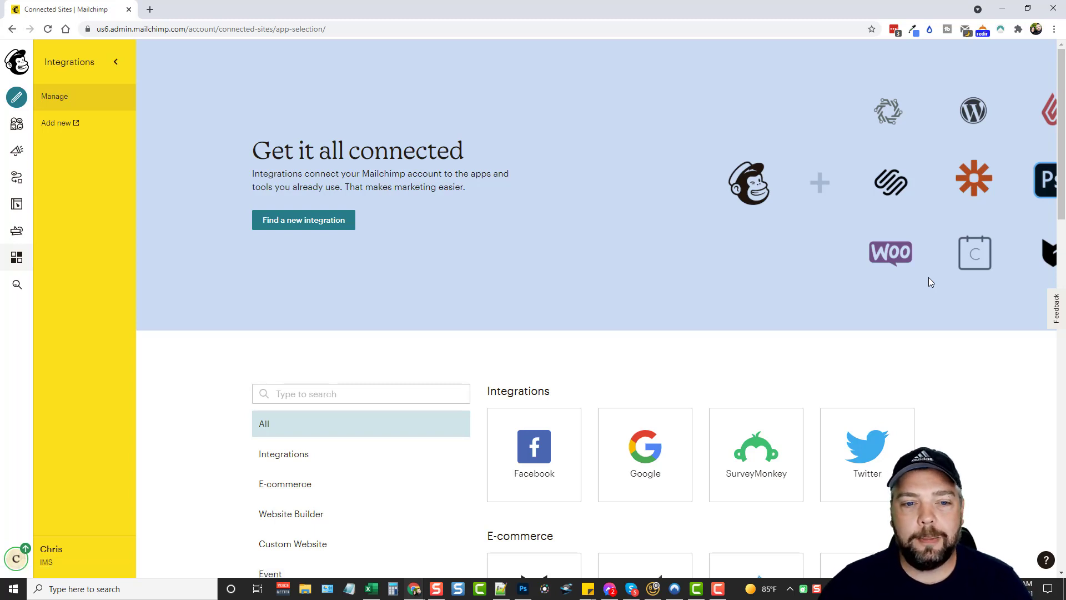
- Browse e-commerce, website builder and custom website integrations, then return to the Dashboard
{"action": "scroll", "scroll_direction": "down", "scroll_amount": 3}
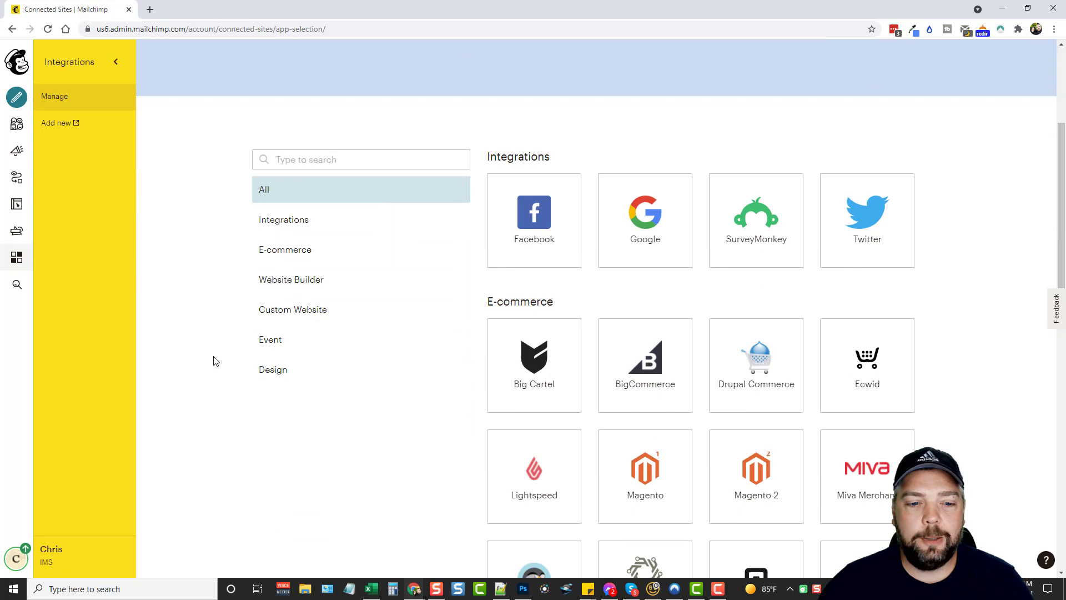
{"action": "scroll", "scroll_direction": "up", "scroll_amount": 3}
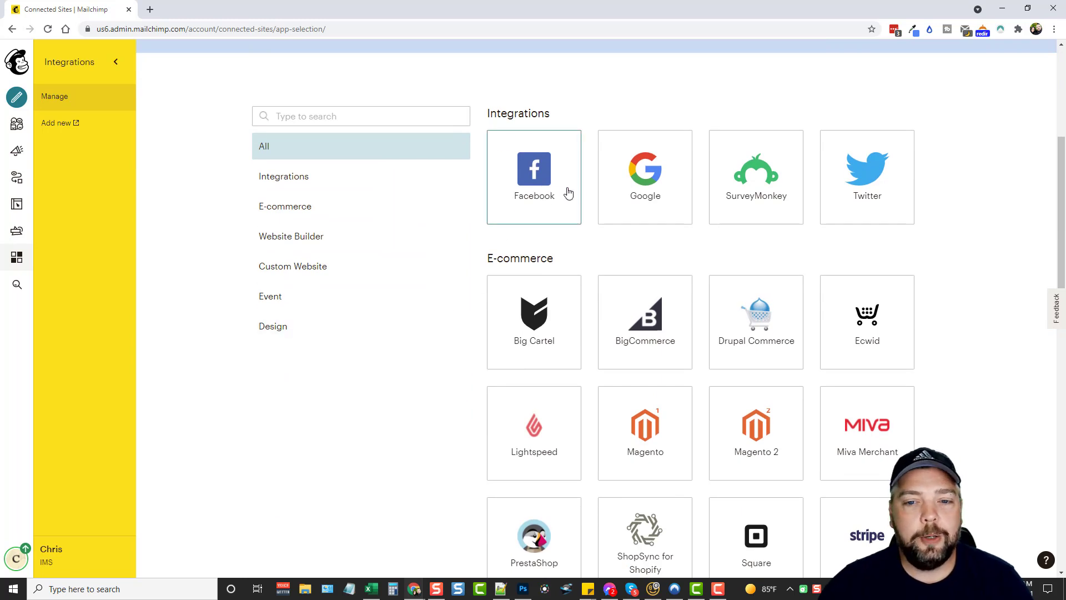
{"action": "mouse_move", "coordinate": [697, 322]}
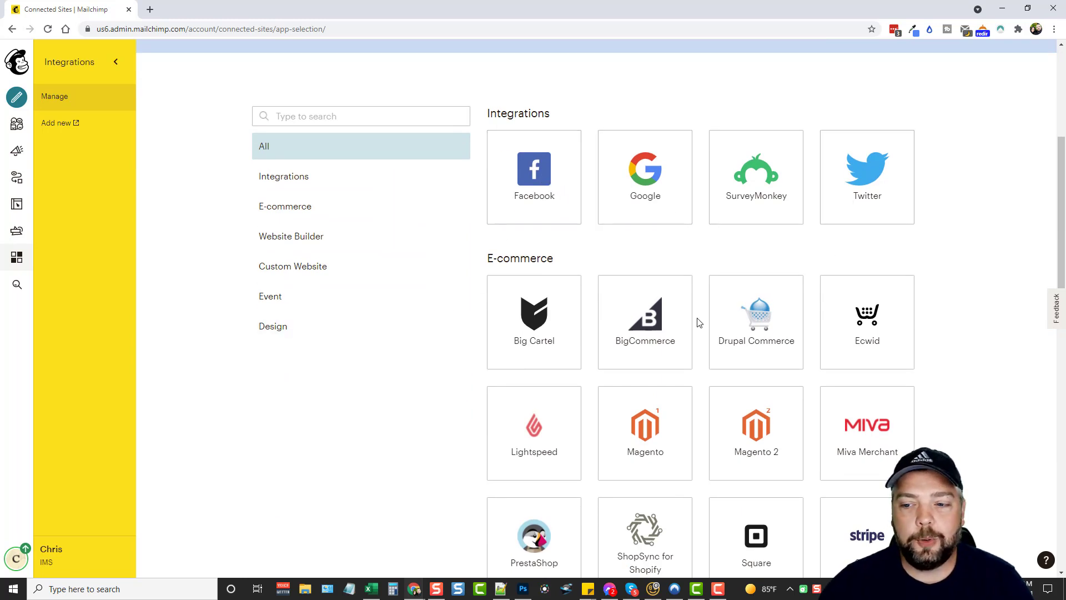
{"action": "scroll", "scroll_direction": "down", "scroll_amount": 3}
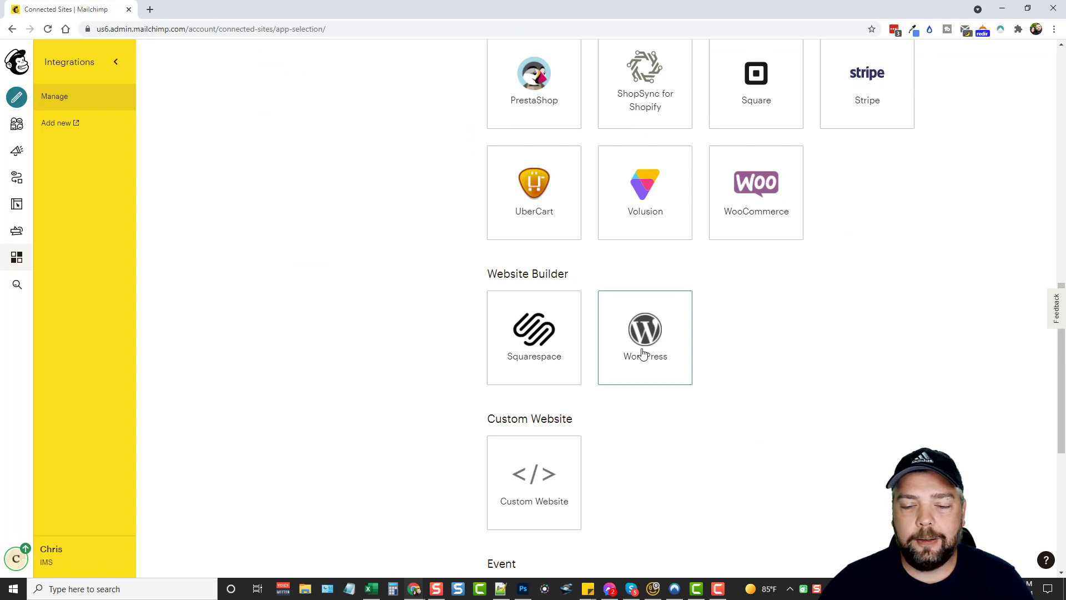
{"action": "mouse_move", "coordinate": [771, 181]}
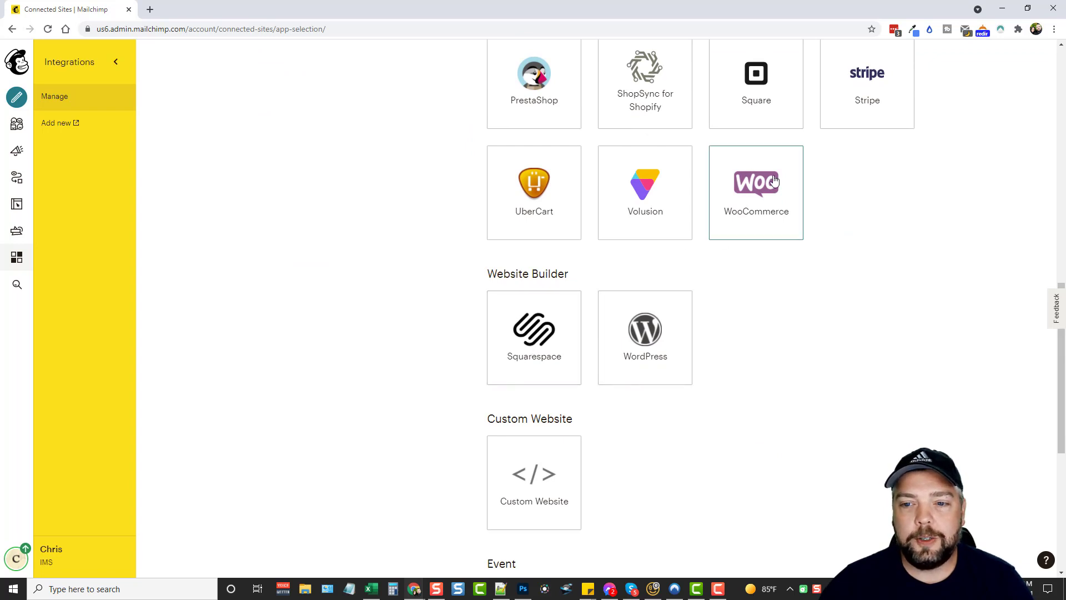
{"action": "scroll", "scroll_direction": "down", "scroll_amount": 3}
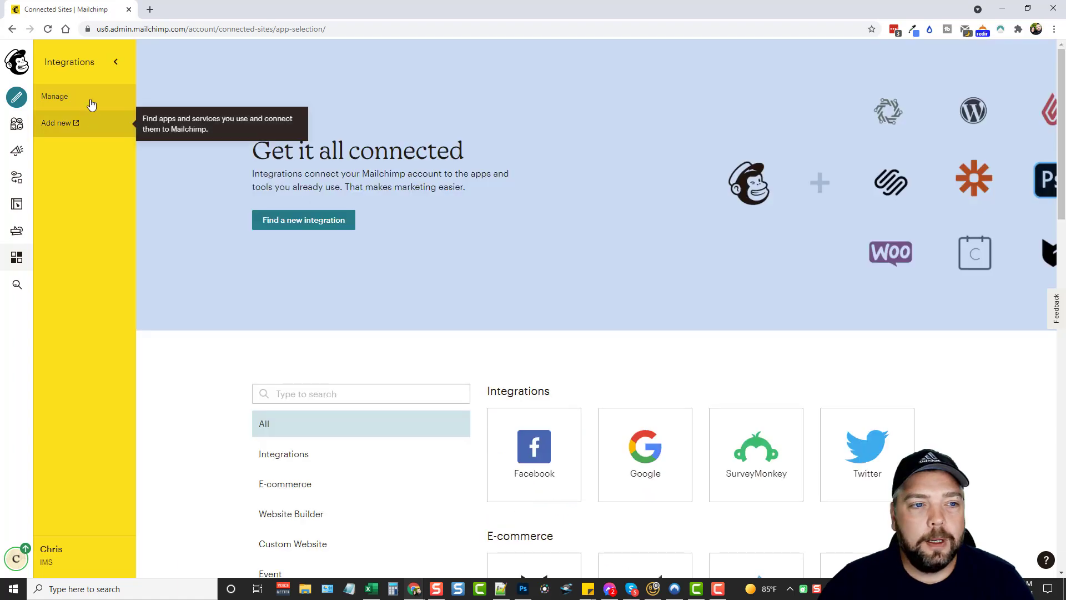
{"action": "left_click", "coordinate": [17, 61]}
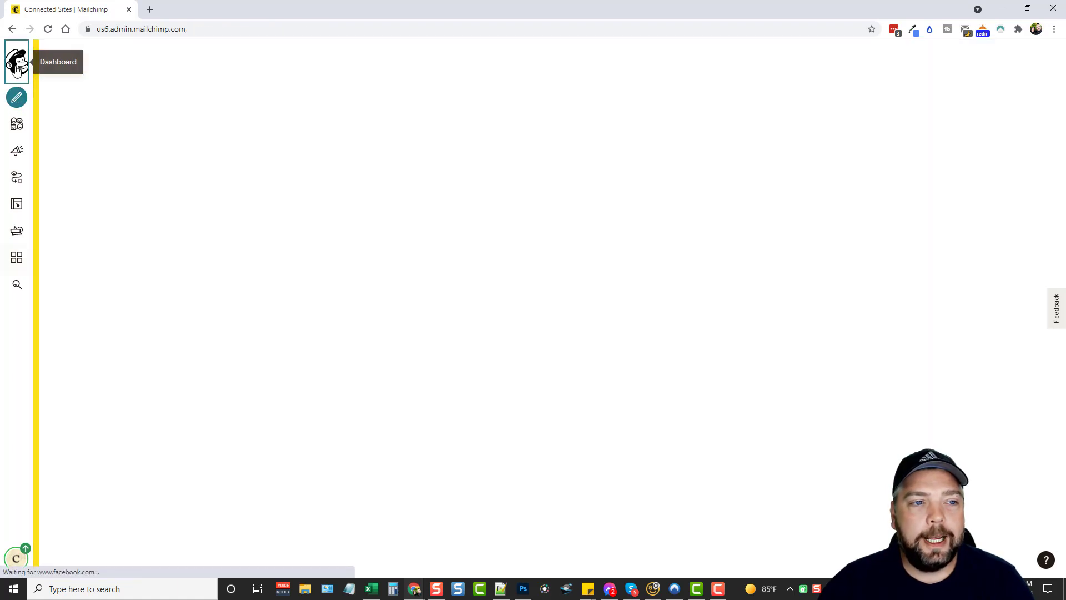
- Review the dashboard's getting-started cards for emails, automations, contacts, signup forms and activity feed
{"action": "left_click", "coordinate": [16, 61]}
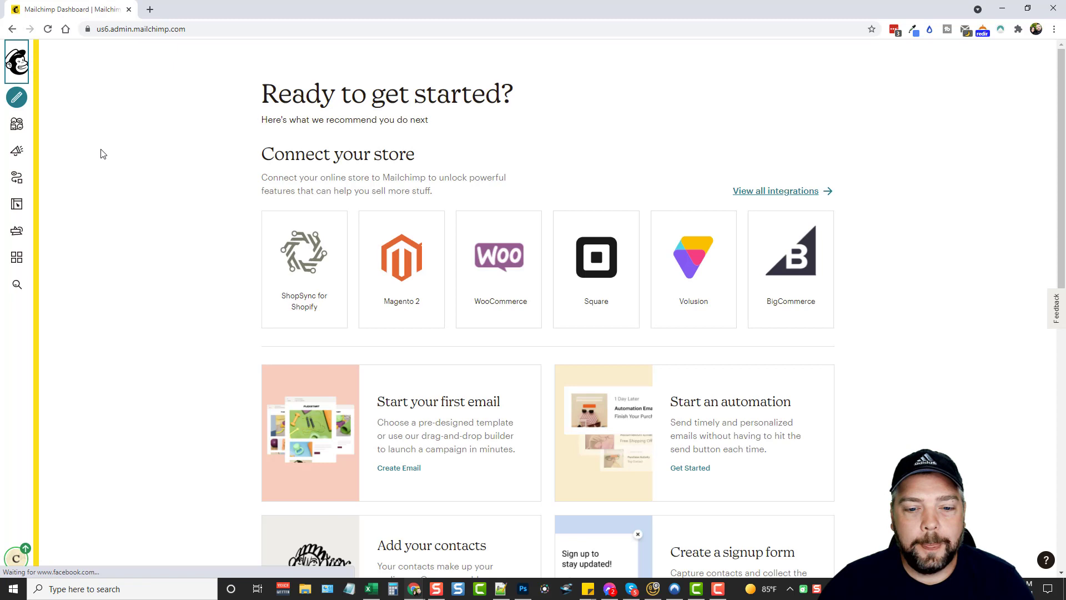
{"action": "scroll", "scroll_direction": "down", "scroll_amount": 3}
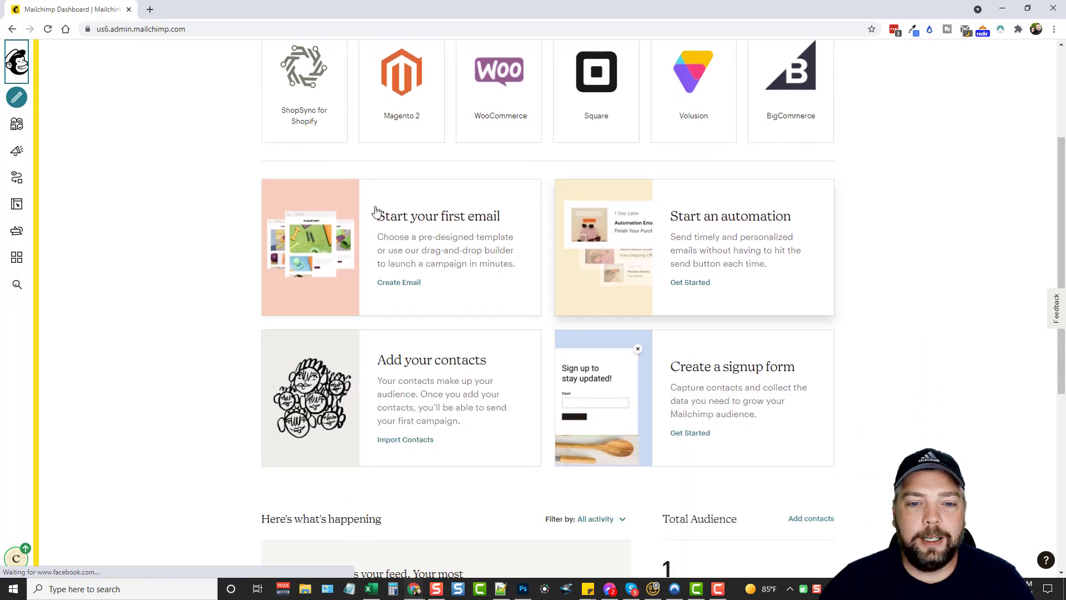
{"action": "mouse_move", "coordinate": [452, 285]}
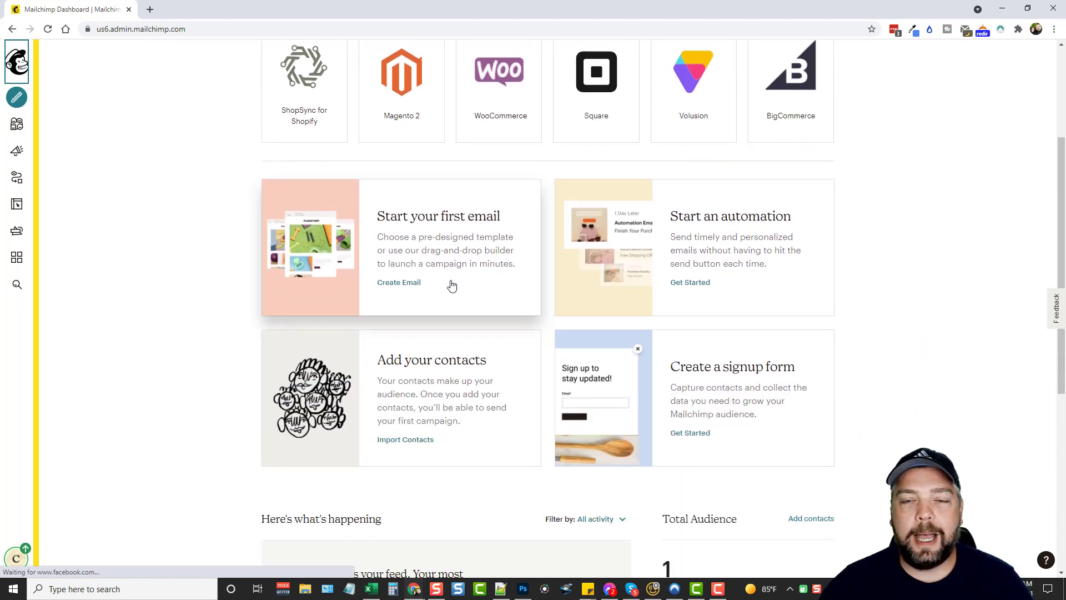
{"action": "mouse_move", "coordinate": [442, 243]}
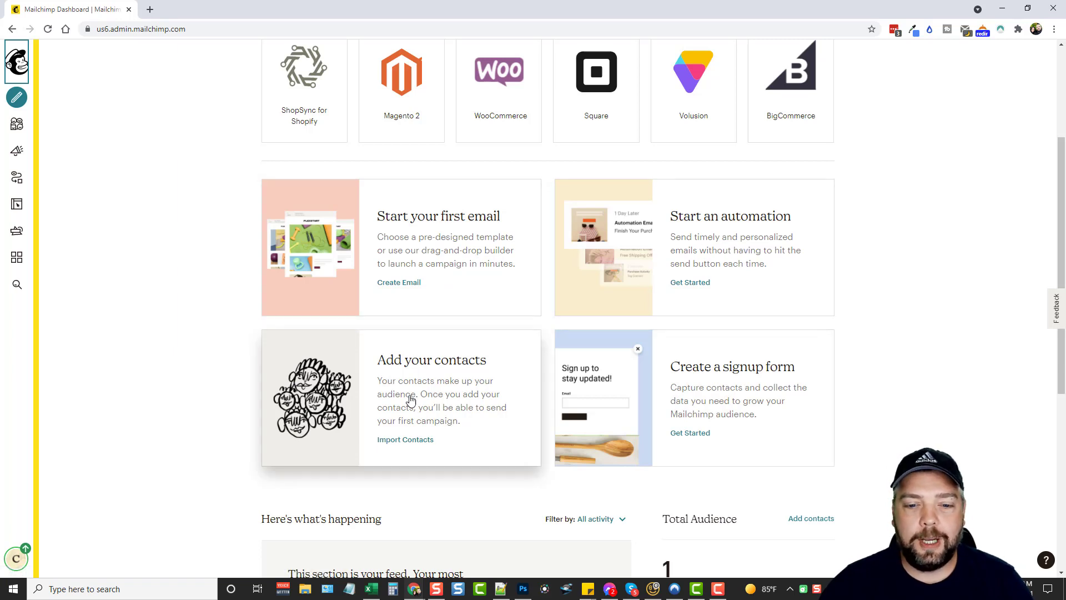
{"action": "mouse_move", "coordinate": [871, 326]}
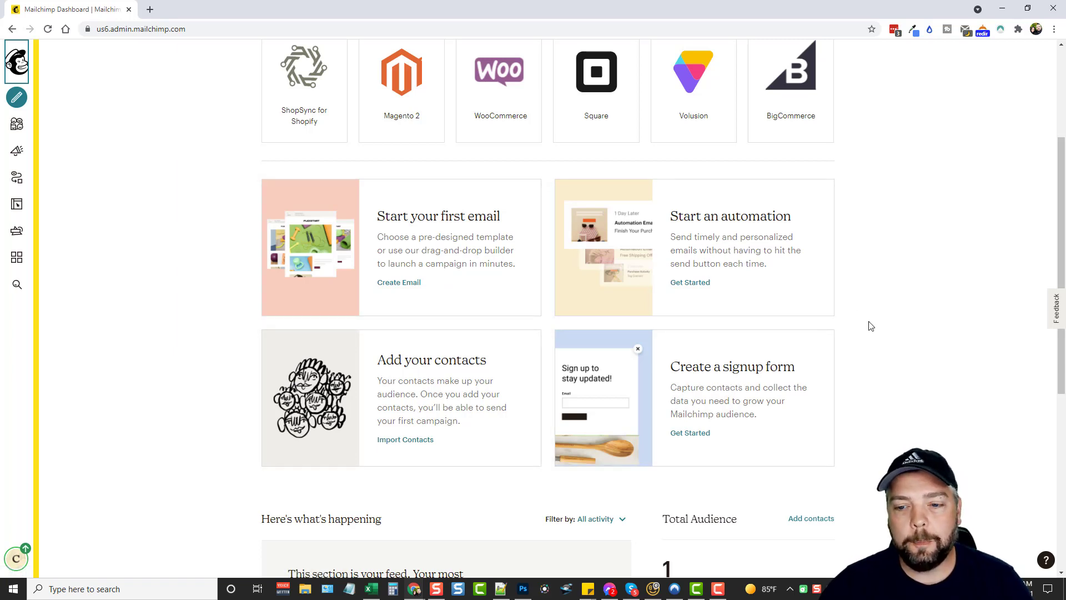
{"action": "scroll", "scroll_direction": "down", "scroll_amount": 3}
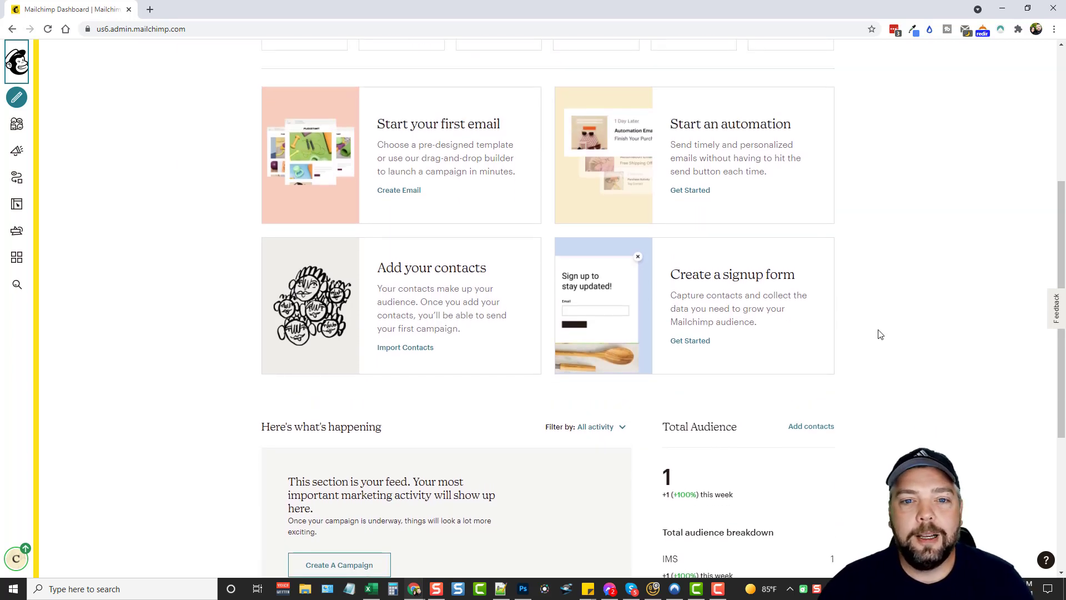
{"action": "mouse_move", "coordinate": [651, 315]}
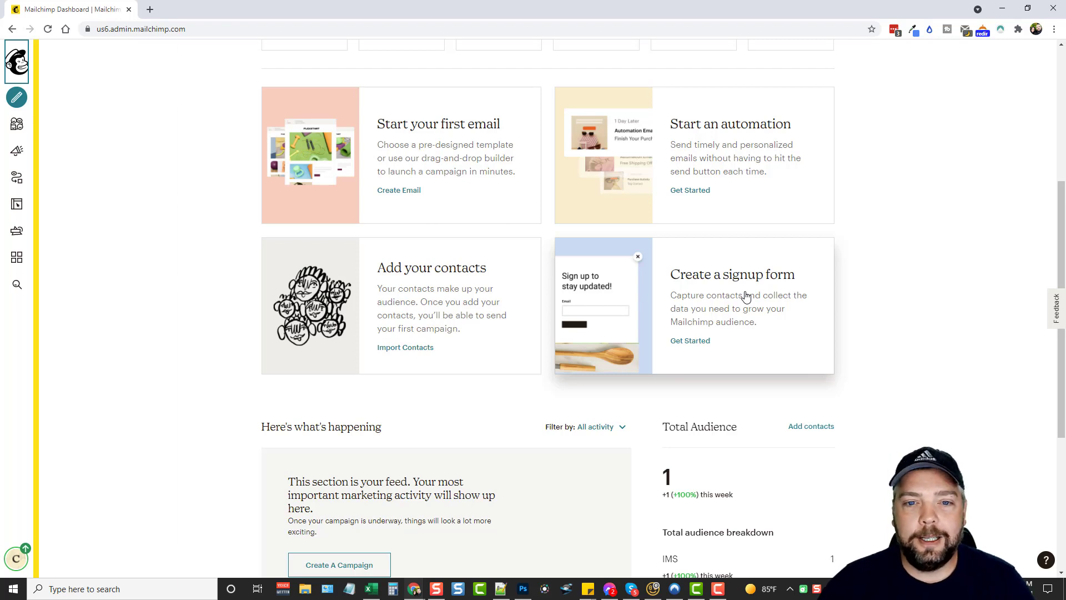
{"action": "mouse_move", "coordinate": [365, 155]}
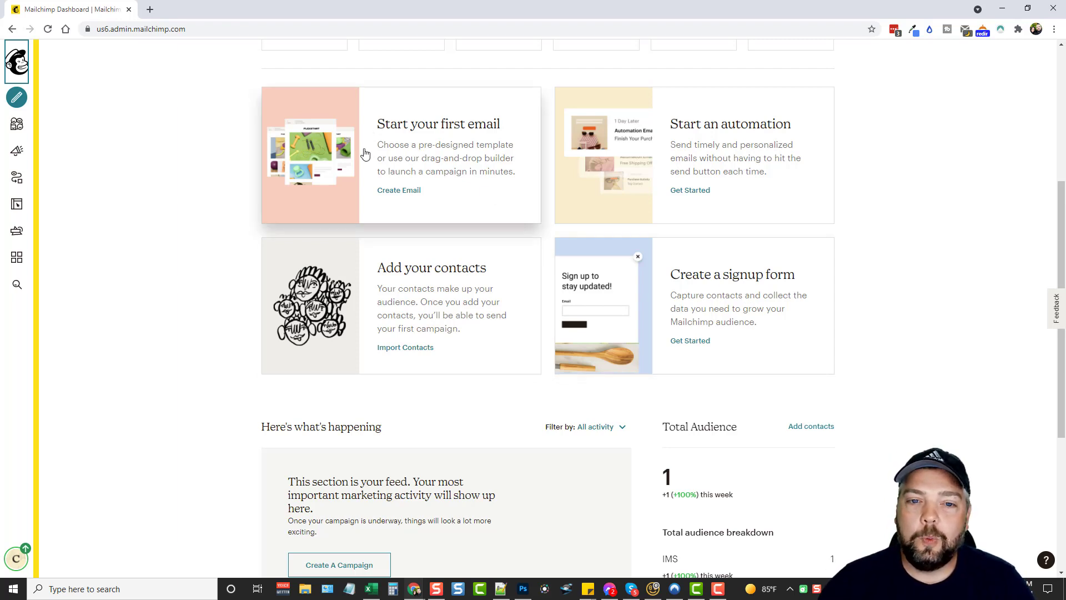
{"action": "mouse_move", "coordinate": [761, 140]}
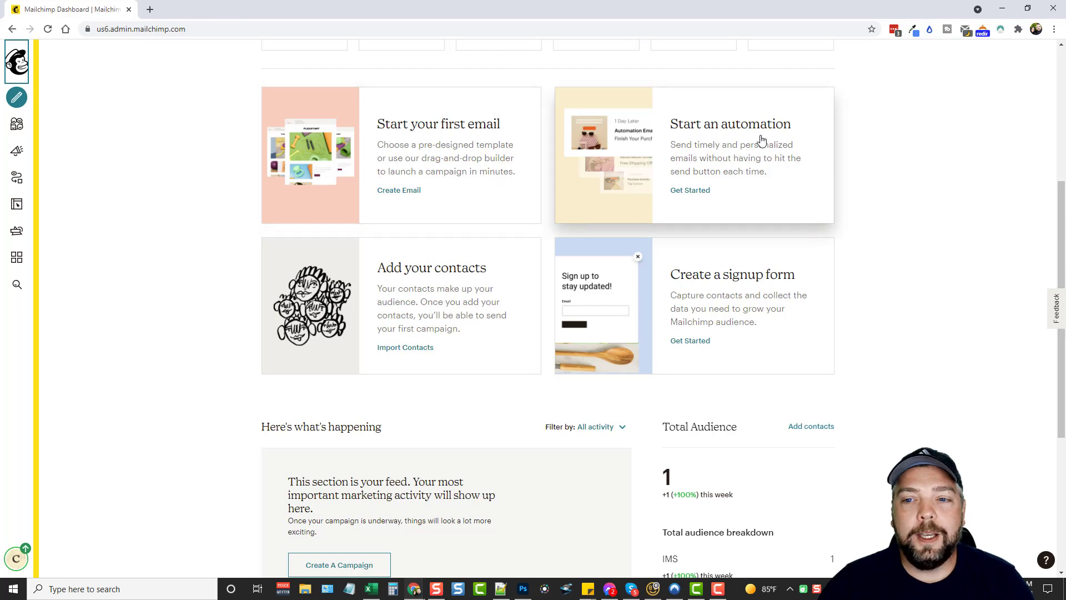
{"action": "mouse_move", "coordinate": [750, 153]}
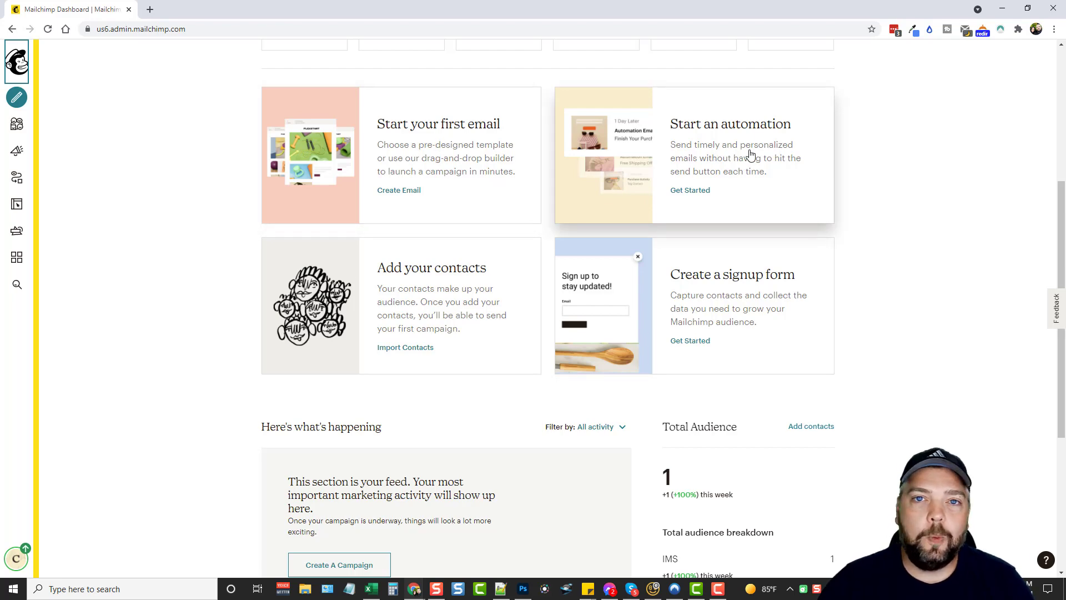
{"action": "scroll", "scroll_direction": "up", "scroll_amount": 3}
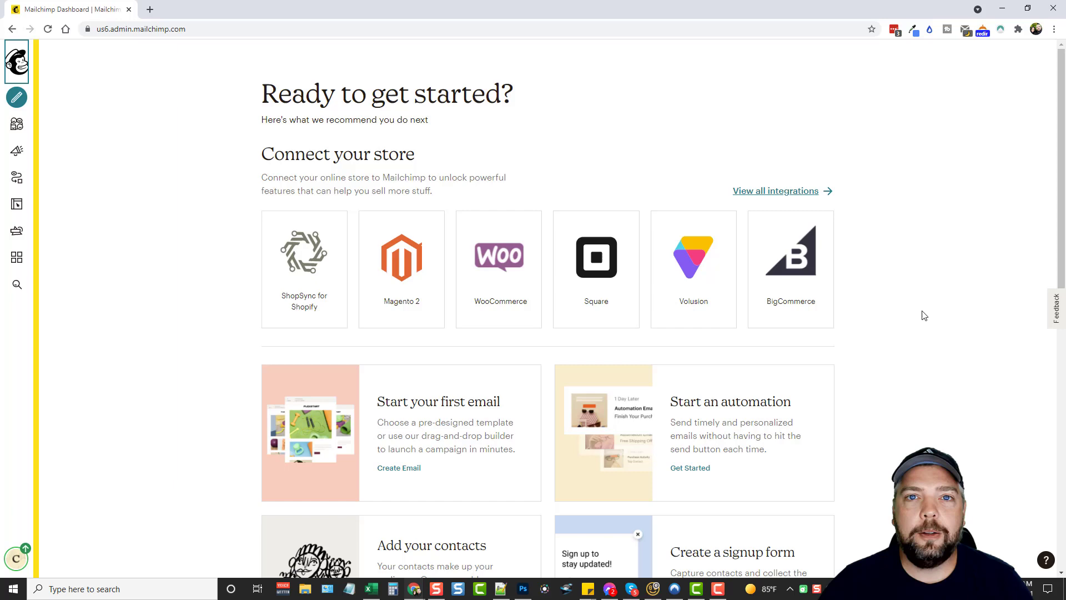
{"action": "mouse_move", "coordinate": [246, 169]}
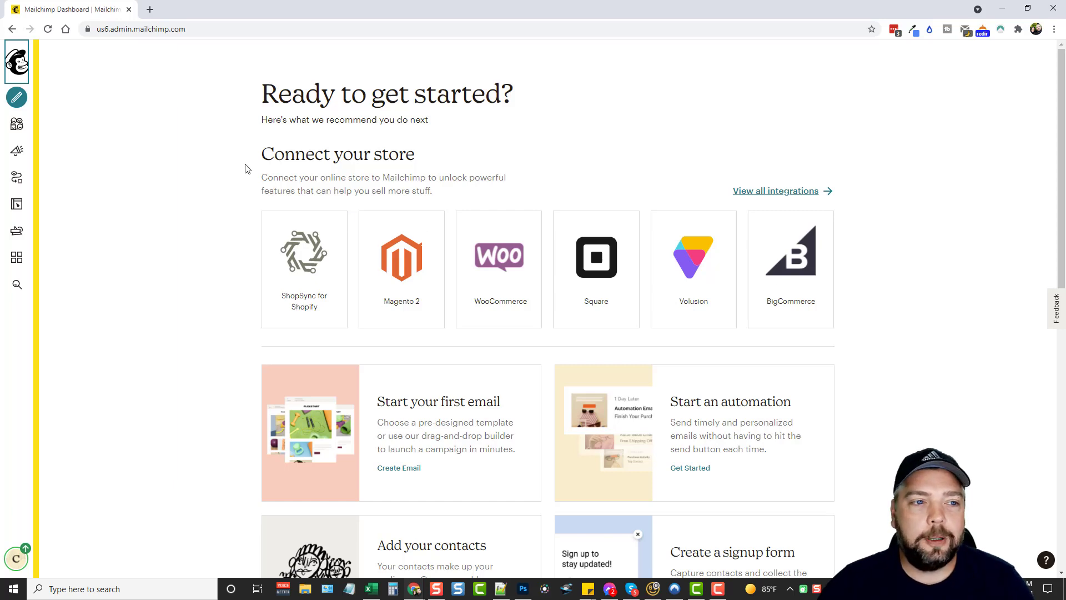
{"action": "mouse_move", "coordinate": [17, 96]}
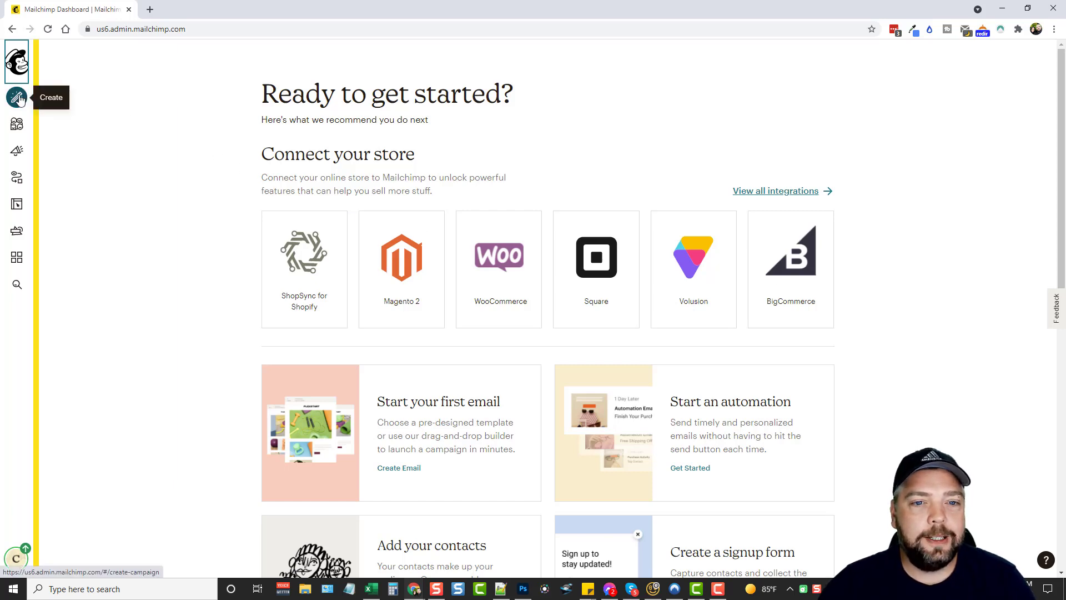
{"action": "mouse_move", "coordinate": [18, 124]}
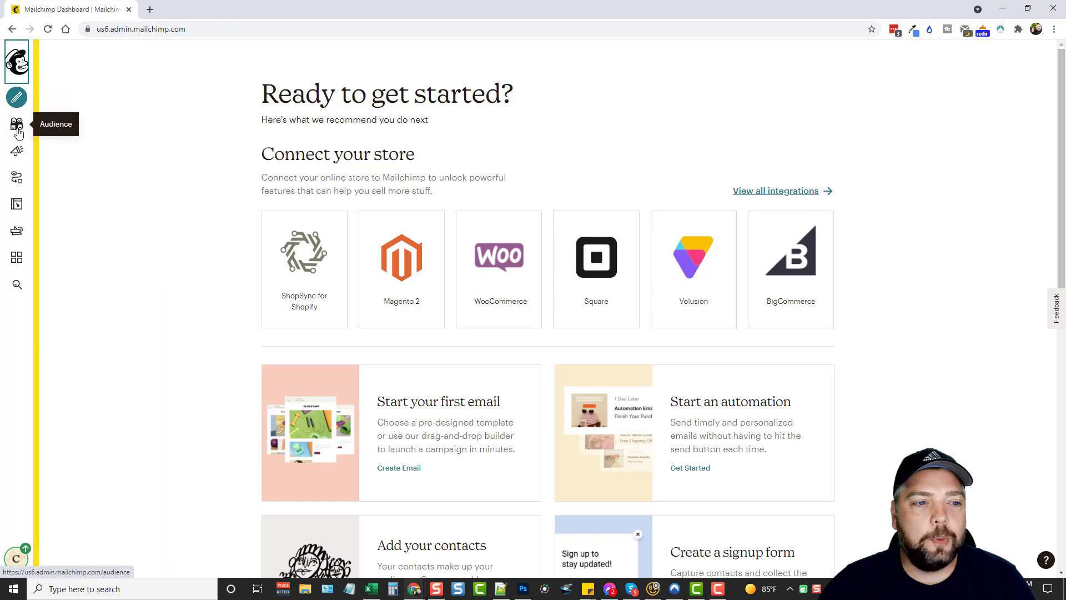
- Review the Audience dashboard's contact-growth options, then go to the empty audience Inbox
{"action": "left_click", "coordinate": [17, 124]}
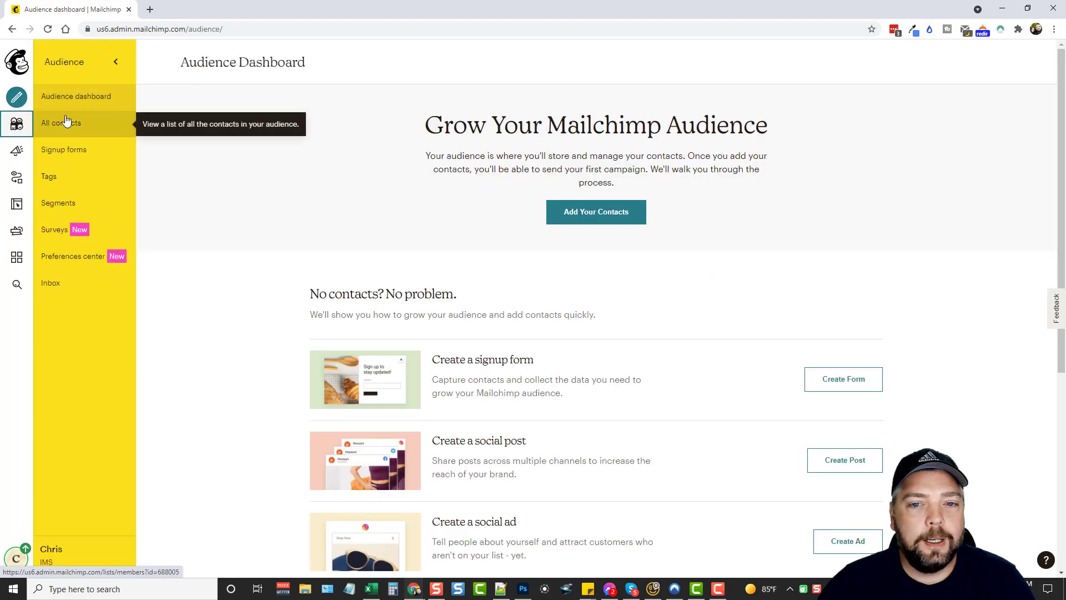
{"action": "mouse_move", "coordinate": [212, 204]}
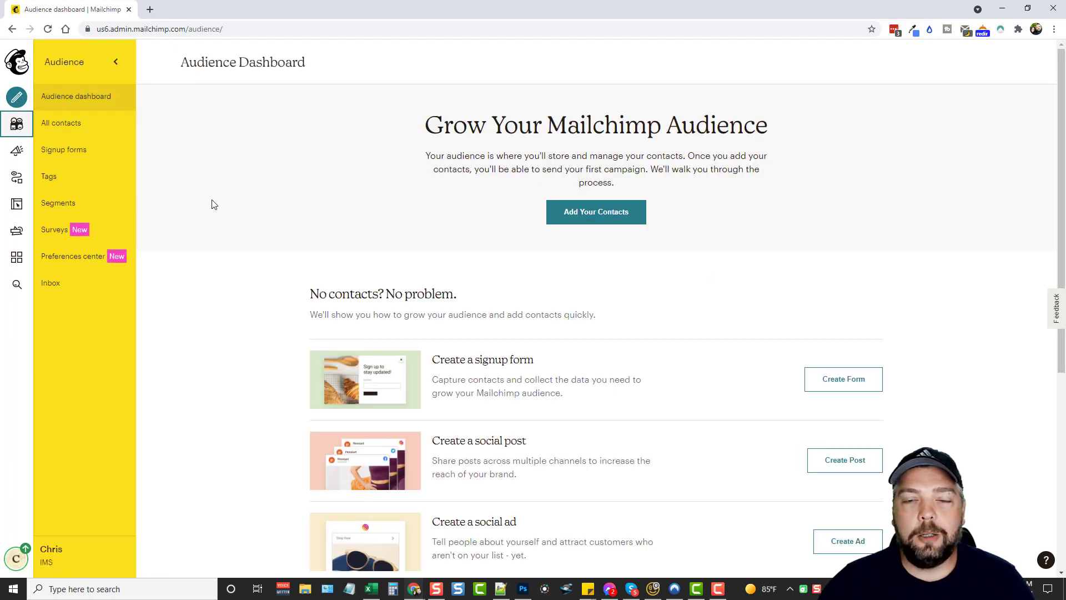
{"action": "scroll", "scroll_direction": "down", "scroll_amount": 3}
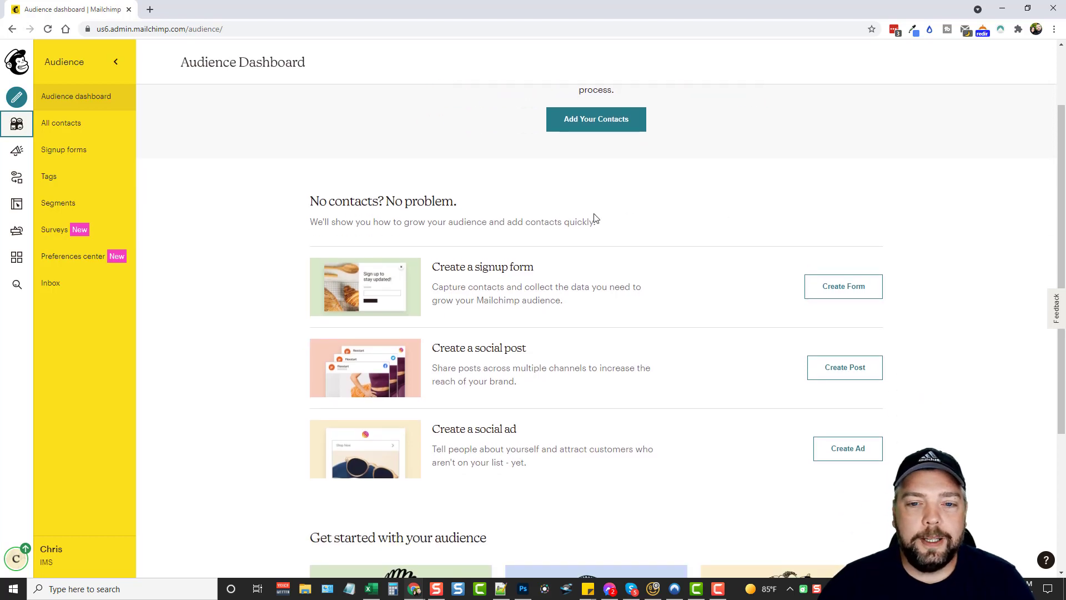
{"action": "mouse_move", "coordinate": [491, 357]}
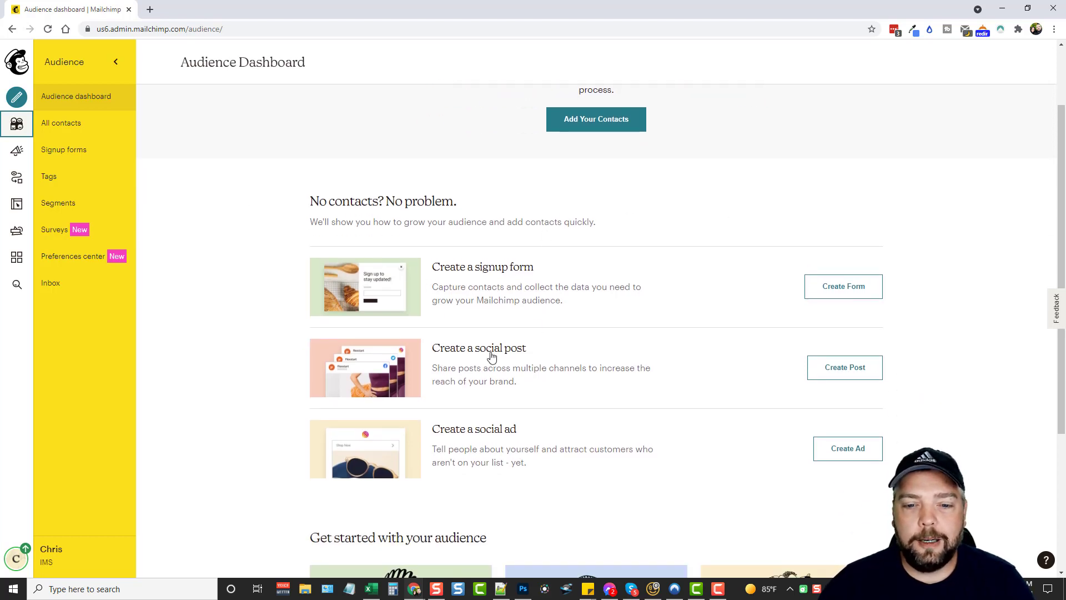
{"action": "mouse_move", "coordinate": [559, 360]}
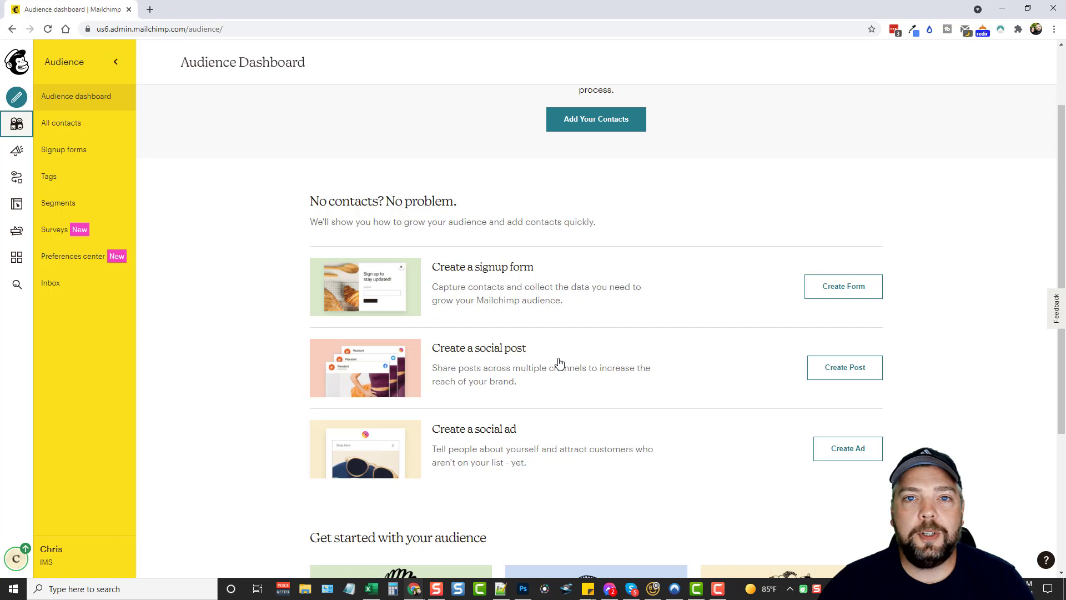
{"action": "scroll", "scroll_direction": "down", "scroll_amount": 3}
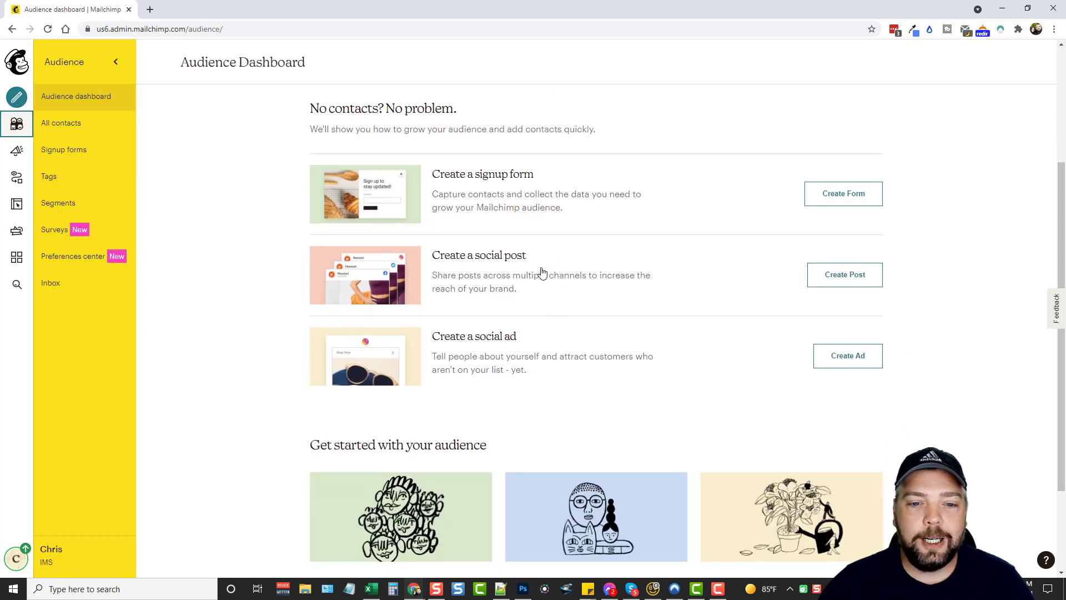
{"action": "mouse_move", "coordinate": [470, 360]}
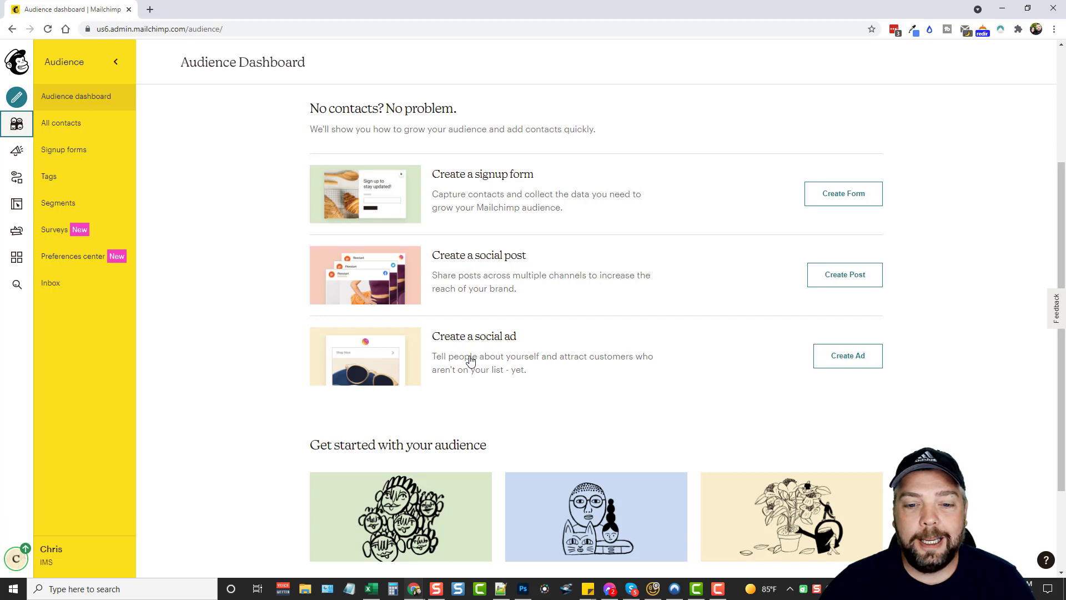
{"action": "mouse_move", "coordinate": [511, 273]}
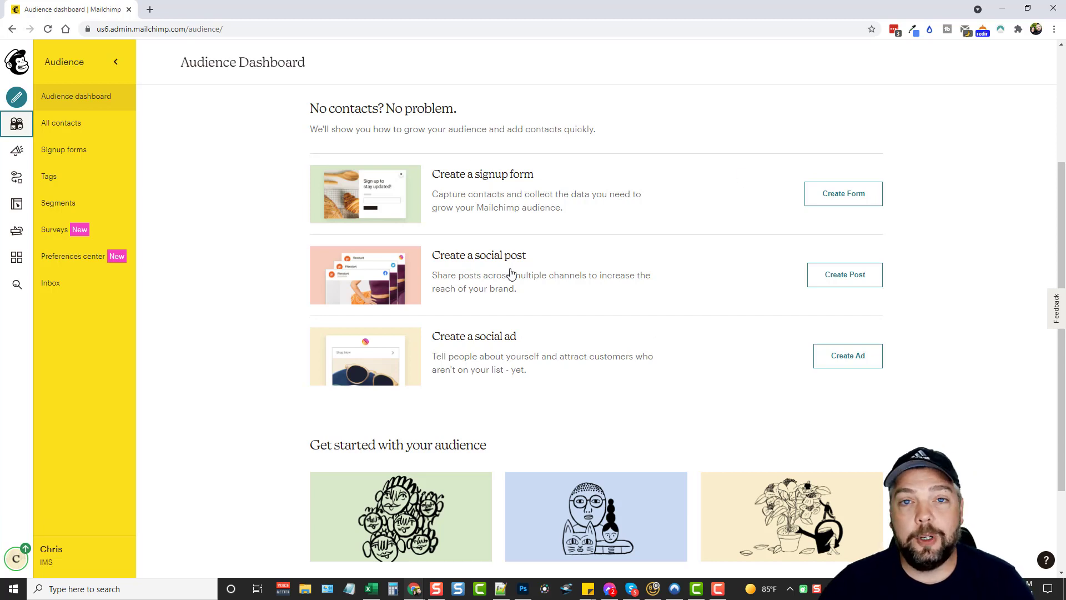
{"action": "mouse_move", "coordinate": [61, 123]}
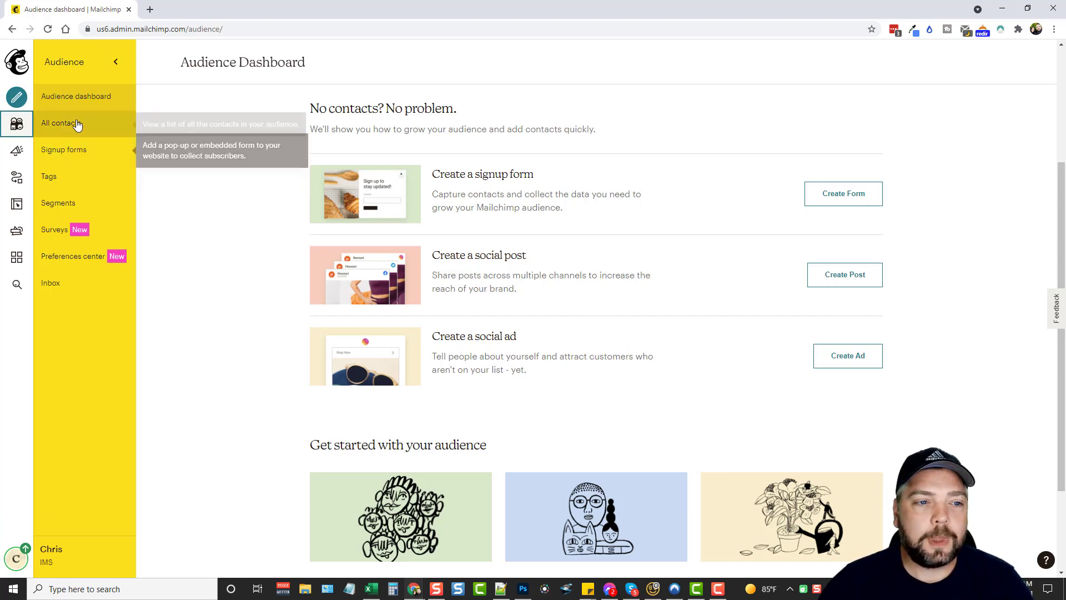
{"action": "mouse_move", "coordinate": [64, 149]}
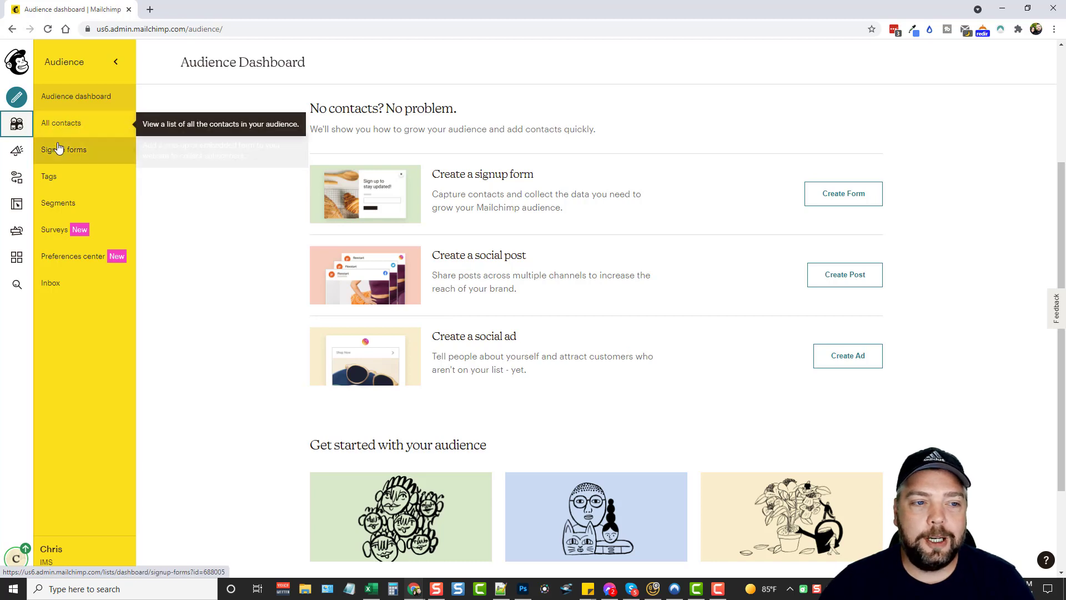
{"action": "mouse_move", "coordinate": [64, 150]}
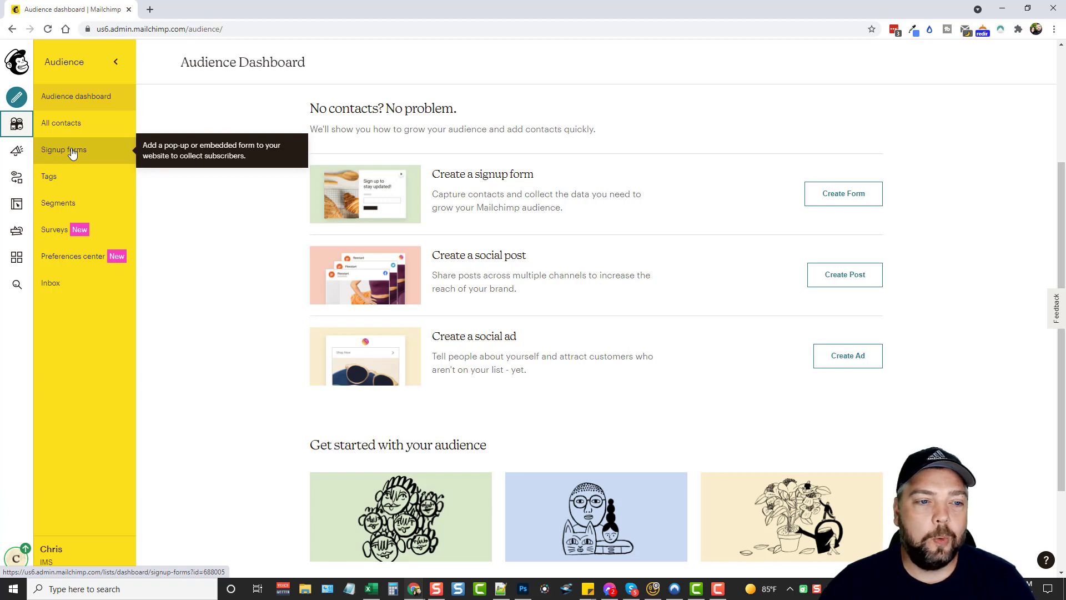
{"action": "mouse_move", "coordinate": [49, 176]}
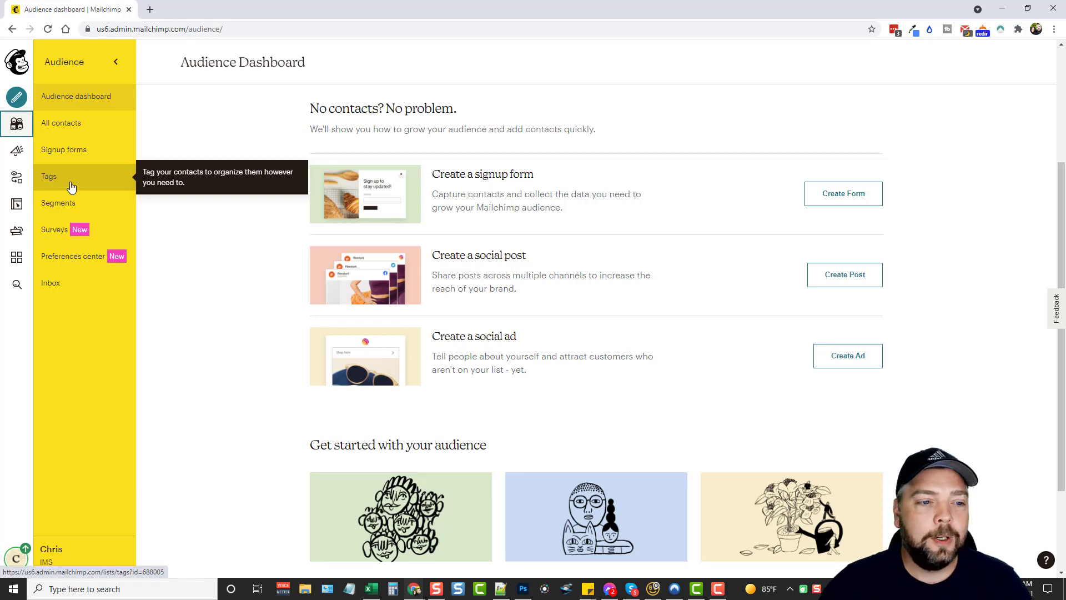
{"action": "mouse_move", "coordinate": [57, 203]}
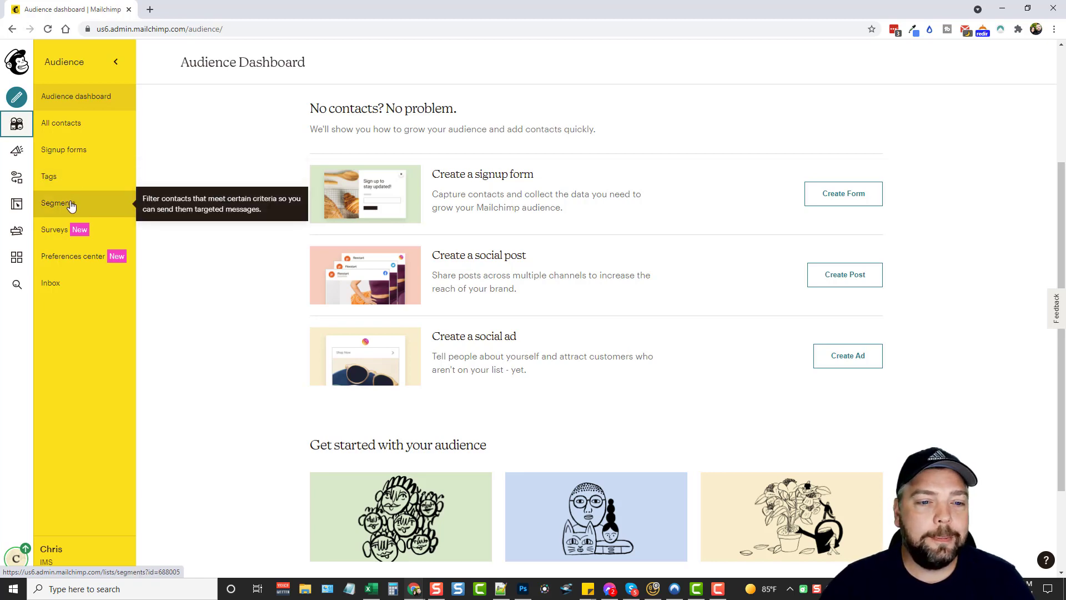
{"action": "mouse_move", "coordinate": [54, 221]}
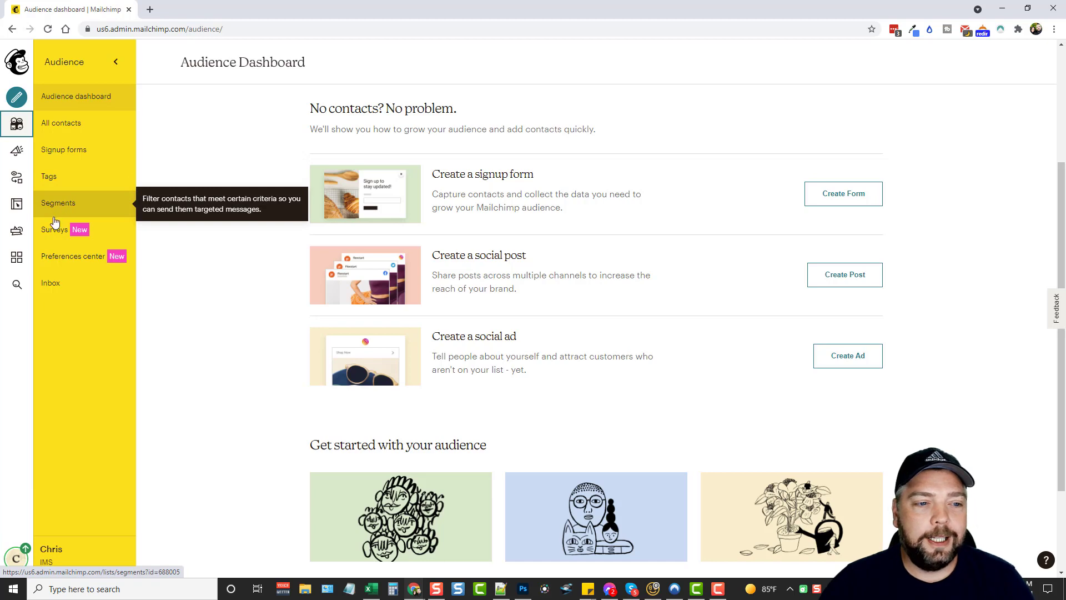
{"action": "mouse_move", "coordinate": [92, 283]}
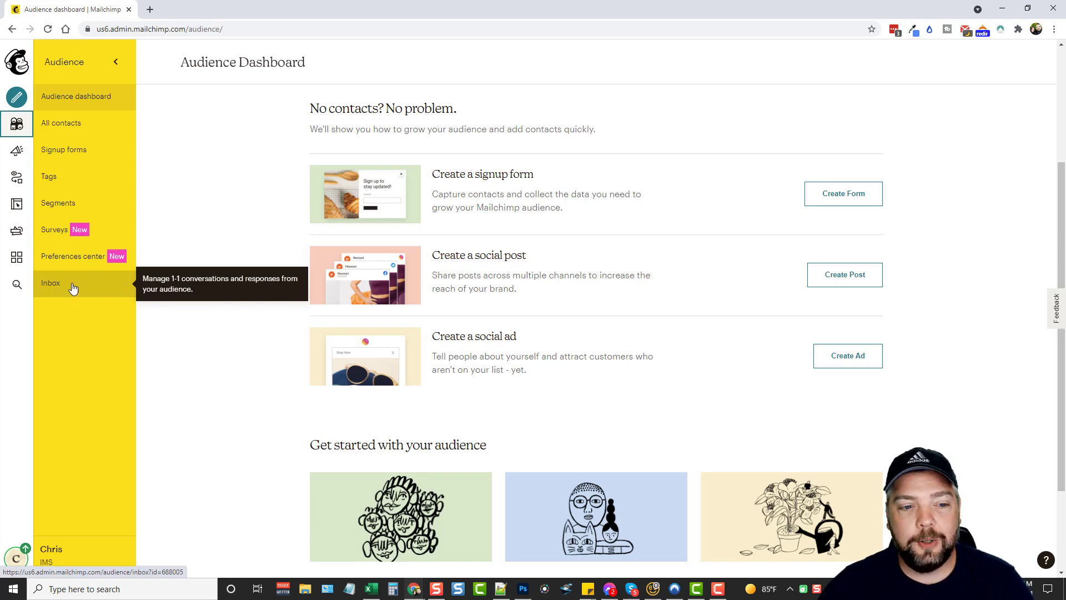
{"action": "left_click", "coordinate": [50, 283]}
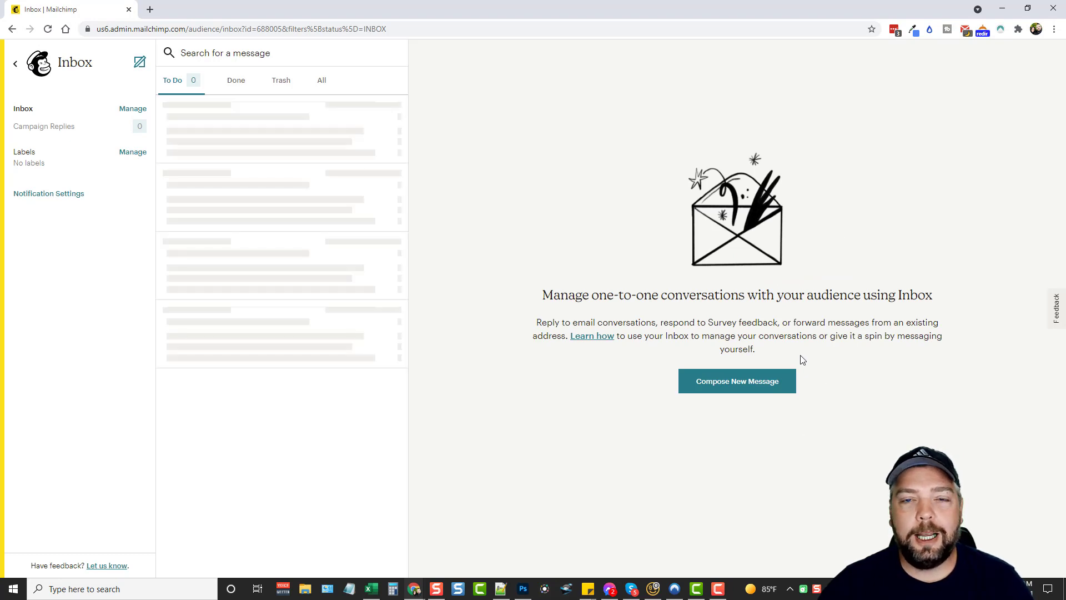
{"action": "mouse_move", "coordinate": [832, 427]}
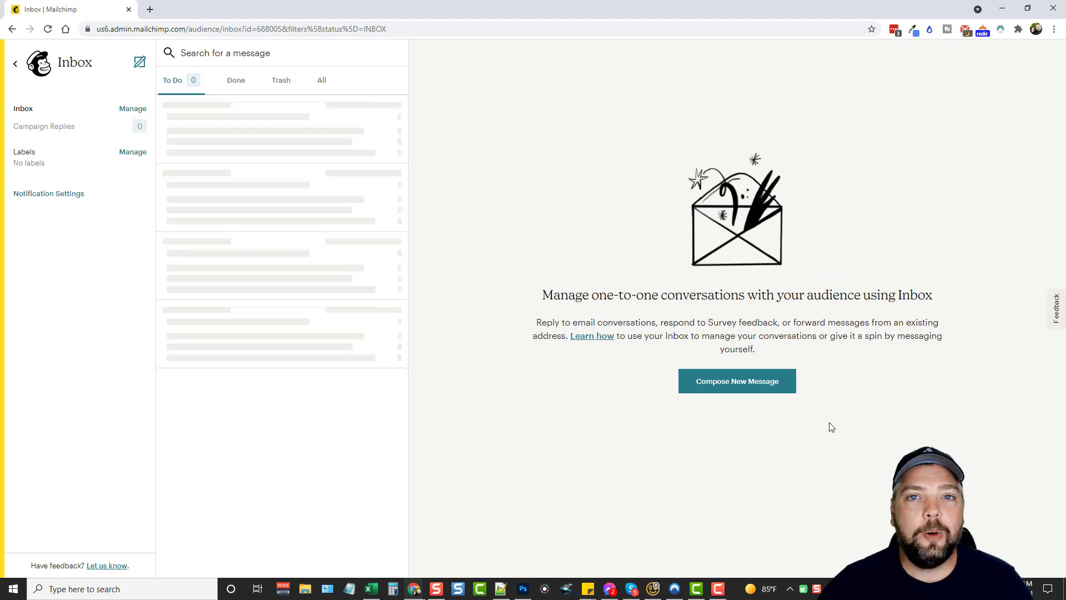
{"action": "mouse_move", "coordinate": [554, 388]}
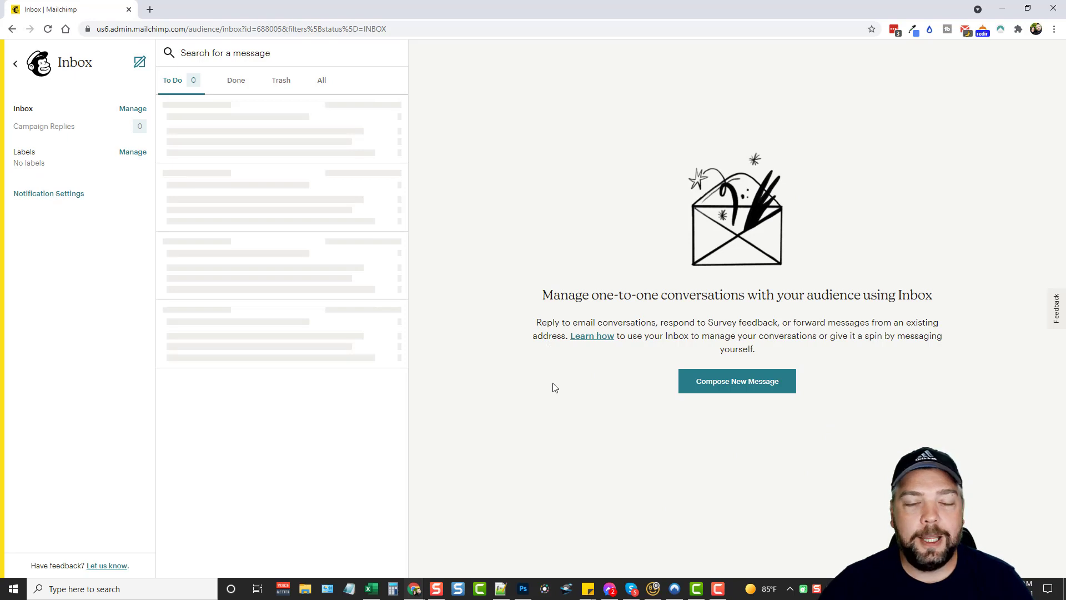
{"action": "mouse_move", "coordinate": [581, 199]}
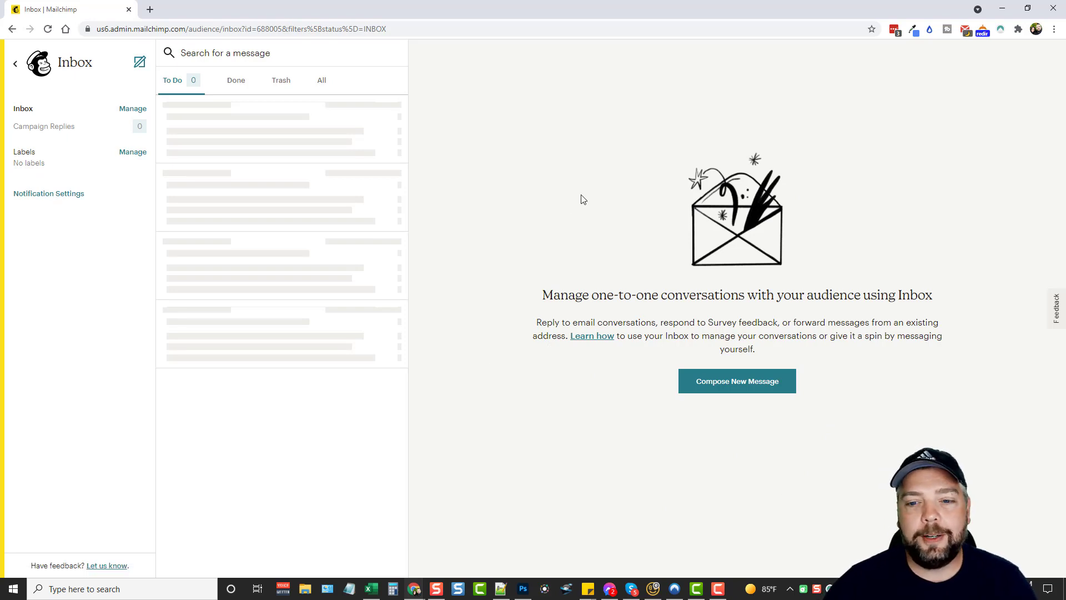
{"action": "mouse_move", "coordinate": [575, 226]}
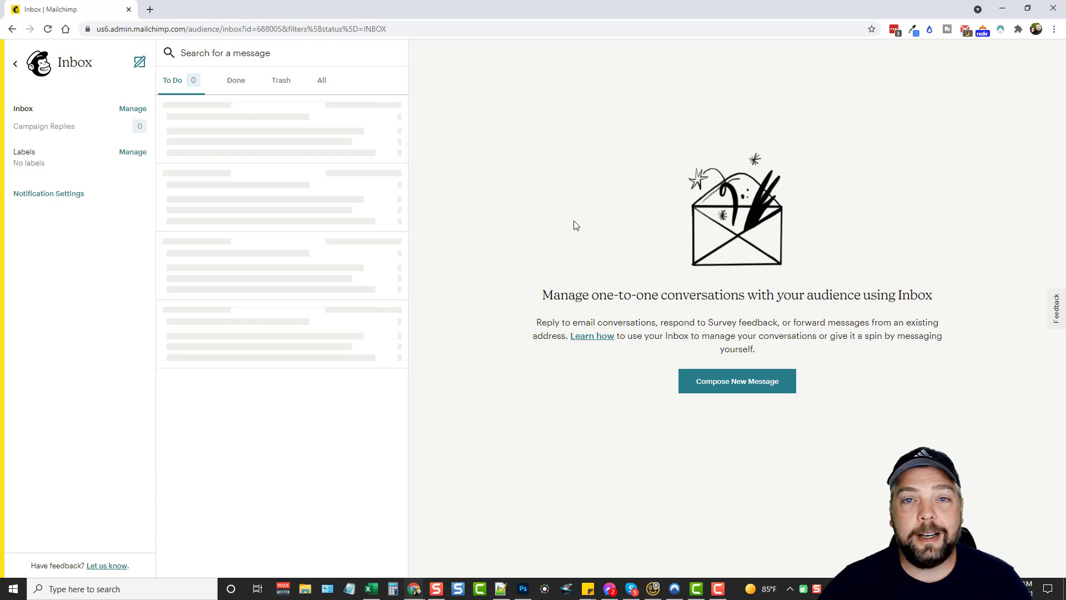
{"action": "mouse_move", "coordinate": [618, 234]}
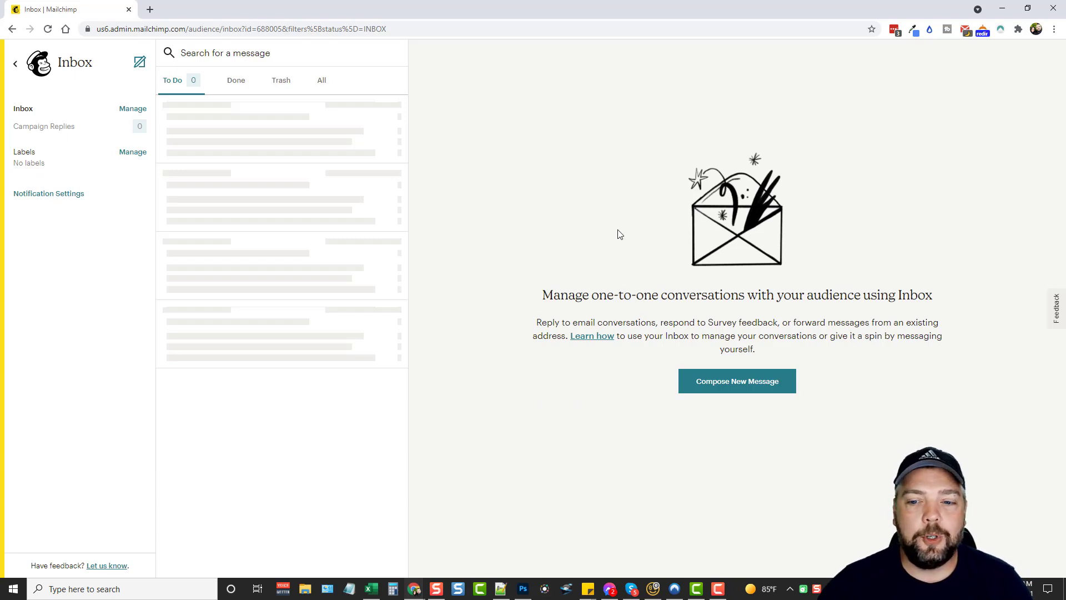
{"action": "mouse_move", "coordinate": [317, 134]}
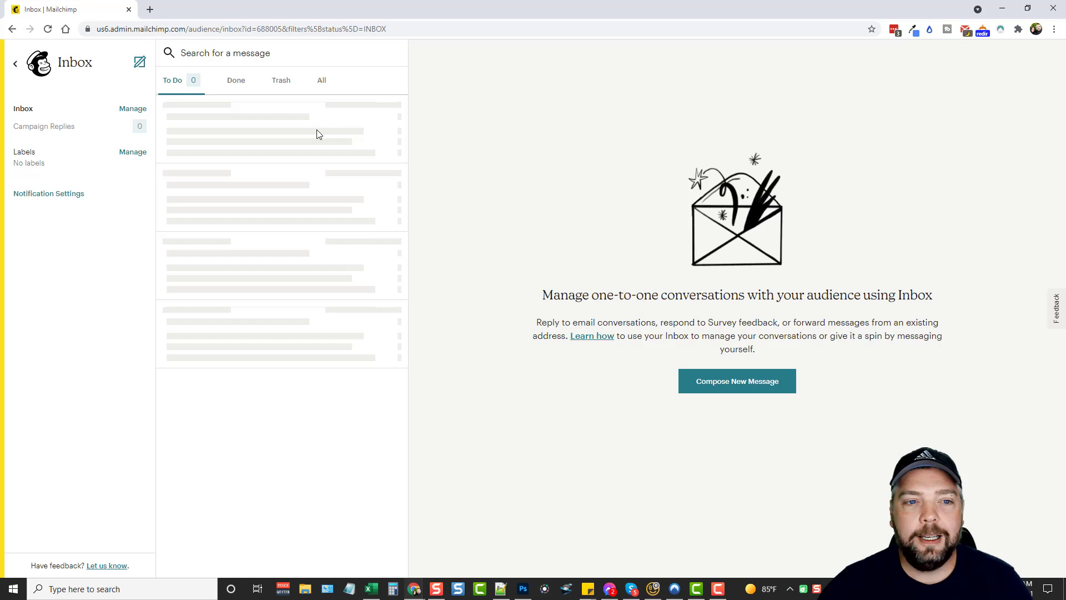
{"action": "mouse_move", "coordinate": [12, 55]}
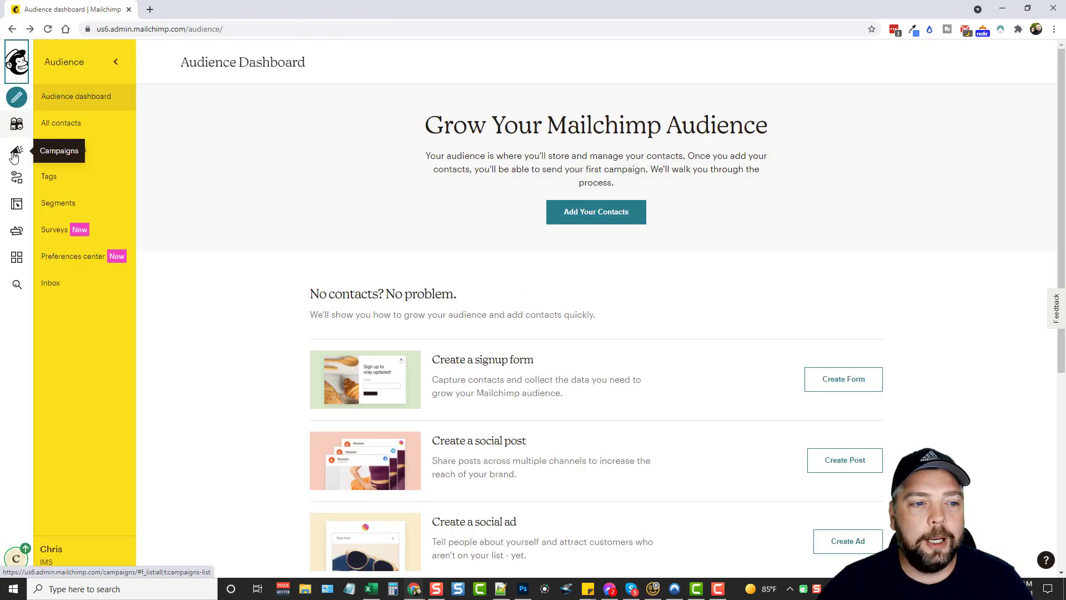
- Go to the Campaigns list showing the single draft campaign named Test
{"action": "left_click", "coordinate": [16, 150]}
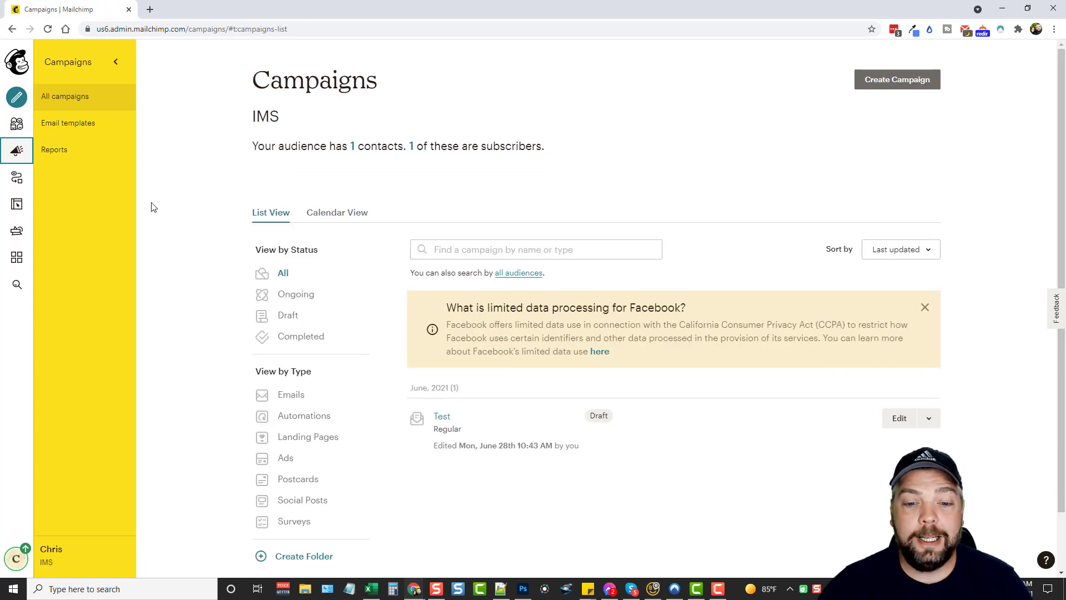
{"action": "mouse_move", "coordinate": [334, 242]}
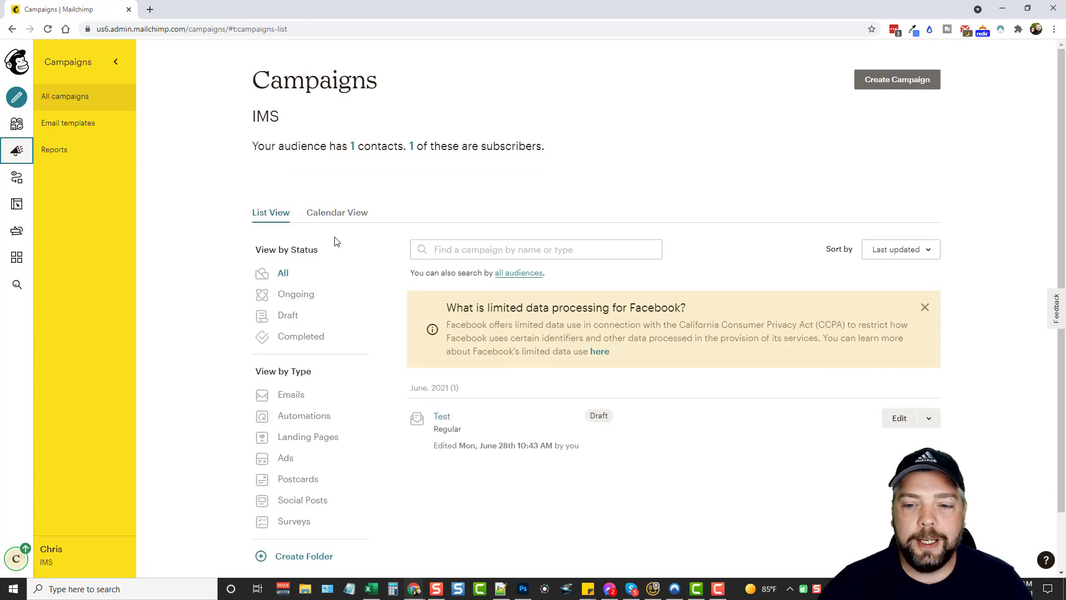
- View the June 2021 campaign calendar, return to list view, and start a new campaign
{"action": "scroll", "scroll_direction": "down", "scroll_amount": 3}
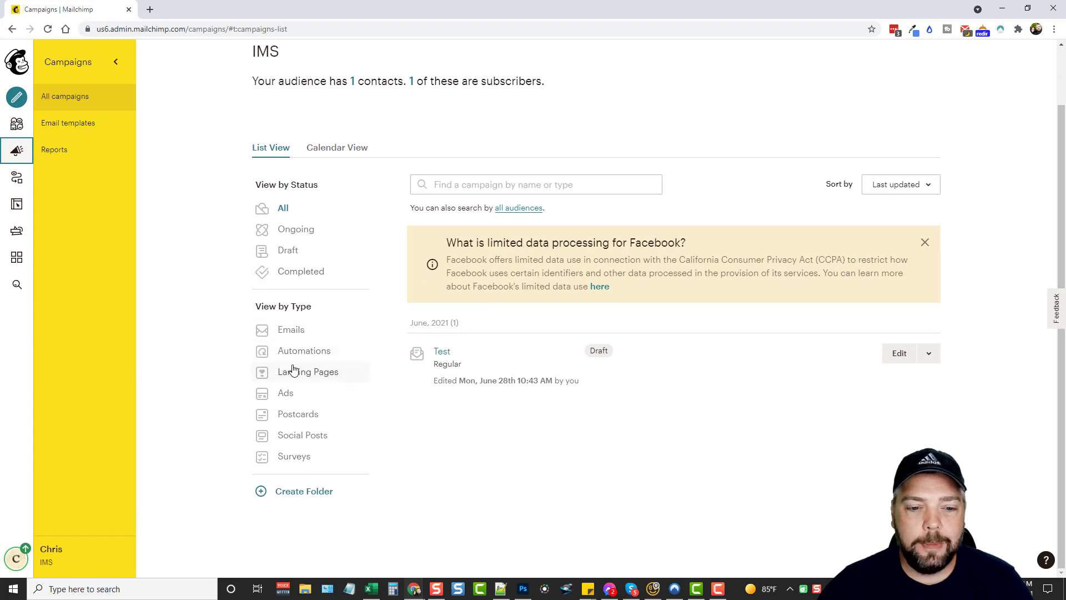
{"action": "mouse_move", "coordinate": [337, 148]}
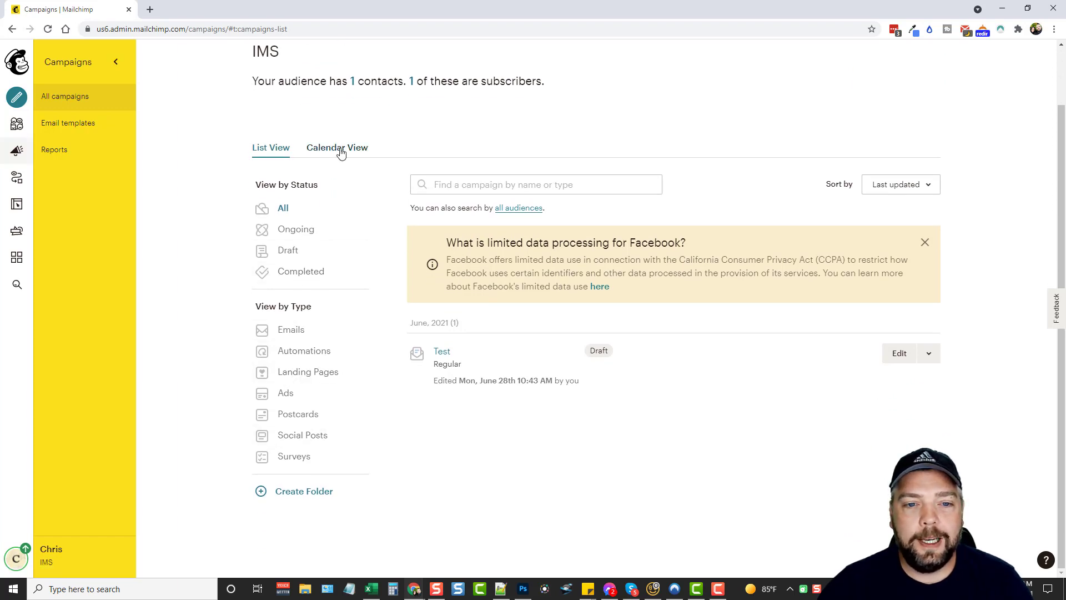
{"action": "left_click", "coordinate": [337, 148]}
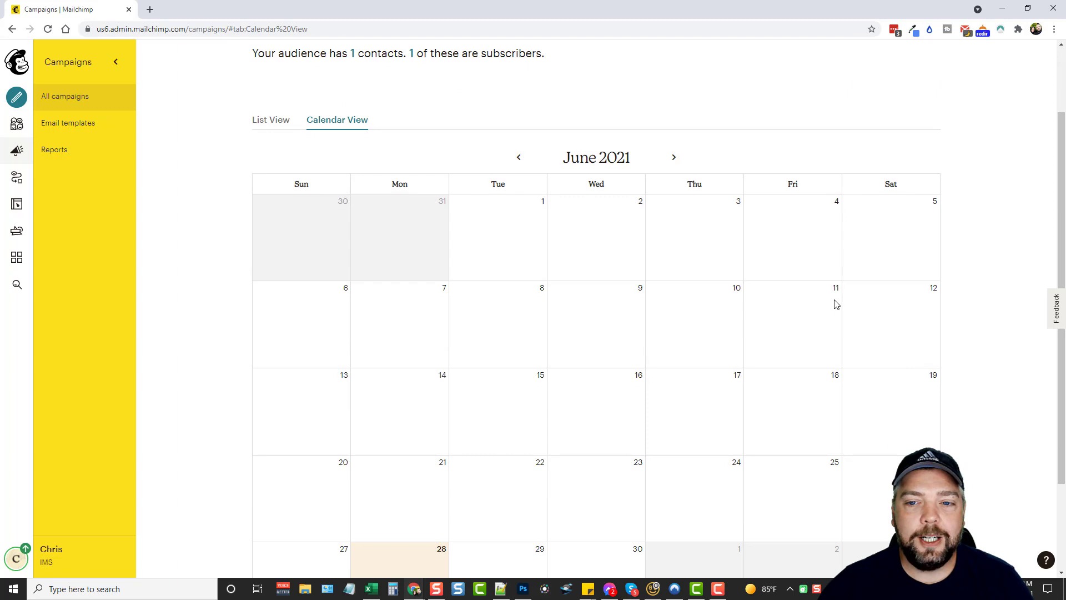
{"action": "scroll", "scroll_direction": "up", "scroll_amount": 3}
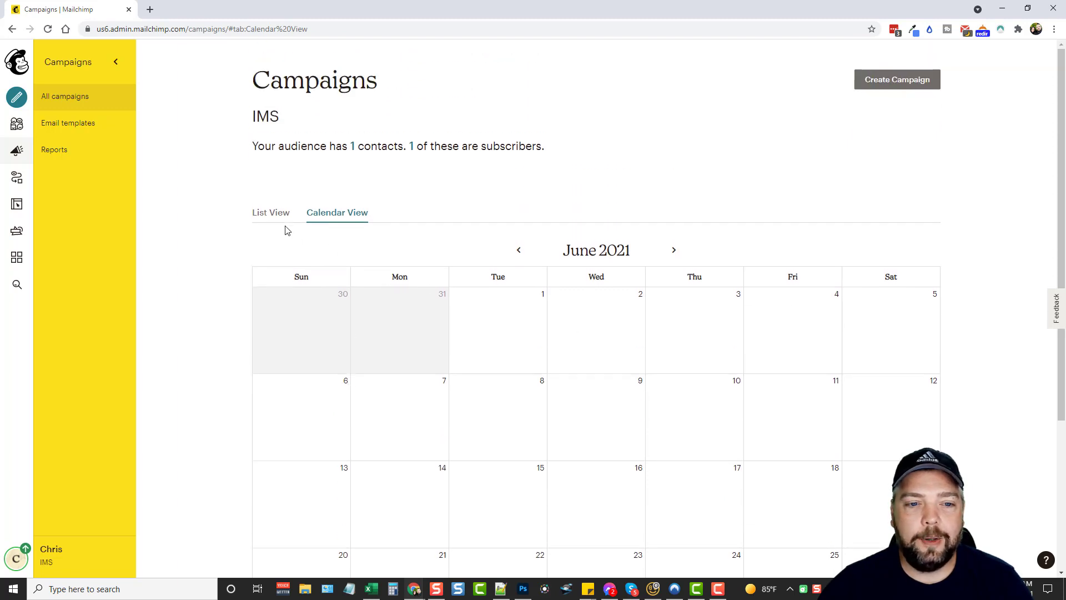
{"action": "left_click", "coordinate": [271, 212]}
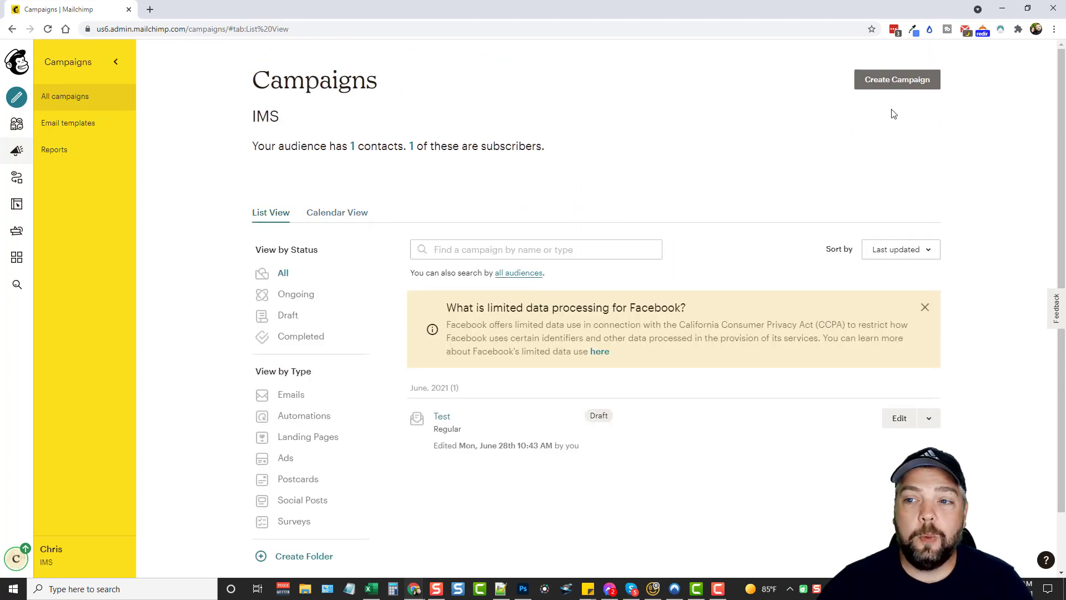
{"action": "left_click", "coordinate": [897, 79]}
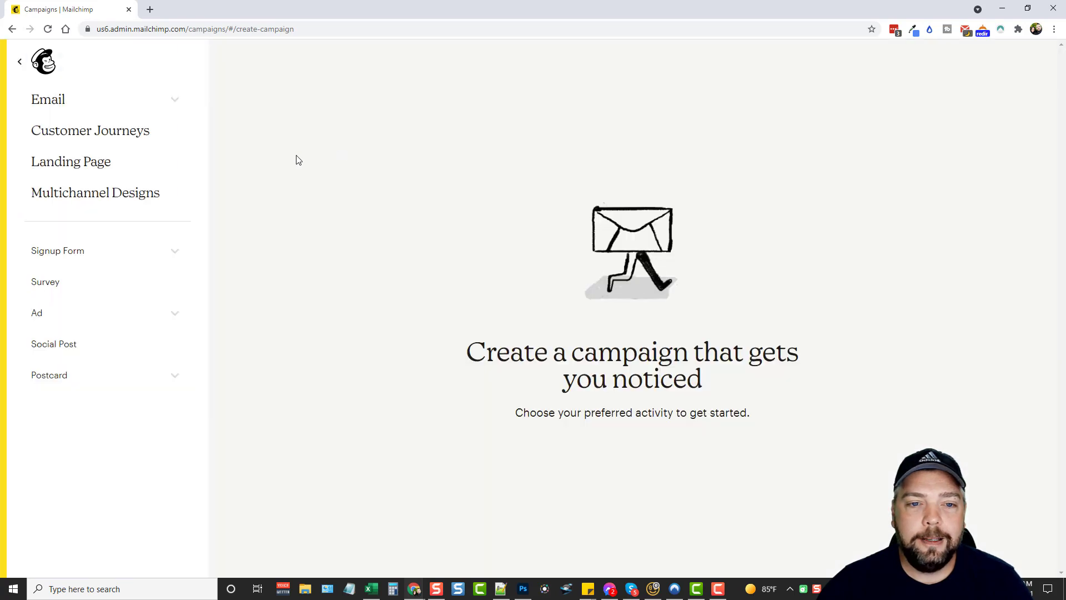
{"action": "mouse_move", "coordinate": [84, 99]}
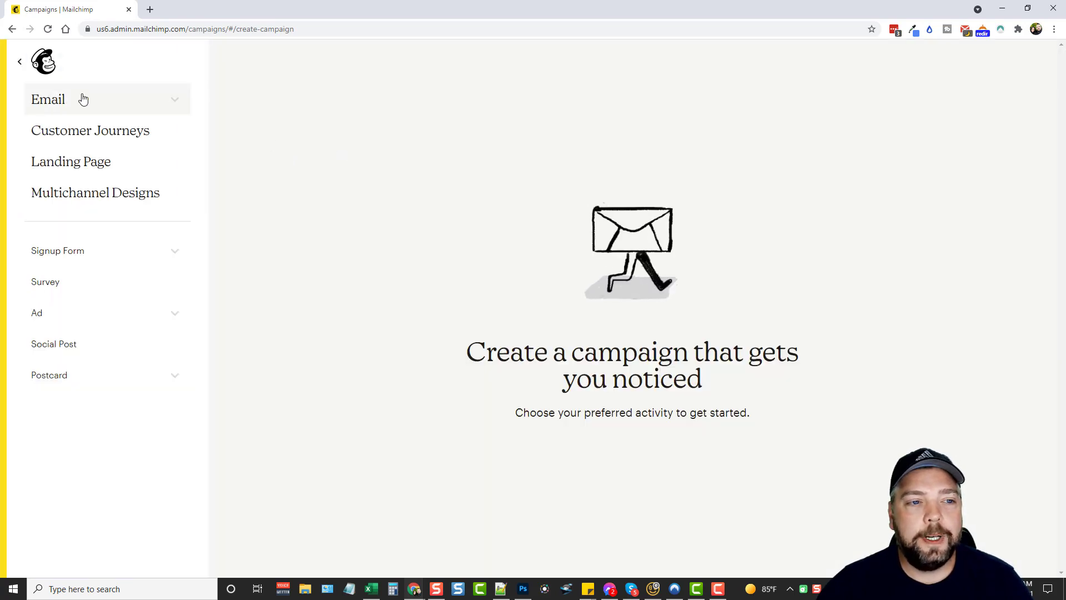
{"action": "mouse_move", "coordinate": [157, 107]}
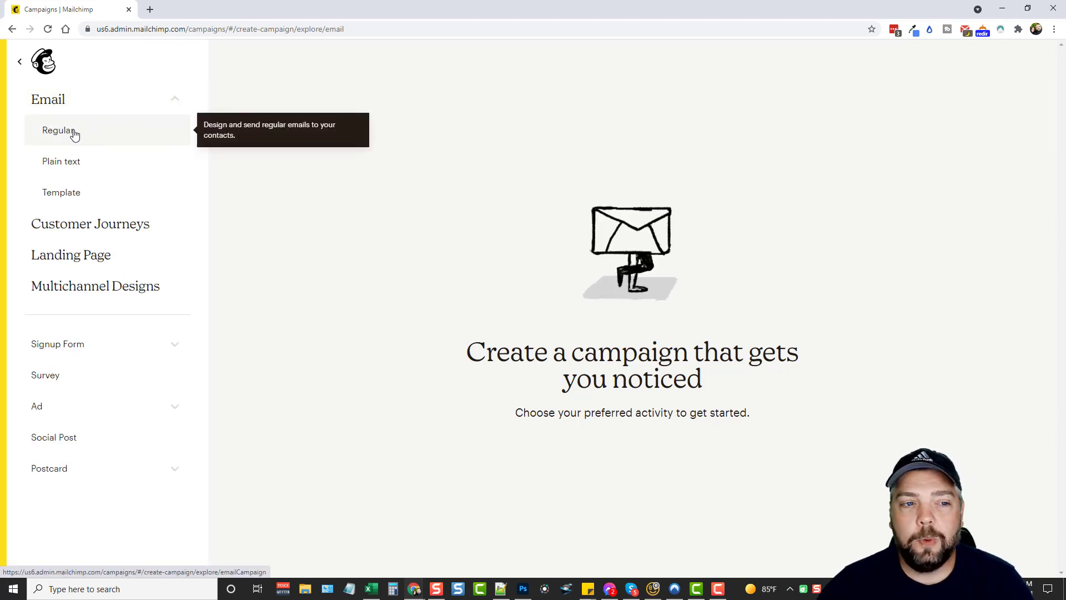
{"action": "mouse_move", "coordinate": [60, 165]}
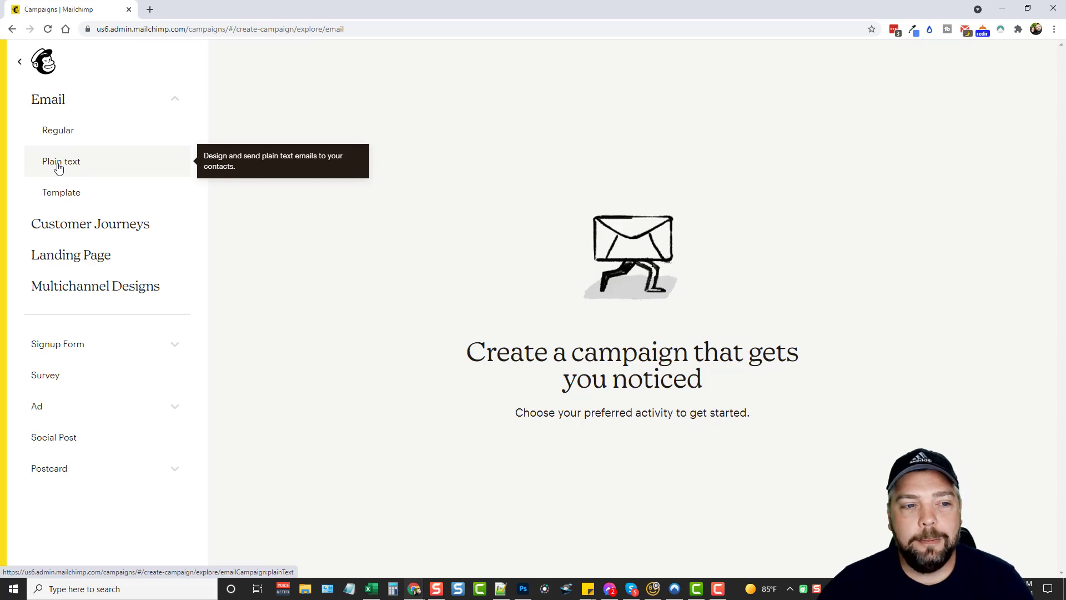
{"action": "mouse_move", "coordinate": [61, 192]}
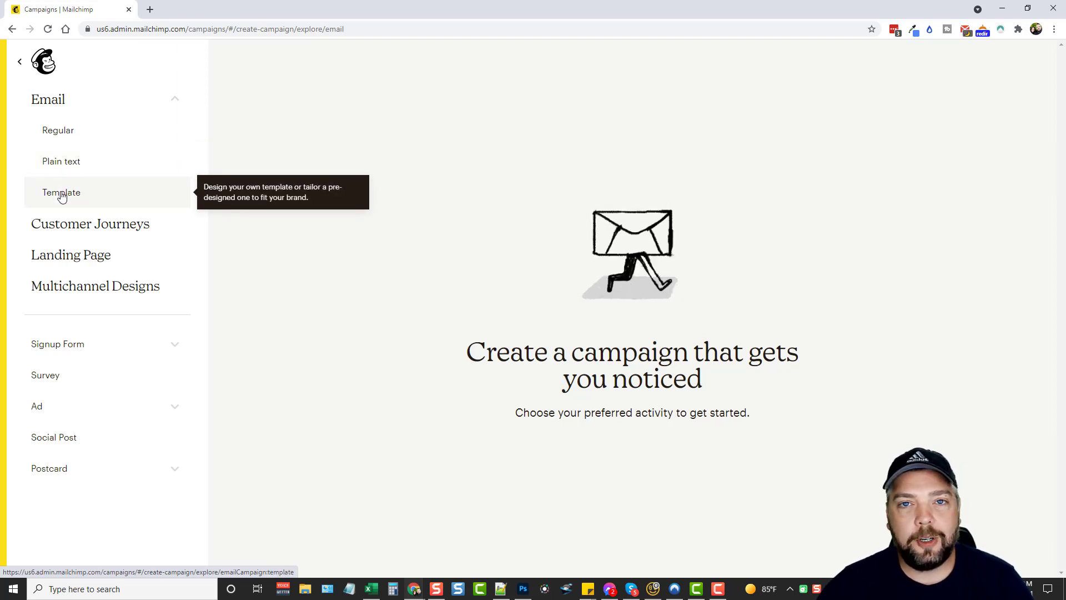
{"action": "mouse_move", "coordinate": [66, 130]}
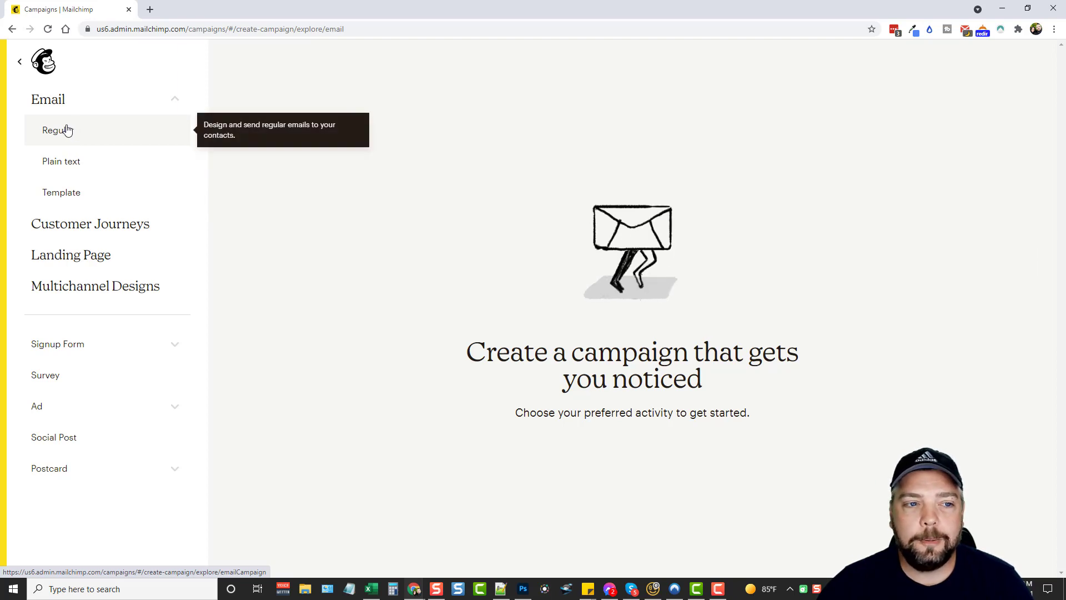
- Choose a Regular email campaign and name it 'test 2'
{"action": "left_click", "coordinate": [57, 130]}
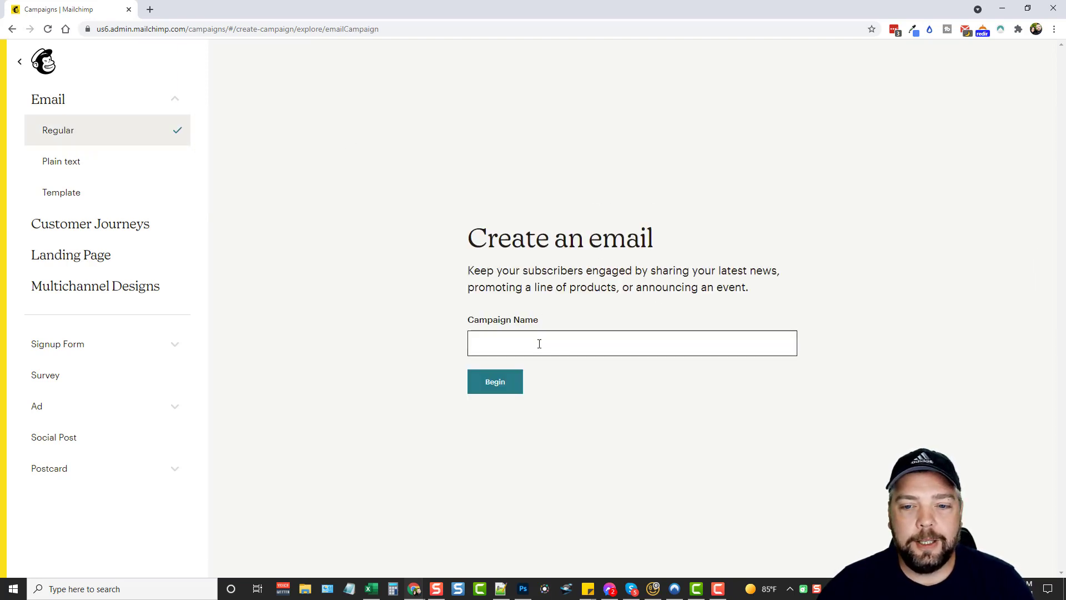
{"action": "type", "text": "test 2"}
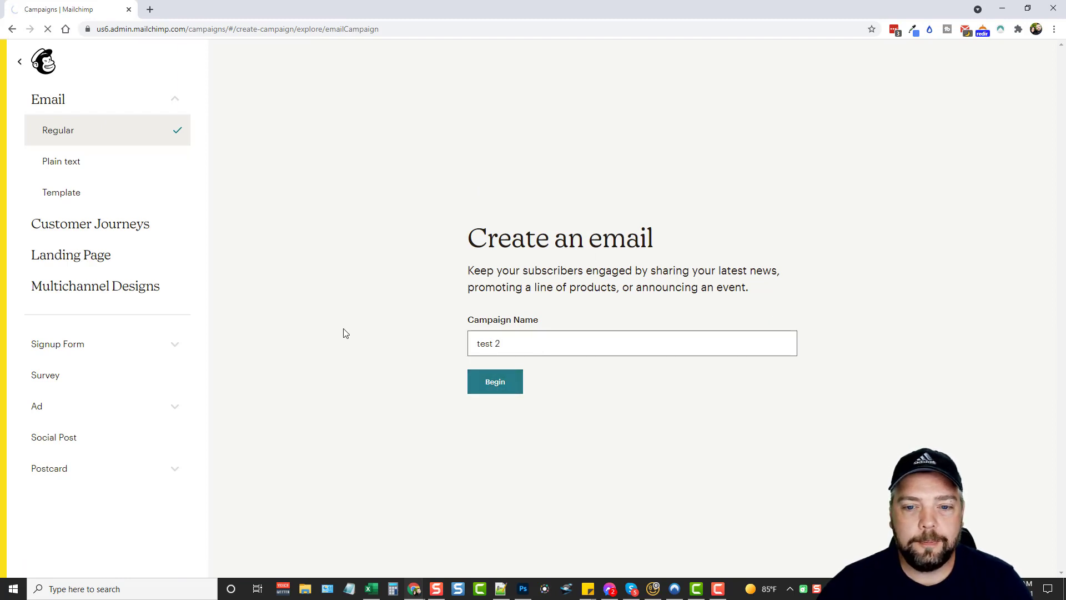
- Create the 'test 2' draft and scroll its To, From, Subject and Content checklist
{"action": "left_click", "coordinate": [494, 381]}
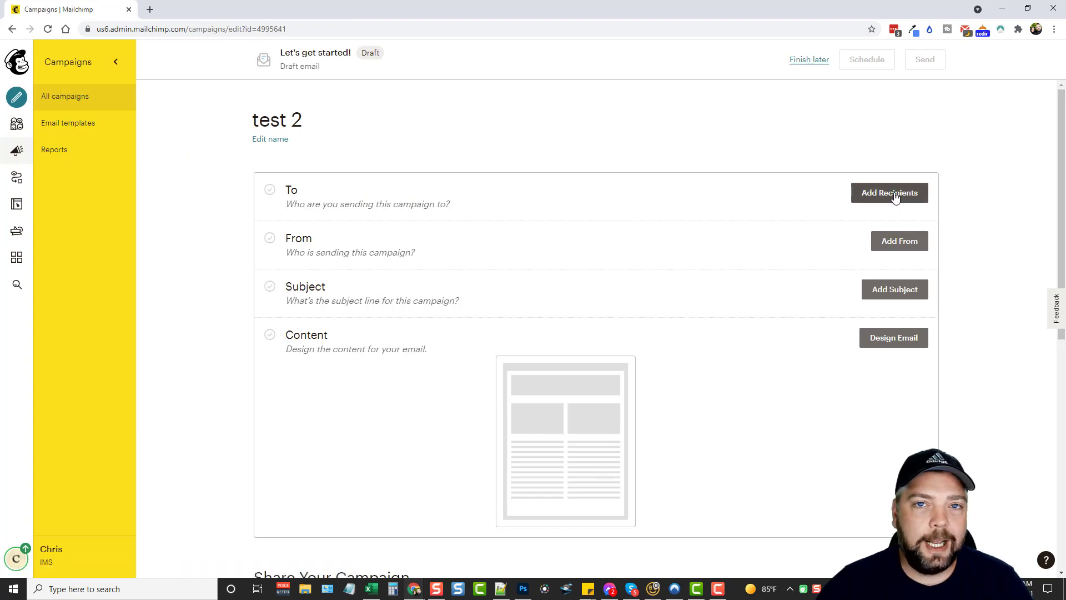
{"action": "mouse_move", "coordinate": [891, 200]}
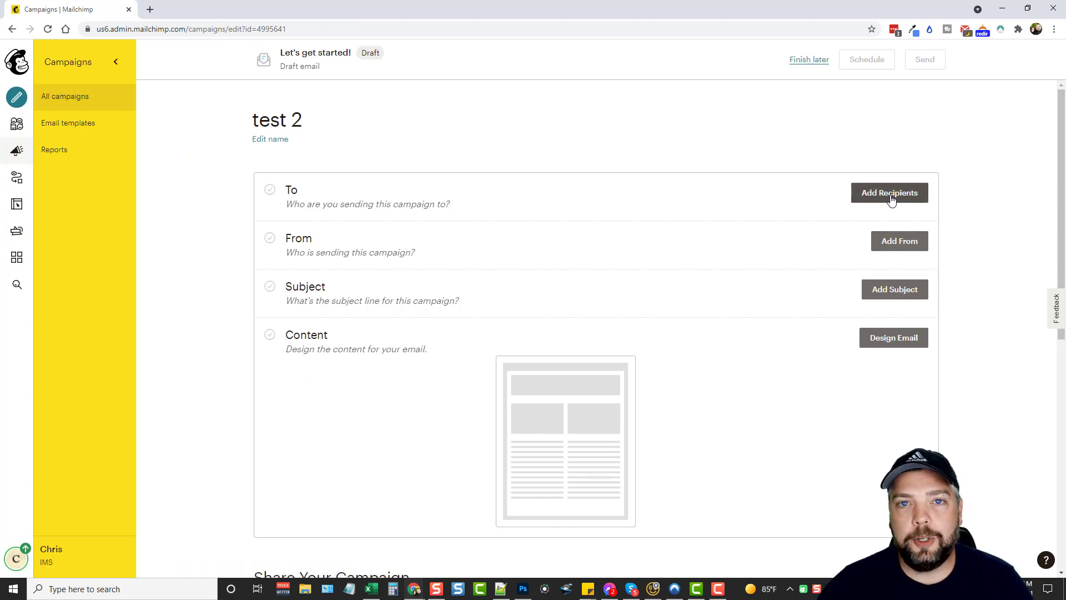
{"action": "mouse_move", "coordinate": [876, 202]}
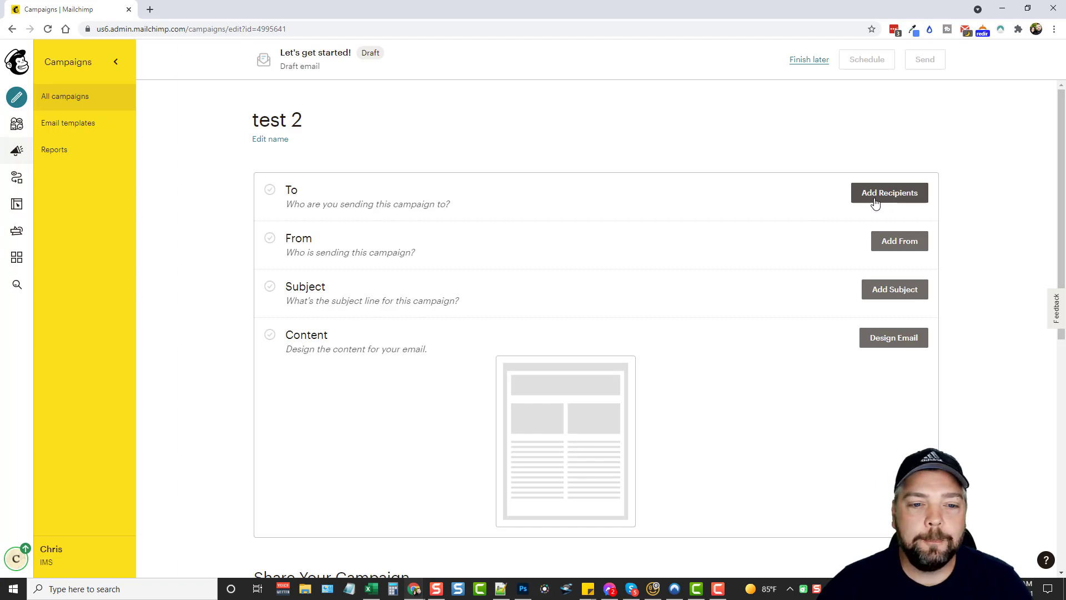
{"action": "mouse_move", "coordinate": [423, 255]}
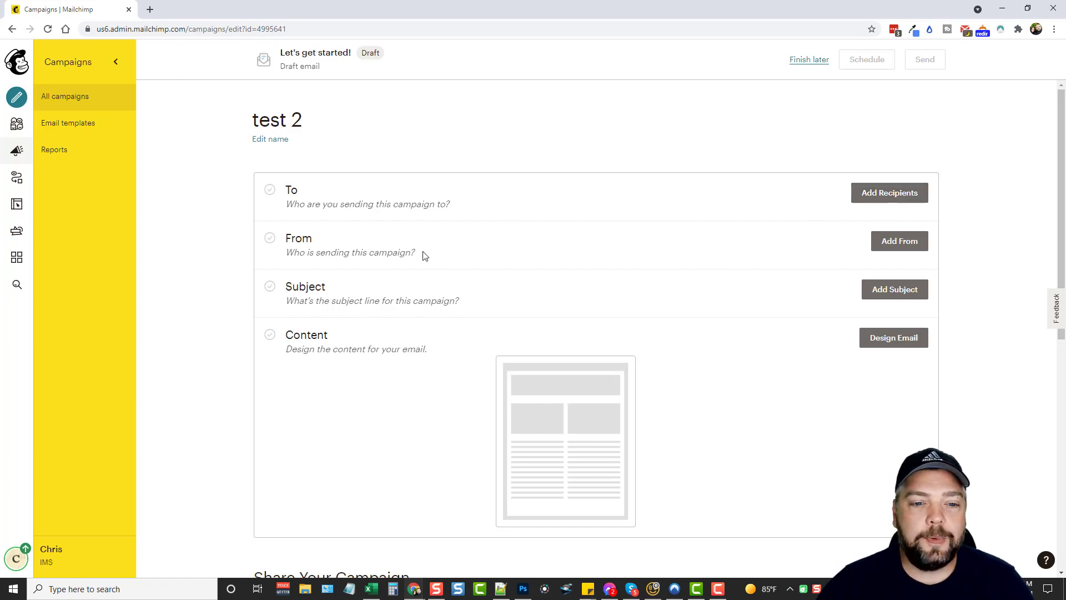
{"action": "mouse_move", "coordinate": [458, 272]}
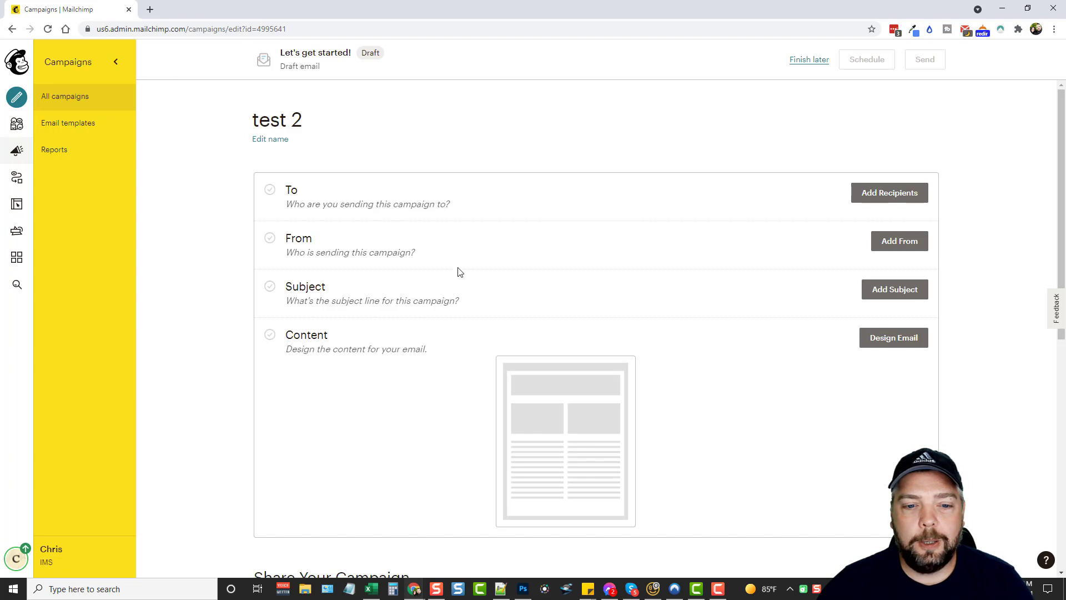
{"action": "mouse_move", "coordinate": [396, 321]}
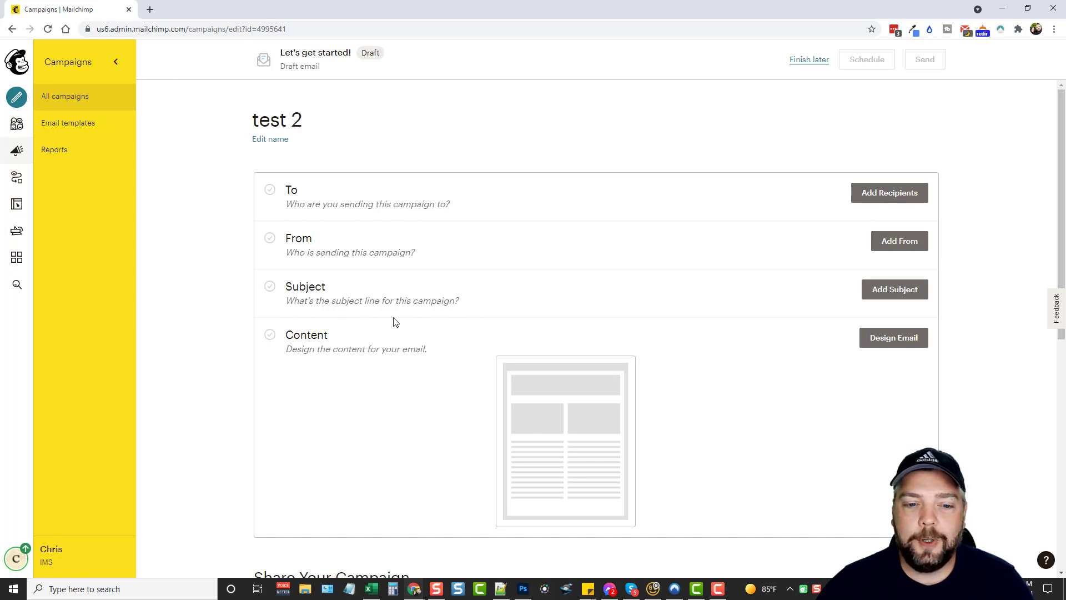
{"action": "scroll", "scroll_direction": "down", "scroll_amount": 3}
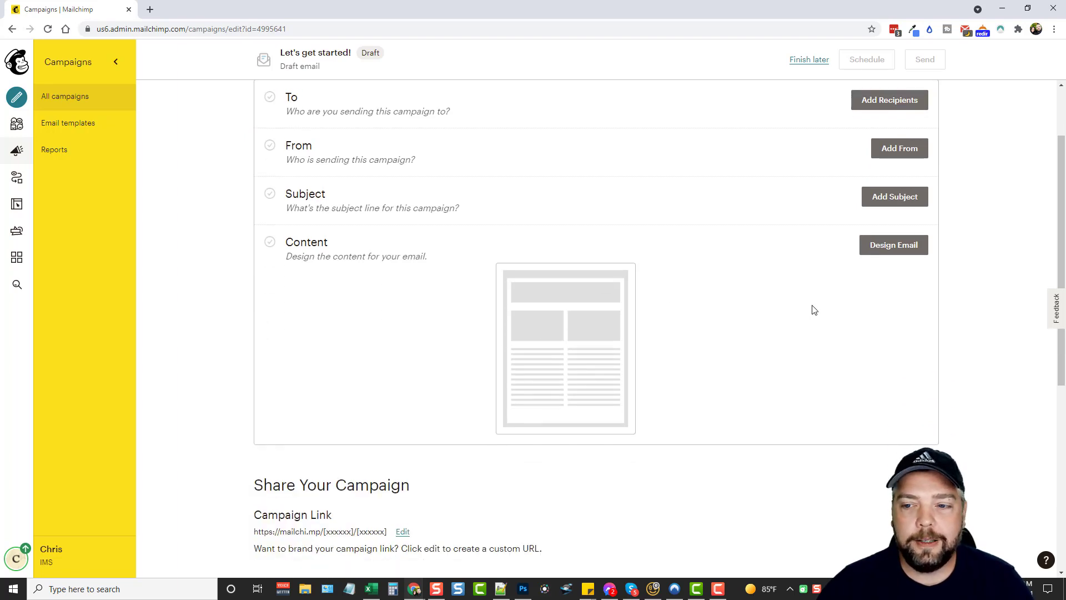
{"action": "mouse_move", "coordinate": [893, 245]}
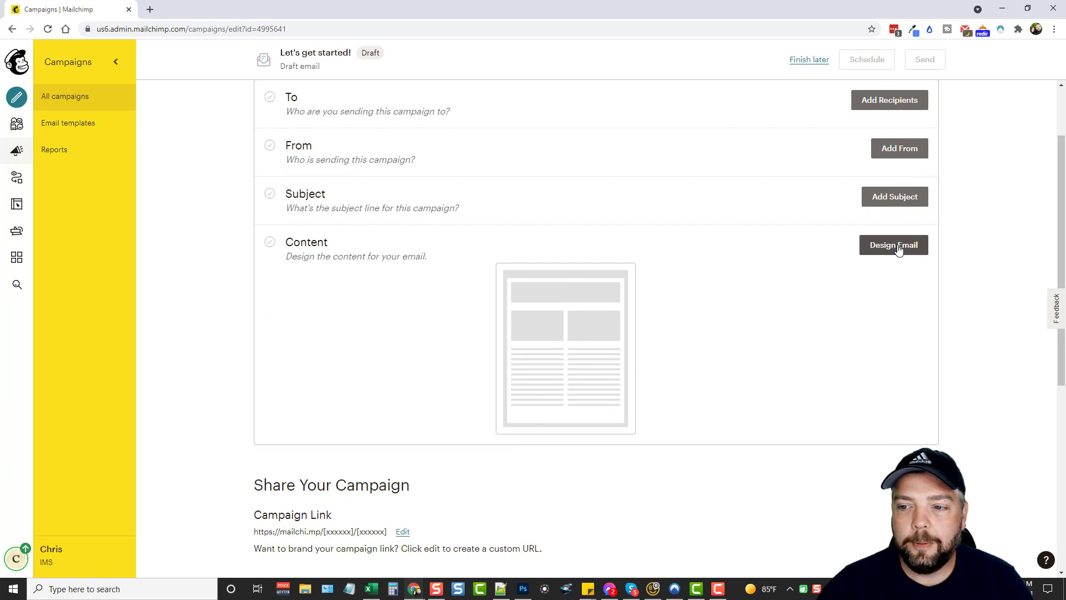
- Start Design Email and browse the Featured and Basic template layouts
{"action": "left_click", "coordinate": [892, 245]}
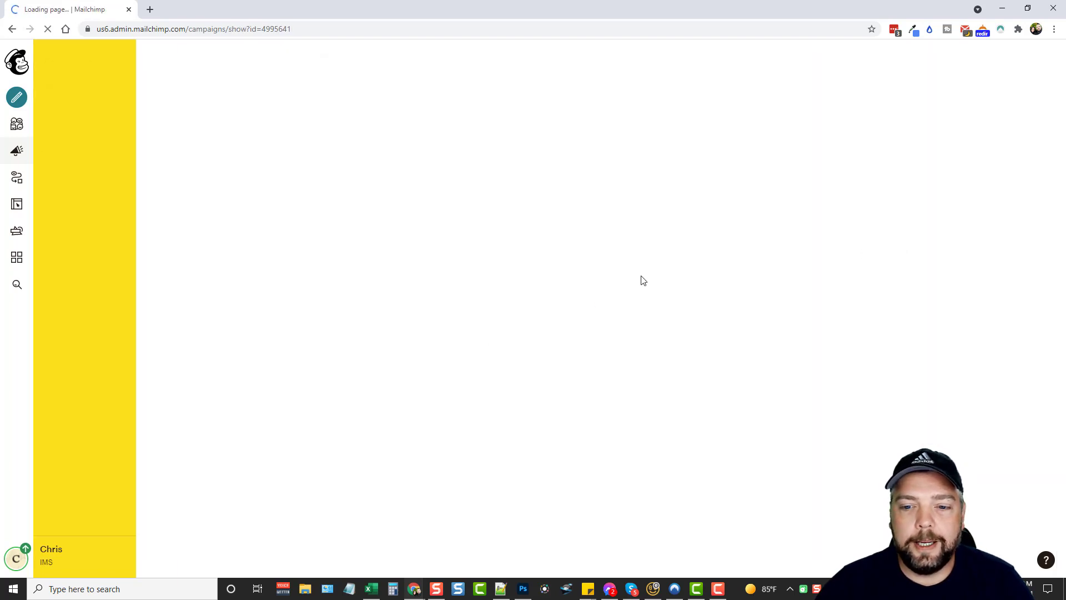
{"action": "left_click", "coordinate": [16, 96]}
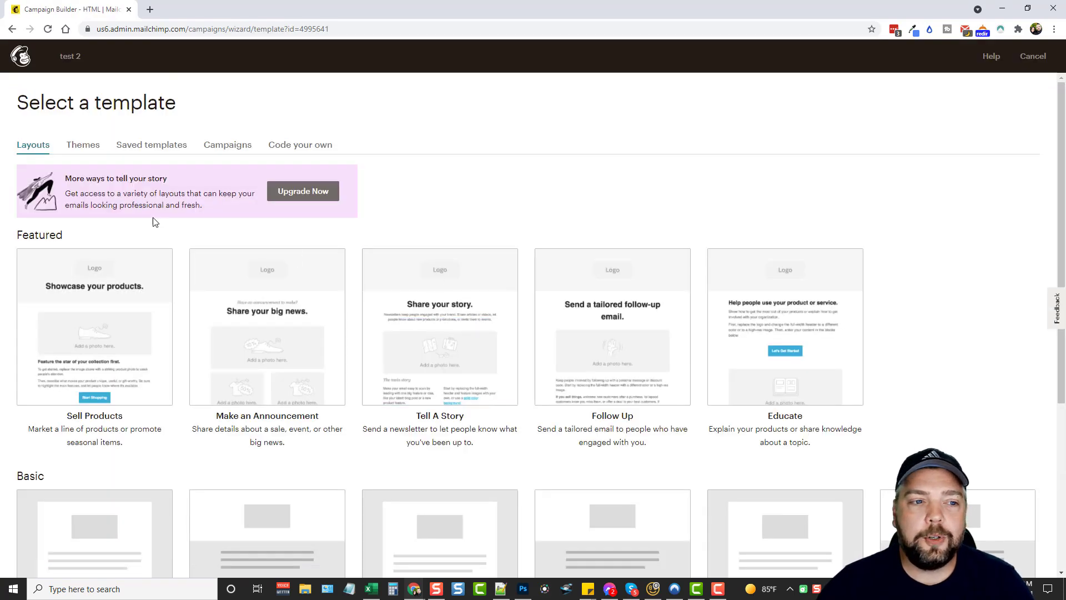
{"action": "mouse_move", "coordinate": [175, 326]}
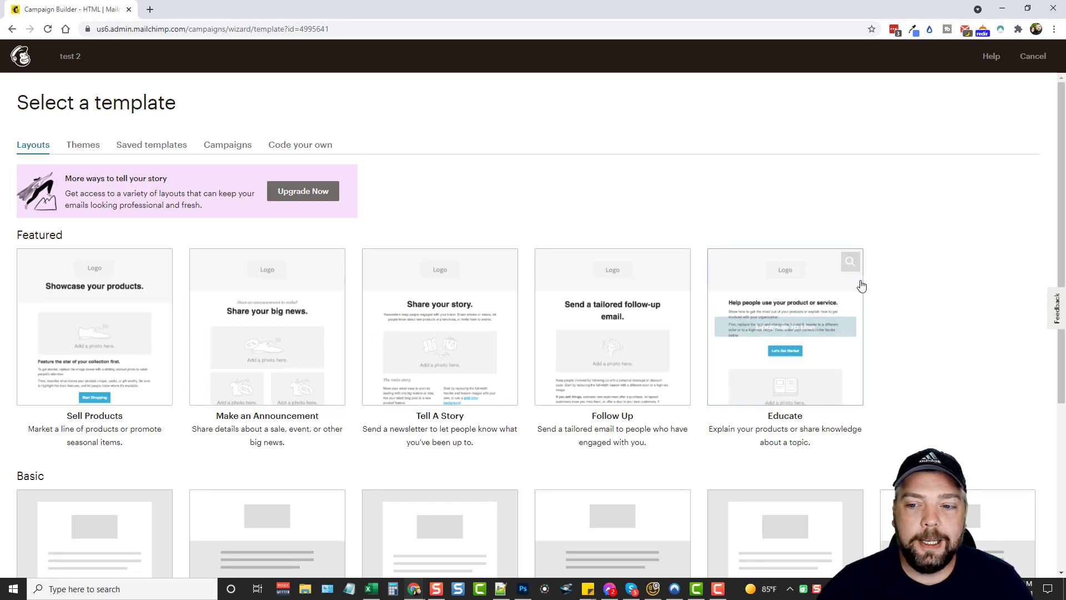
{"action": "scroll", "scroll_direction": "down", "scroll_amount": 3}
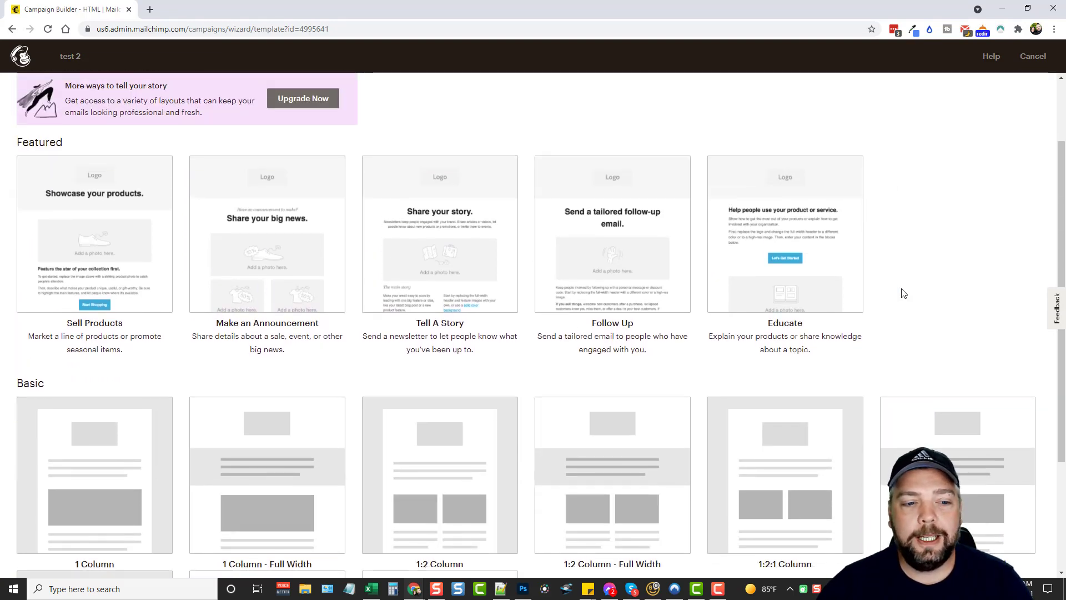
{"action": "mouse_move", "coordinate": [766, 338]}
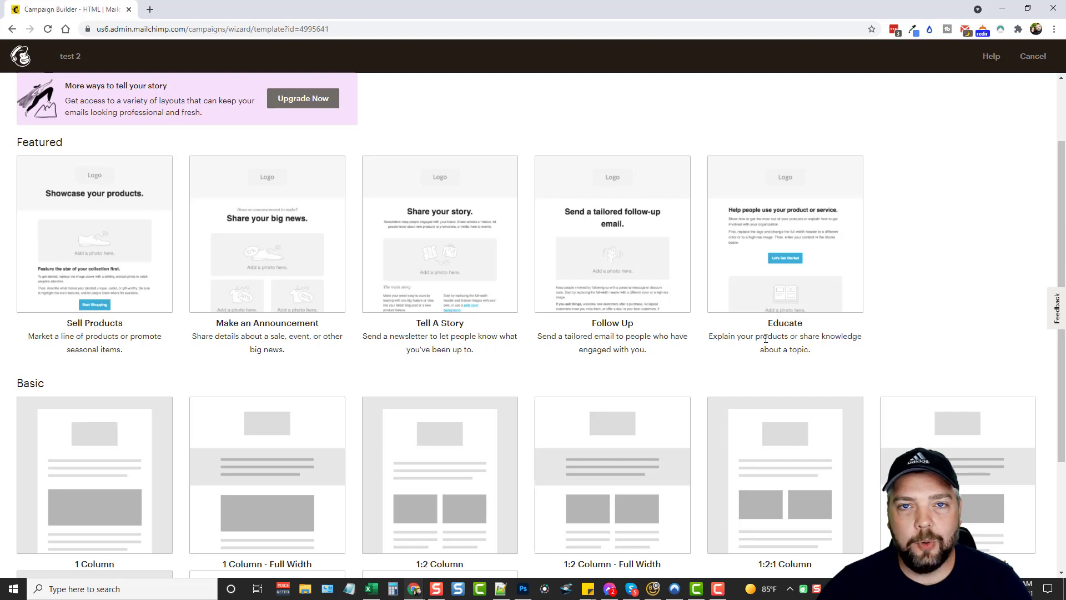
{"action": "mouse_move", "coordinate": [115, 201]}
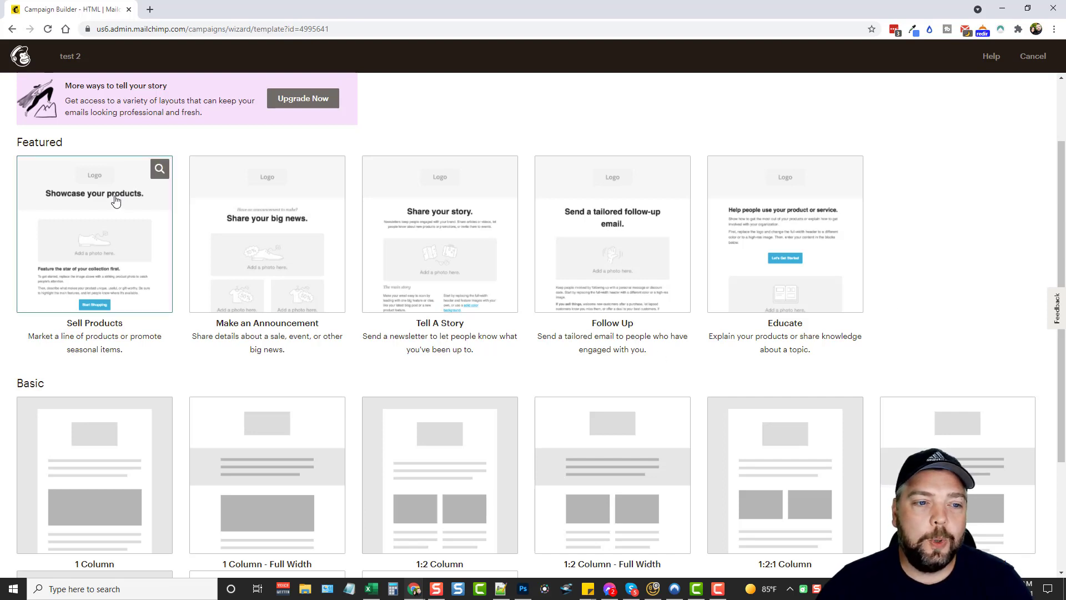
{"action": "mouse_move", "coordinate": [267, 246]}
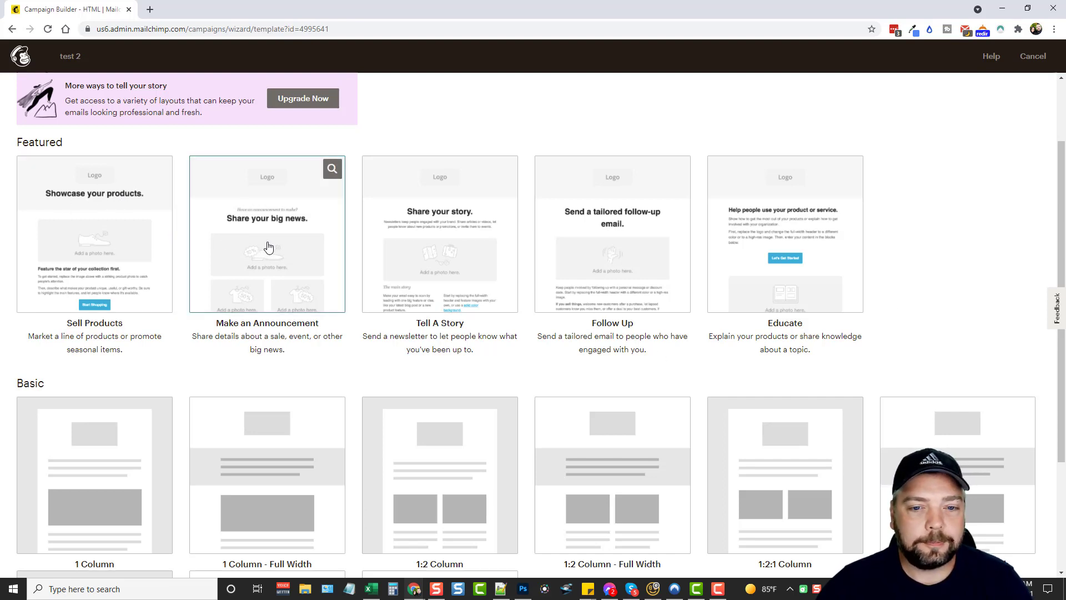
{"action": "mouse_move", "coordinate": [439, 233]}
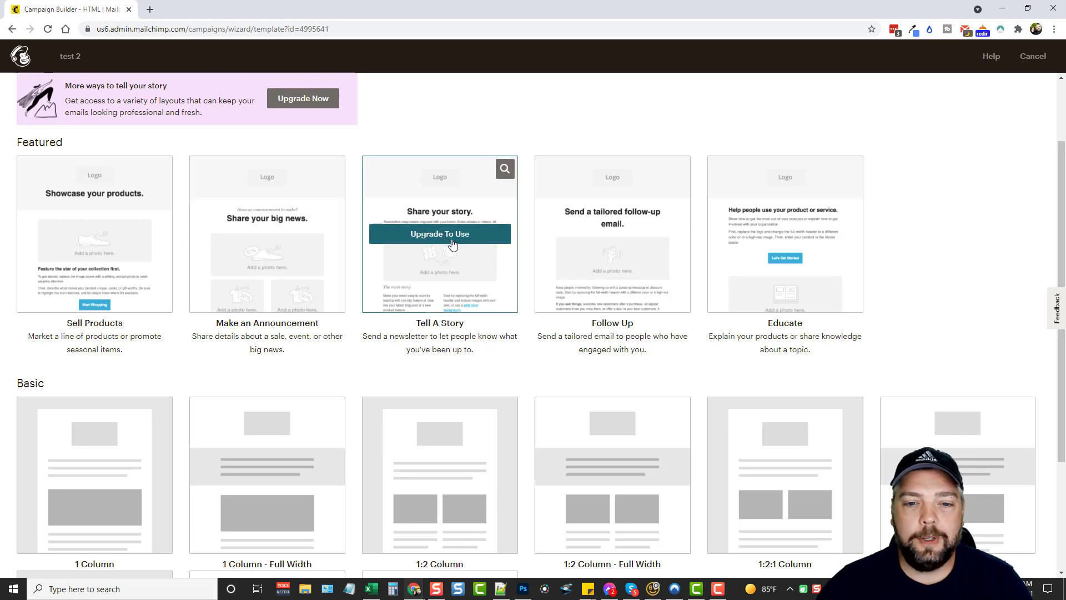
{"action": "mouse_move", "coordinate": [217, 279]}
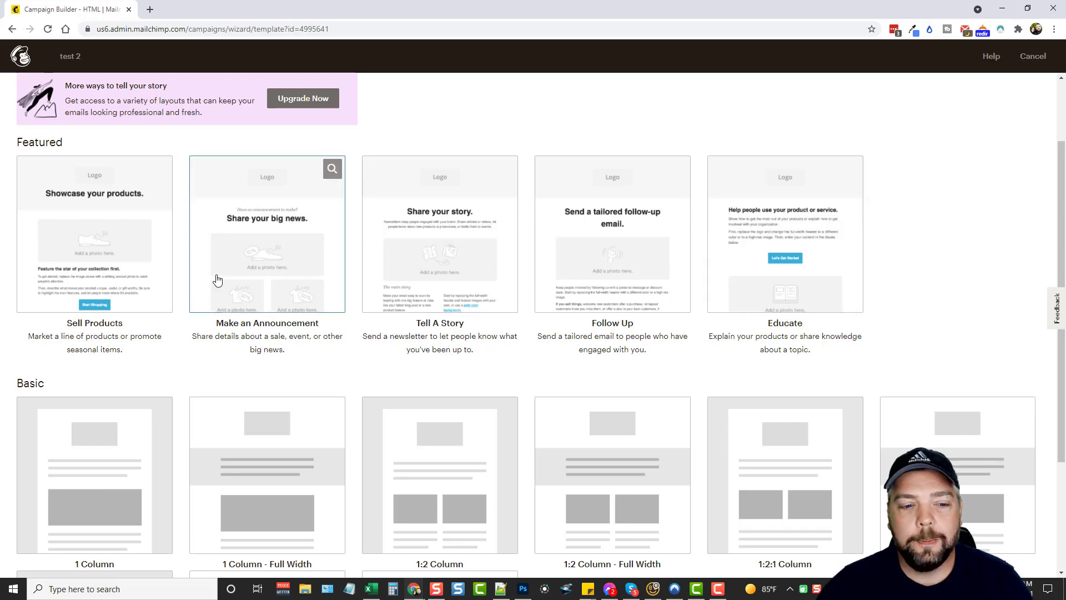
{"action": "scroll", "scroll_direction": "down", "scroll_amount": 3}
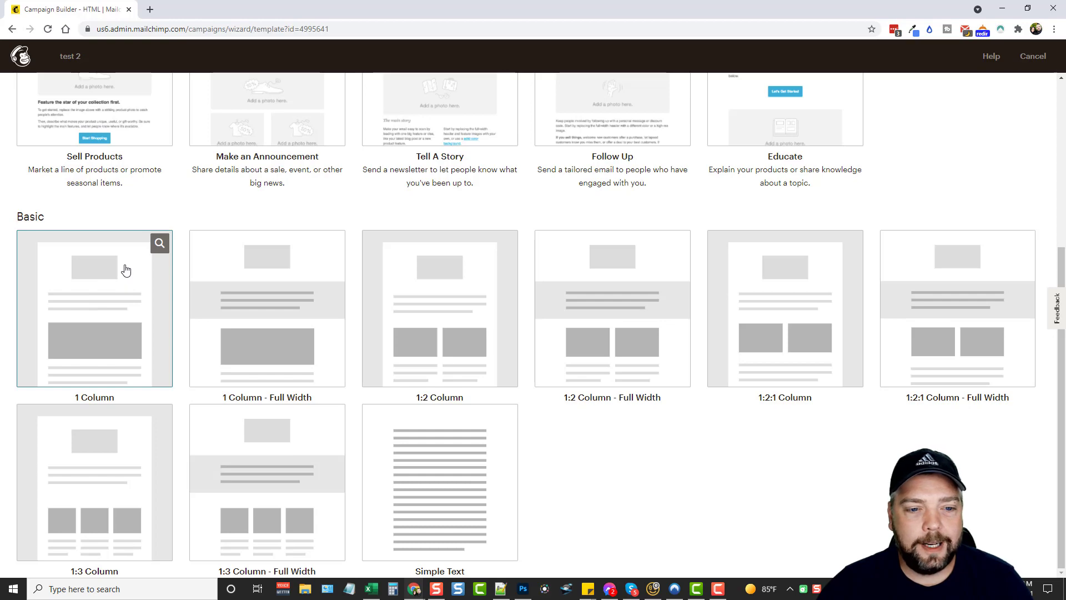
{"action": "mouse_move", "coordinate": [611, 307]}
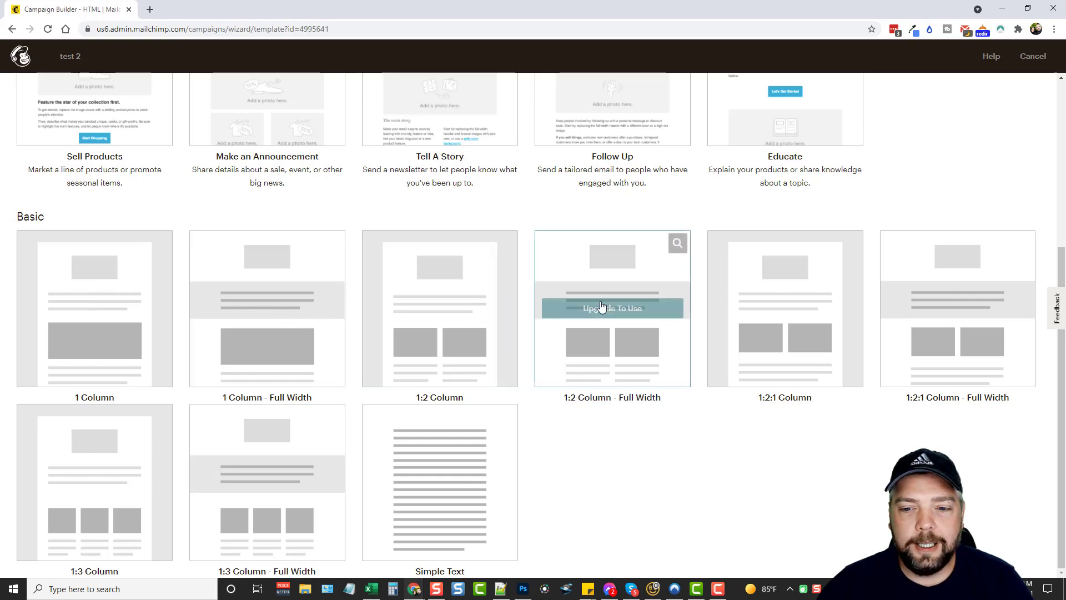
{"action": "scroll", "scroll_direction": "up", "scroll_amount": 3}
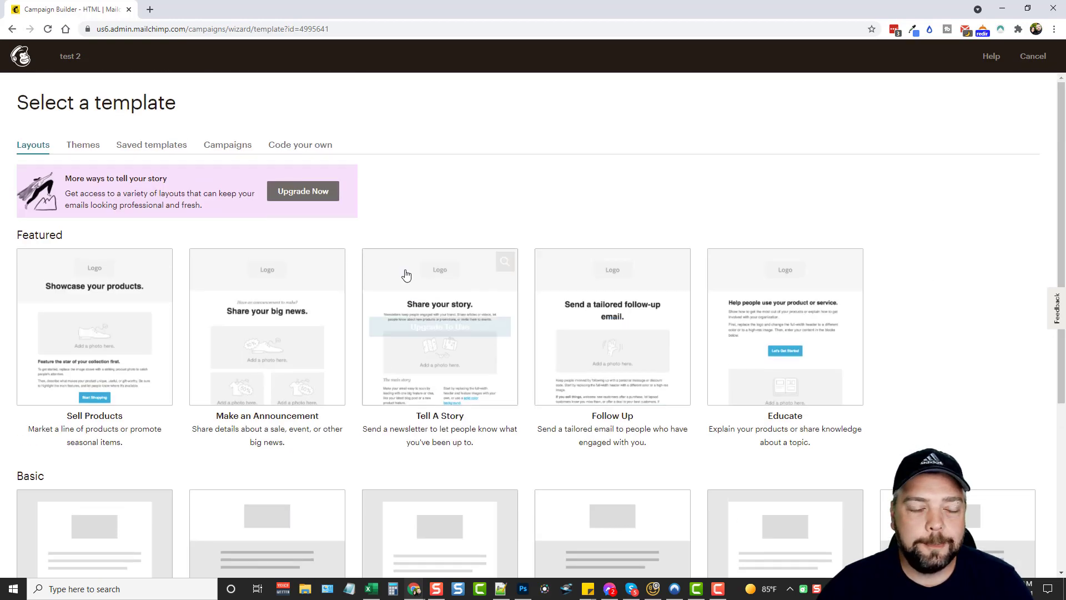
{"action": "mouse_move", "coordinate": [166, 315]}
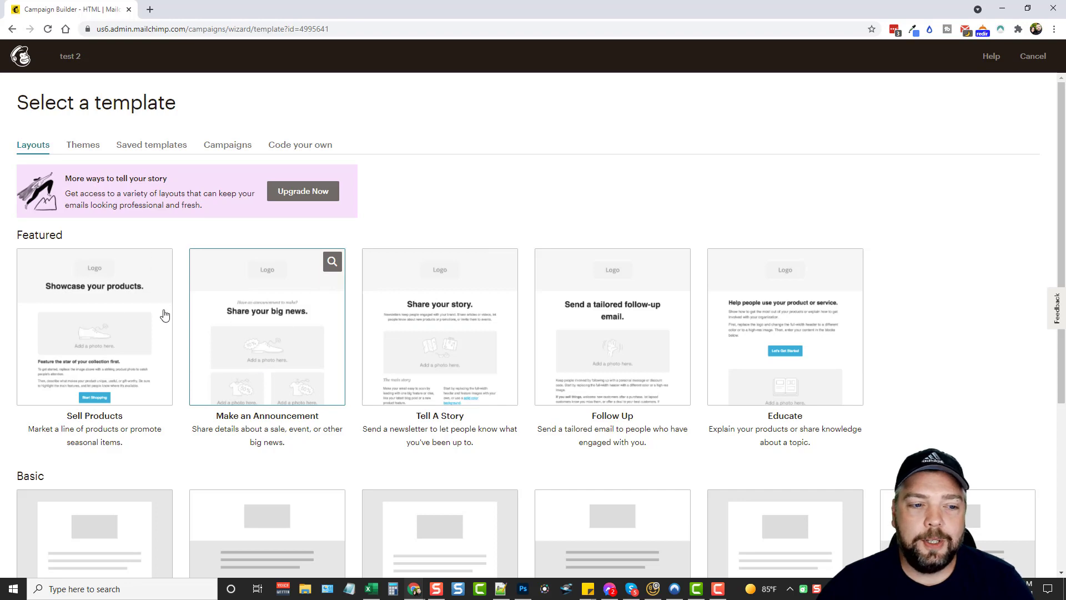
{"action": "mouse_move", "coordinate": [244, 294]}
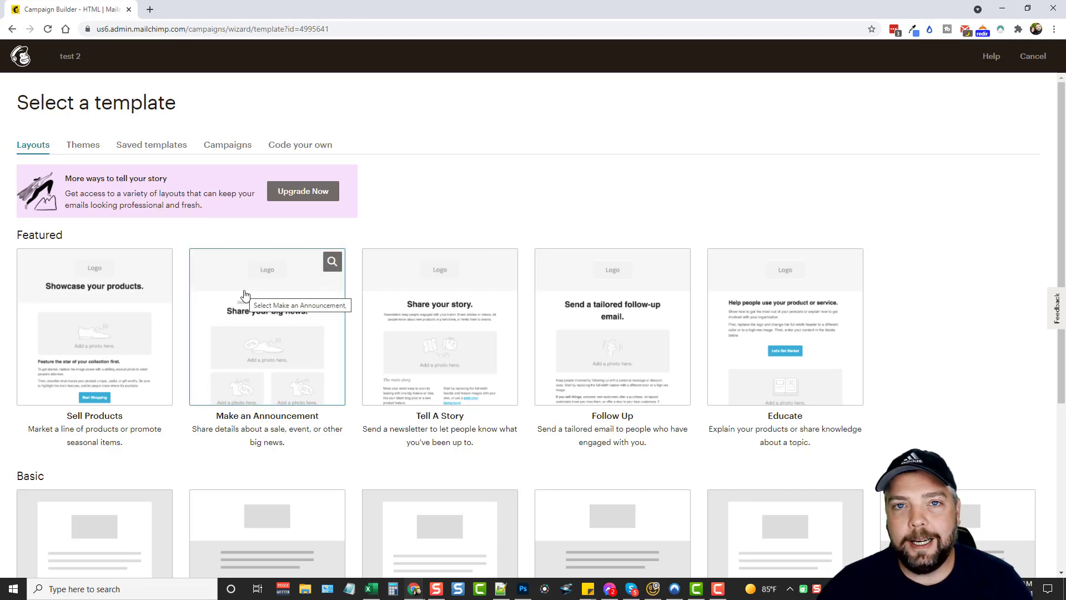
{"action": "mouse_move", "coordinate": [98, 153]}
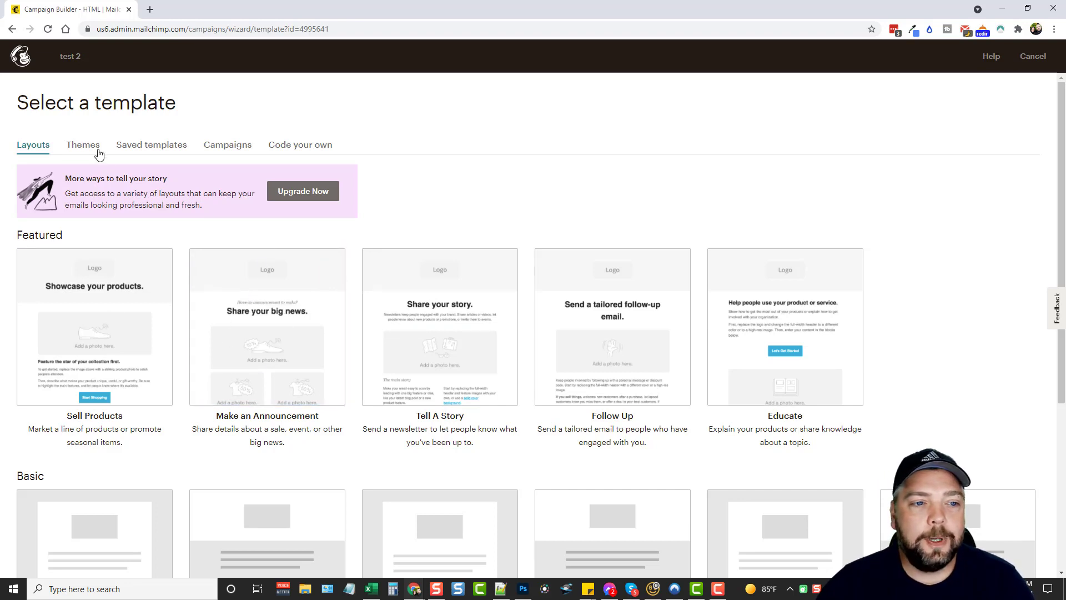
{"action": "left_click", "coordinate": [82, 144]}
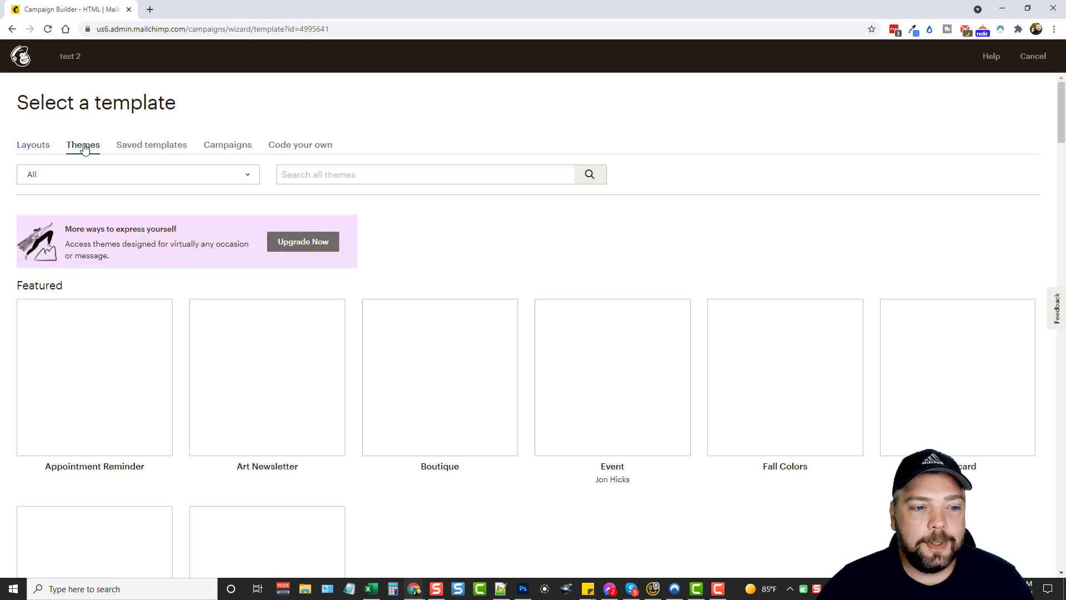
{"action": "scroll", "scroll_direction": "down", "scroll_amount": 3}
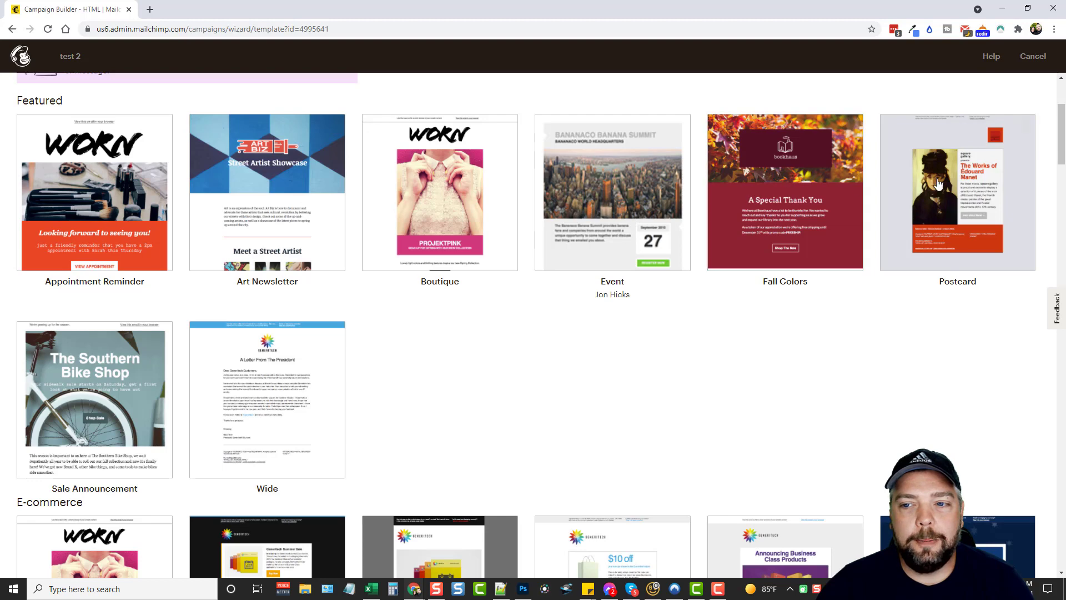
{"action": "scroll", "scroll_direction": "down", "scroll_amount": 3}
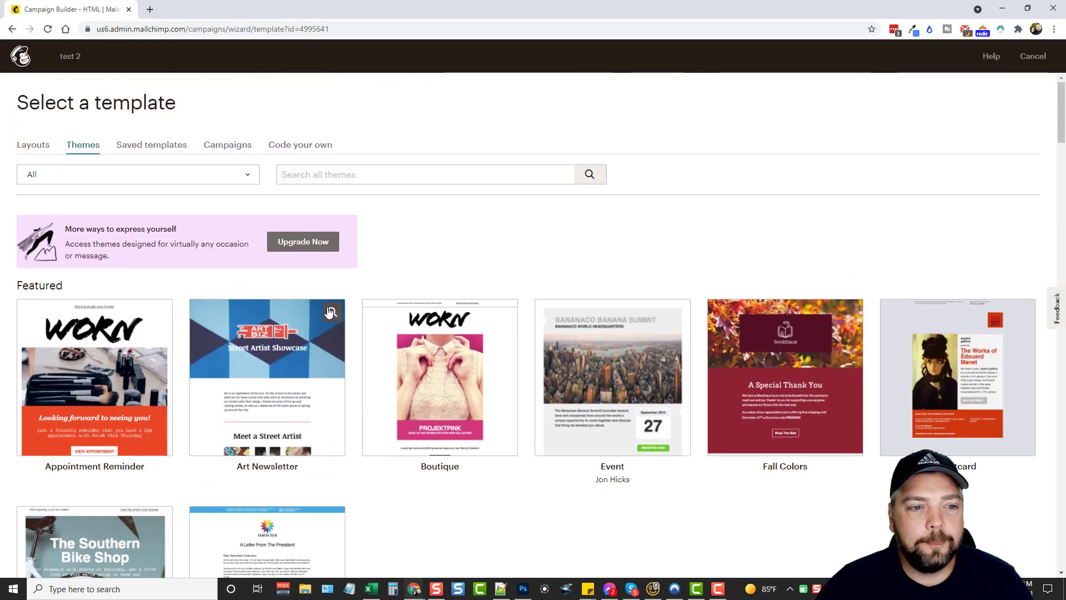
{"action": "mouse_move", "coordinate": [151, 144]}
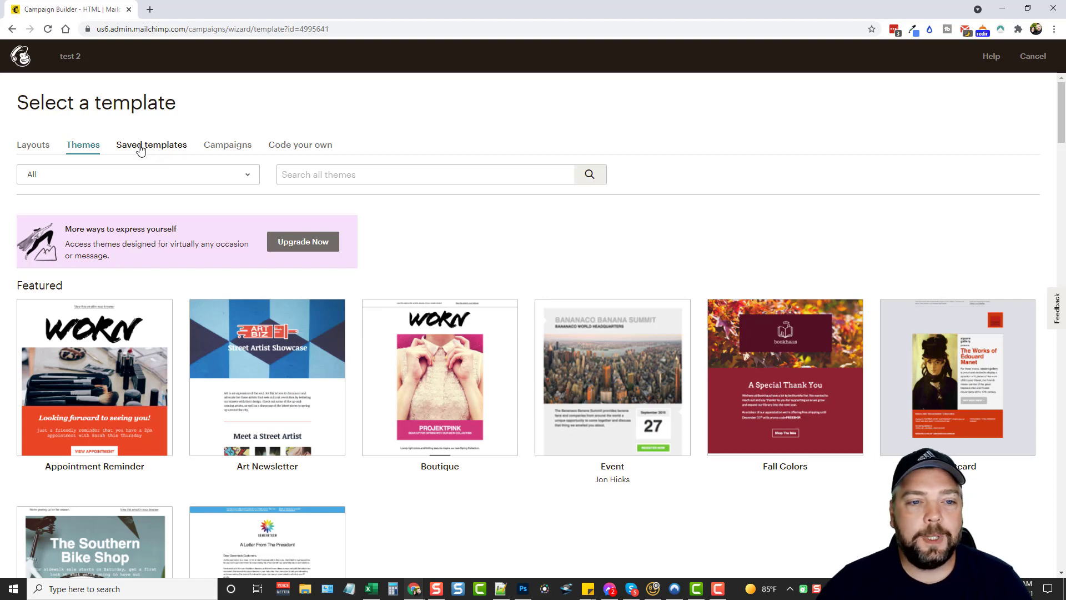
{"action": "mouse_move", "coordinate": [242, 152]}
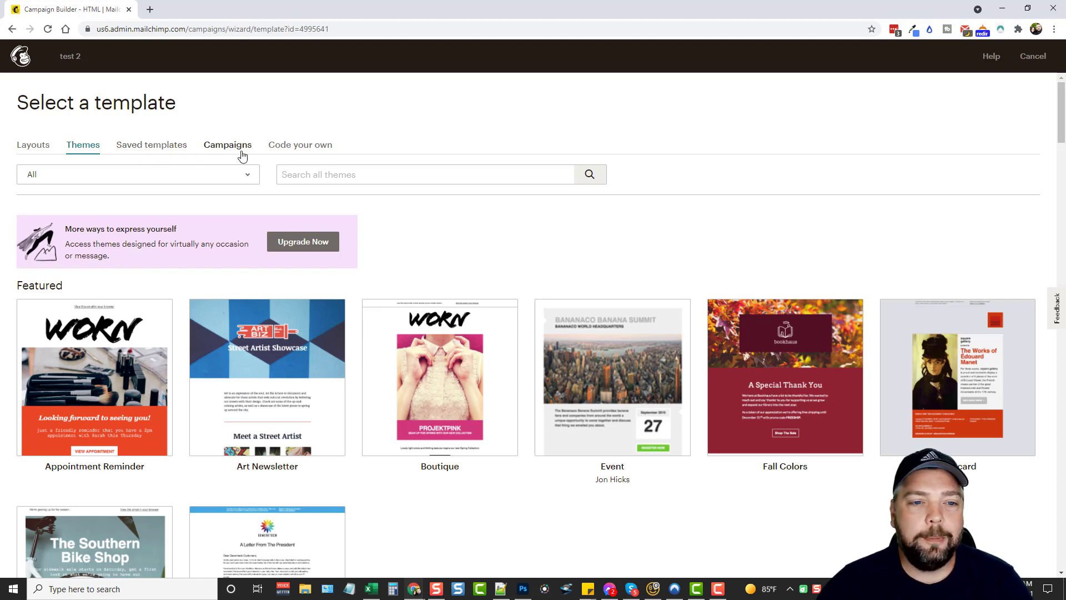
{"action": "mouse_move", "coordinate": [309, 149]}
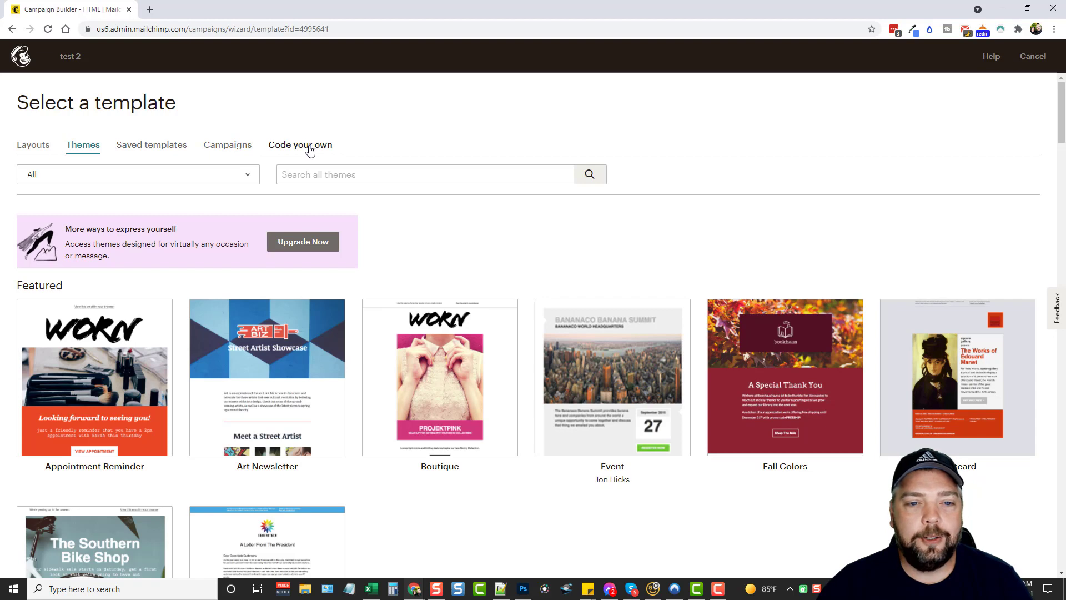
{"action": "mouse_move", "coordinate": [189, 151]}
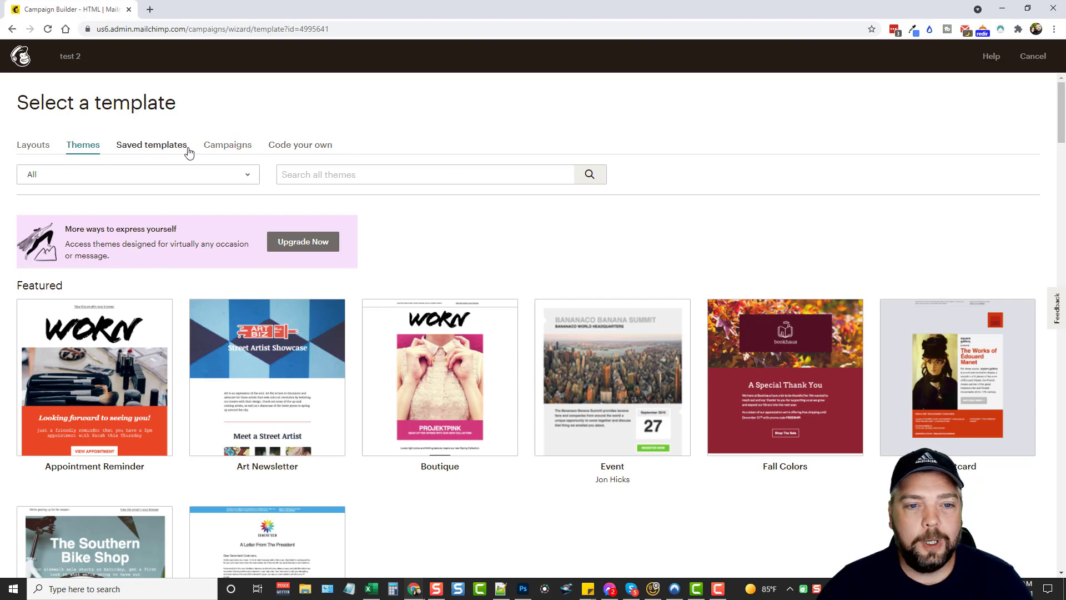
{"action": "mouse_move", "coordinate": [71, 217]}
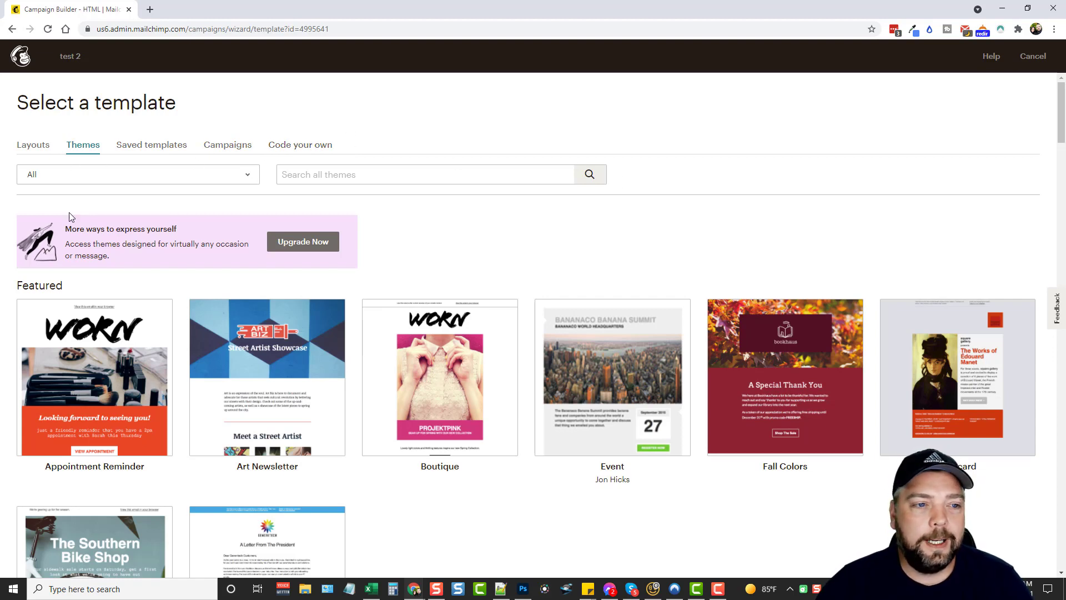
{"action": "left_click", "coordinate": [33, 144]}
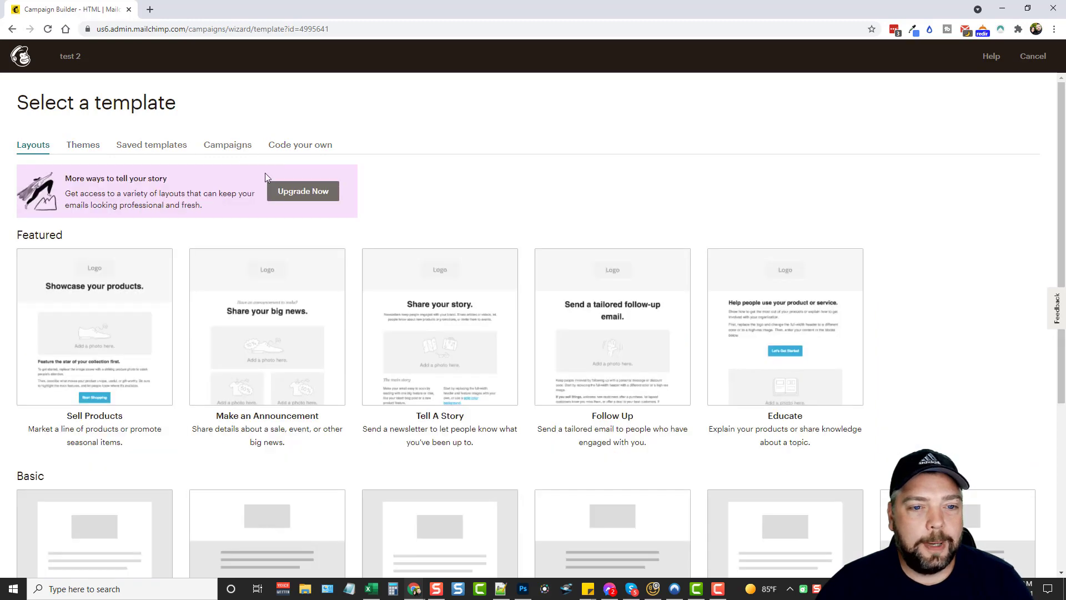
{"action": "mouse_move", "coordinate": [76, 321]}
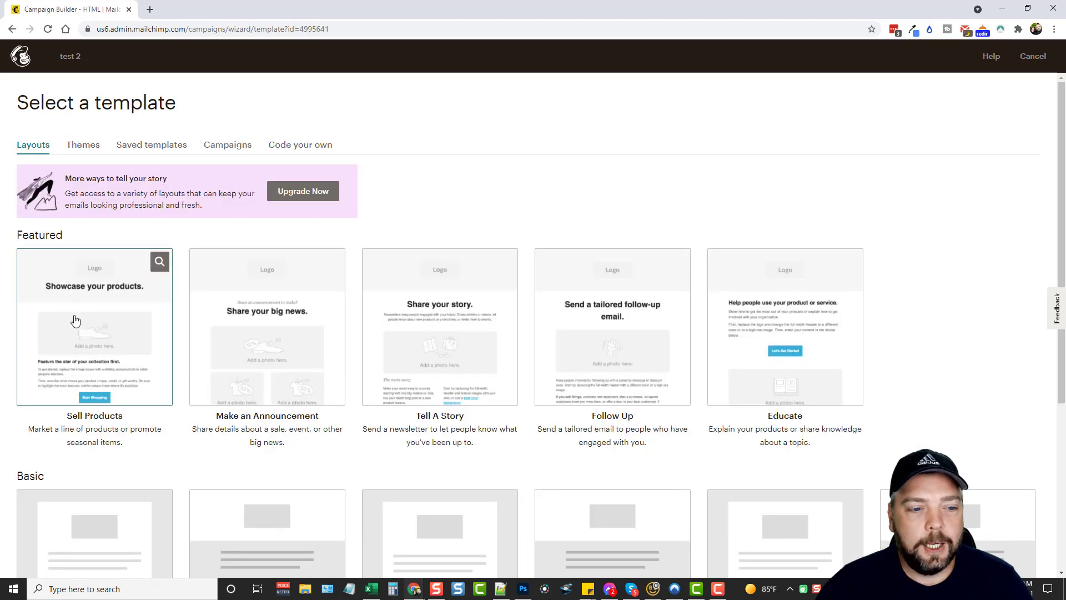
- Use the Sell Products layout and review the logo image's Content, Style and Settings options
{"action": "left_click", "coordinate": [93, 326]}
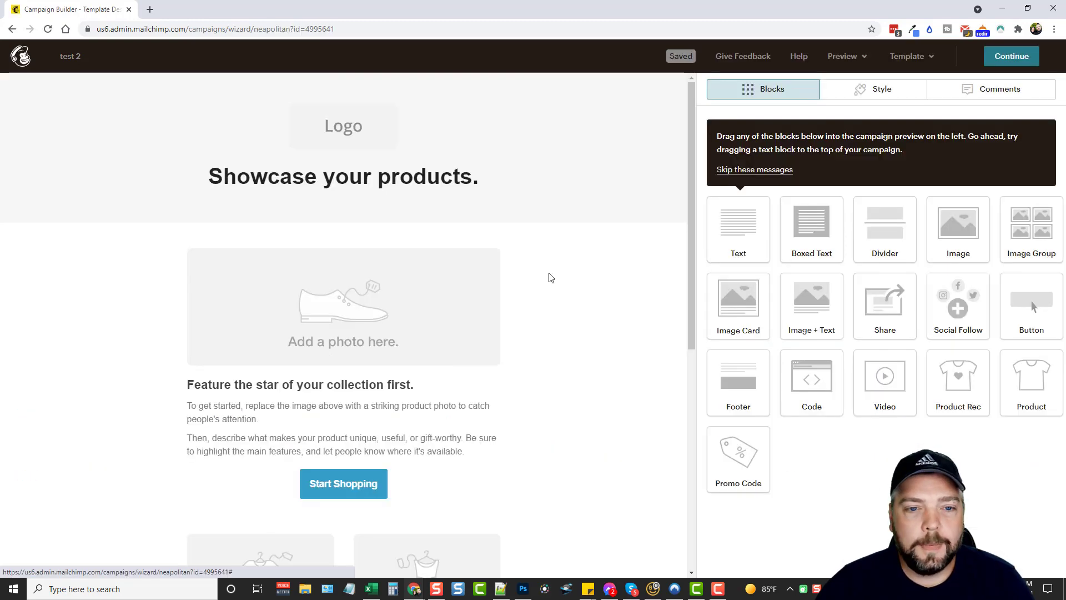
{"action": "mouse_move", "coordinate": [485, 212]}
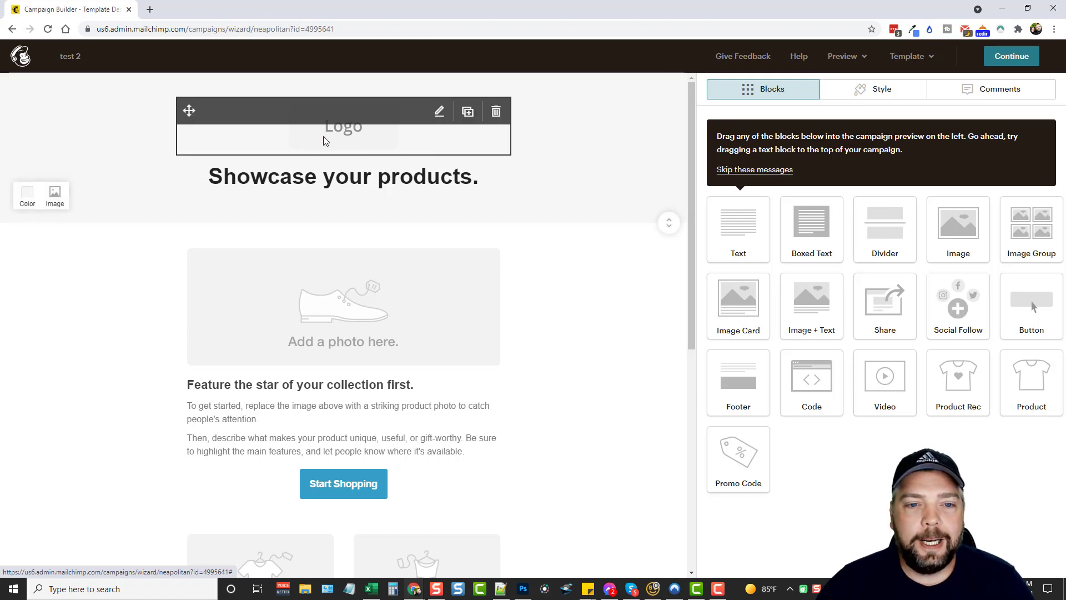
{"action": "left_click", "coordinate": [342, 126]}
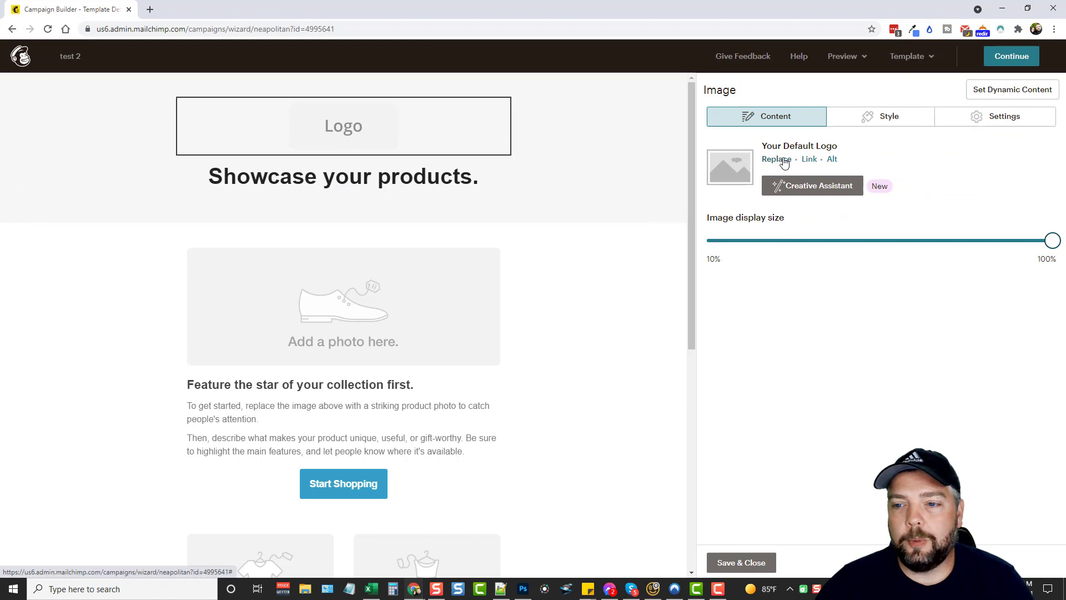
{"action": "mouse_move", "coordinate": [832, 164]}
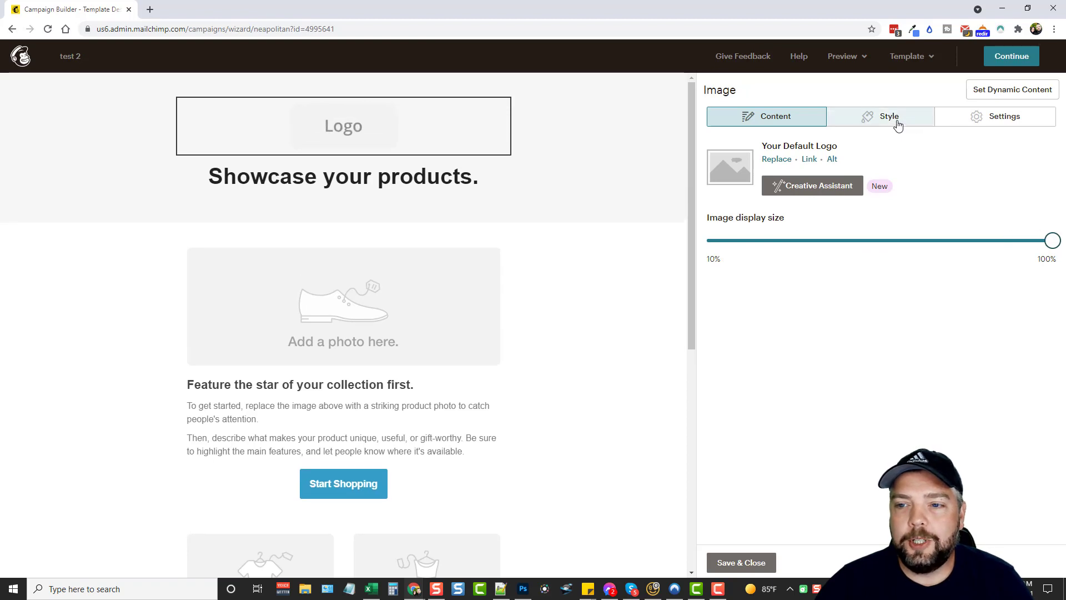
{"action": "left_click", "coordinate": [880, 116]}
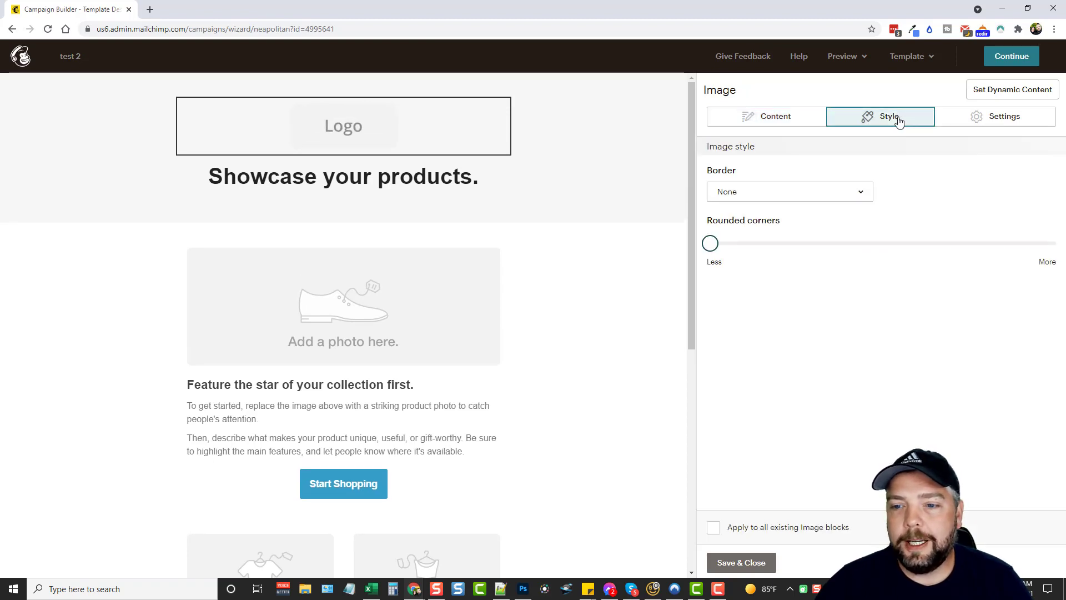
{"action": "left_click", "coordinate": [1003, 116]}
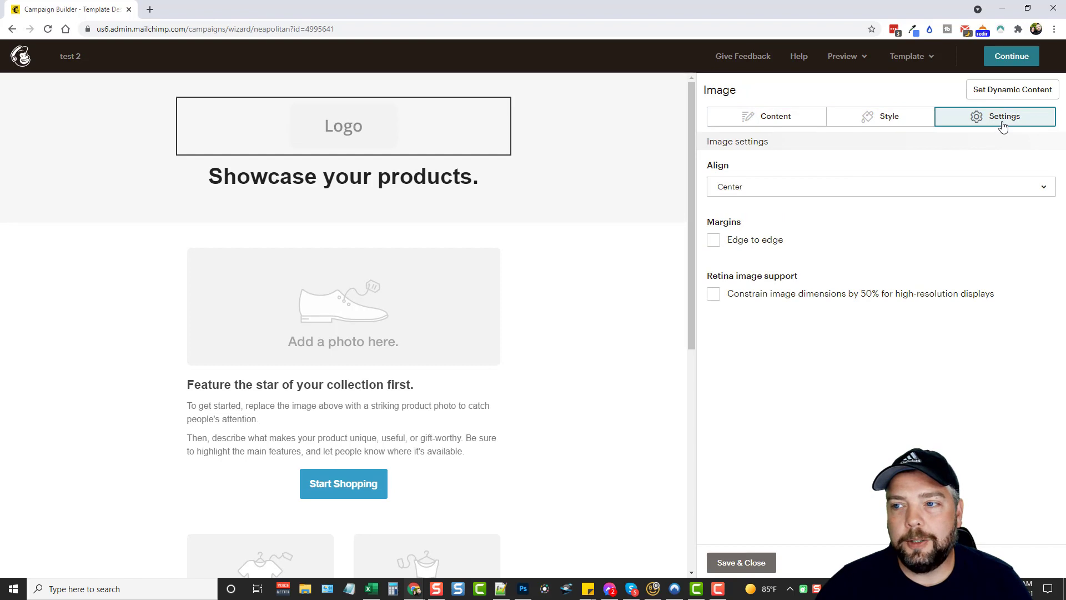
{"action": "left_click", "coordinate": [766, 115]}
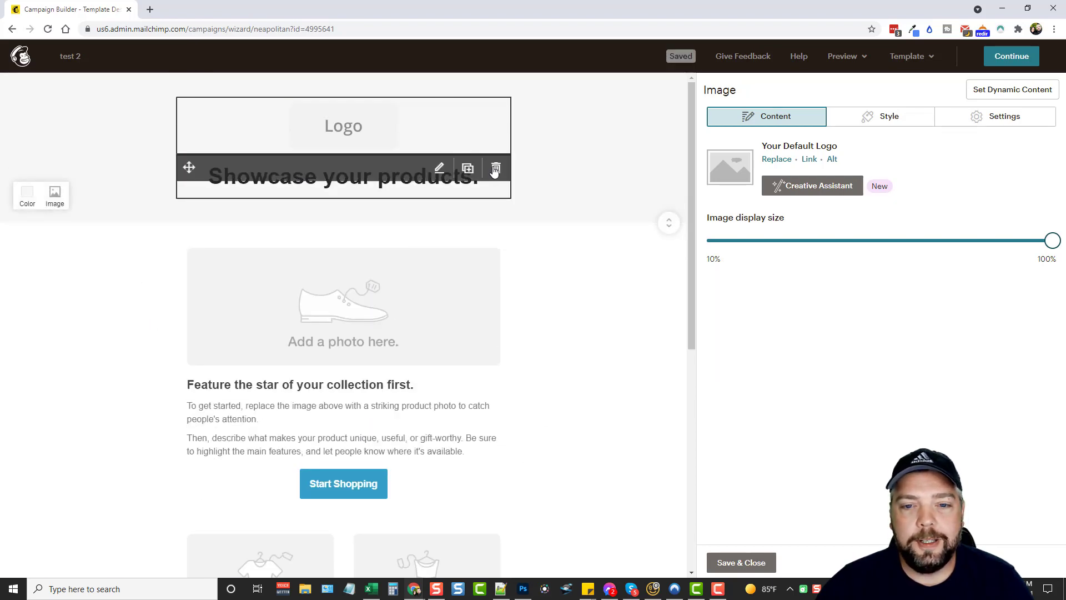
- Delete the 'Showcase your products.' heading and the Related products / What's on sale block
{"action": "left_click", "coordinate": [494, 169]}
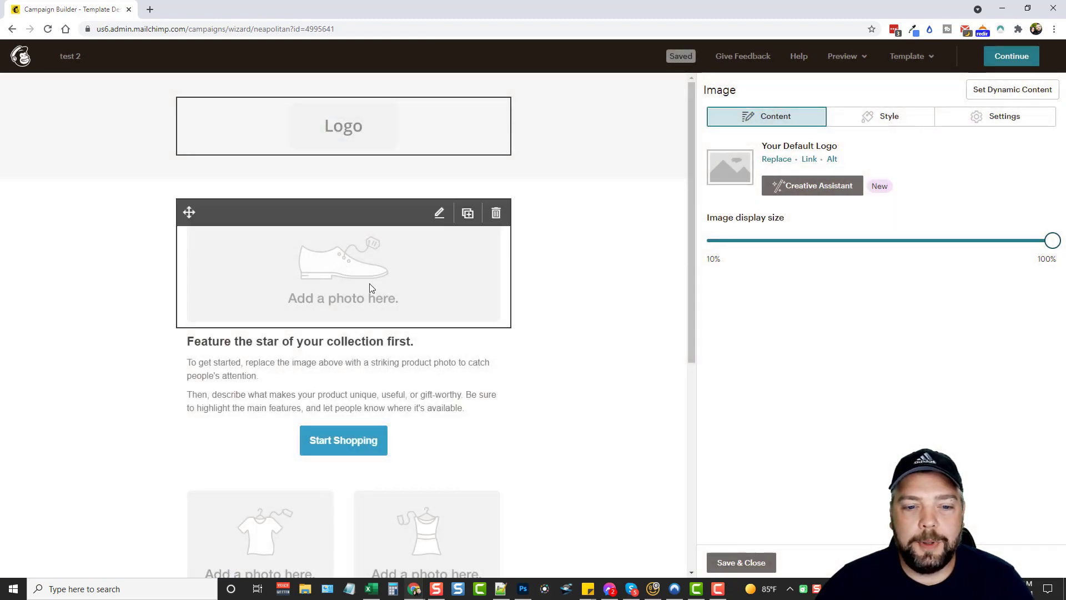
{"action": "left_click", "coordinate": [343, 263]}
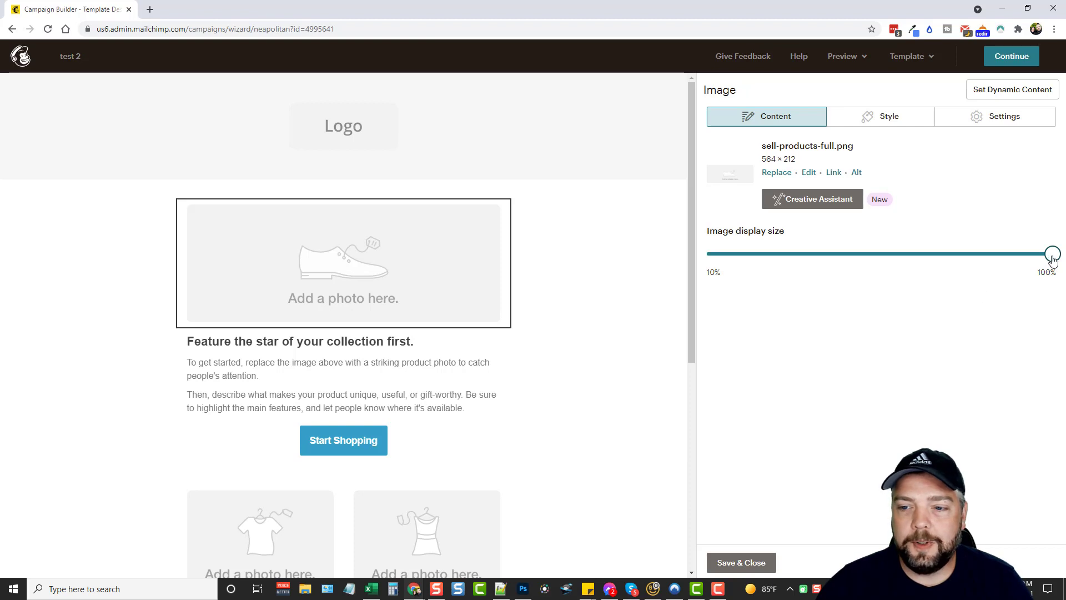
{"action": "mouse_move", "coordinate": [588, 337]}
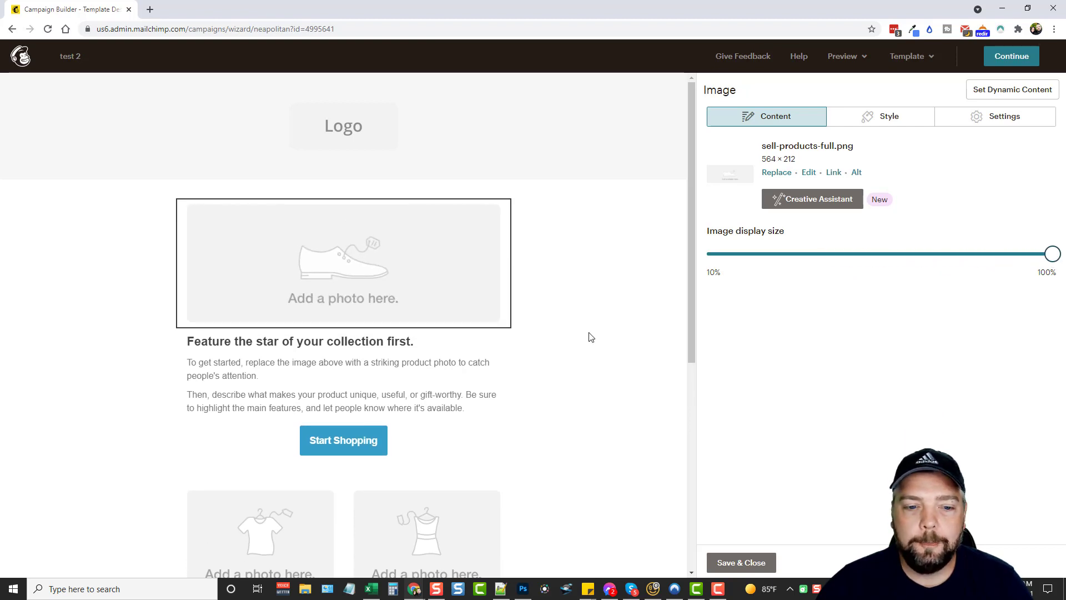
{"action": "scroll", "scroll_direction": "down", "scroll_amount": 3}
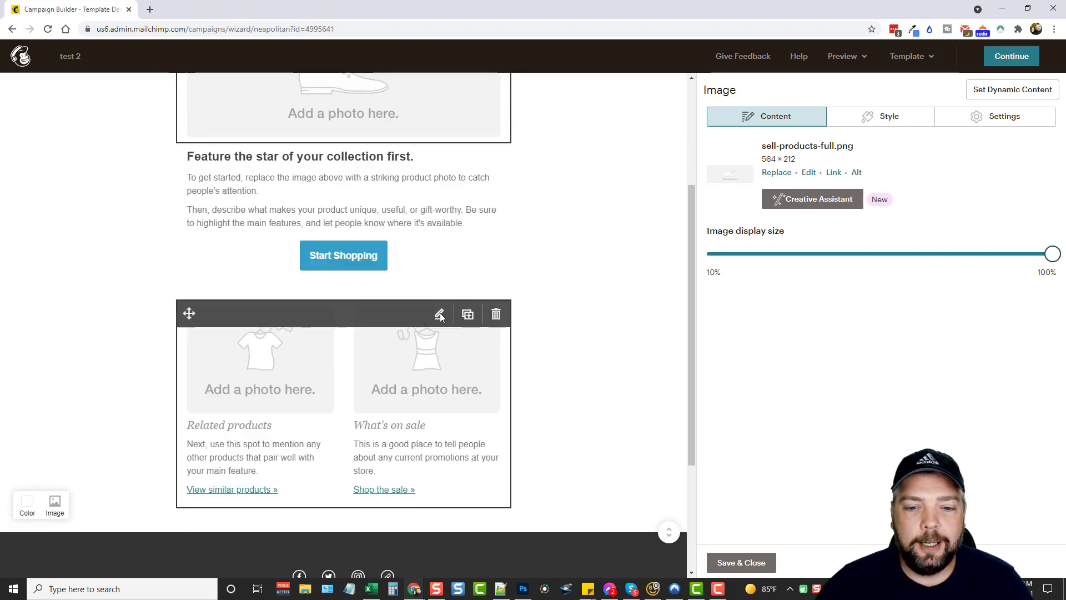
{"action": "left_click", "coordinate": [496, 313]}
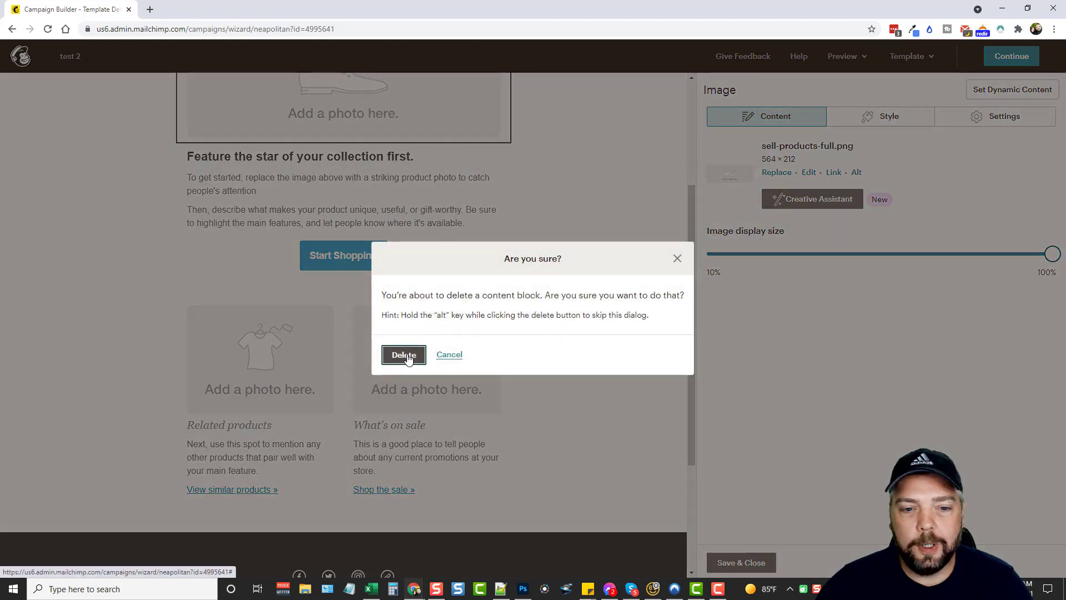
{"action": "left_click", "coordinate": [403, 354]}
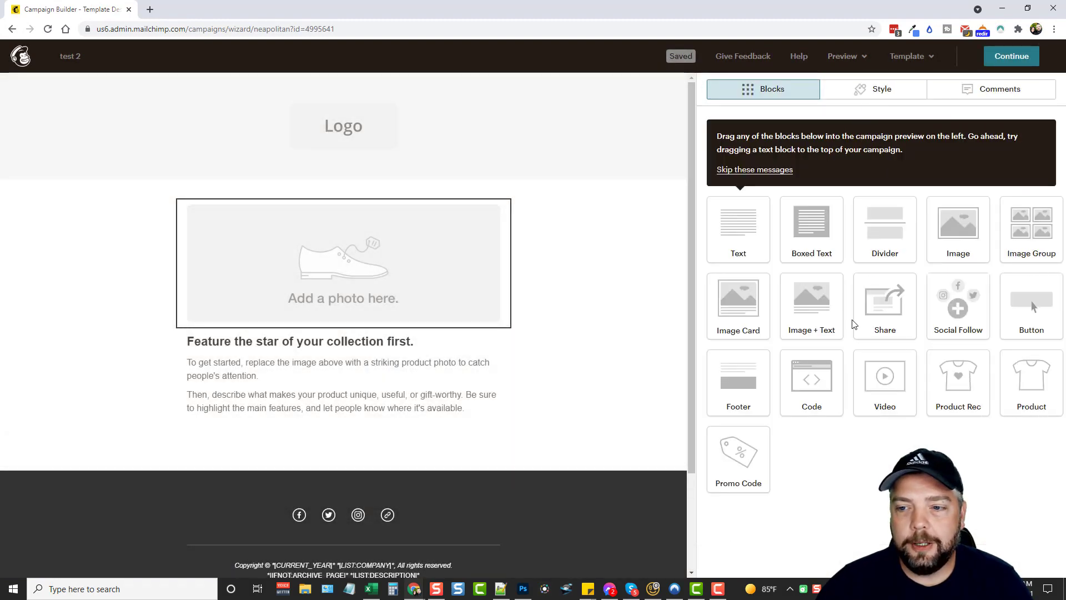
{"action": "mouse_move", "coordinate": [772, 319]}
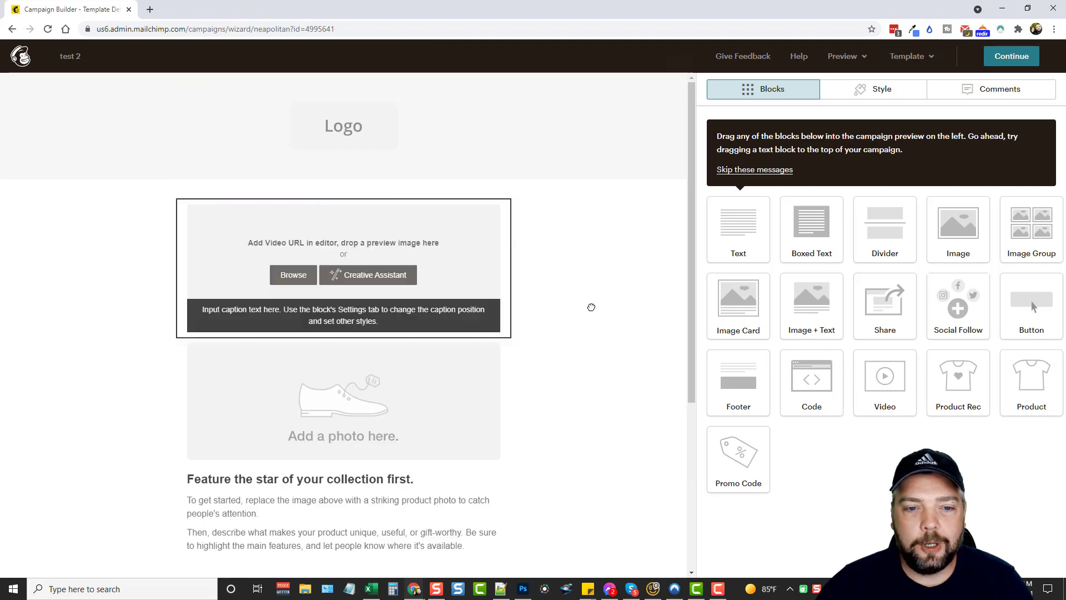
- Select the new video block above the shoe photo to edit its URL and caption
{"action": "left_click", "coordinate": [342, 267]}
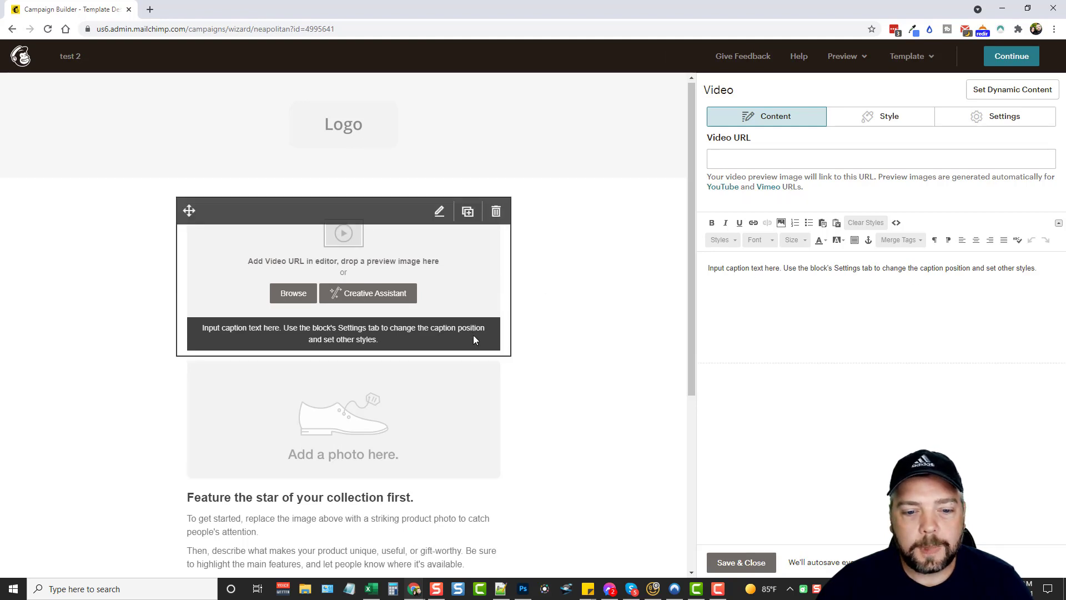
{"action": "scroll", "scroll_direction": "down", "scroll_amount": 3}
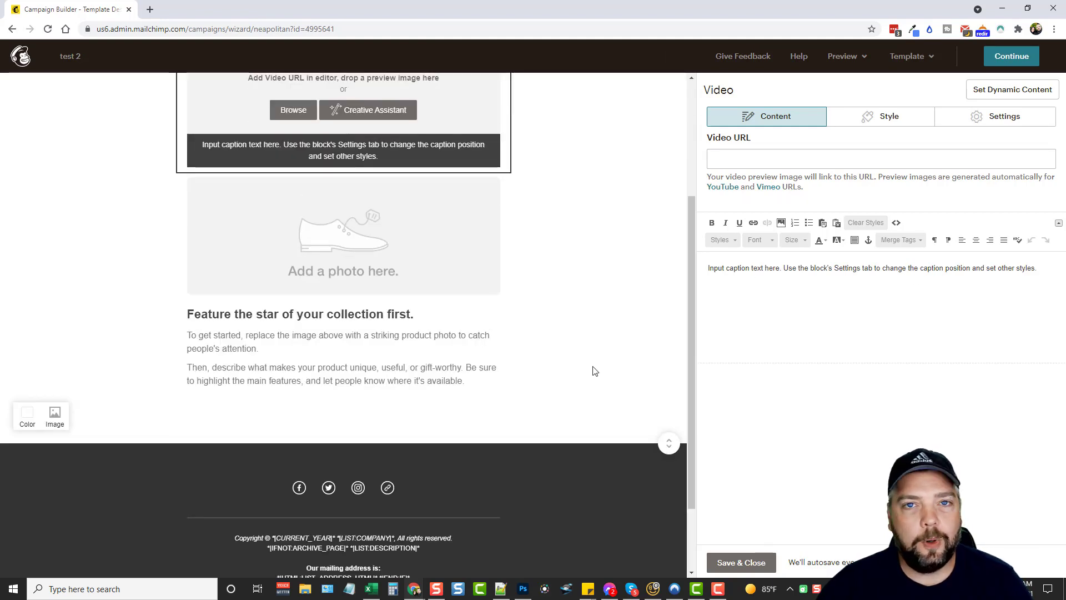
{"action": "scroll", "scroll_direction": "up", "scroll_amount": 3}
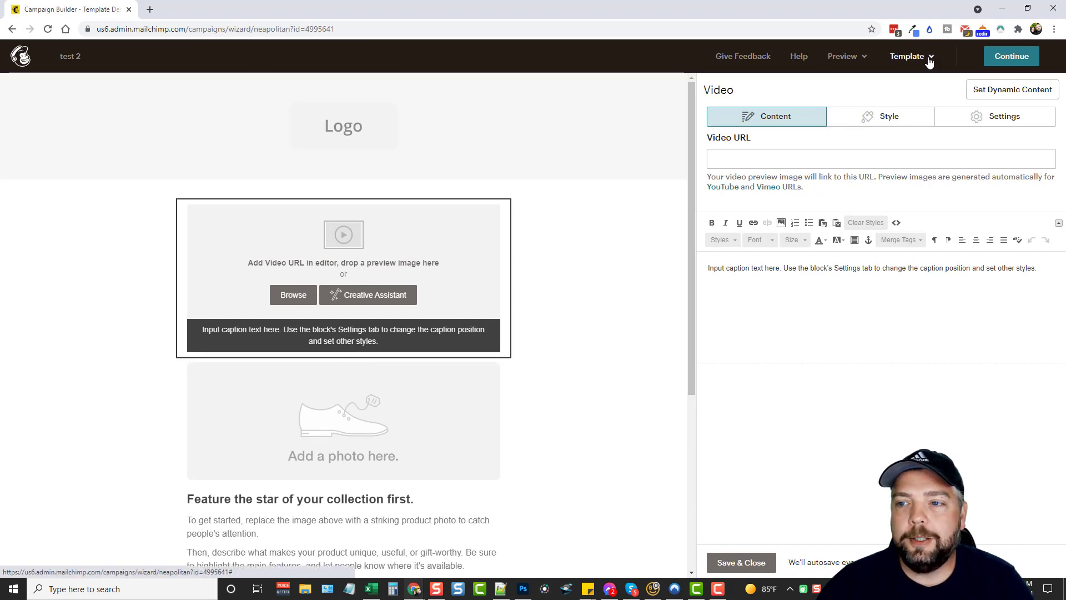
- Check the Template options, then continue to the placeholder content warning
{"action": "left_click", "coordinate": [909, 56]}
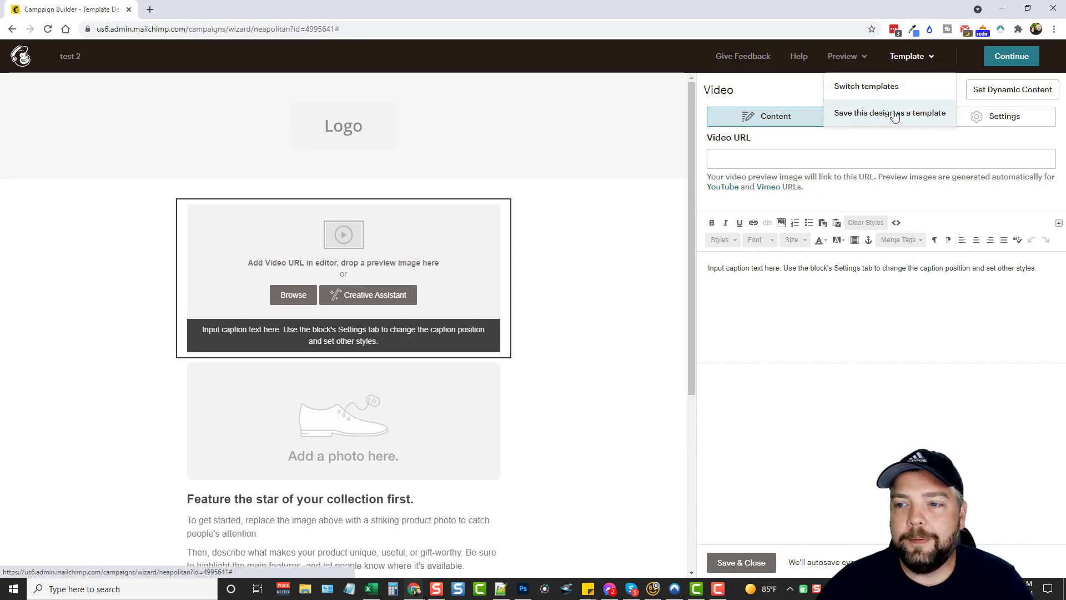
{"action": "mouse_move", "coordinate": [866, 136]}
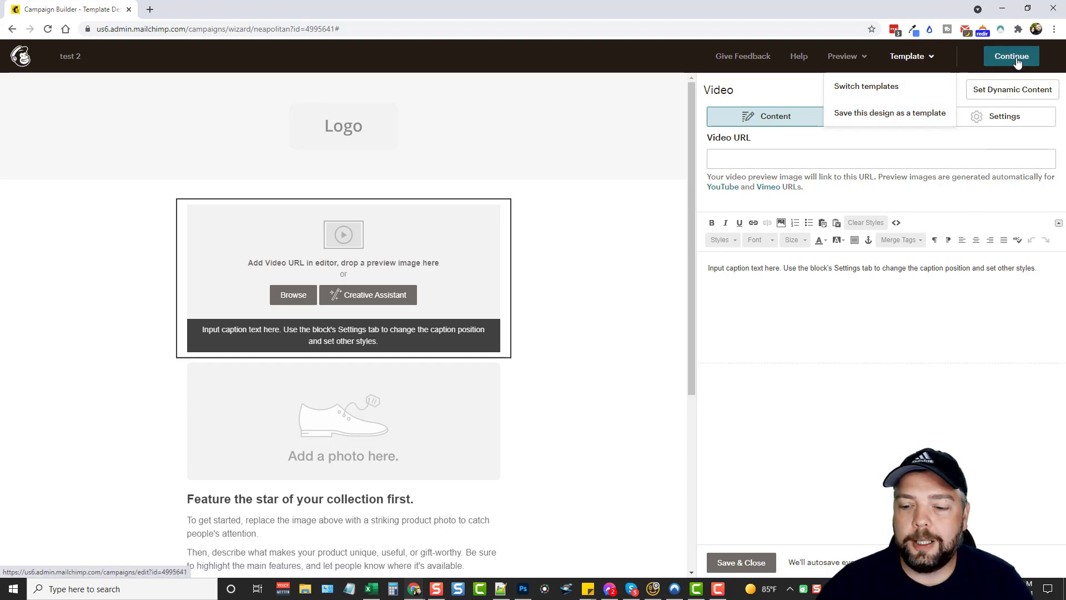
{"action": "left_click", "coordinate": [1010, 55]}
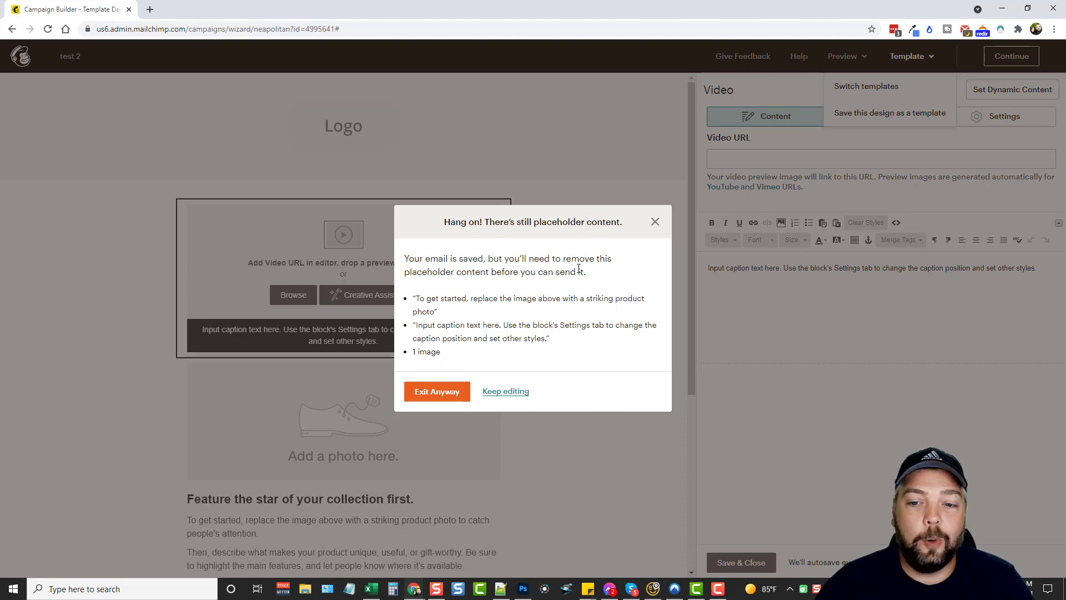
{"action": "mouse_move", "coordinate": [505, 391]}
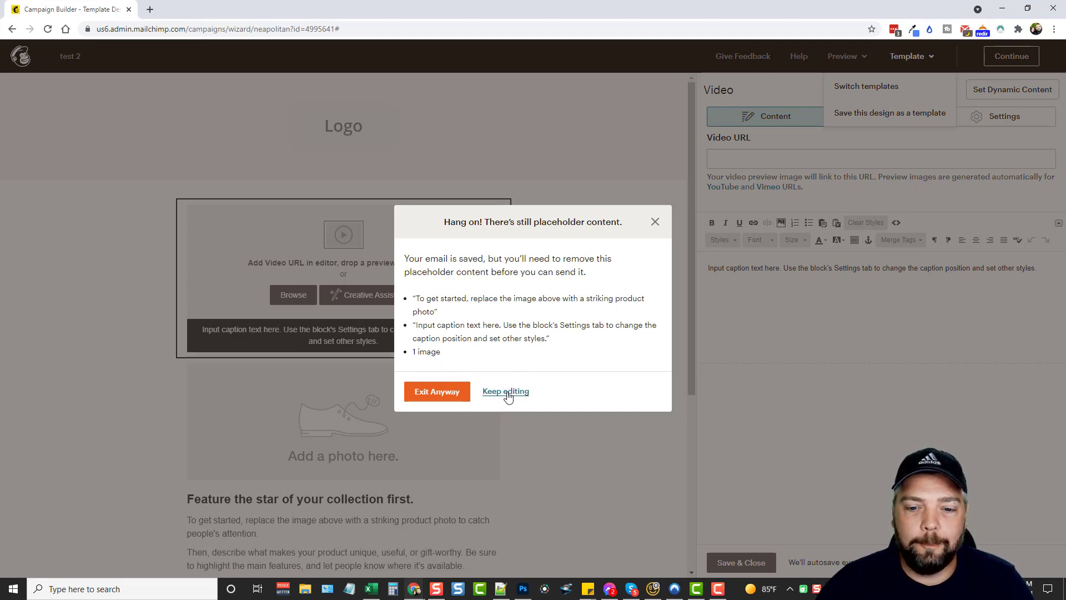
{"action": "mouse_move", "coordinate": [436, 391]}
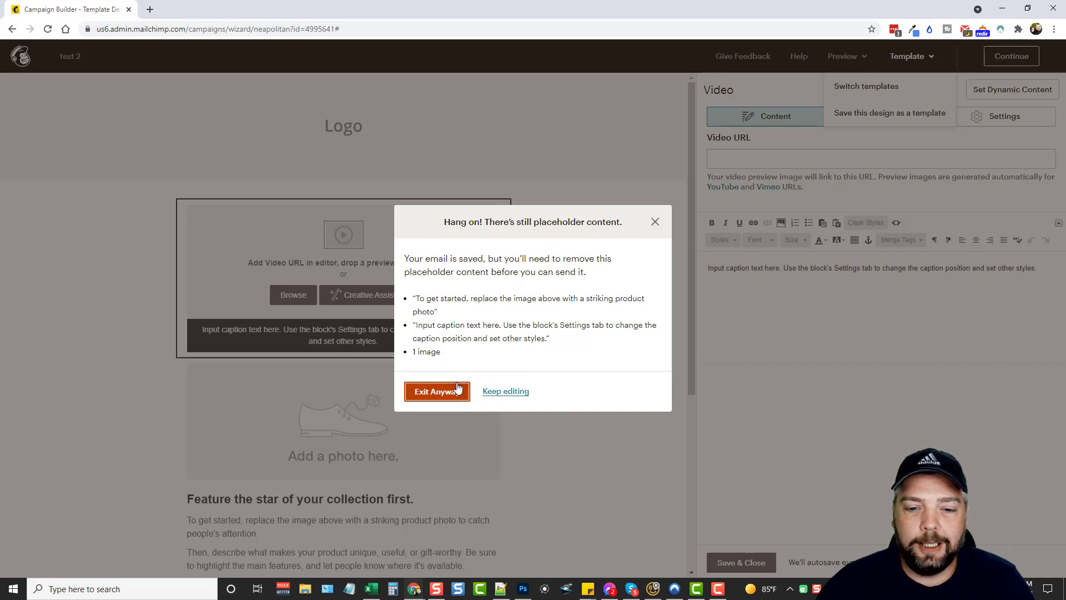
- Exit anyway and scroll the 'test 2' checklist with its placeholder flag and sharing options
{"action": "left_click", "coordinate": [436, 391]}
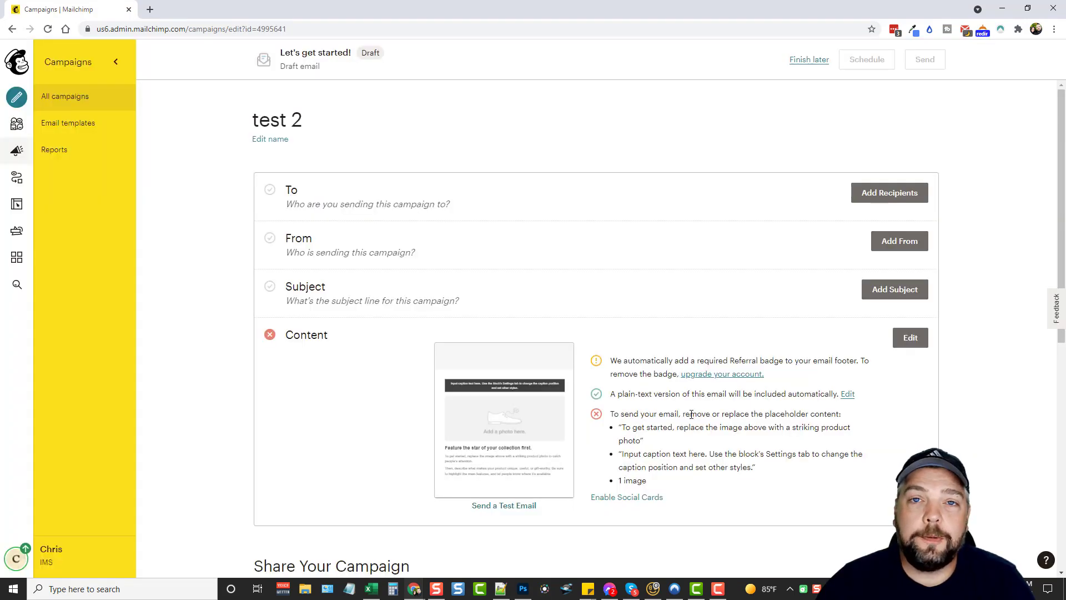
{"action": "mouse_move", "coordinate": [615, 418]}
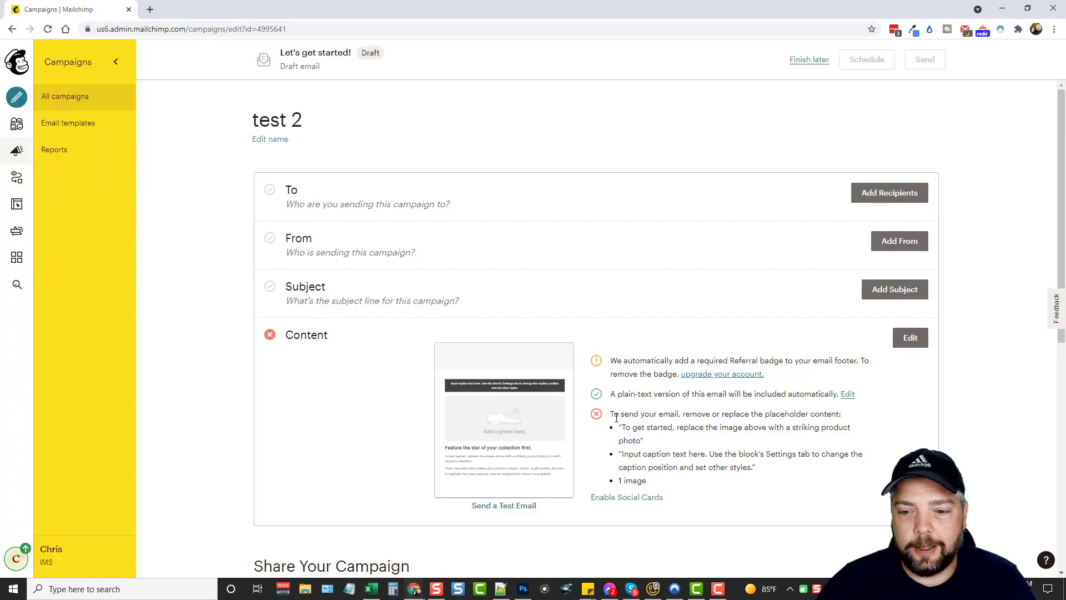
{"action": "mouse_move", "coordinate": [765, 436]}
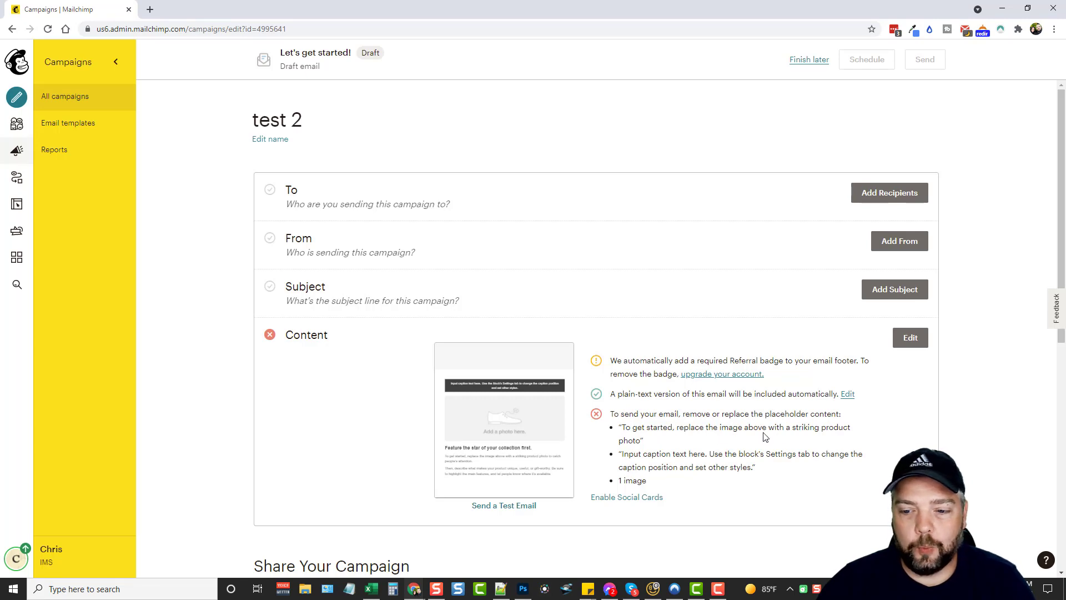
{"action": "mouse_move", "coordinate": [690, 430]}
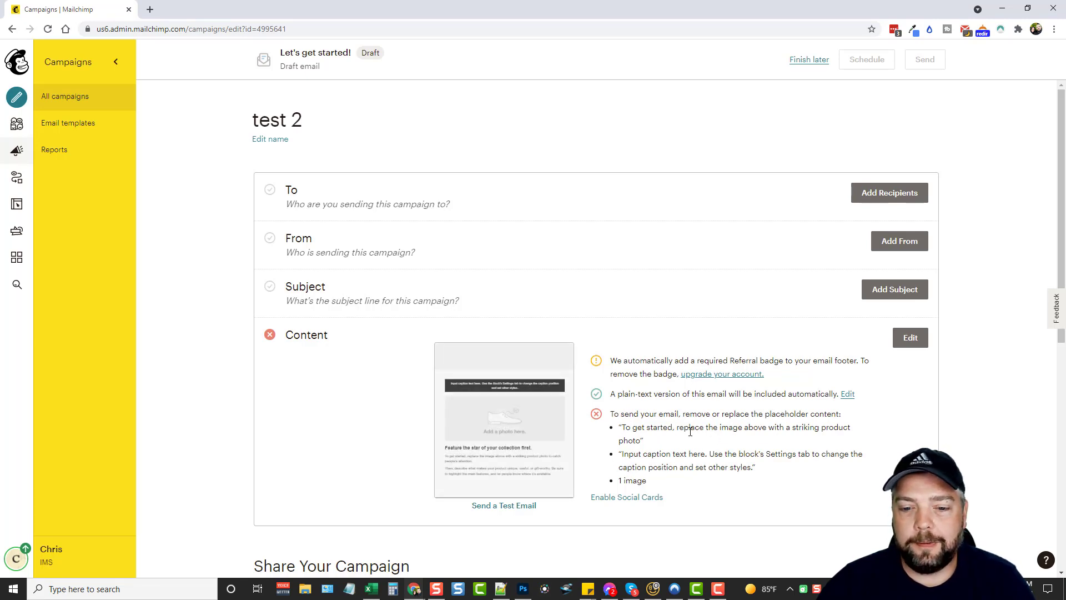
{"action": "mouse_move", "coordinate": [733, 467]}
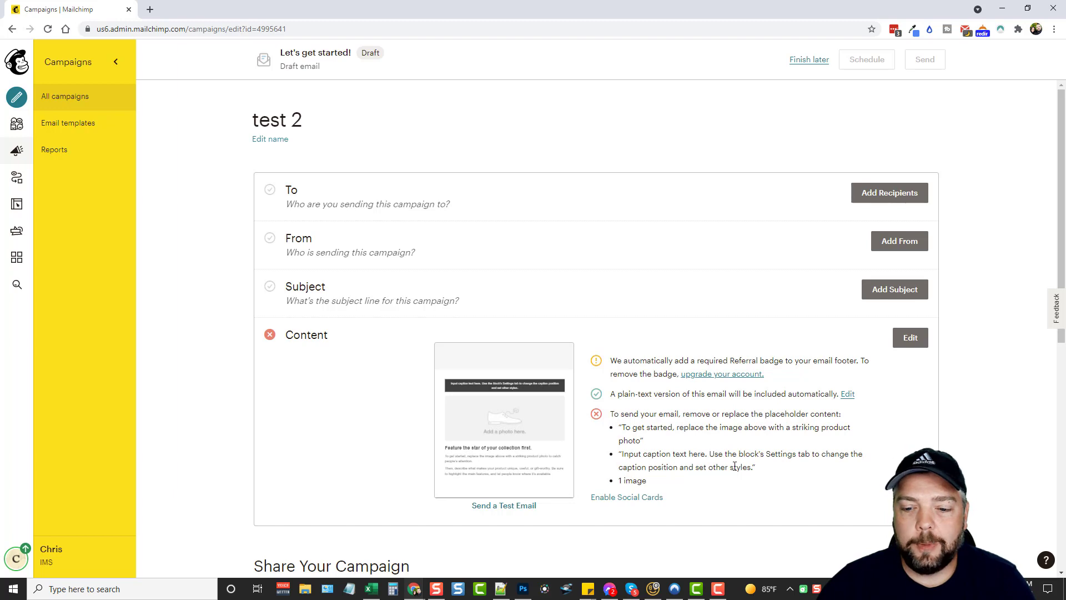
{"action": "mouse_move", "coordinate": [868, 63]}
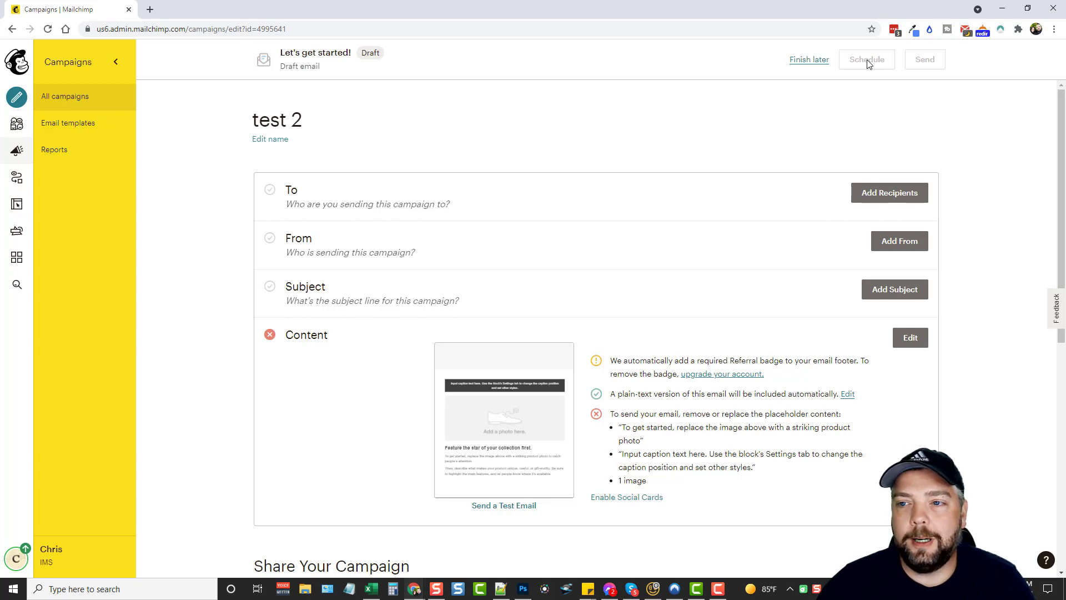
{"action": "mouse_move", "coordinate": [914, 66]}
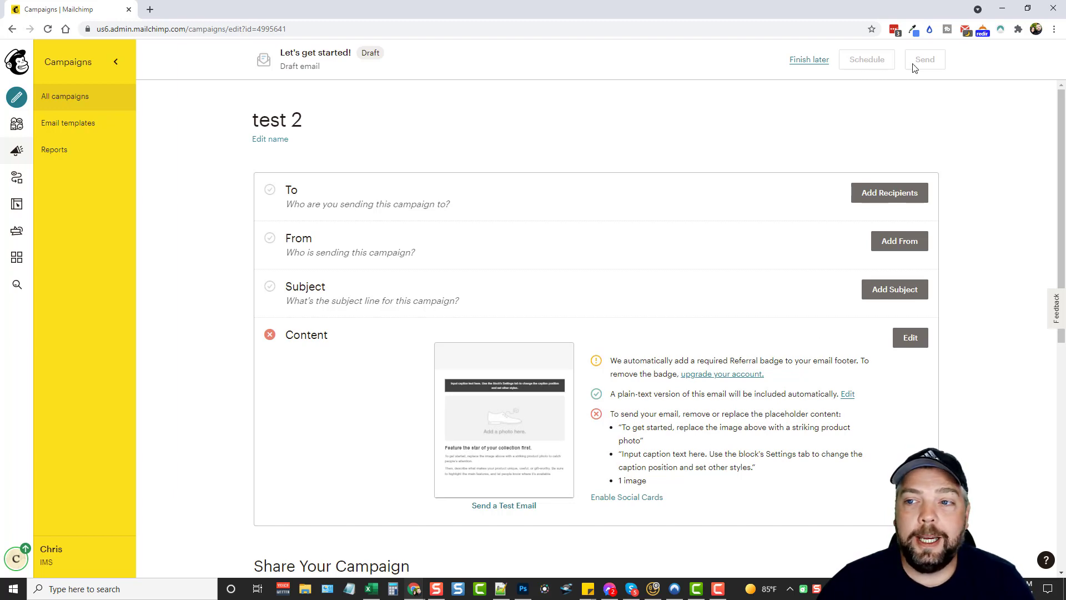
{"action": "scroll", "scroll_direction": "down", "scroll_amount": 3}
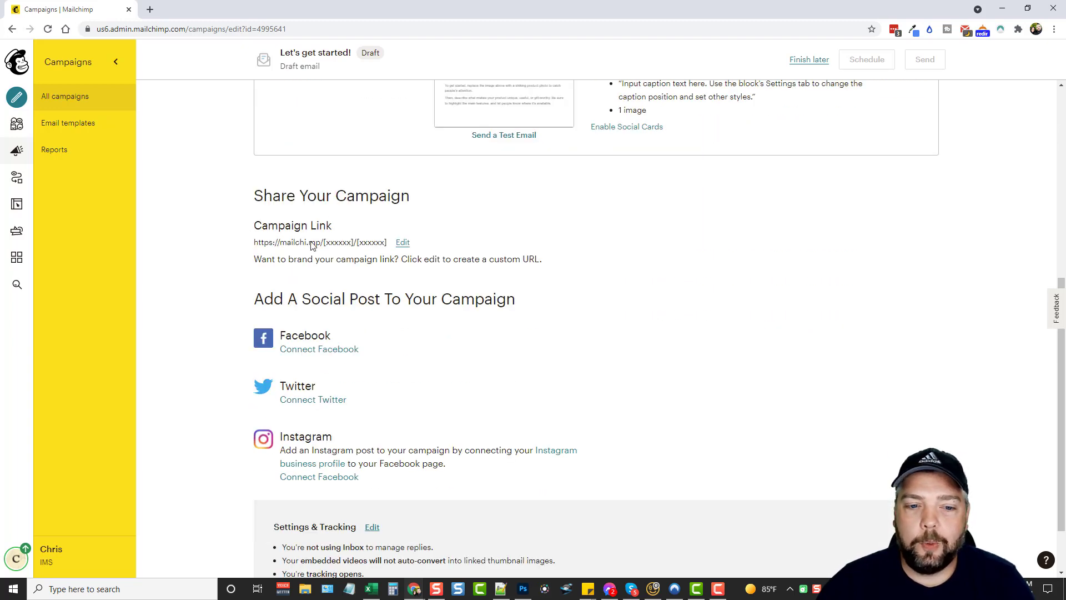
{"action": "mouse_move", "coordinate": [364, 339]}
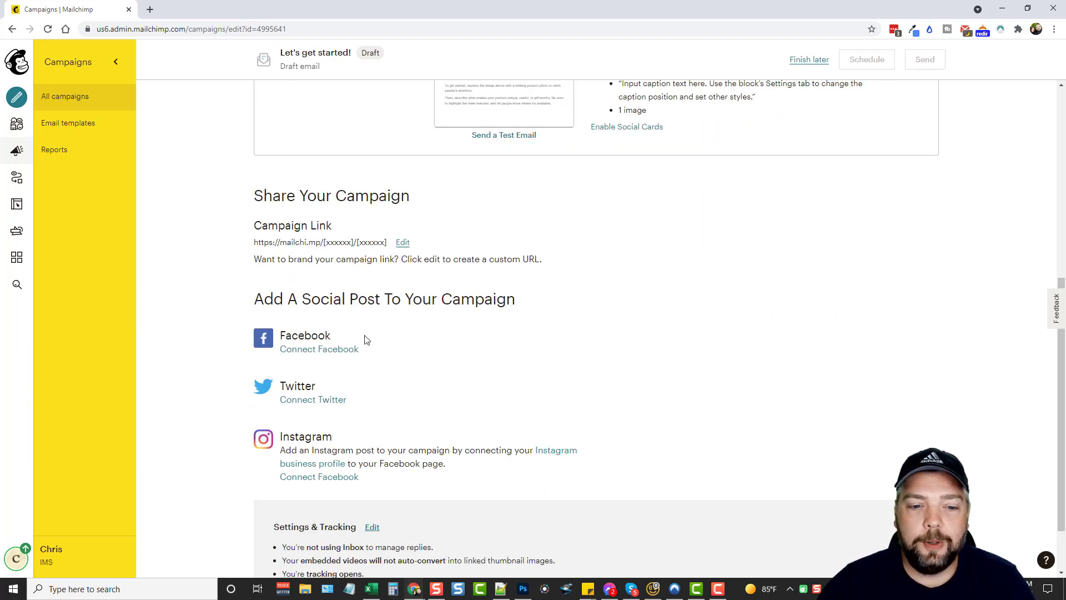
{"action": "scroll", "scroll_direction": "up", "scroll_amount": 3}
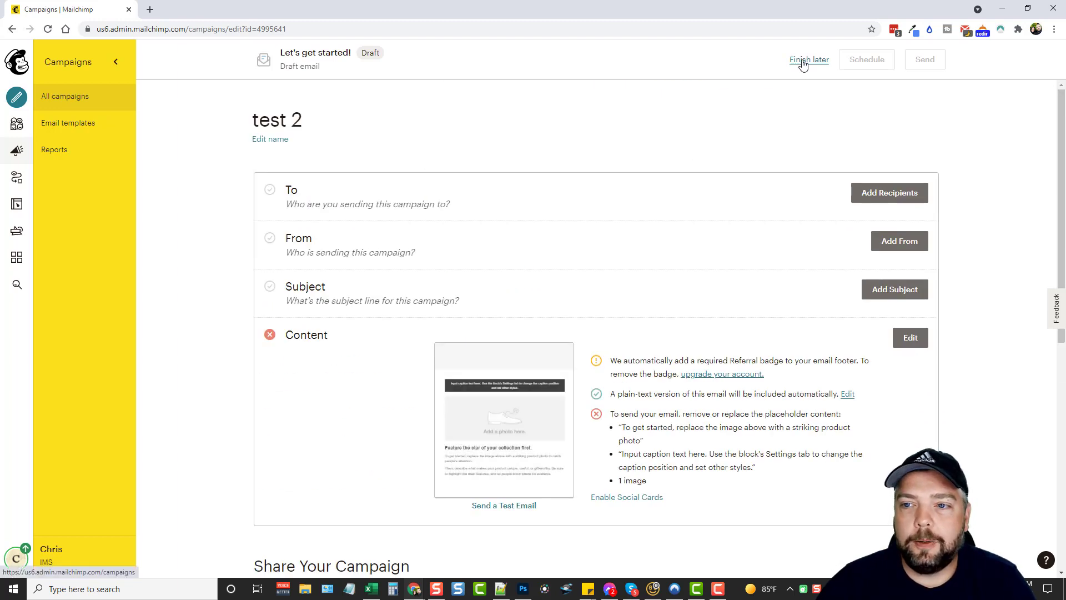
- Save the 'test 2' draft for later and go to Automations' Customer Journeys explore page
{"action": "left_click", "coordinate": [808, 60]}
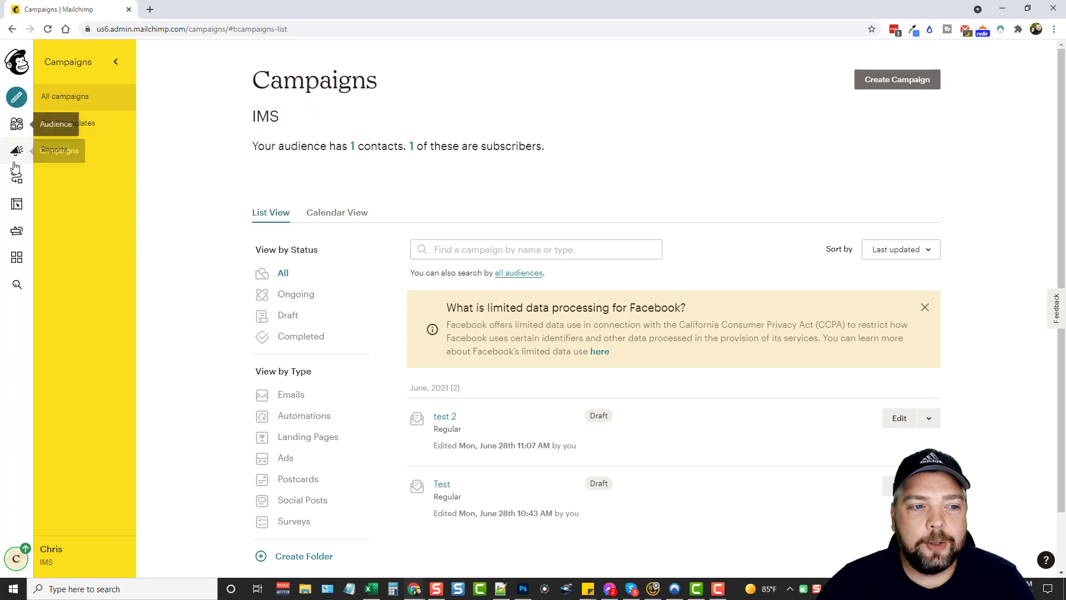
{"action": "left_click", "coordinate": [16, 177]}
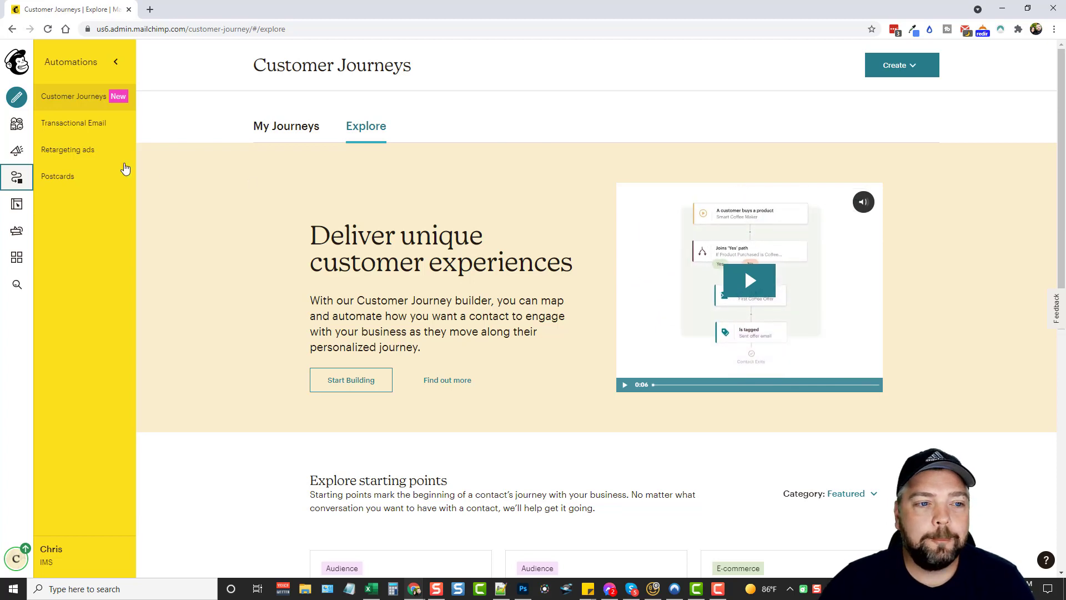
{"action": "mouse_move", "coordinate": [67, 150]}
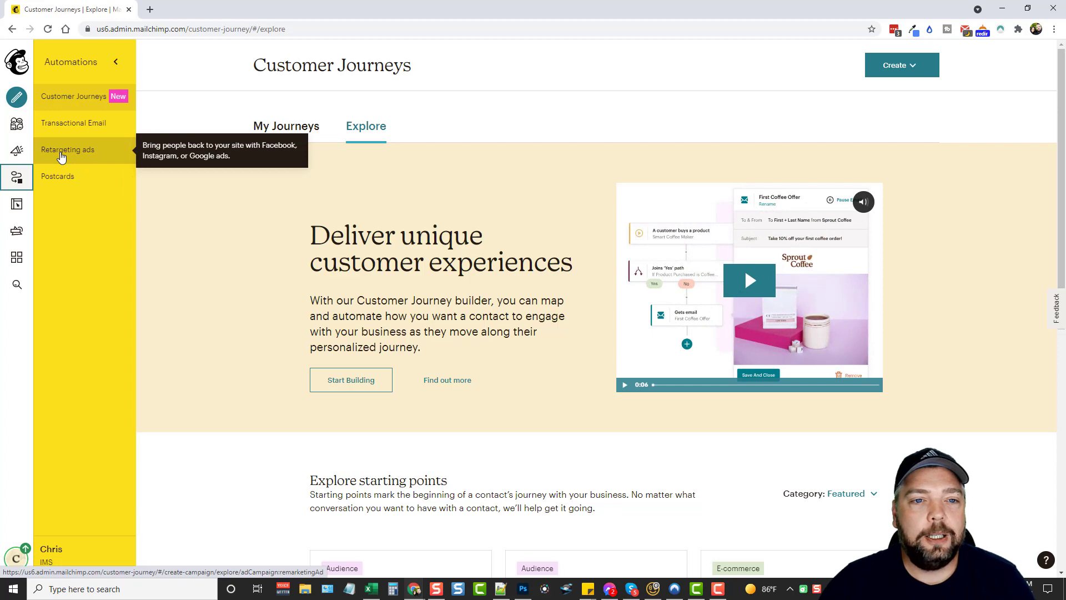
{"action": "mouse_move", "coordinate": [57, 176]}
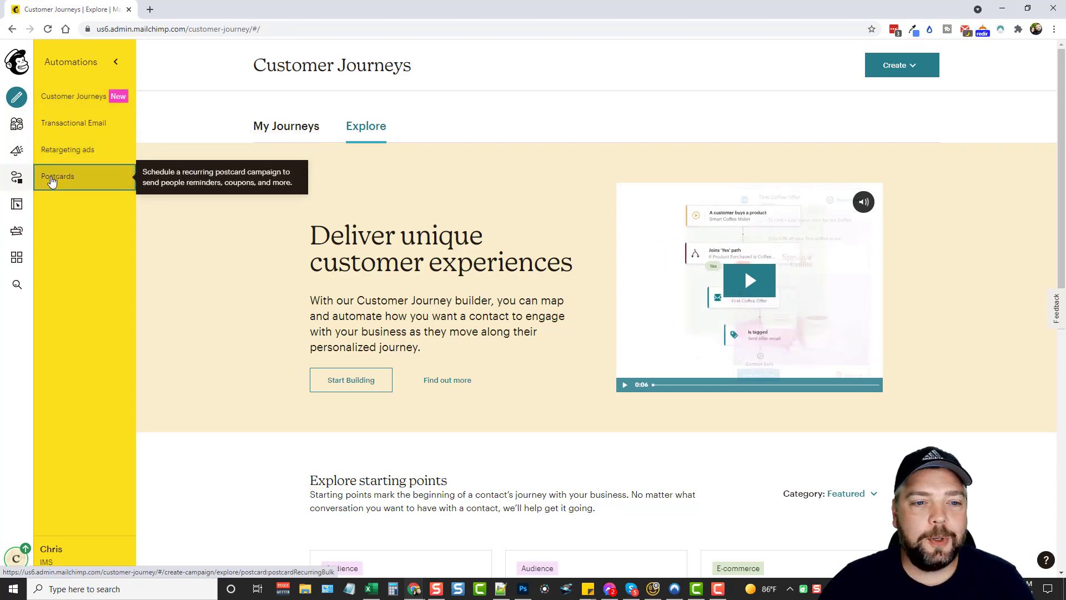
{"action": "mouse_move", "coordinate": [49, 207]}
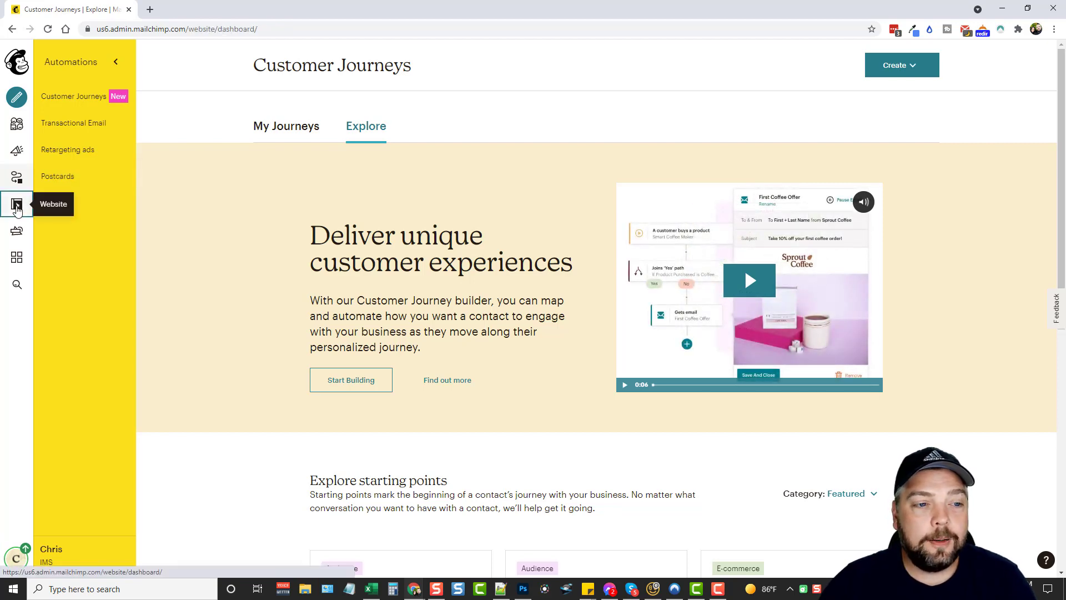
- Open the Website dashboard with its design-a-site, sell products and offer services options
{"action": "left_click", "coordinate": [18, 203]}
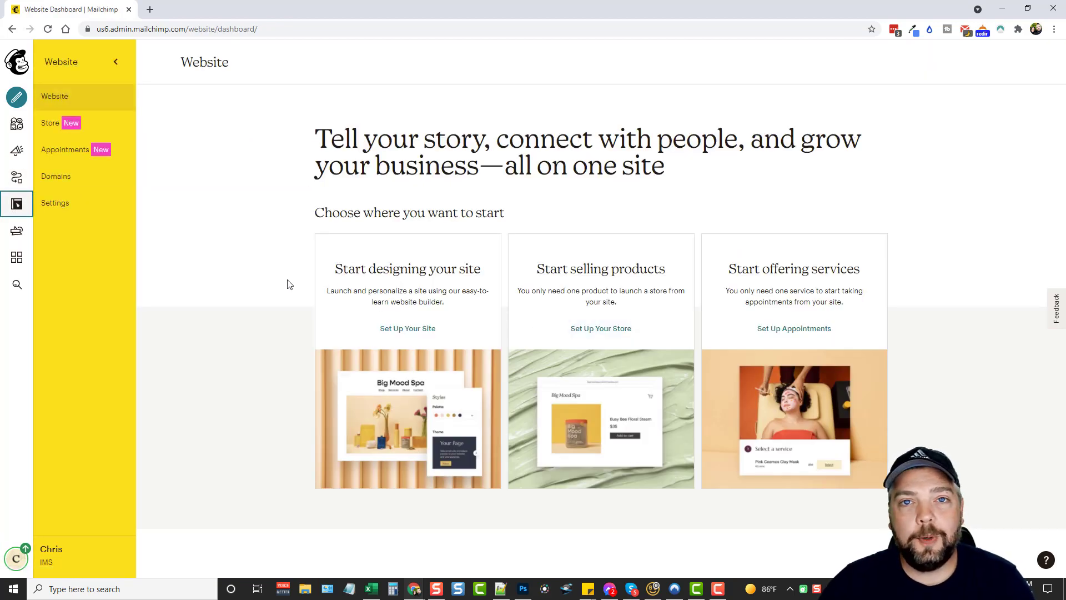
{"action": "mouse_move", "coordinate": [238, 288]}
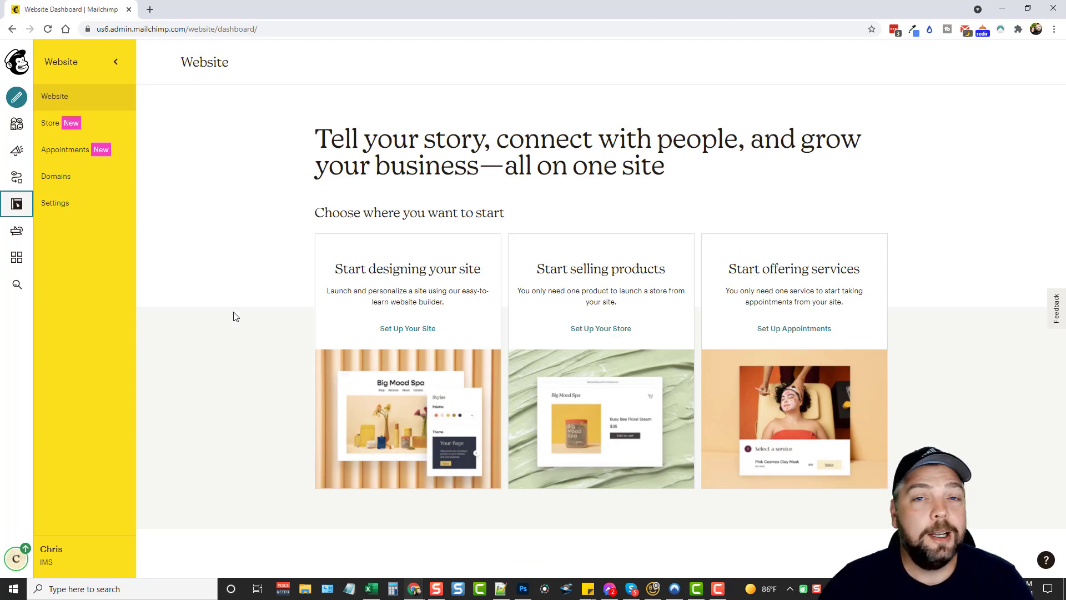
{"action": "mouse_move", "coordinate": [306, 320]}
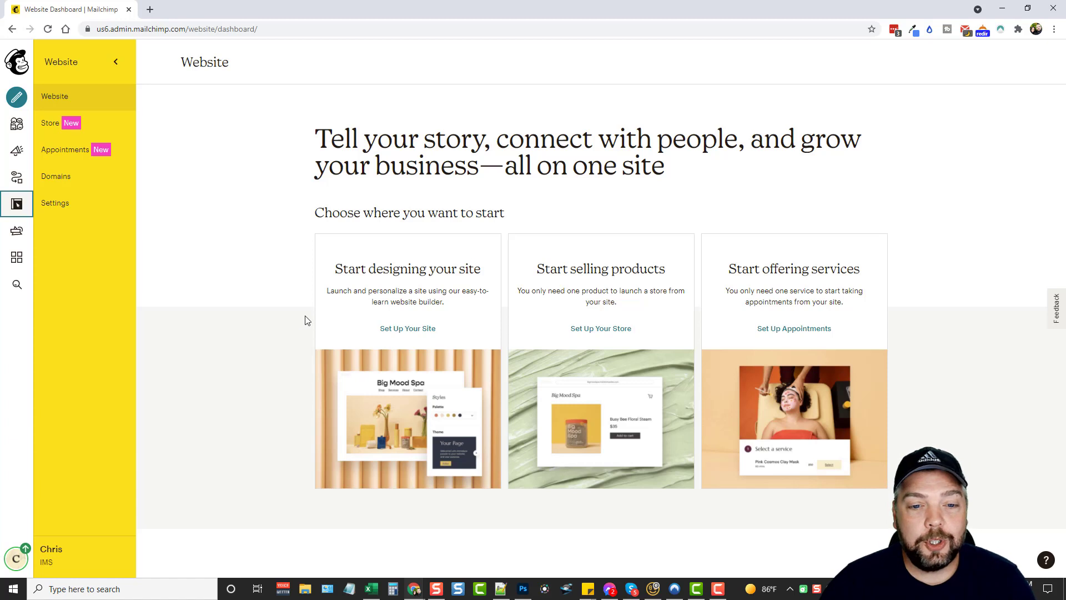
{"action": "mouse_move", "coordinate": [439, 286]}
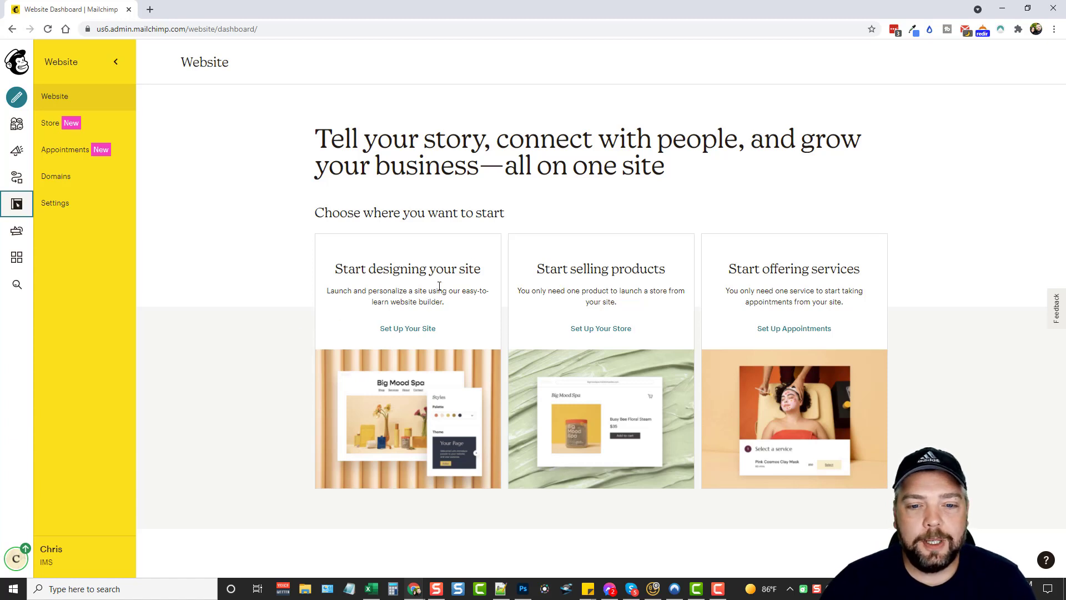
{"action": "mouse_move", "coordinate": [454, 283]}
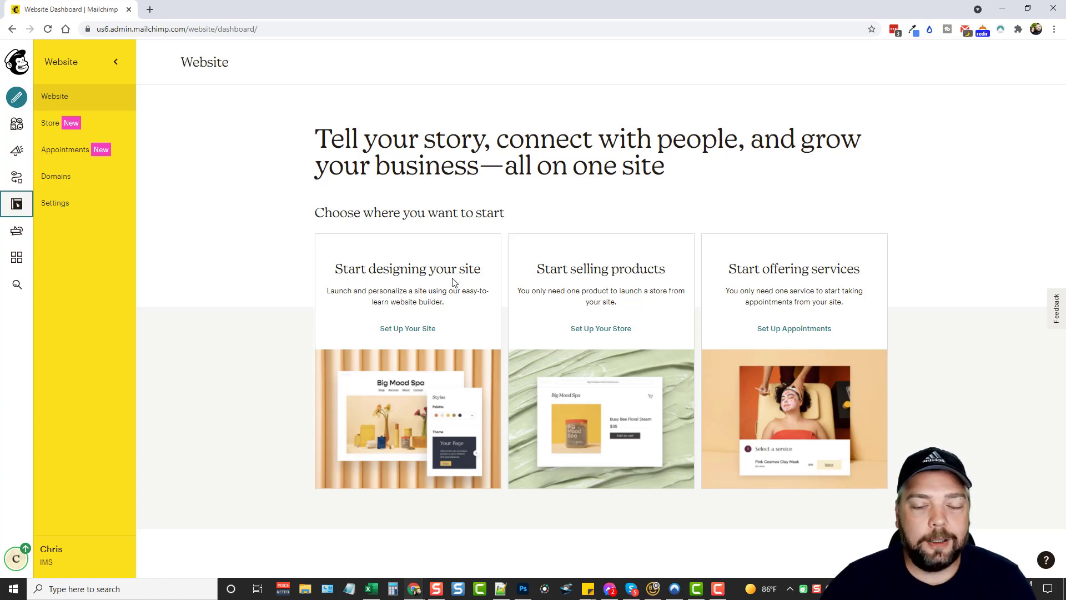
{"action": "mouse_move", "coordinate": [873, 291]}
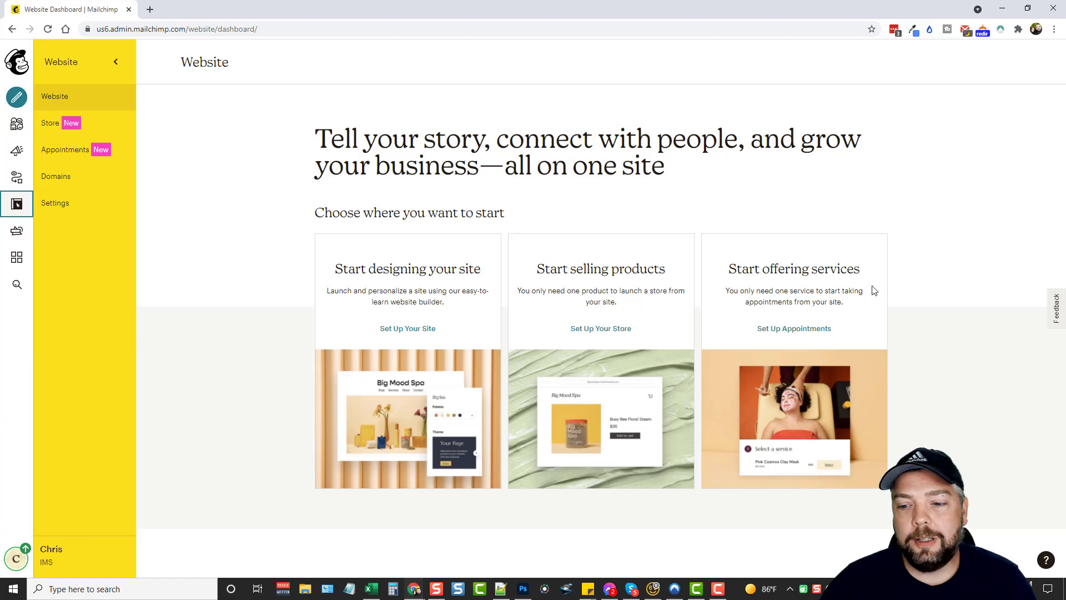
{"action": "mouse_move", "coordinate": [584, 308]}
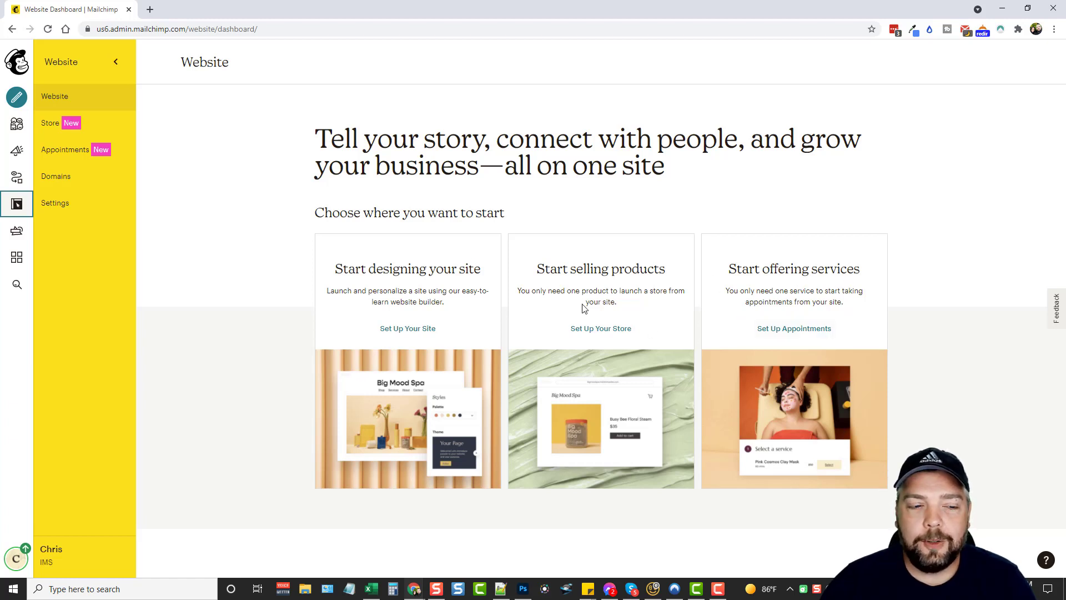
{"action": "mouse_move", "coordinate": [50, 123]}
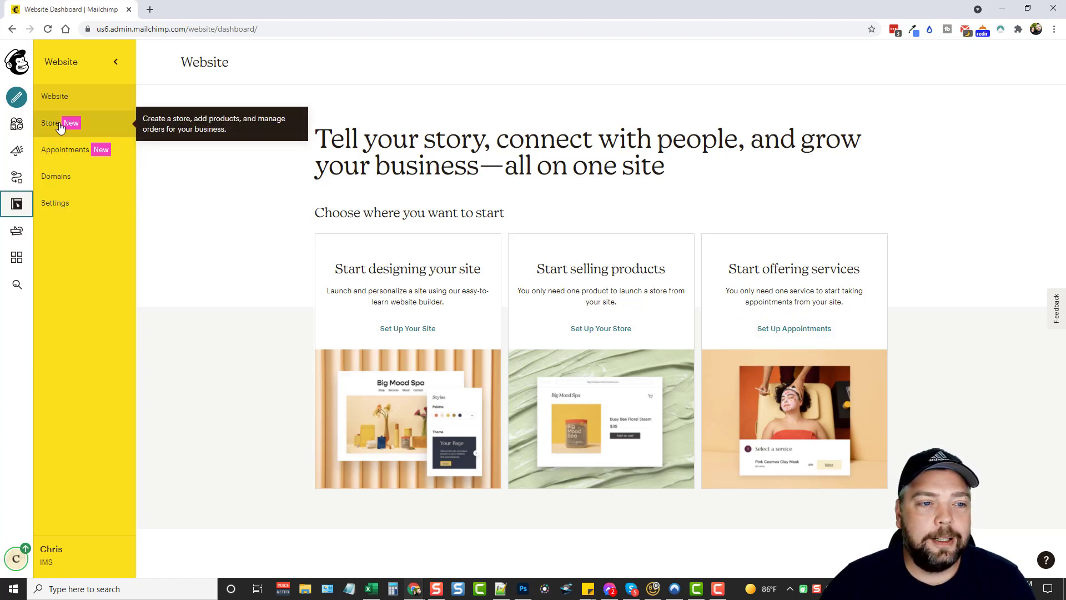
{"action": "mouse_move", "coordinate": [64, 150]}
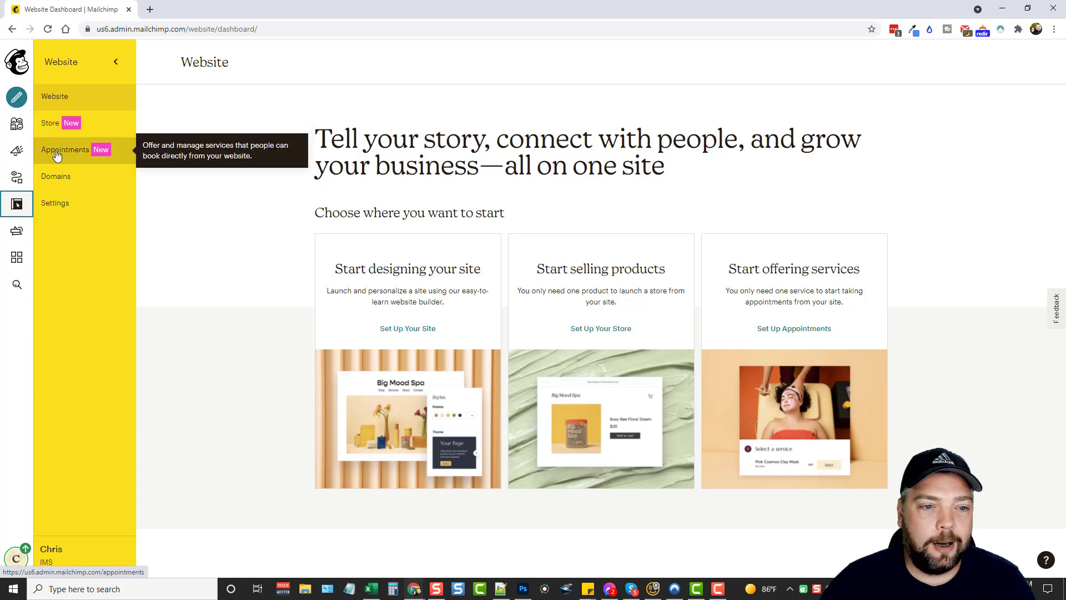
{"action": "mouse_move", "coordinate": [73, 151]}
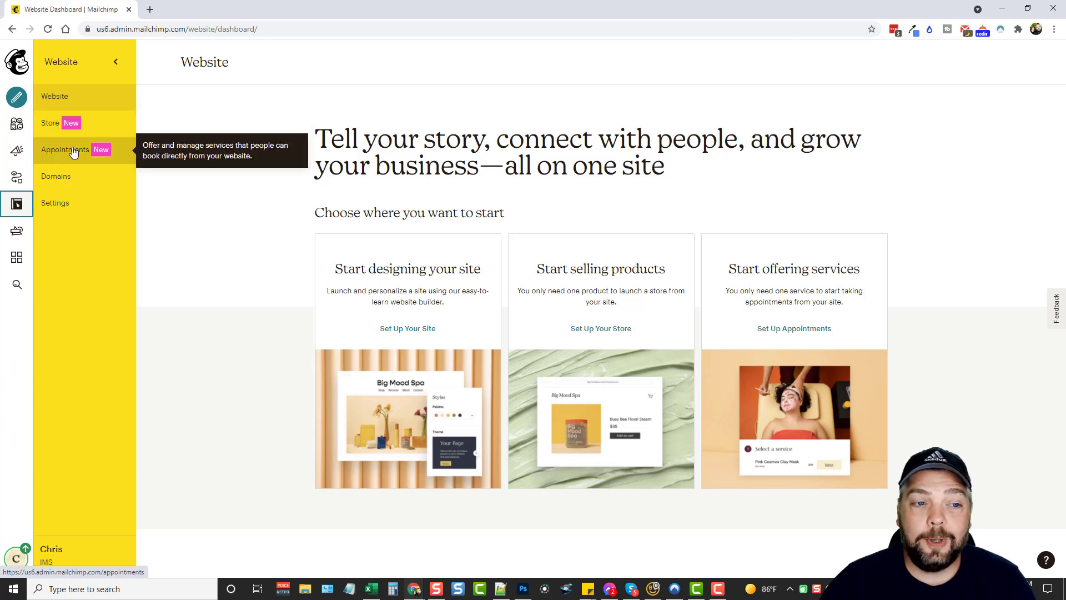
{"action": "mouse_move", "coordinate": [55, 179]}
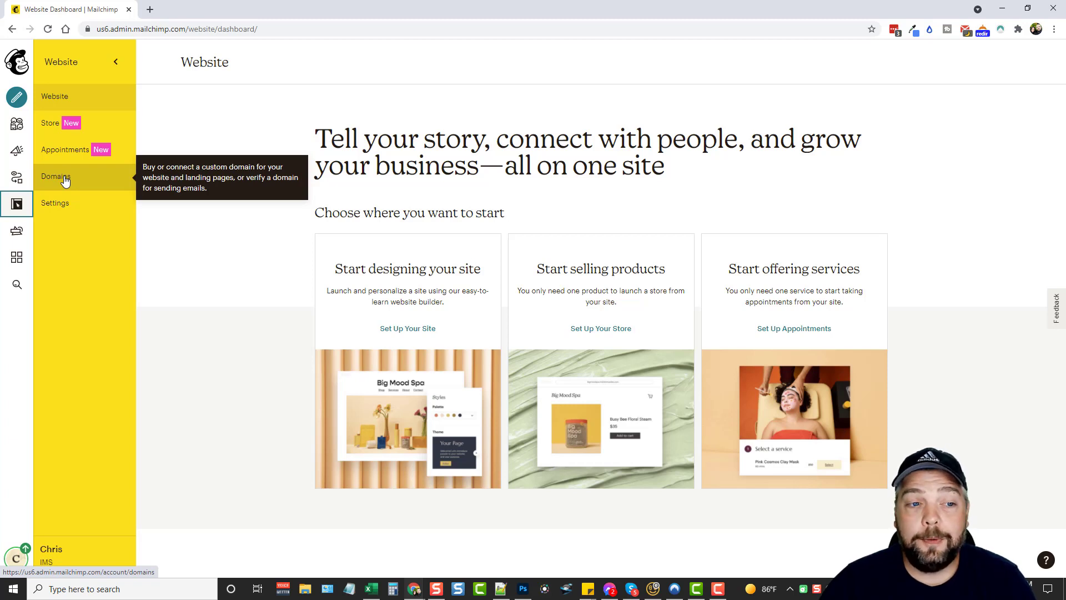
{"action": "mouse_move", "coordinate": [55, 203]}
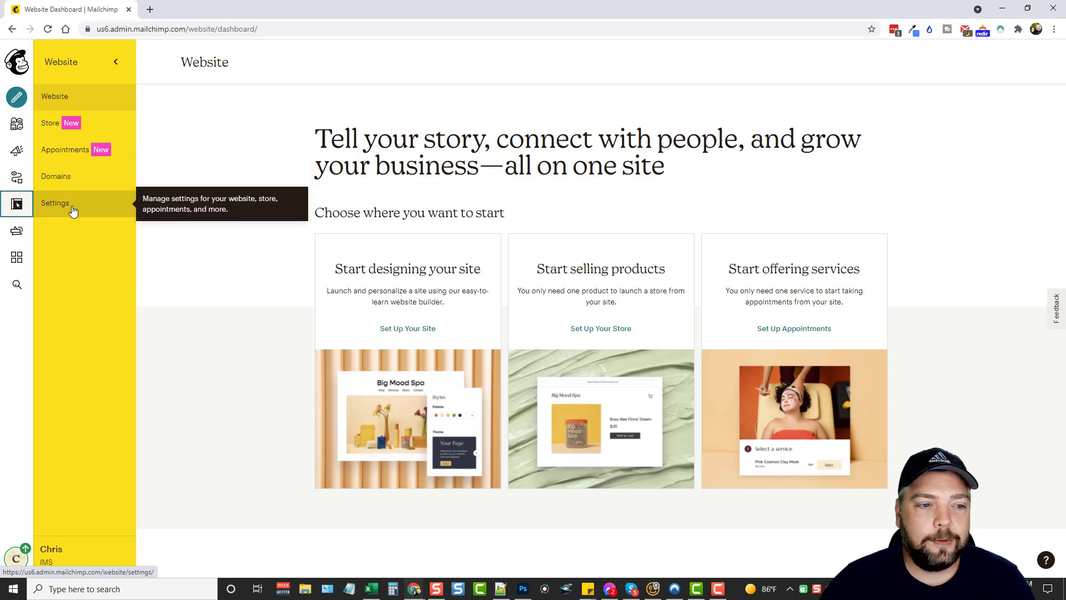
{"action": "mouse_move", "coordinate": [17, 230]}
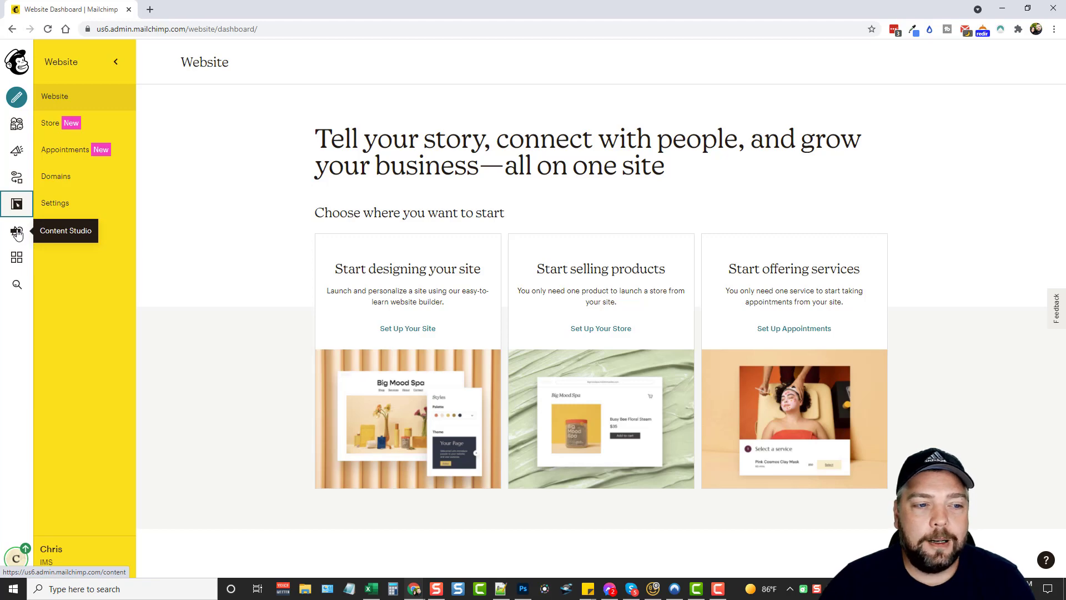
- Visit Content Studio and Integrations, then open the campaigns-and-contacts search
{"action": "left_click", "coordinate": [18, 231]}
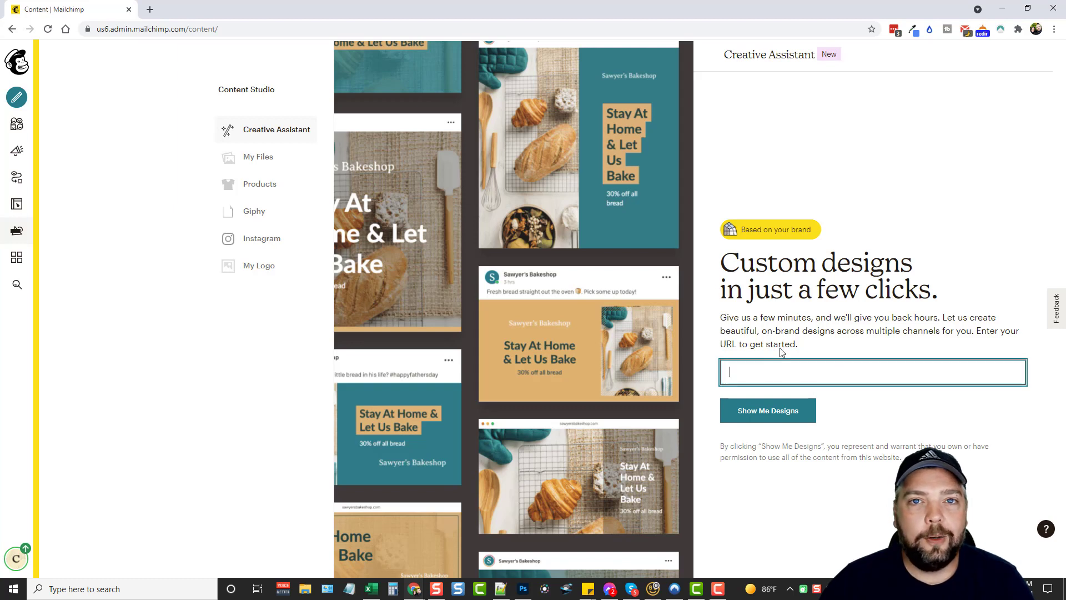
{"action": "mouse_move", "coordinate": [802, 60]}
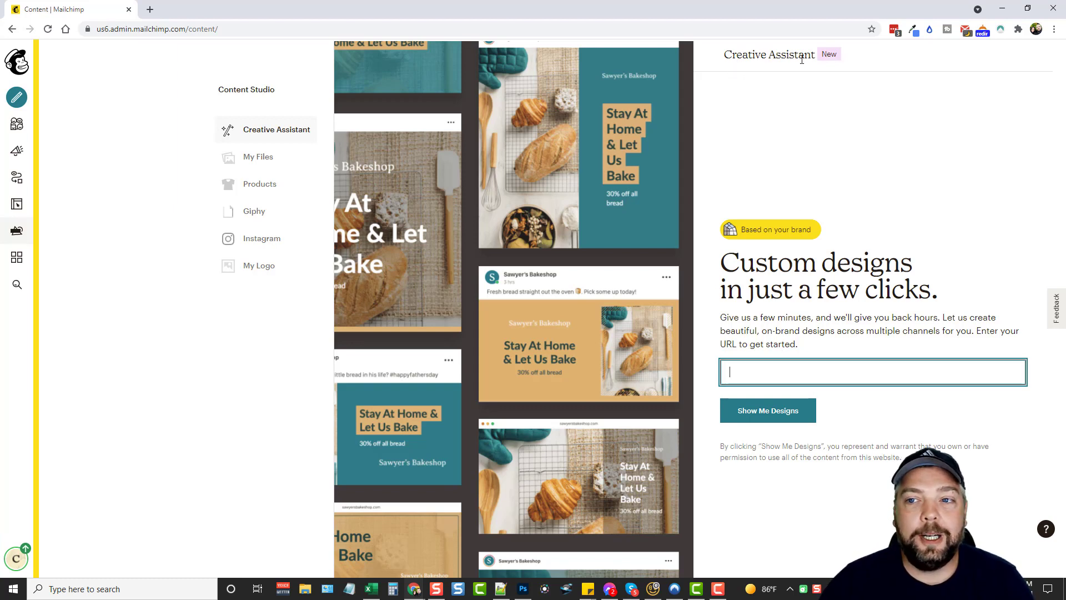
{"action": "mouse_move", "coordinate": [65, 191]}
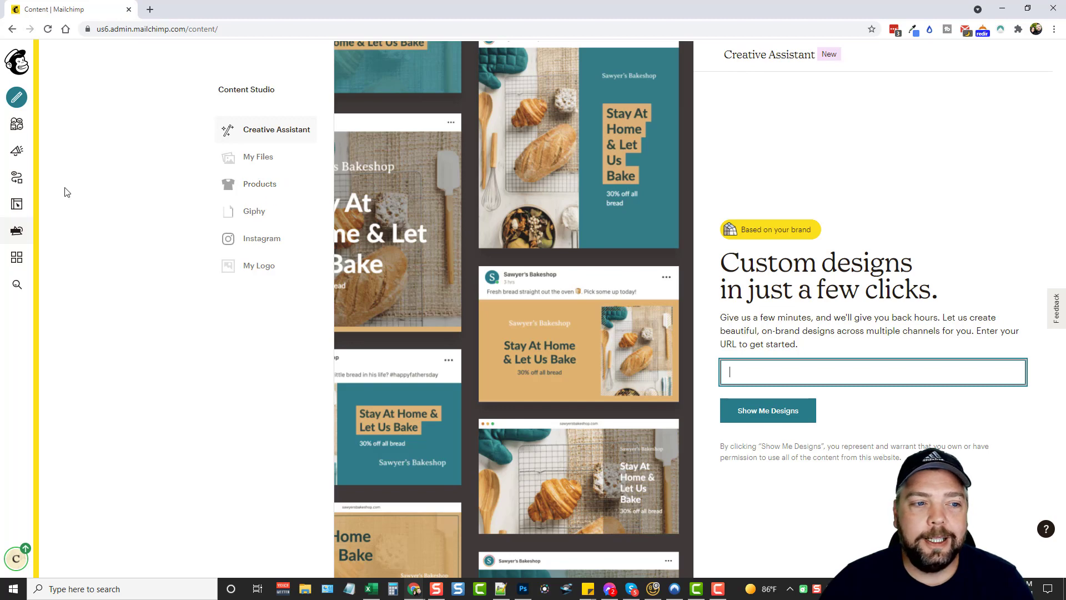
{"action": "left_click", "coordinate": [16, 257]}
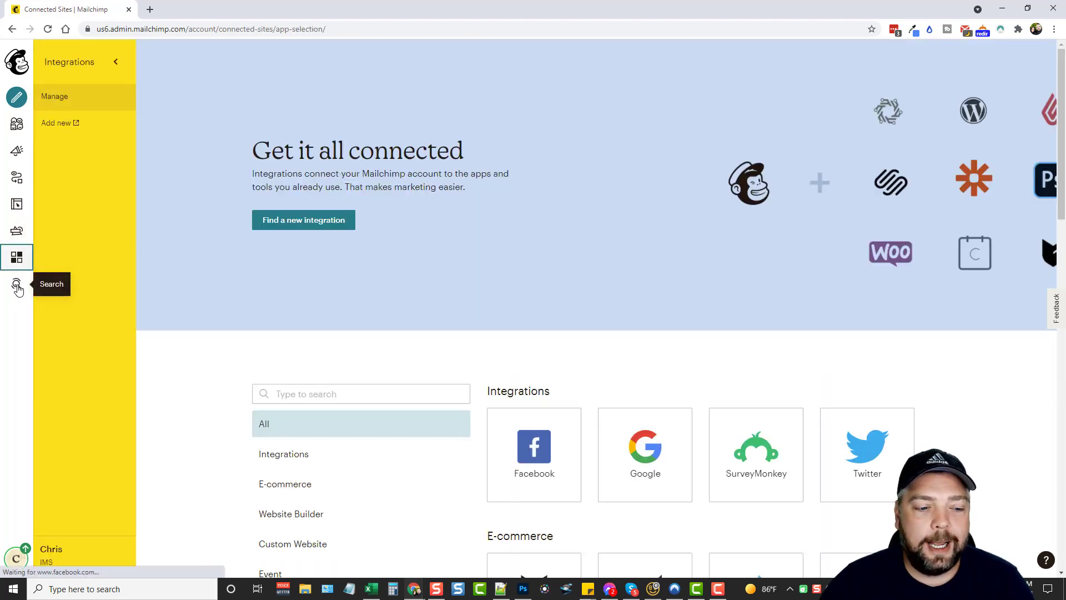
{"action": "left_click", "coordinate": [18, 283]}
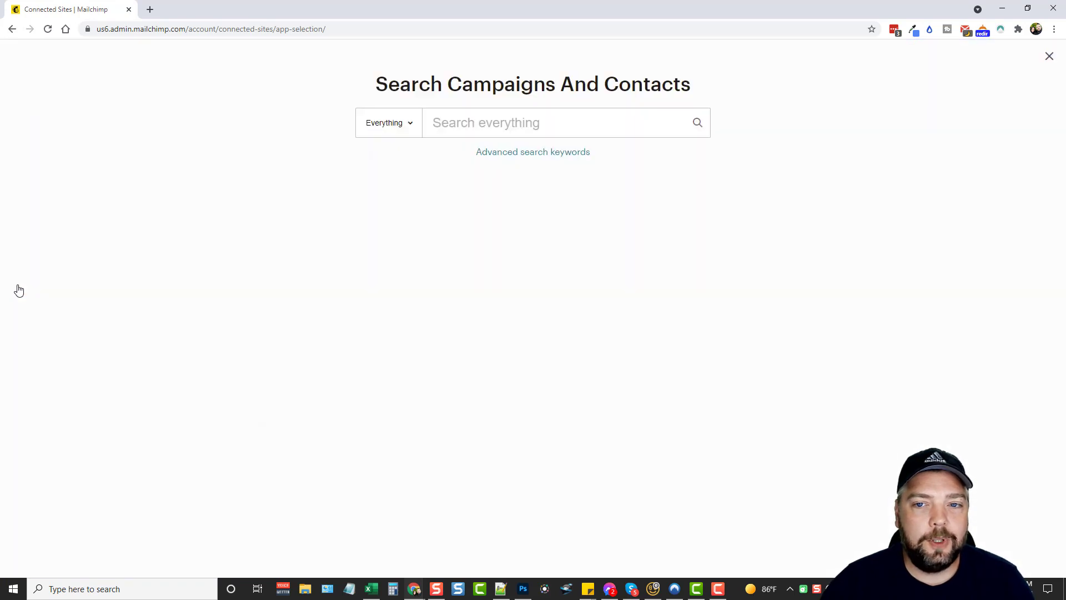
{"action": "mouse_move", "coordinate": [25, 46]}
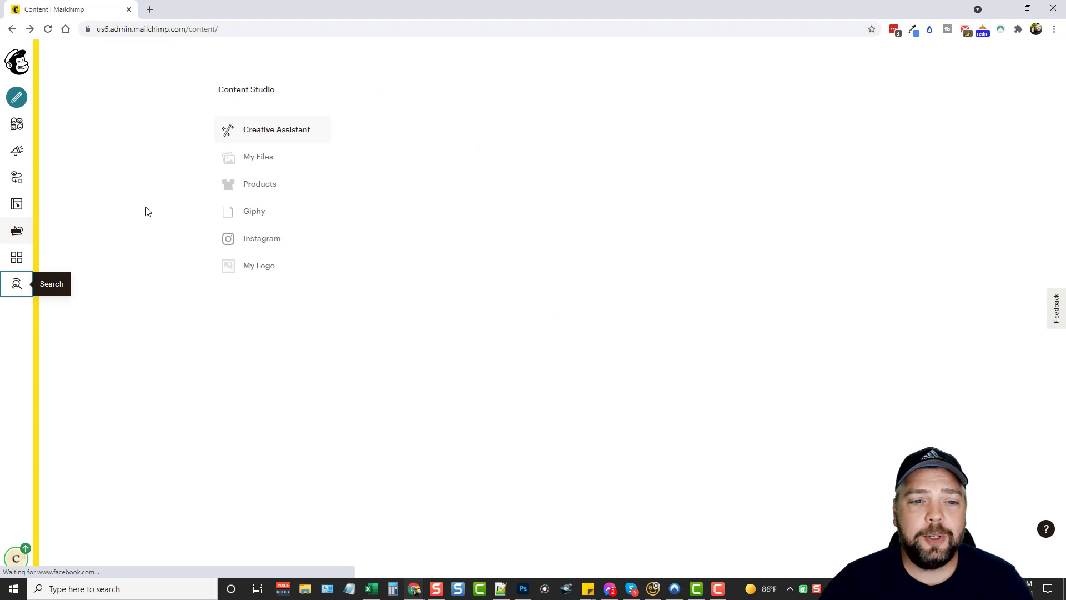
- Open the Create menu listing Email, Customer Journeys, Landing Page and other campaign types
{"action": "left_click", "coordinate": [16, 97]}
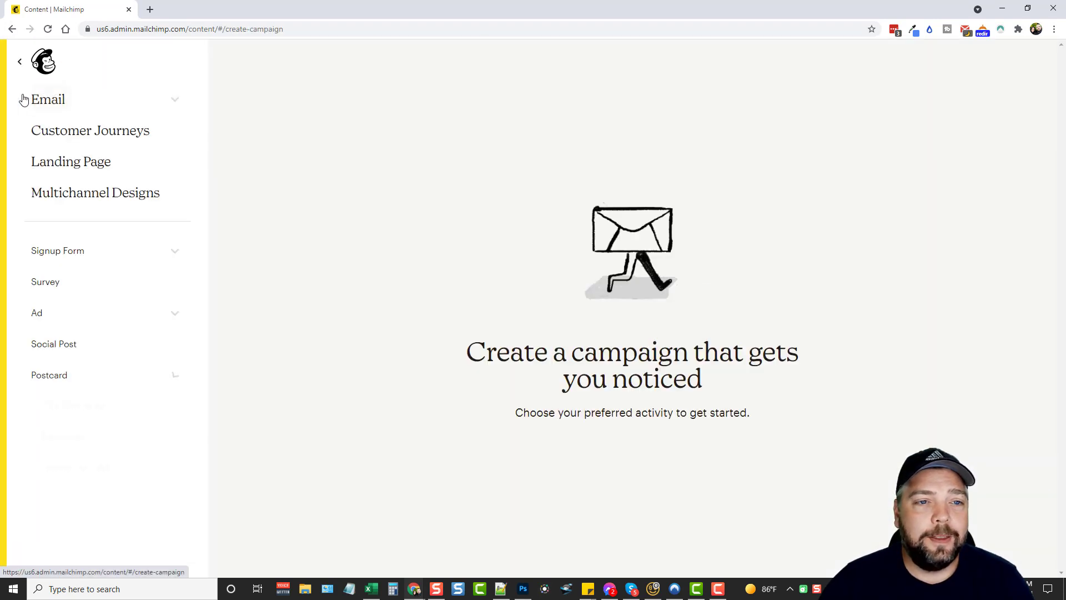
{"action": "mouse_move", "coordinate": [366, 174]}
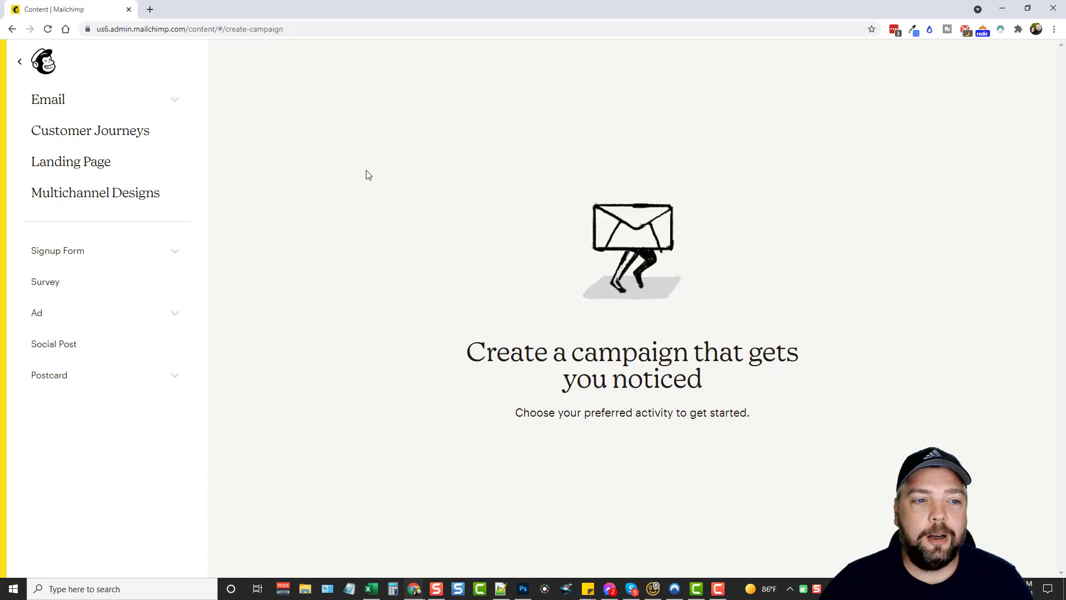
{"action": "mouse_move", "coordinate": [90, 130]}
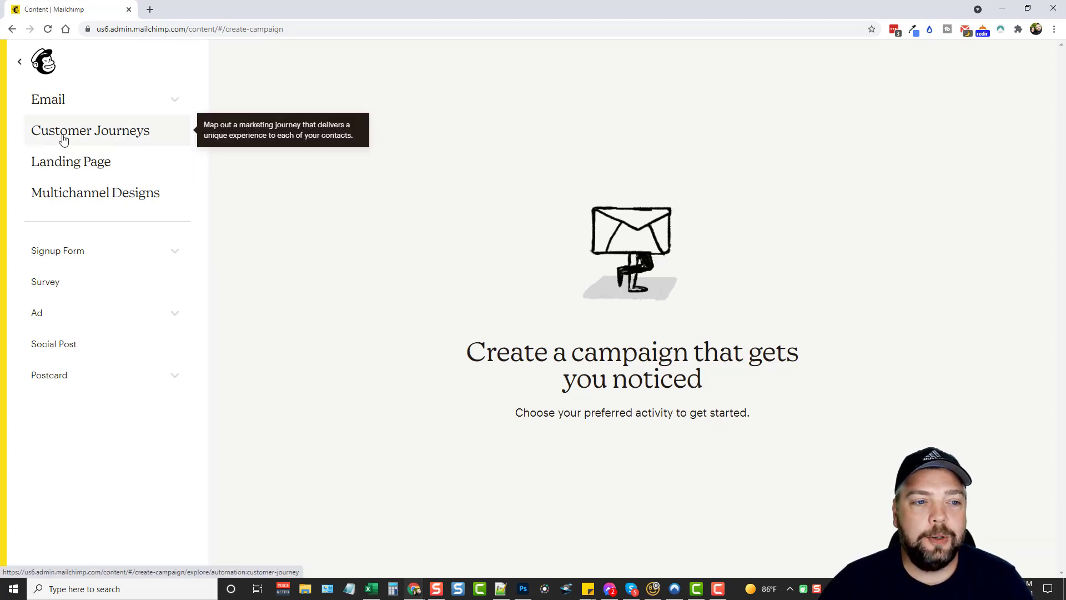
{"action": "mouse_move", "coordinate": [95, 168]}
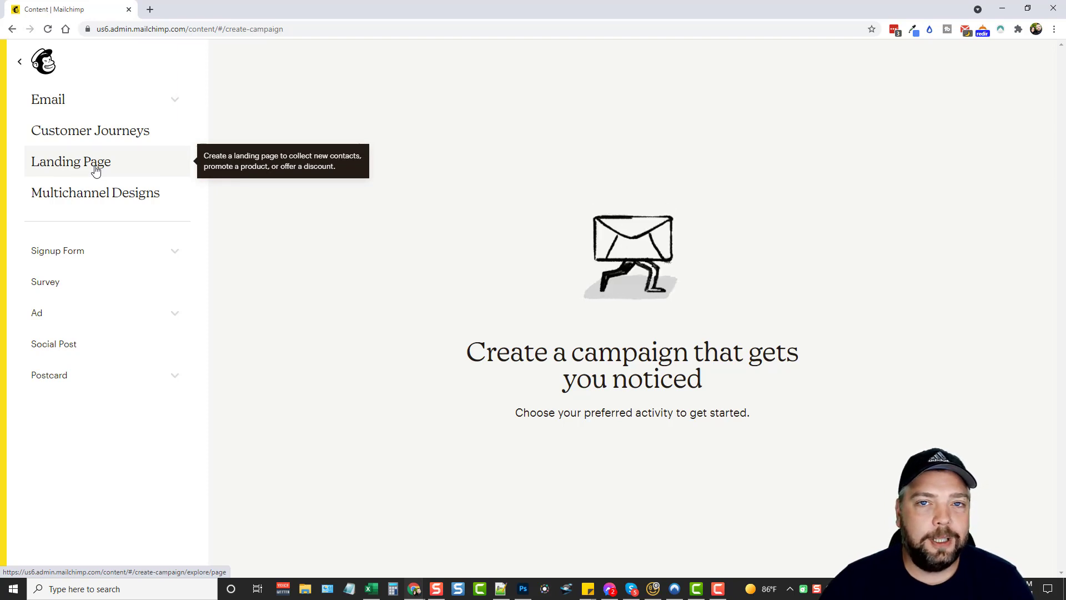
{"action": "mouse_move", "coordinate": [228, 275]}
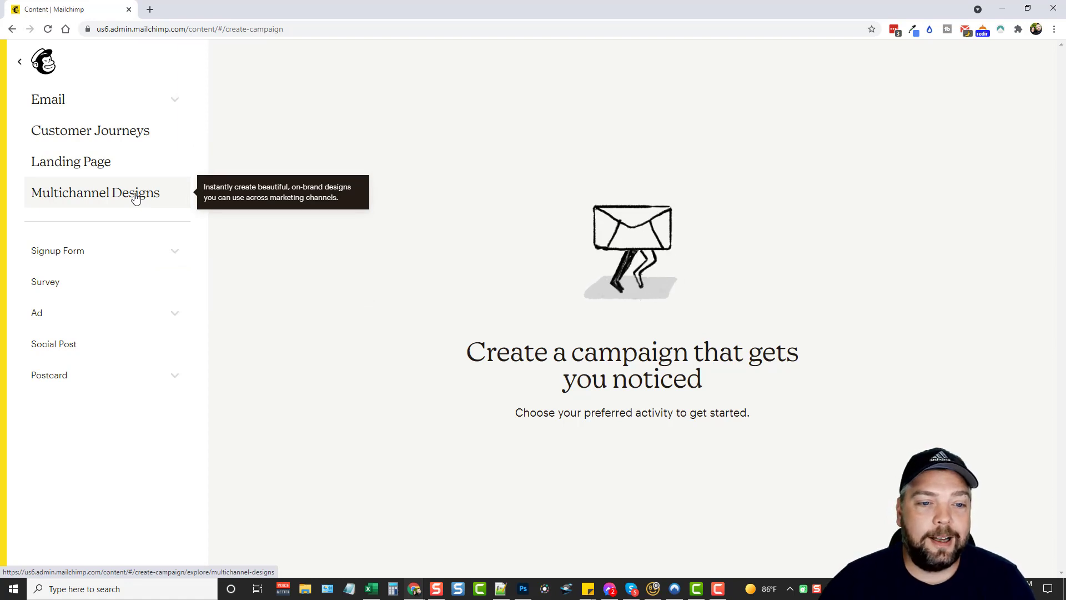
{"action": "mouse_move", "coordinate": [107, 263]}
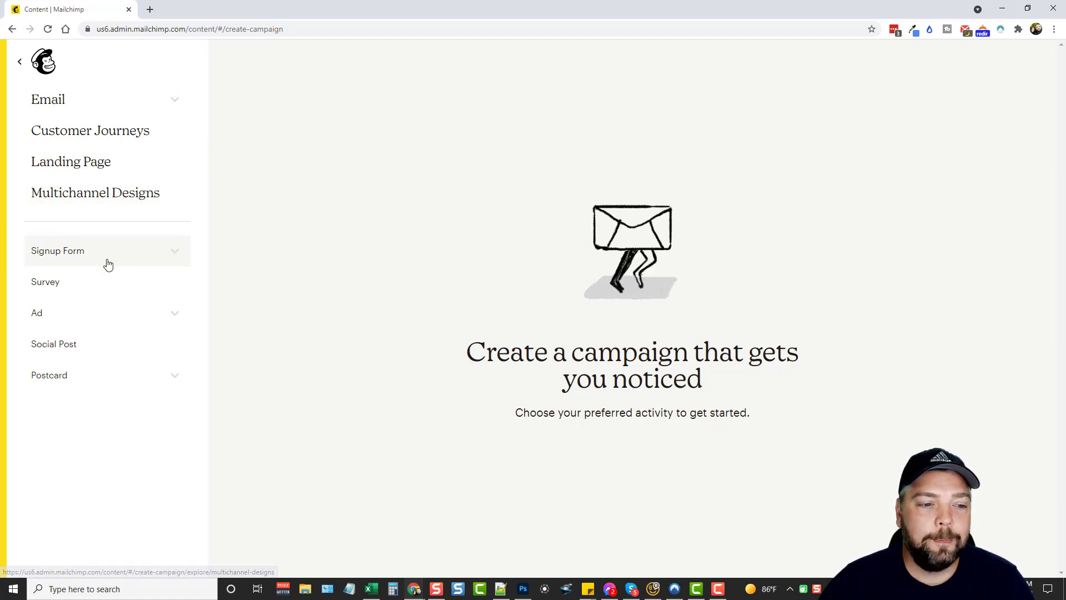
{"action": "mouse_move", "coordinate": [95, 193]}
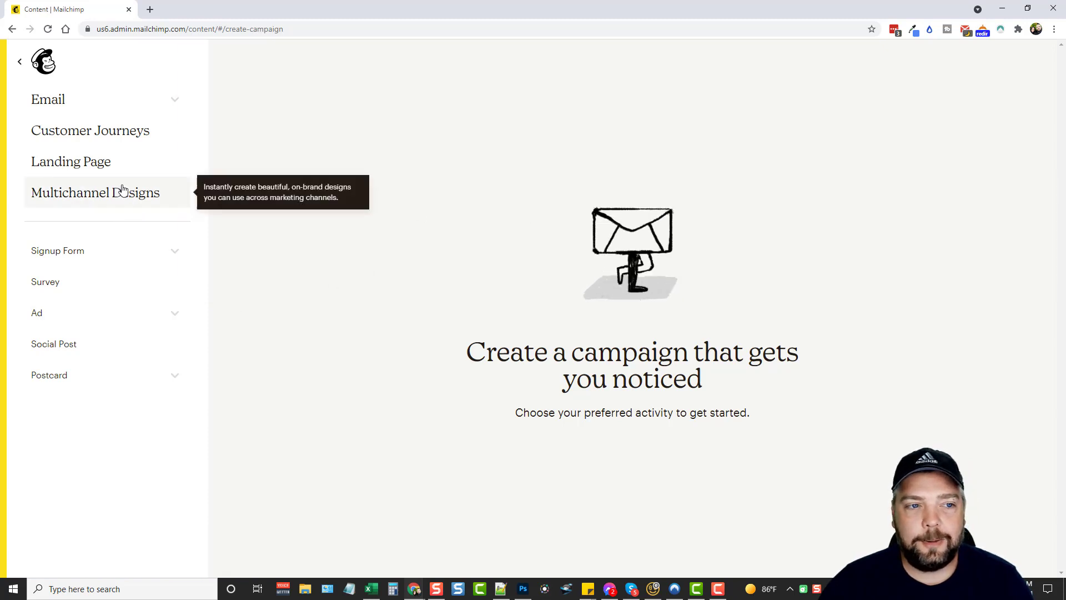
{"action": "mouse_move", "coordinate": [307, 159]}
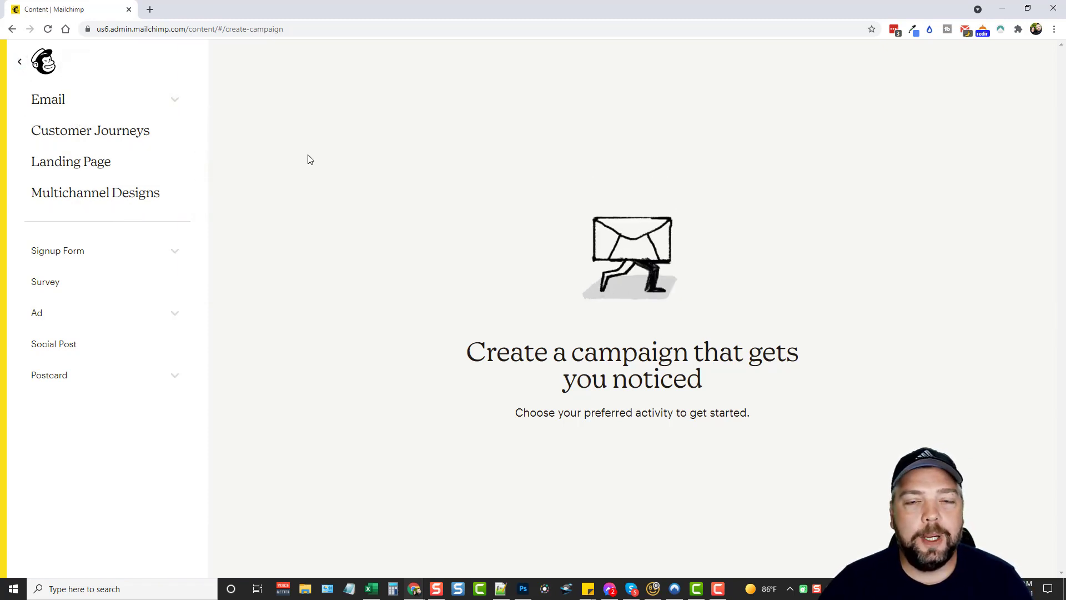